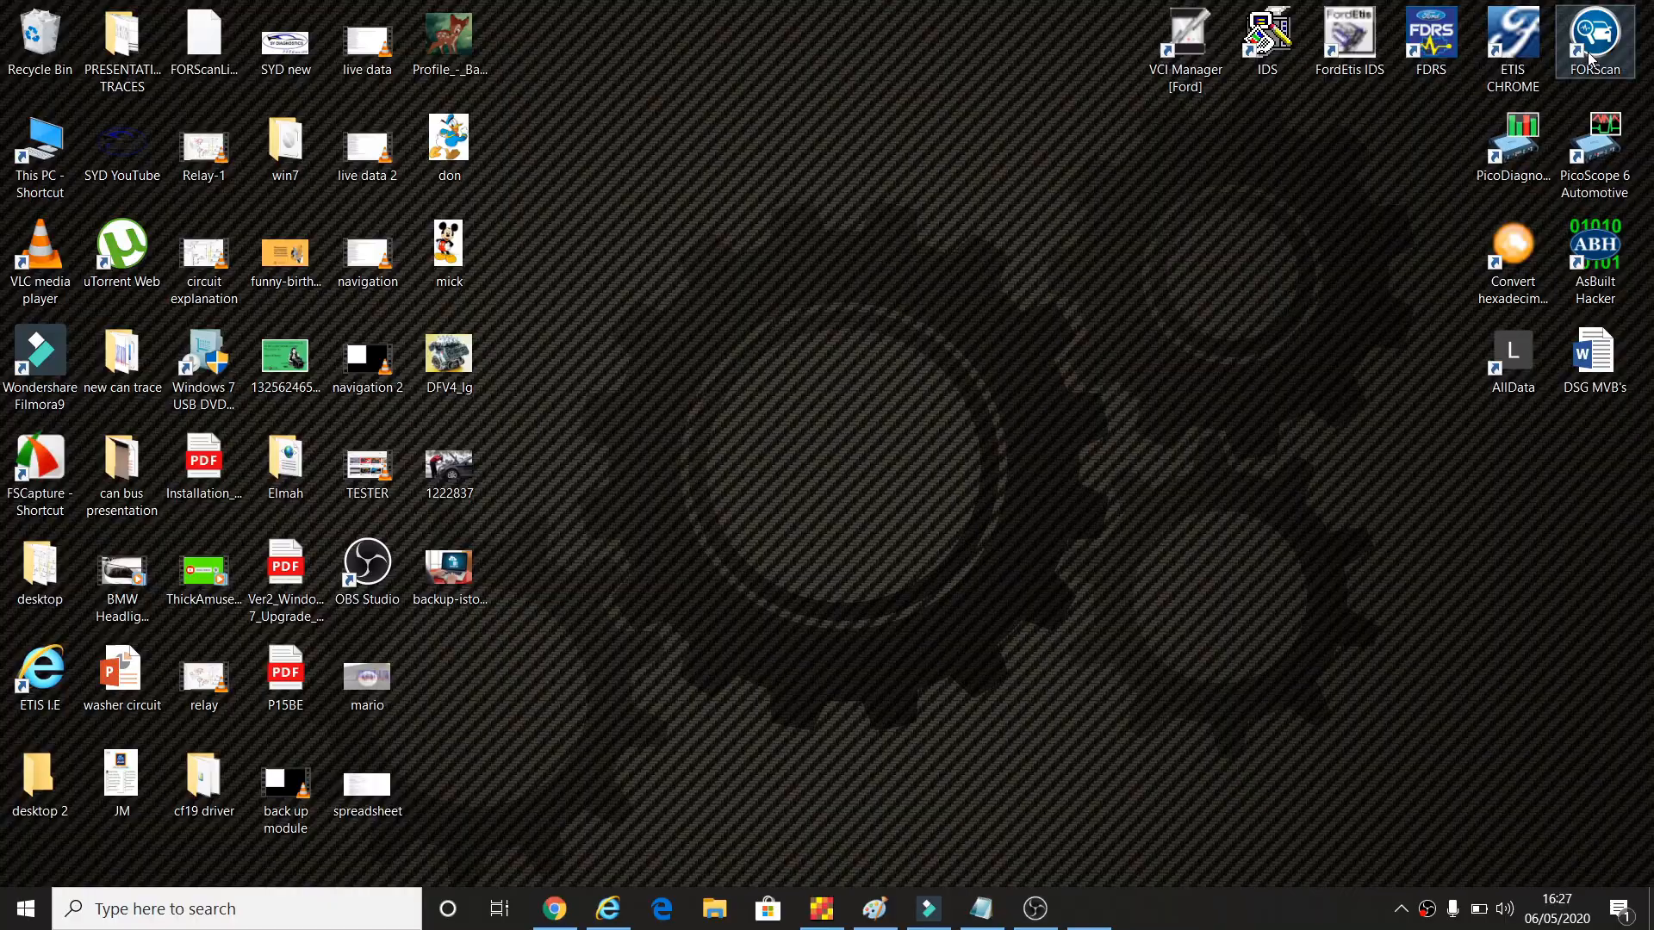
Launch FORScan and wait for it to connect to the adapter and offer the Kuga profile
{"action": "double_click", "coordinate": [1593, 34]}
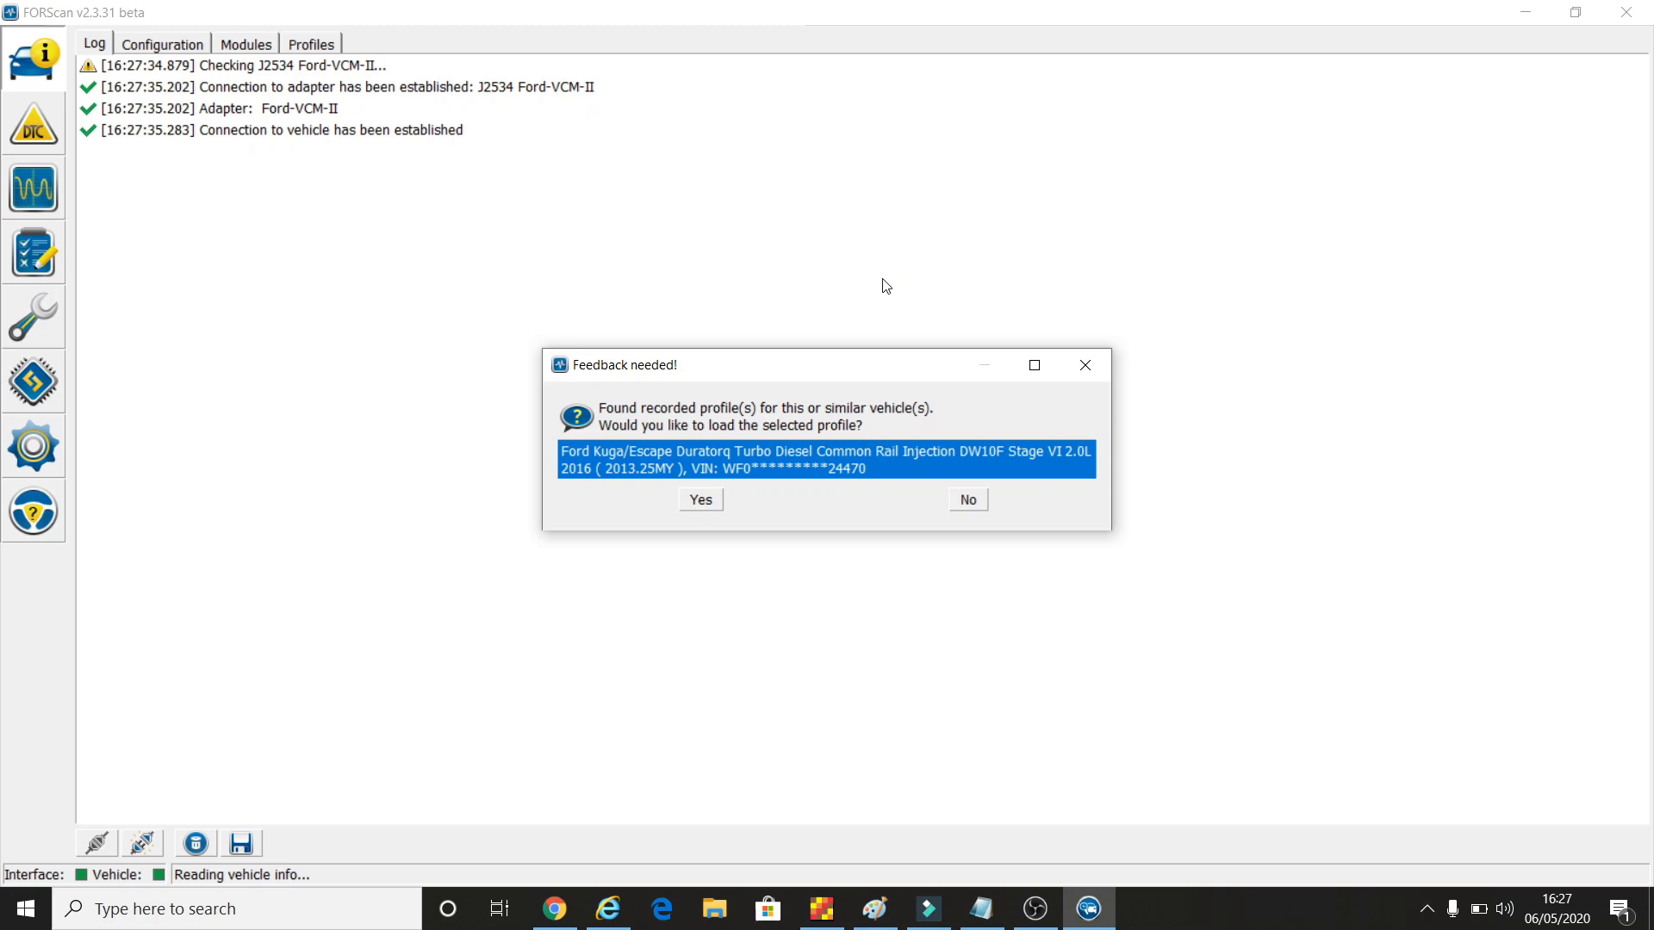
{"action": "mouse_move", "coordinate": [564, 317]}
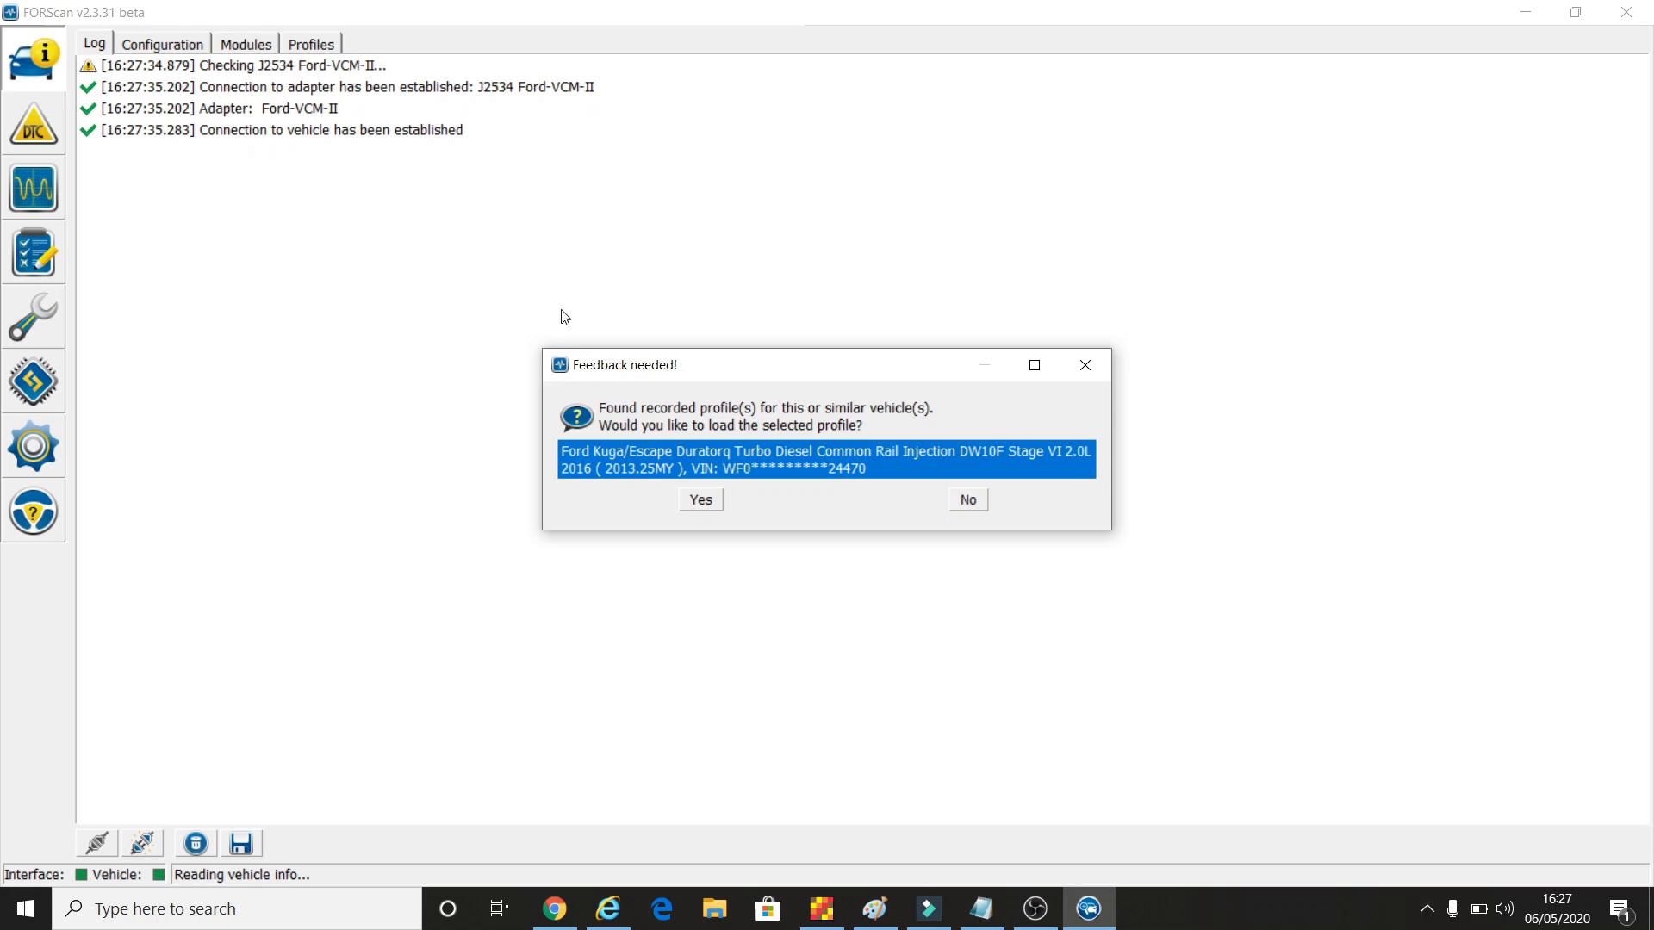
{"action": "mouse_move", "coordinate": [591, 562]}
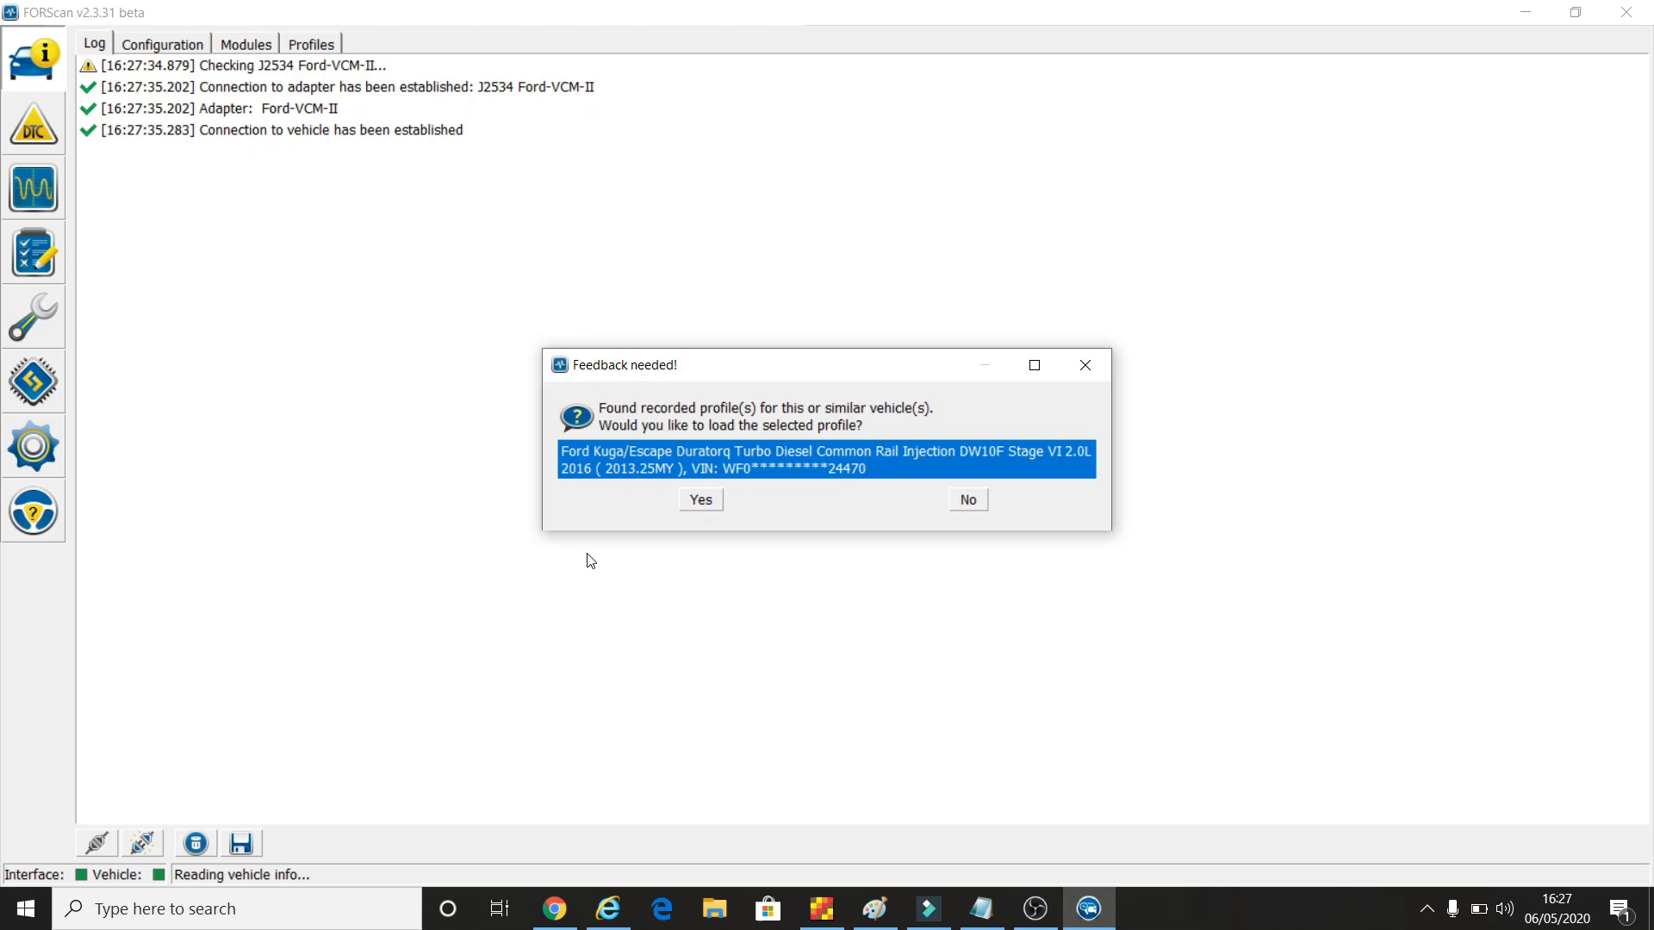
Accept loading the recorded Ford Kuga/Escape profile so the found modules are listed
{"action": "left_click", "coordinate": [699, 499]}
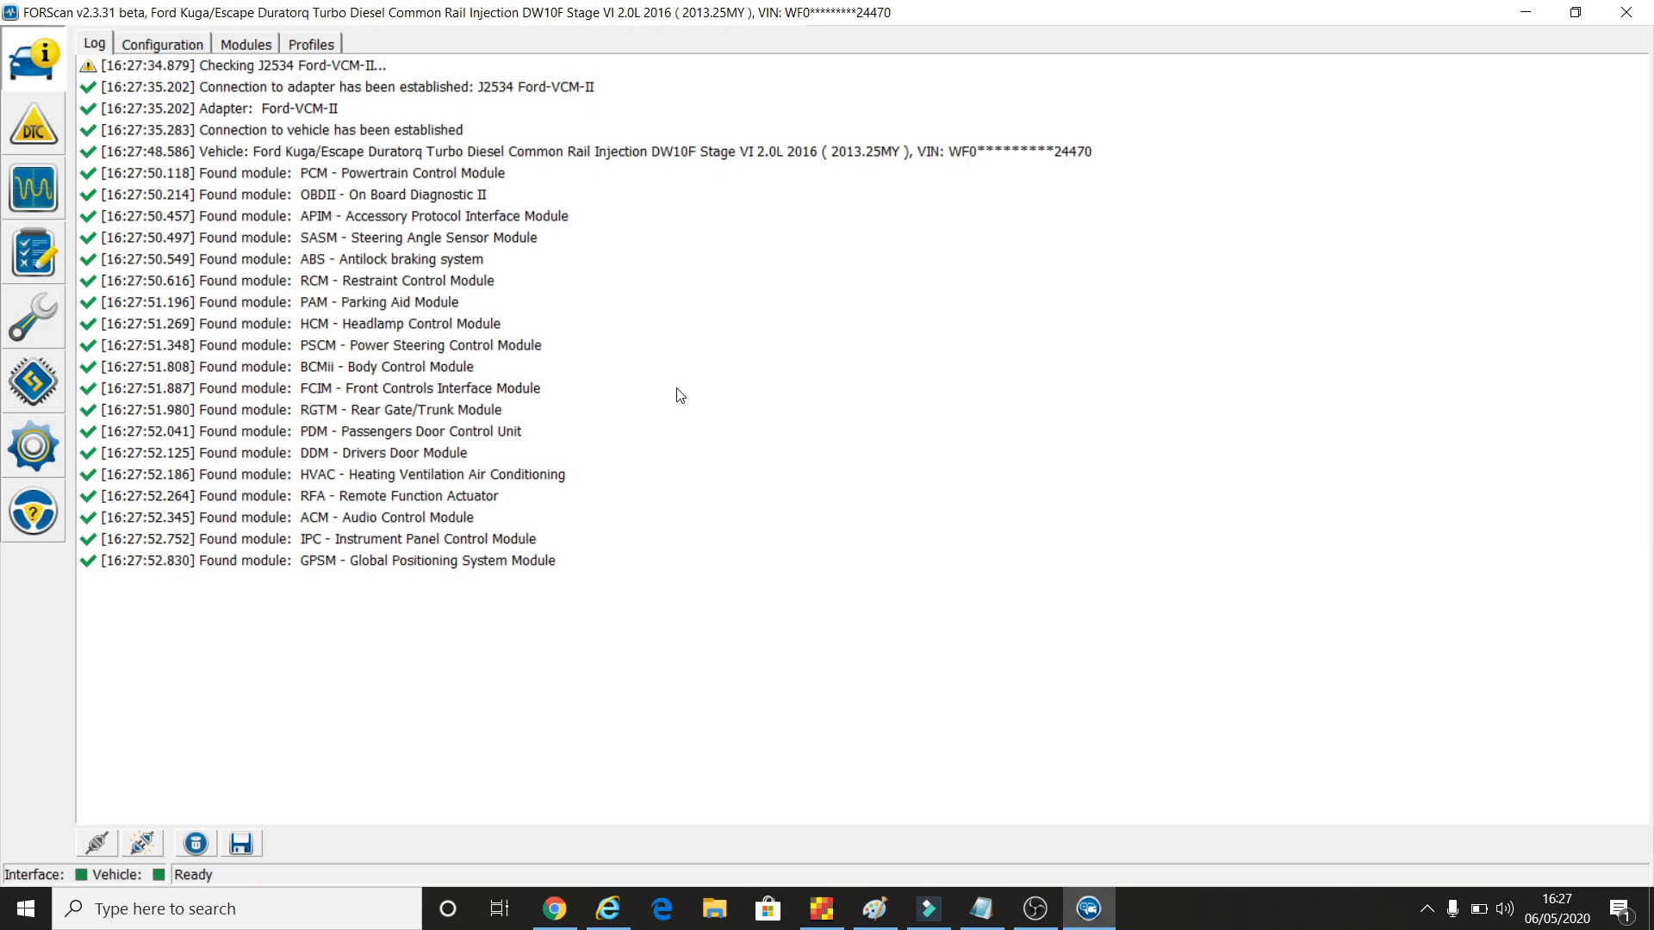
{"action": "mouse_move", "coordinate": [531, 249]}
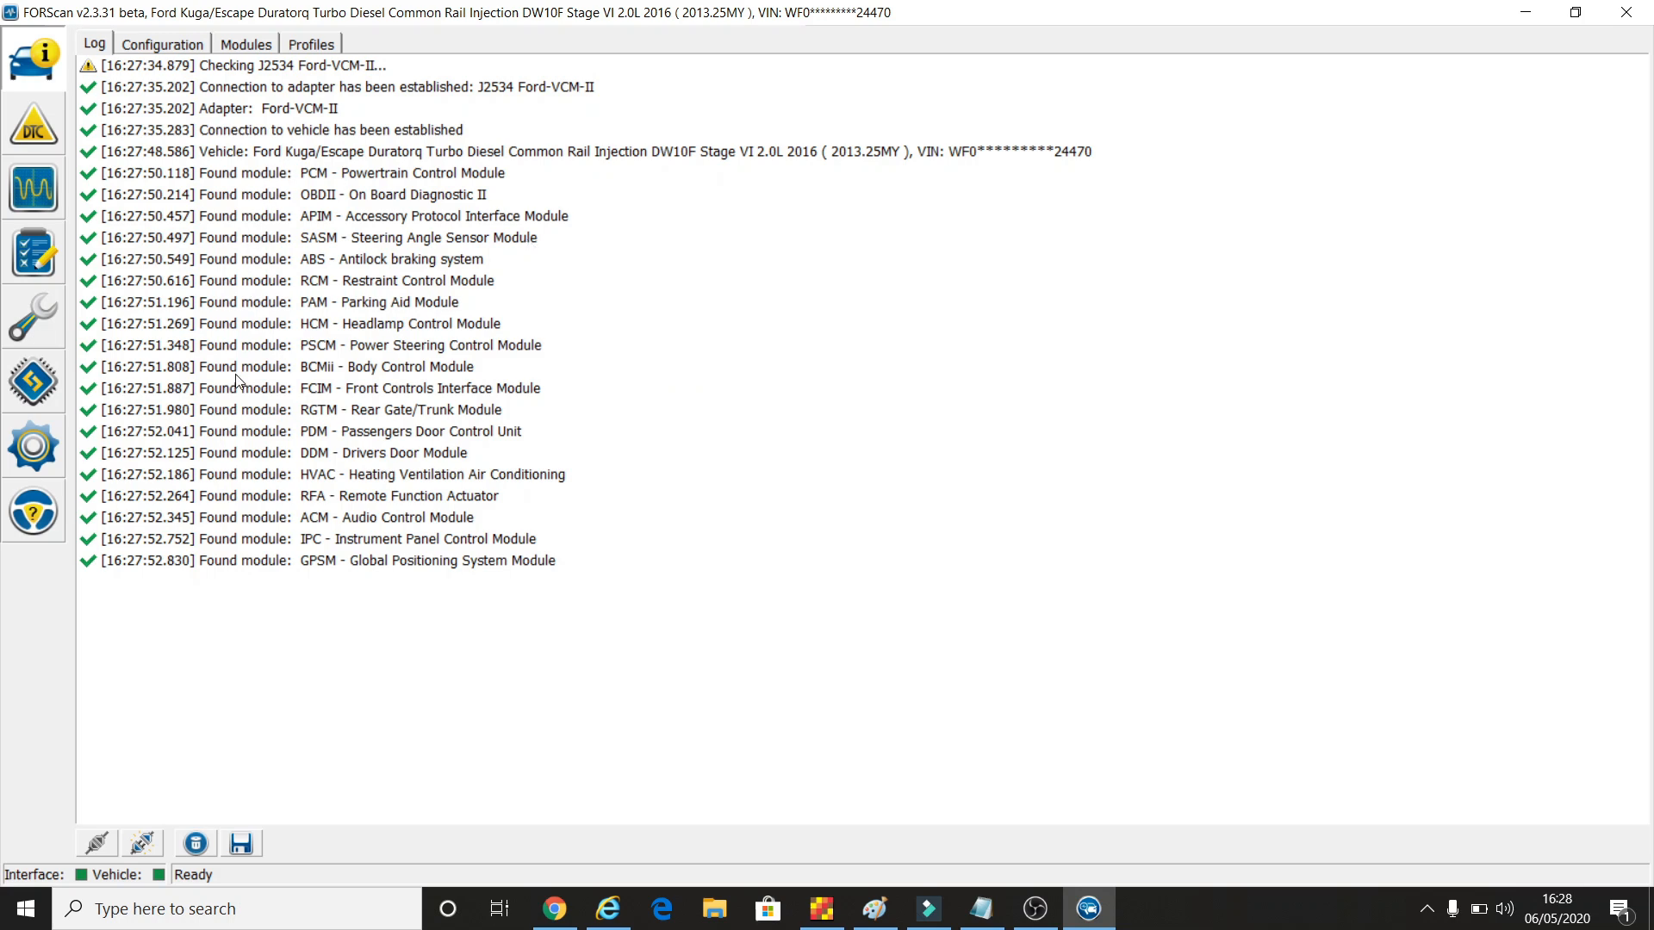
{"action": "mouse_move", "coordinate": [200, 567]}
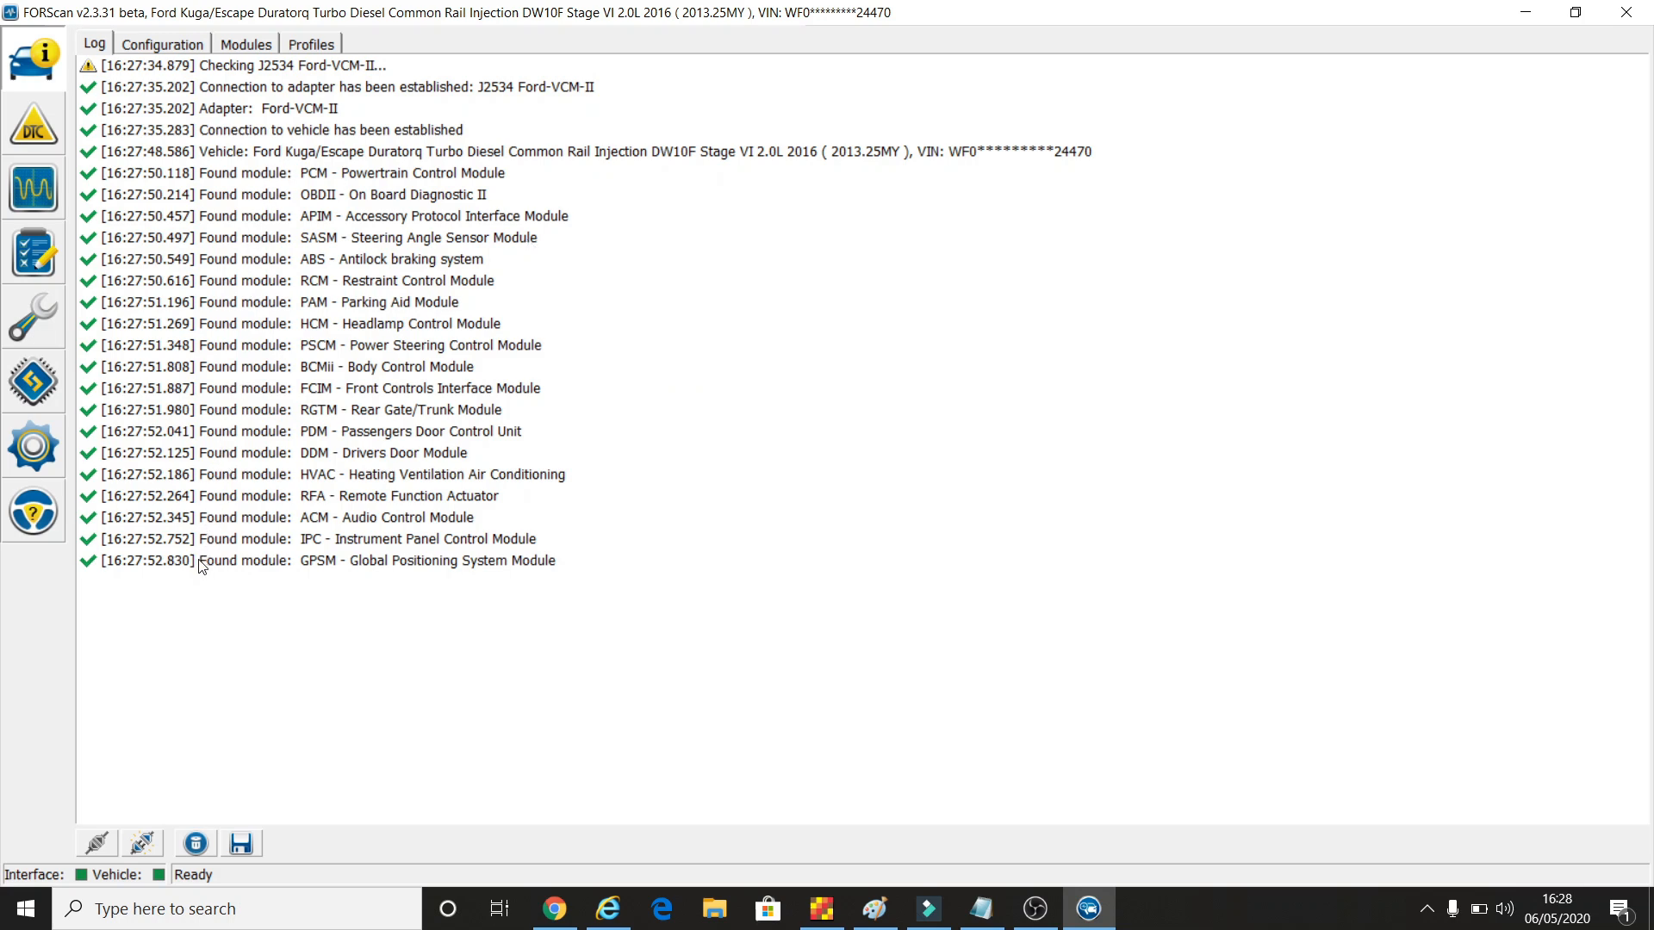
{"action": "mouse_move", "coordinate": [344, 182]}
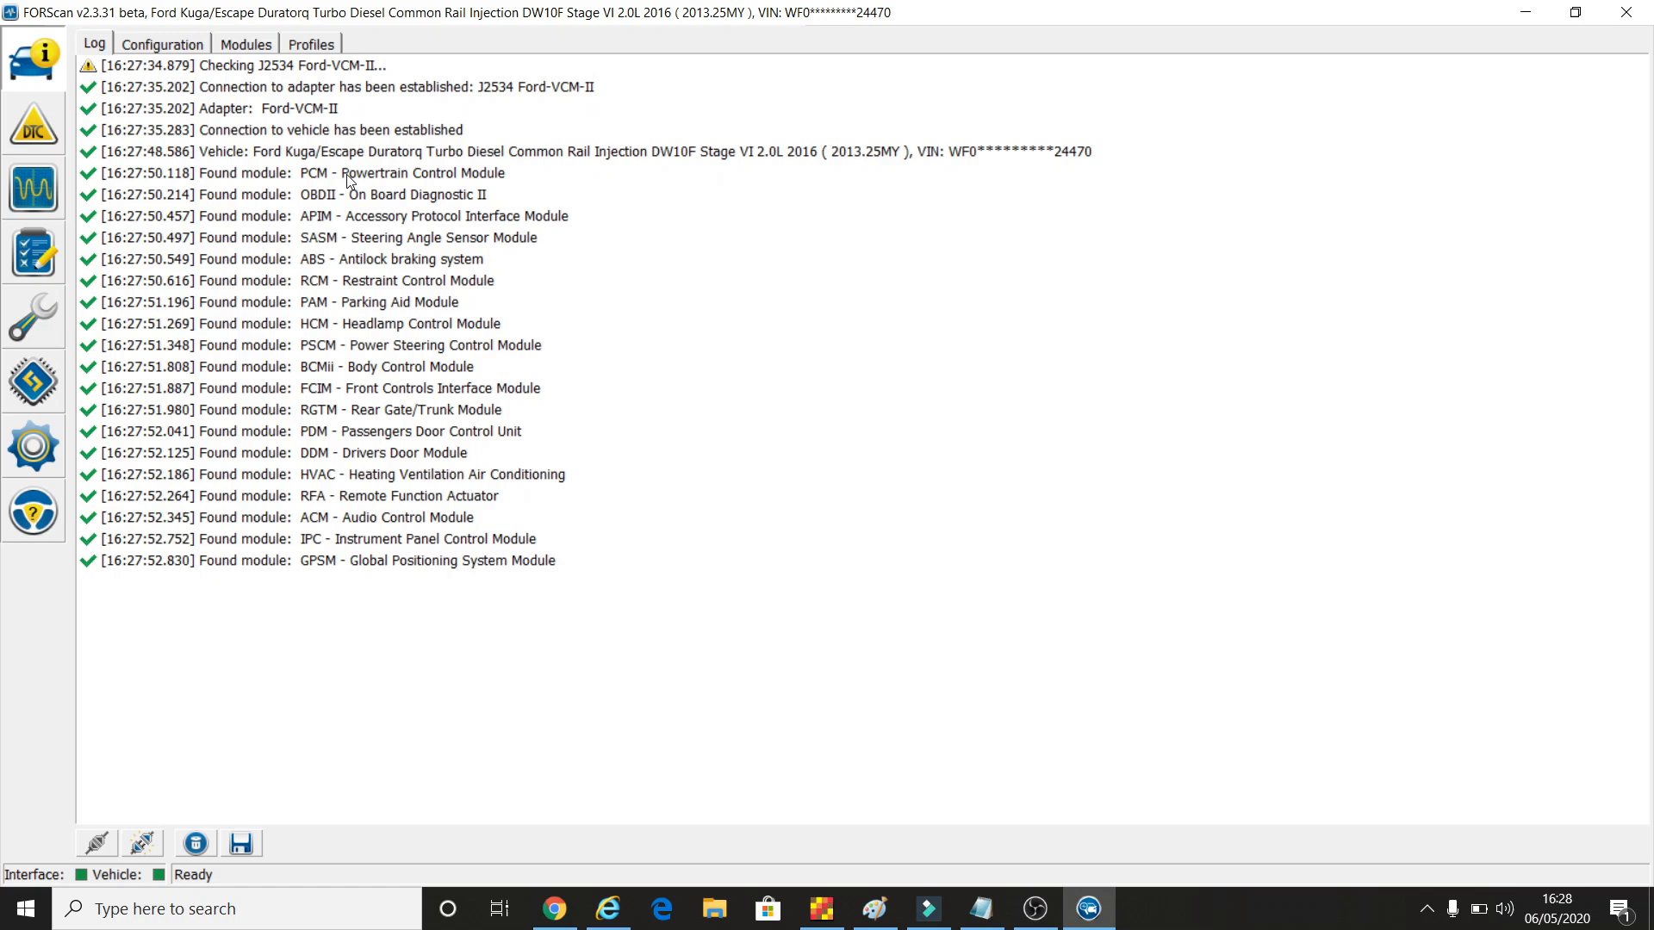
{"action": "mouse_move", "coordinate": [317, 195]}
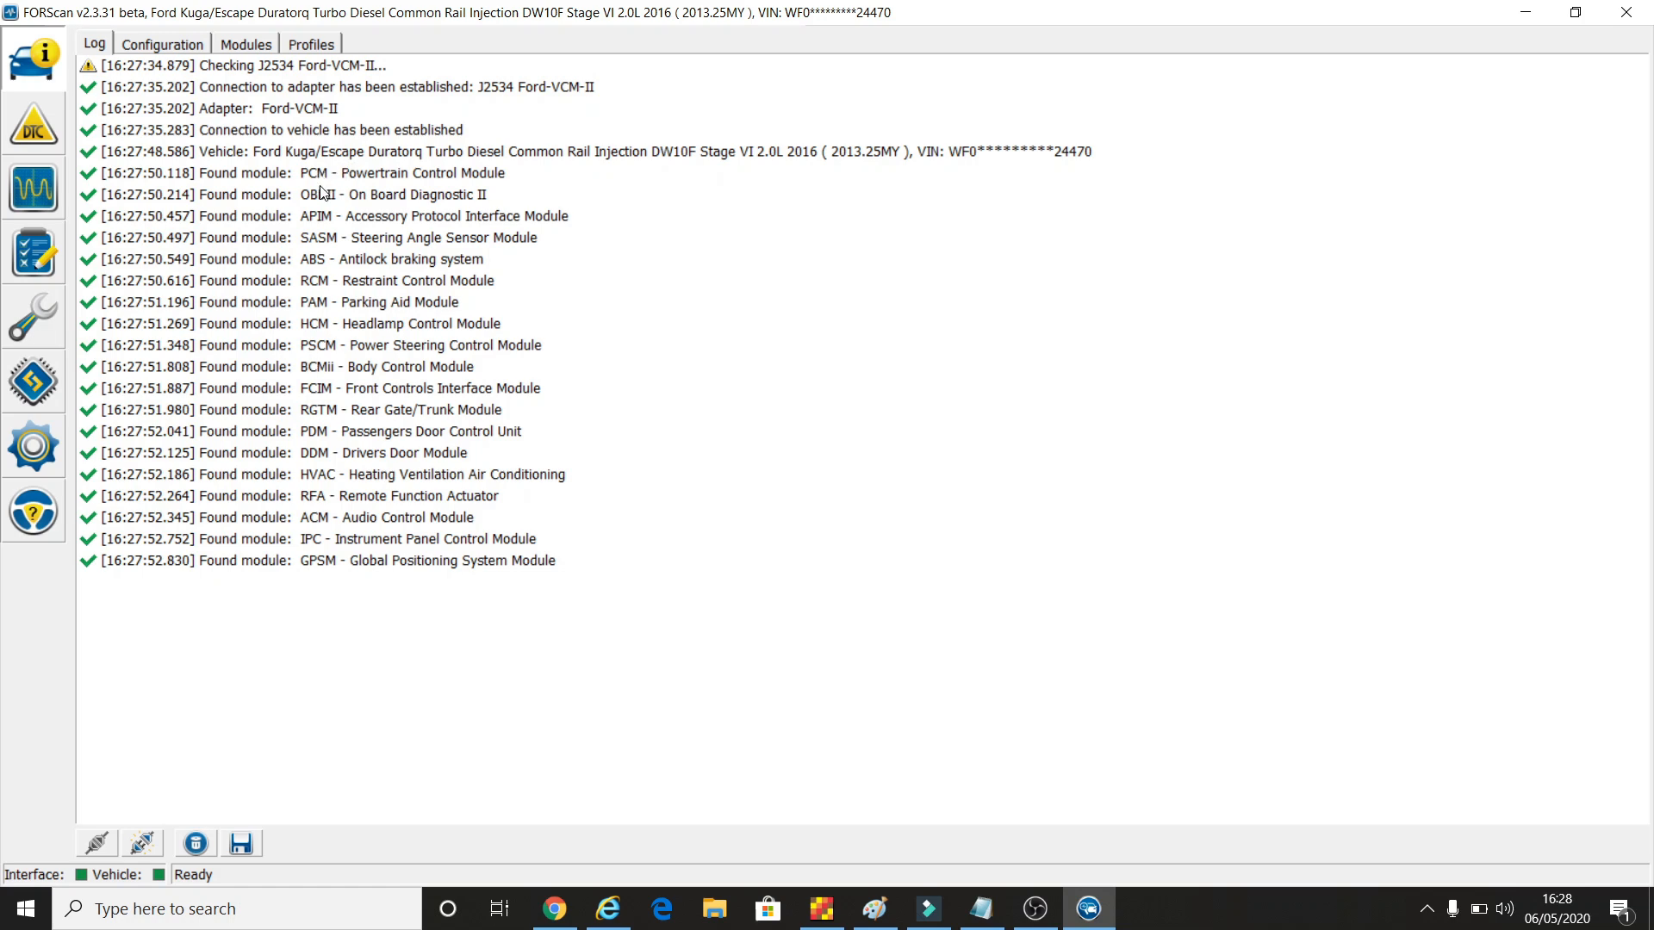
{"action": "mouse_move", "coordinate": [627, 680]}
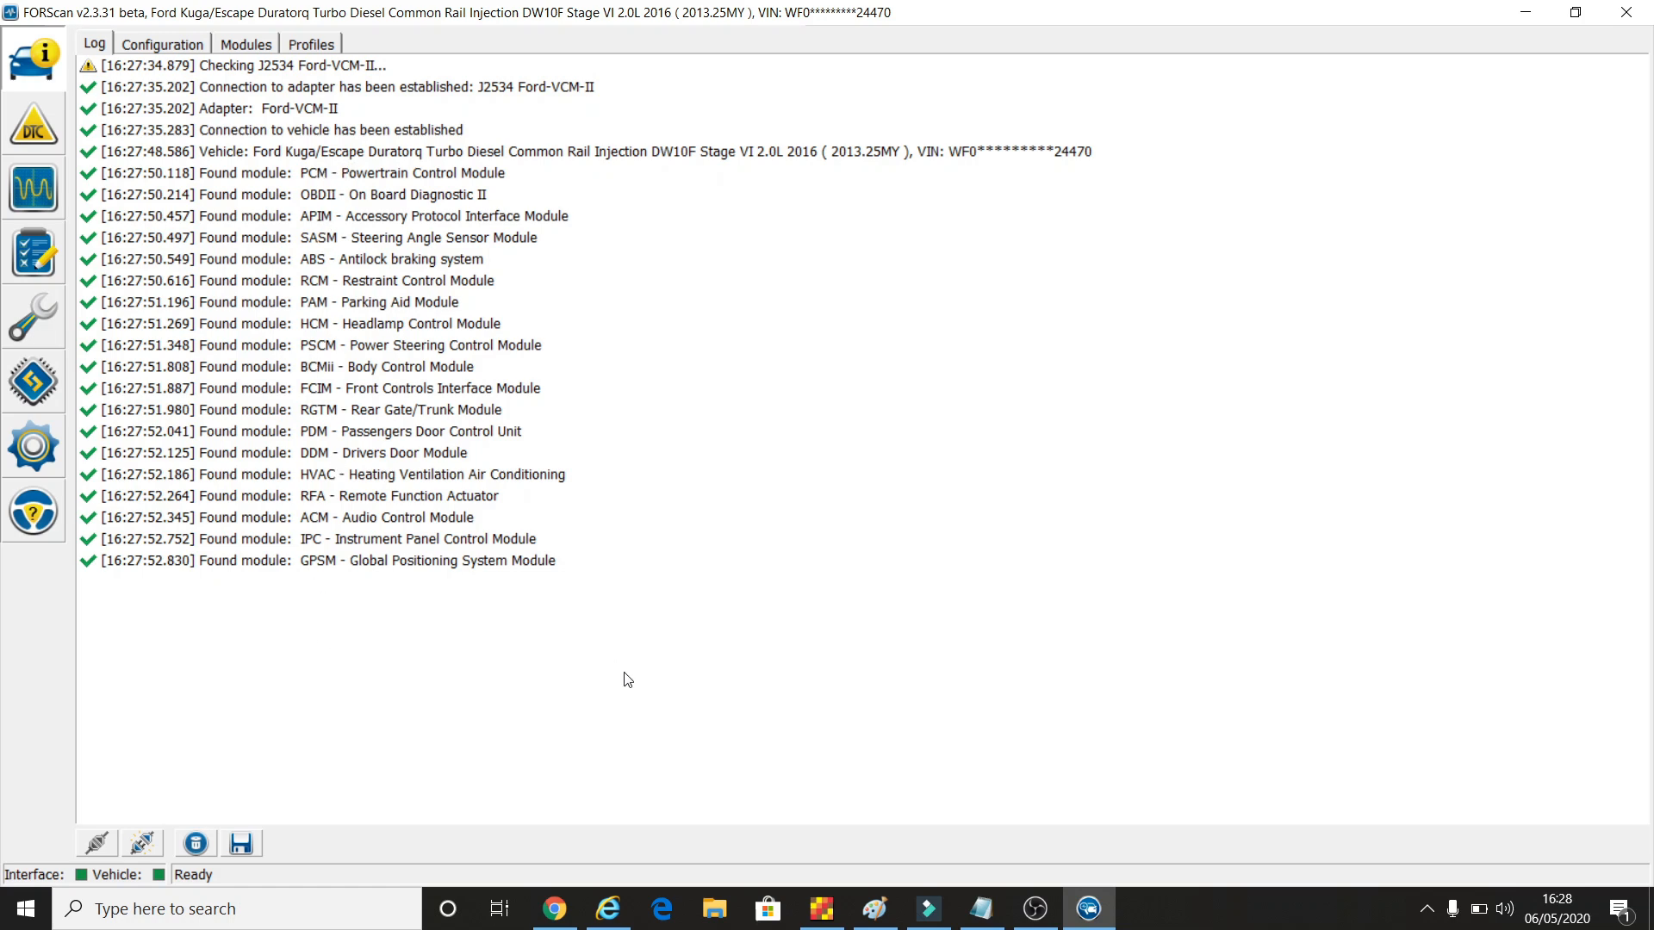
{"action": "mouse_move", "coordinate": [716, 634]}
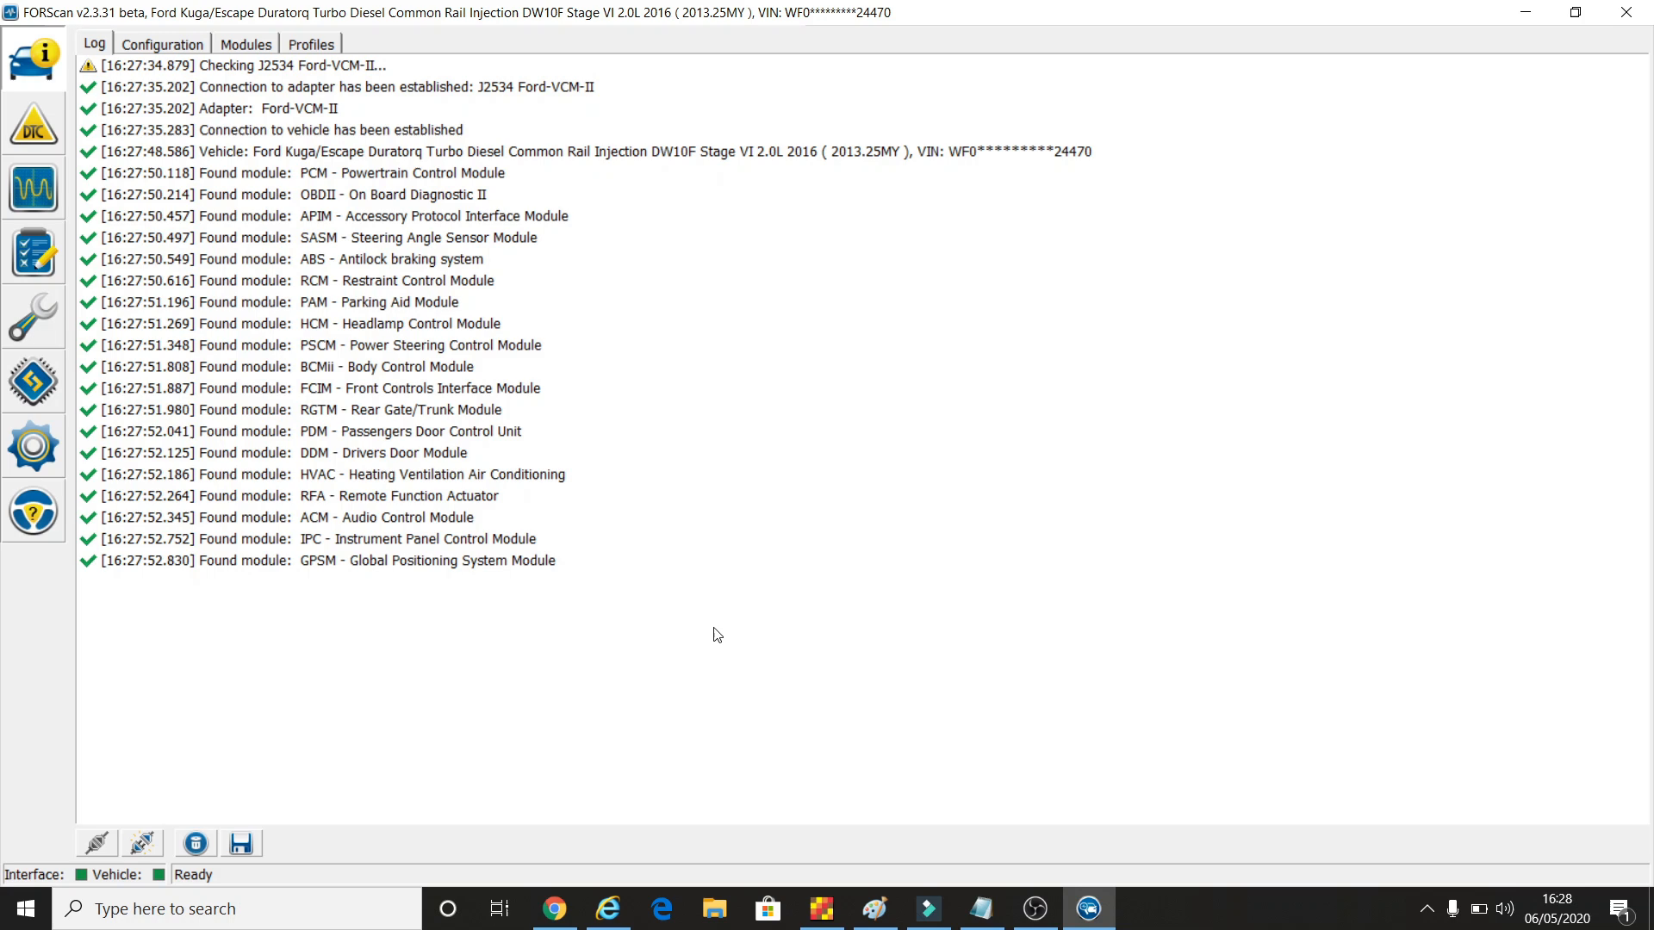
{"action": "mouse_move", "coordinate": [239, 562]}
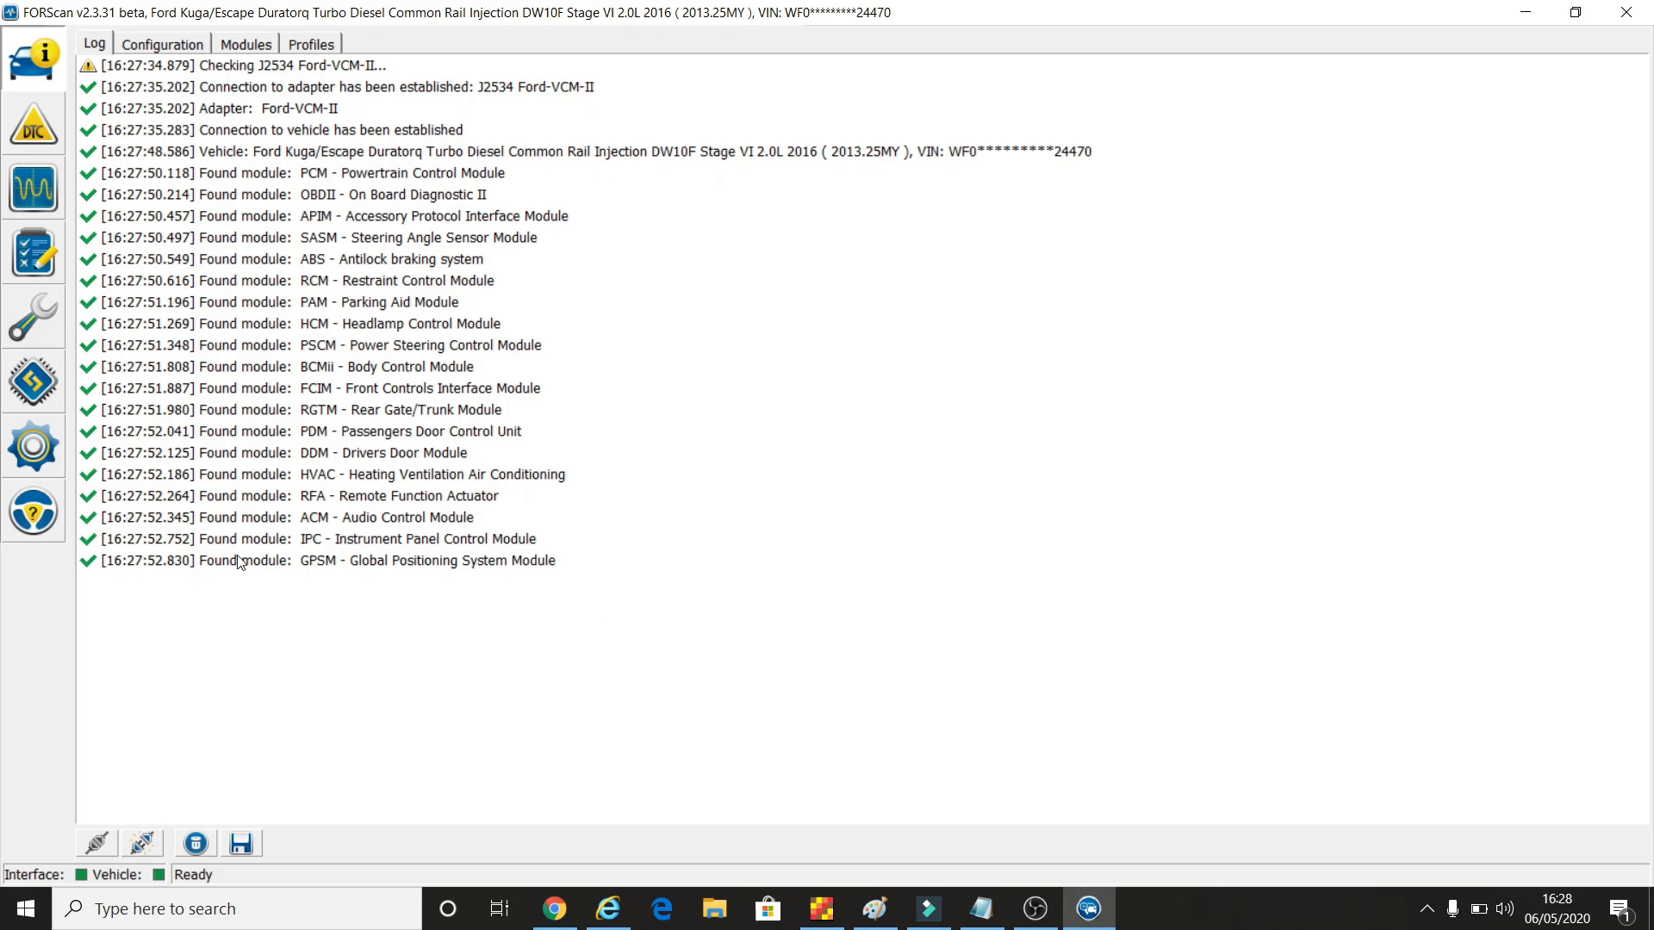
{"action": "mouse_move", "coordinate": [350, 593]}
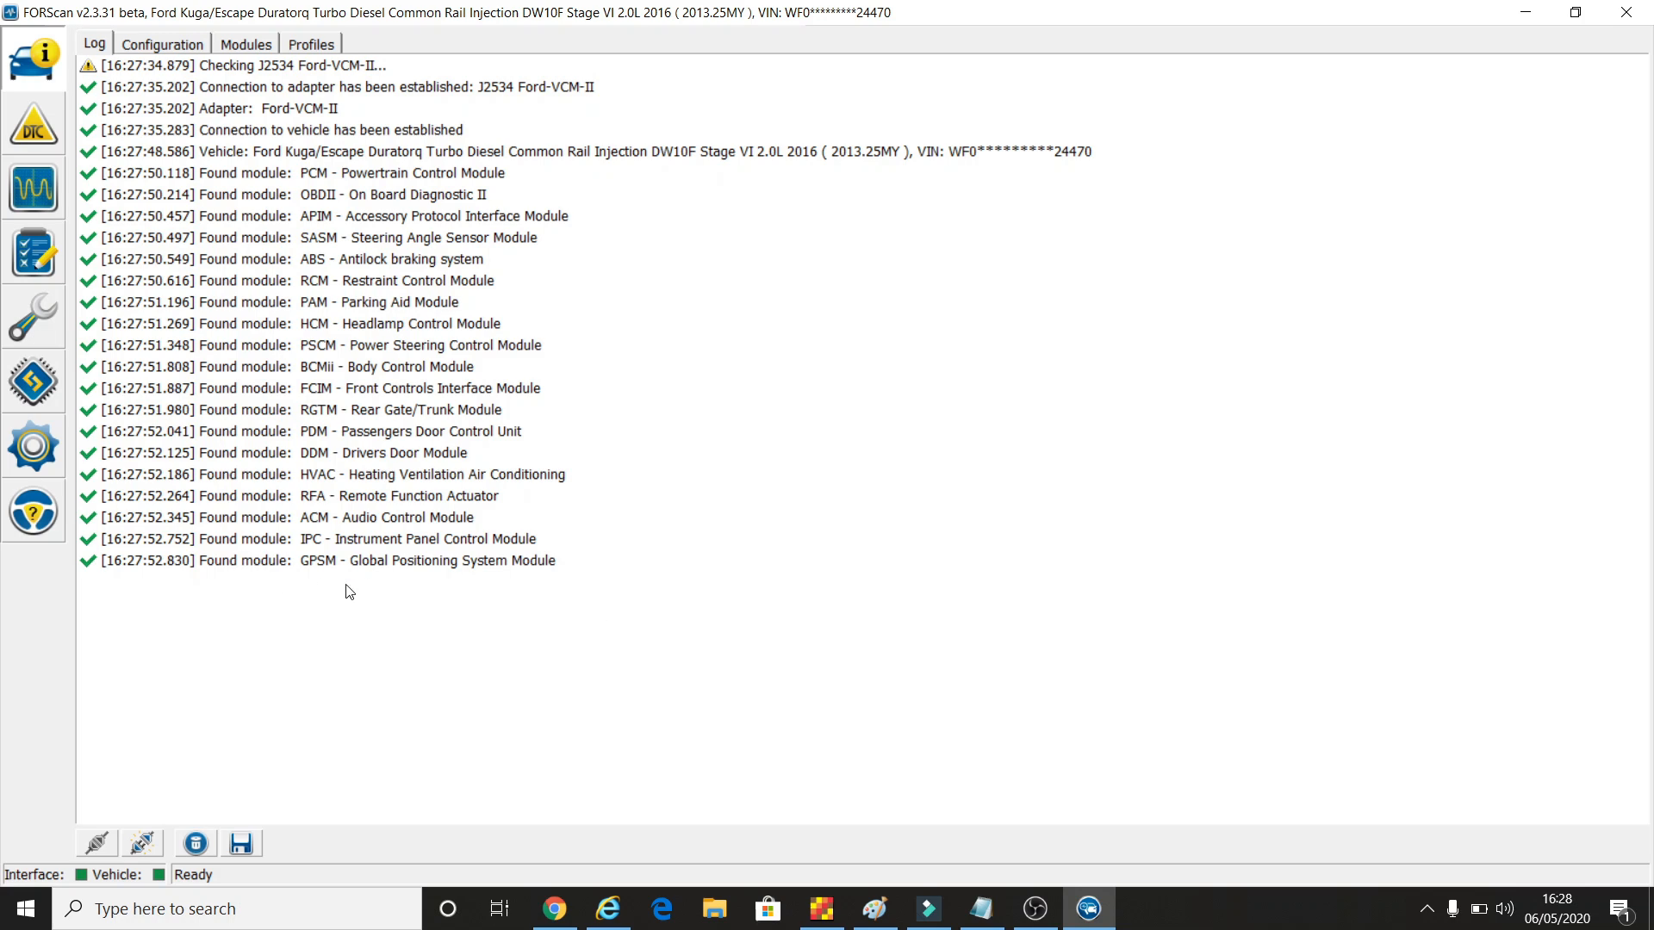
{"action": "mouse_move", "coordinate": [200, 169]}
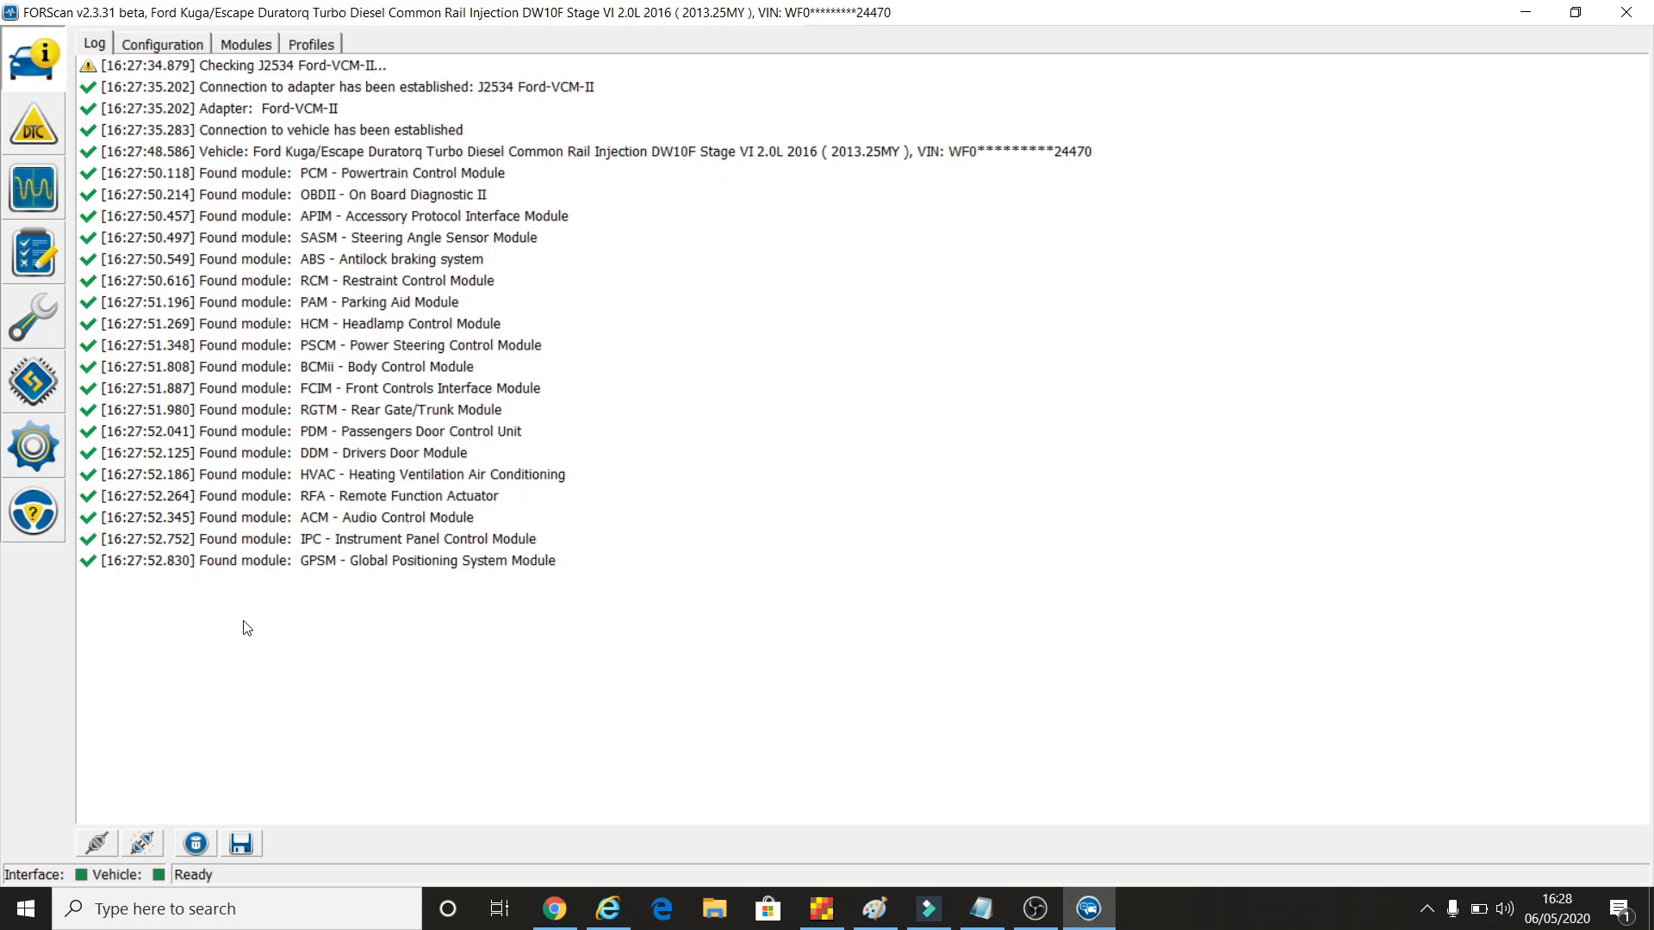
{"action": "mouse_move", "coordinate": [330, 632]}
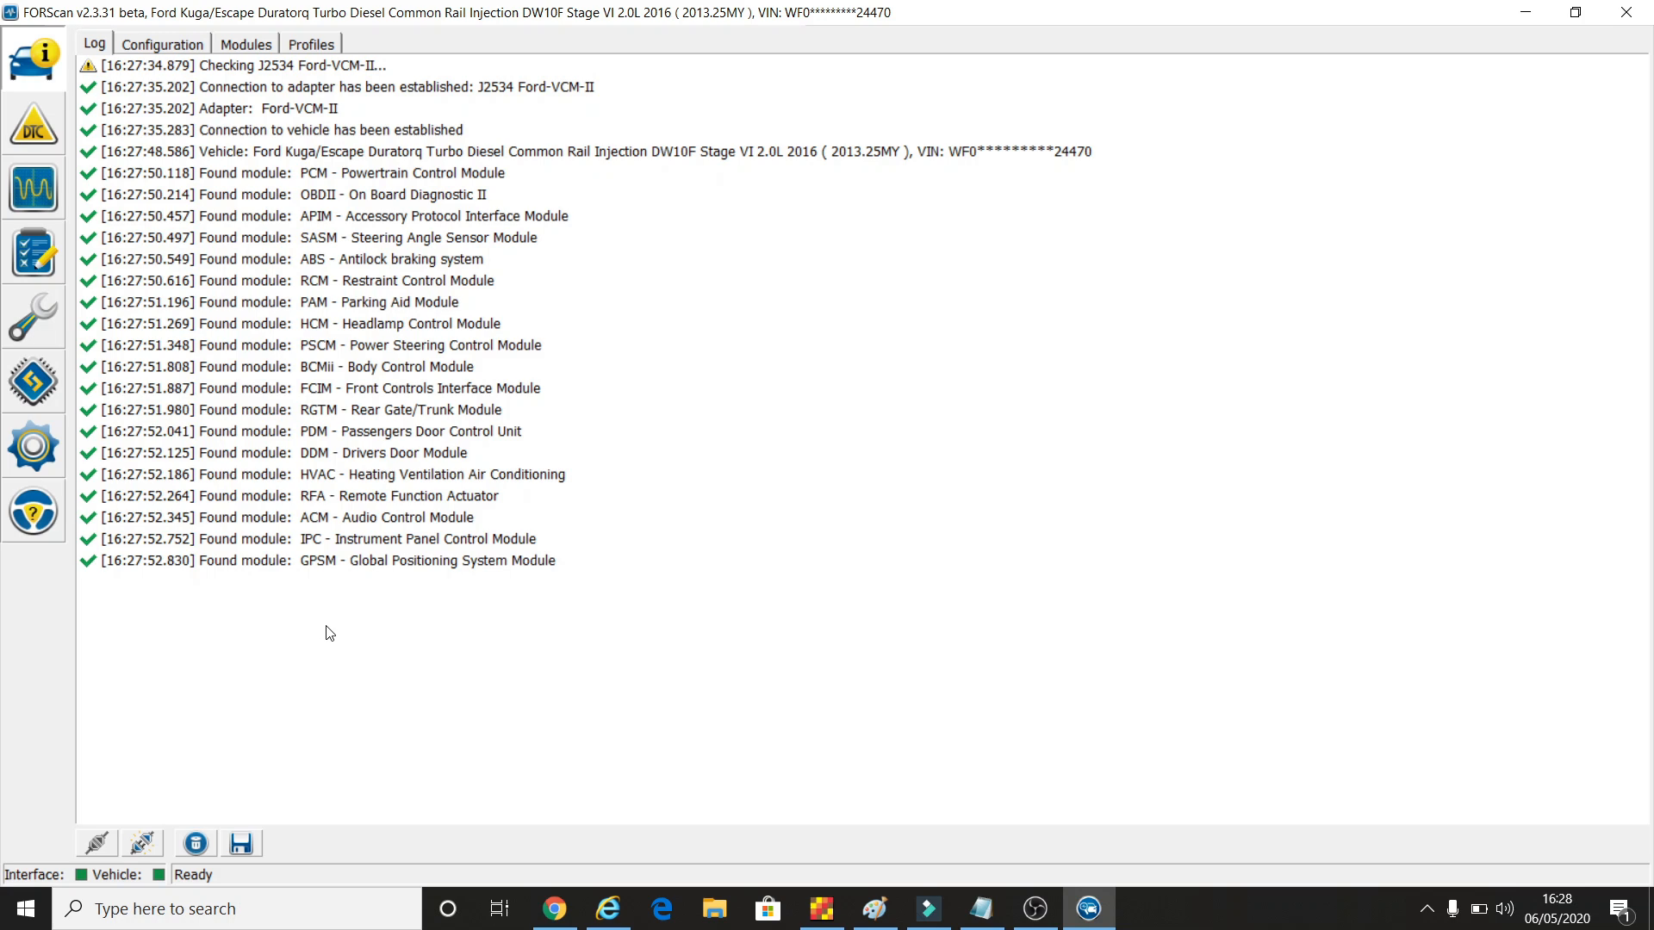
{"action": "mouse_move", "coordinate": [183, 84]}
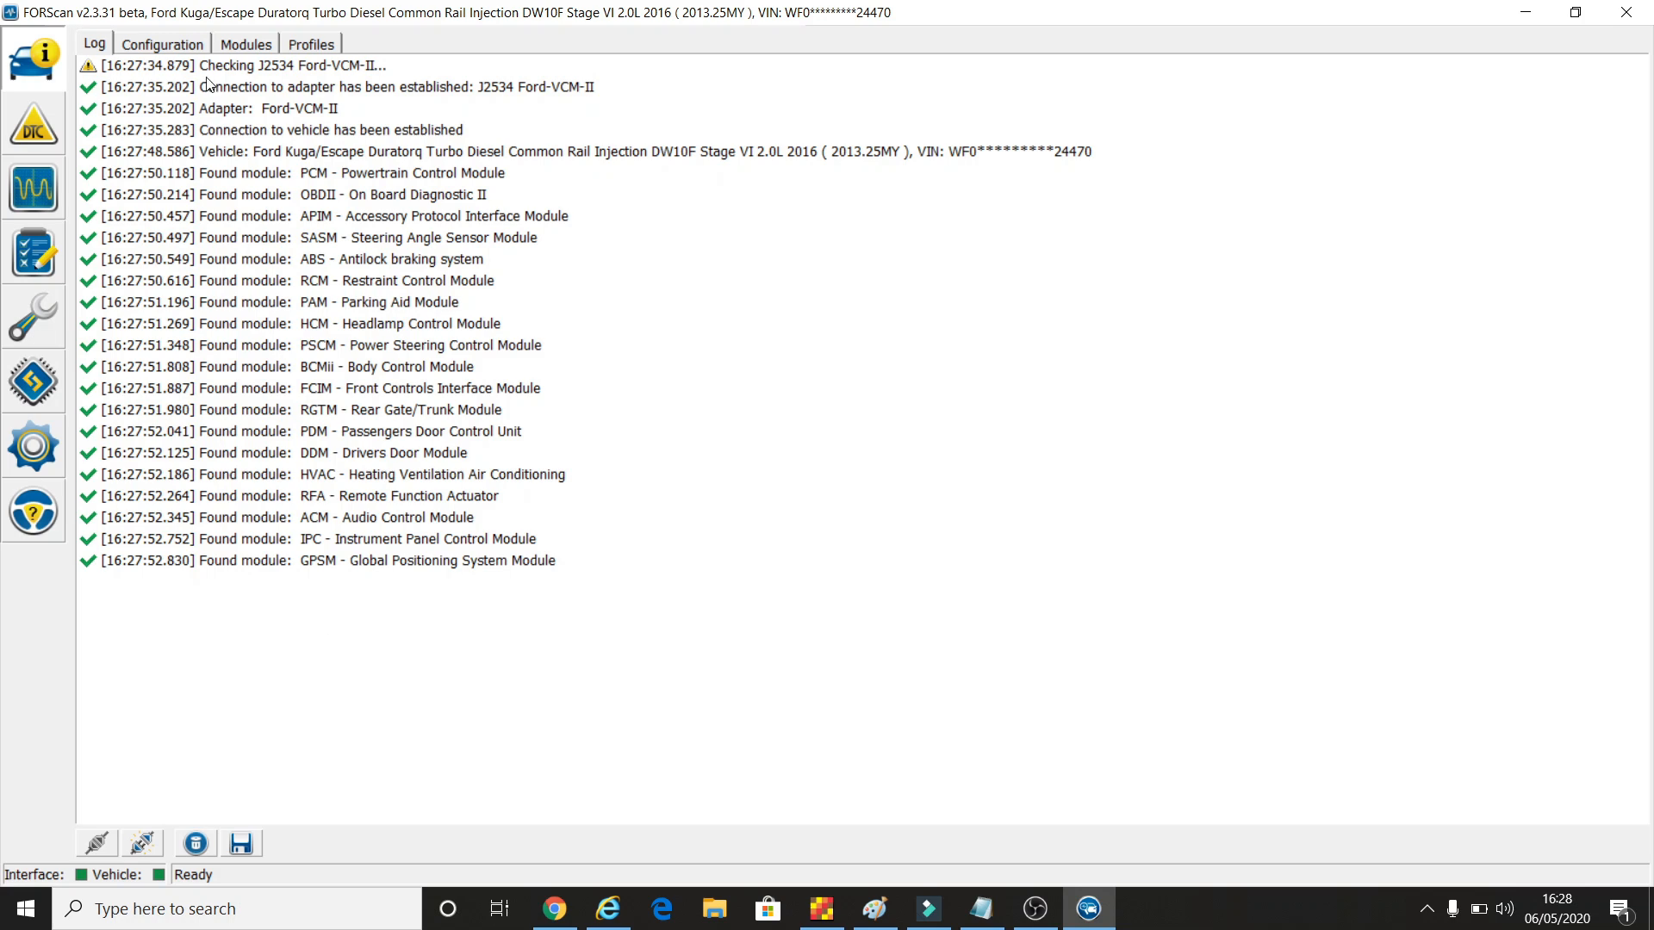
{"action": "mouse_move", "coordinate": [329, 634]}
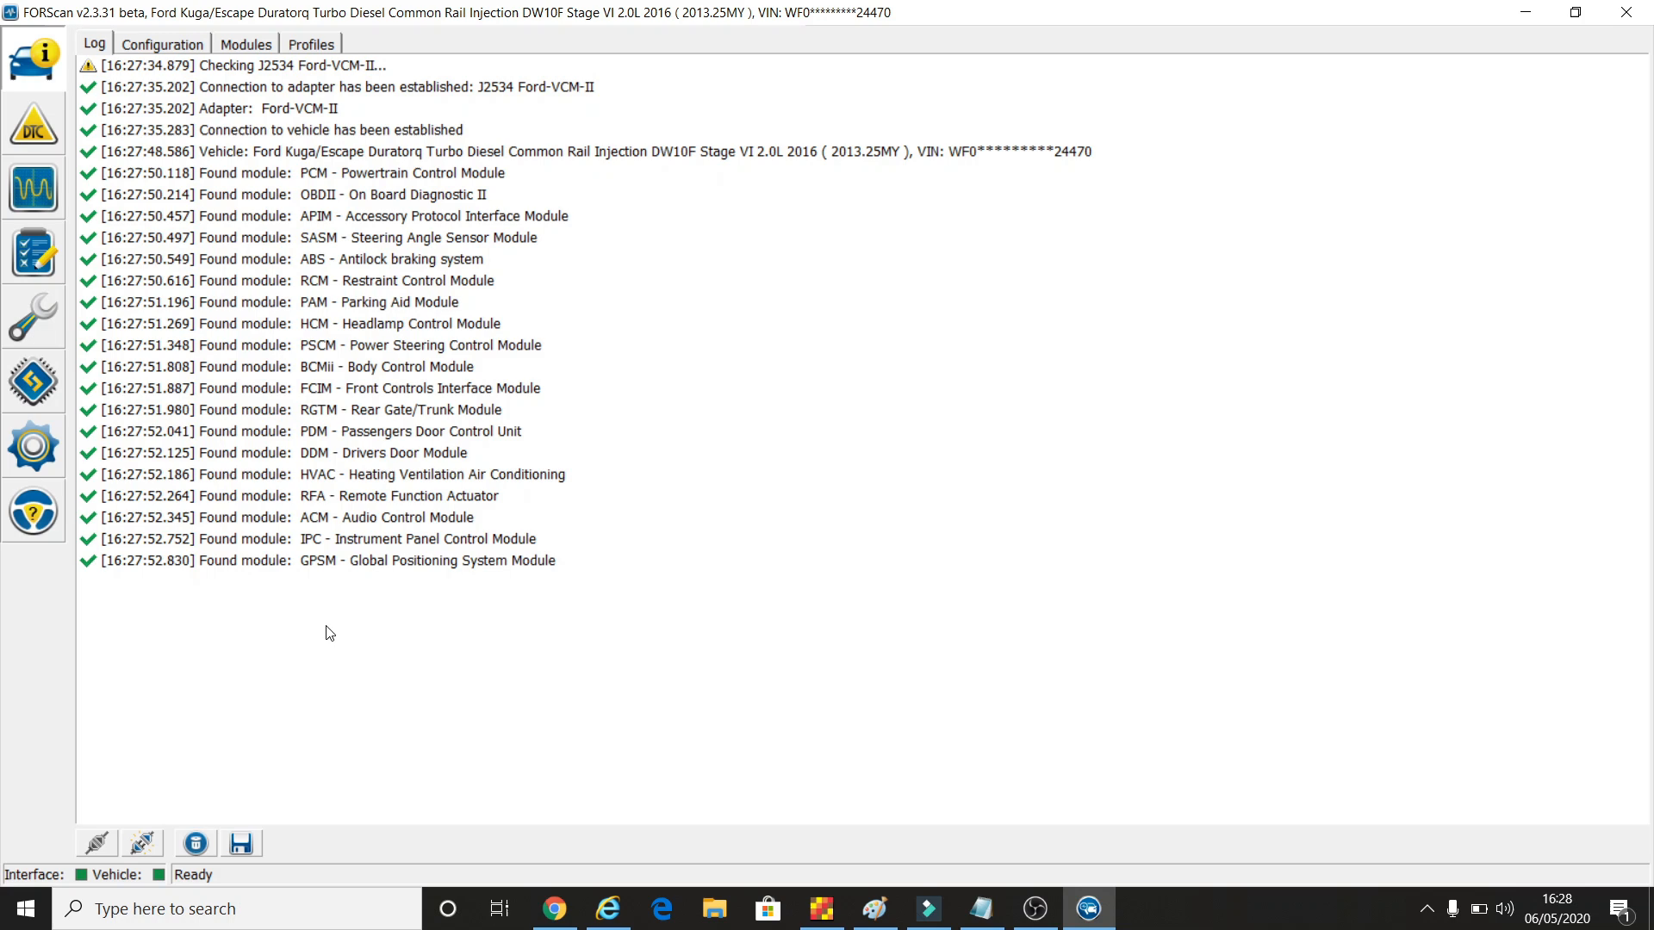
View the Configuration details: Ford-VCM-II adapter, Kuga engine and each module's part numbers
{"action": "left_click", "coordinate": [164, 43]}
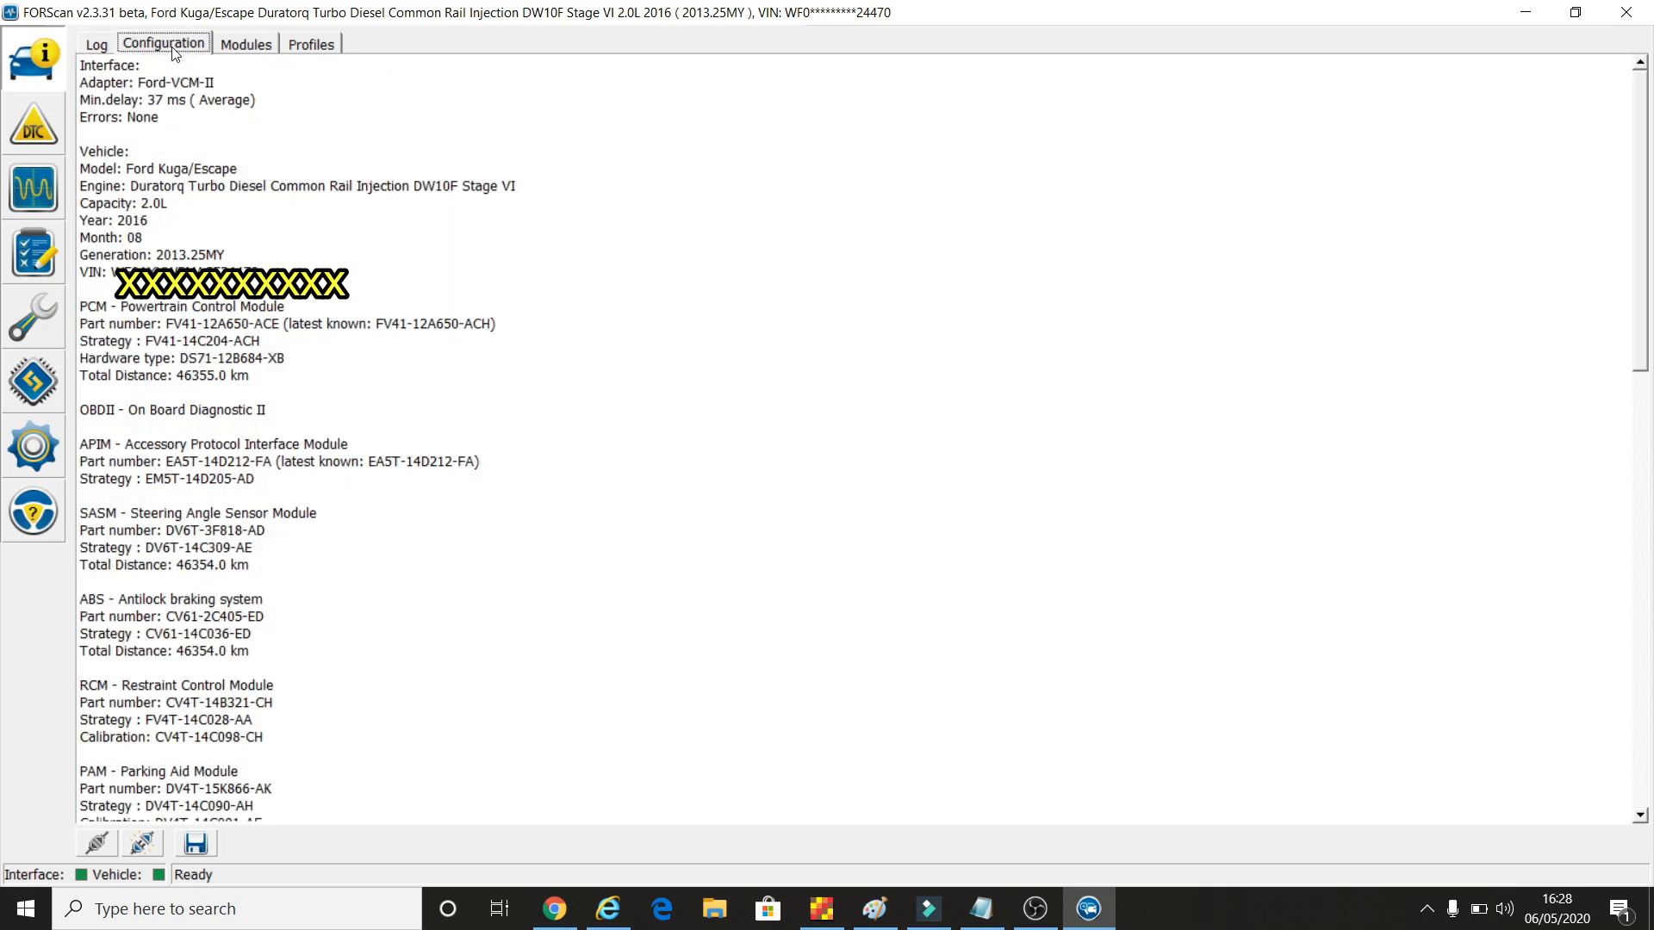
{"action": "mouse_move", "coordinate": [105, 70]}
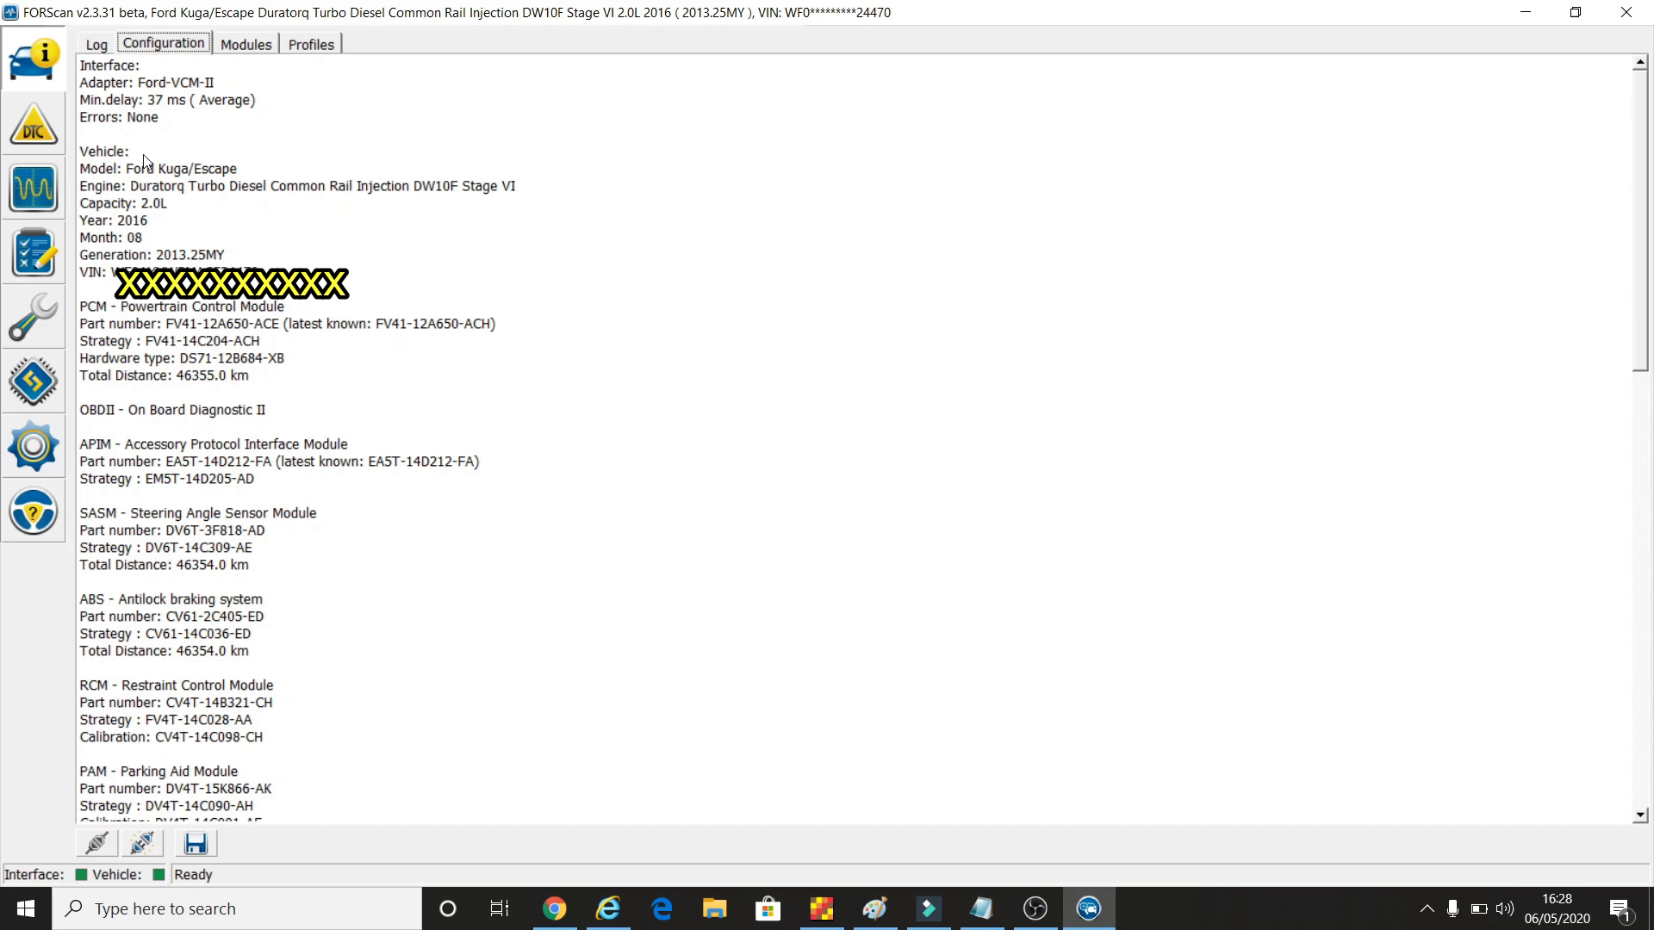
{"action": "mouse_move", "coordinate": [126, 193]}
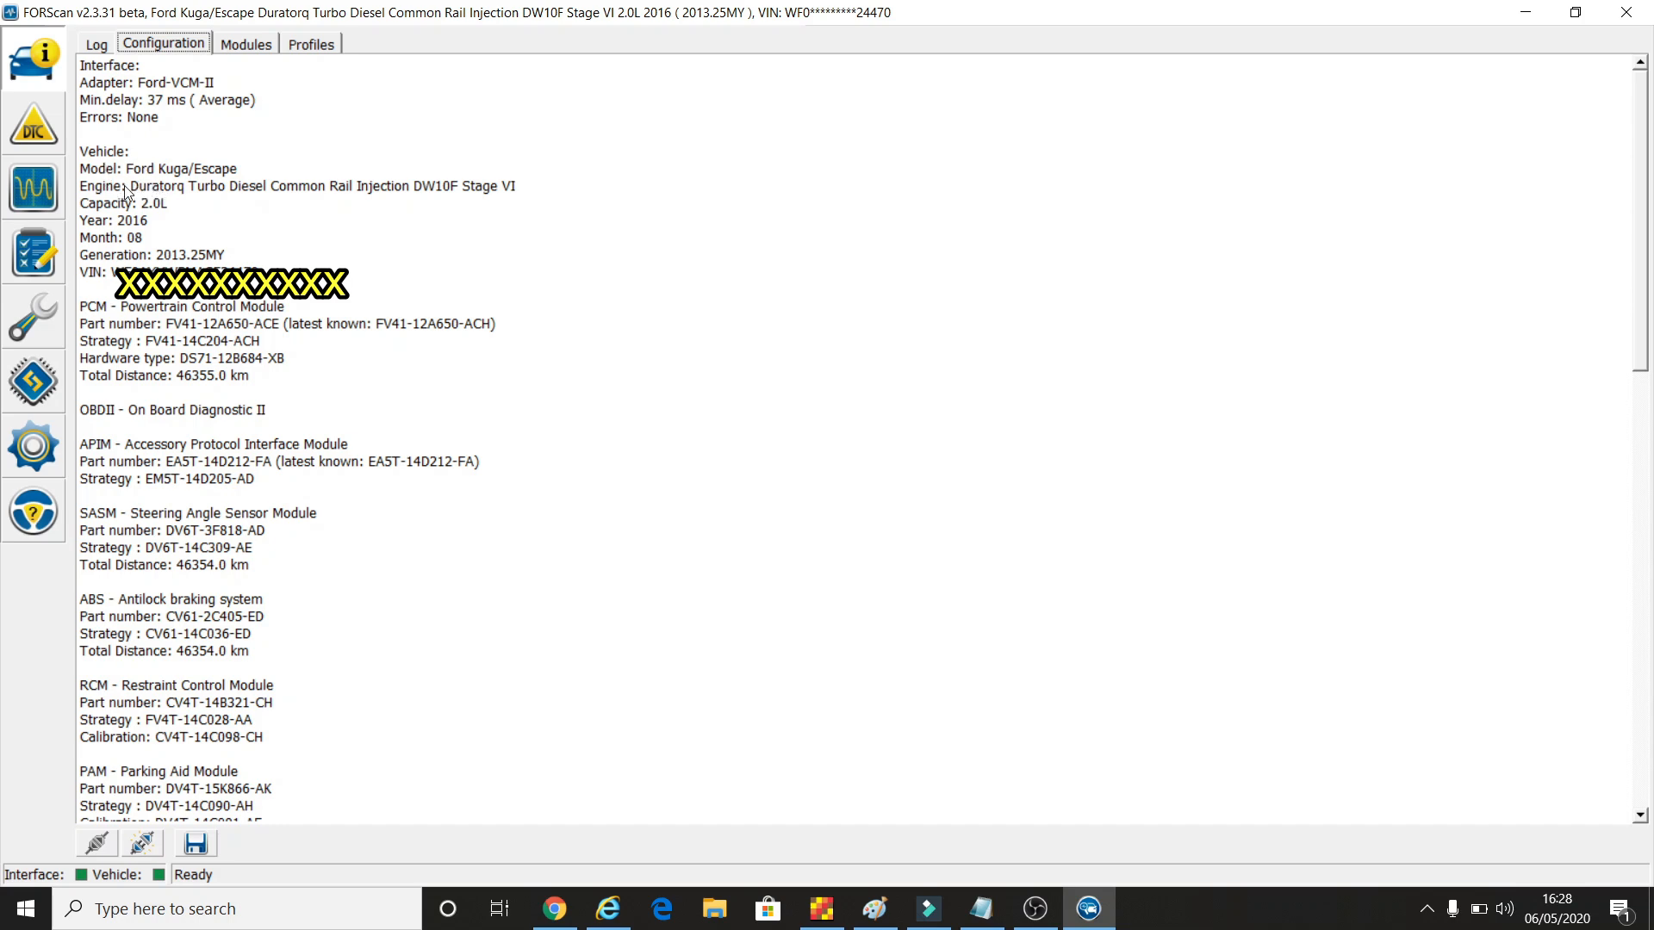
{"action": "mouse_move", "coordinate": [102, 248]}
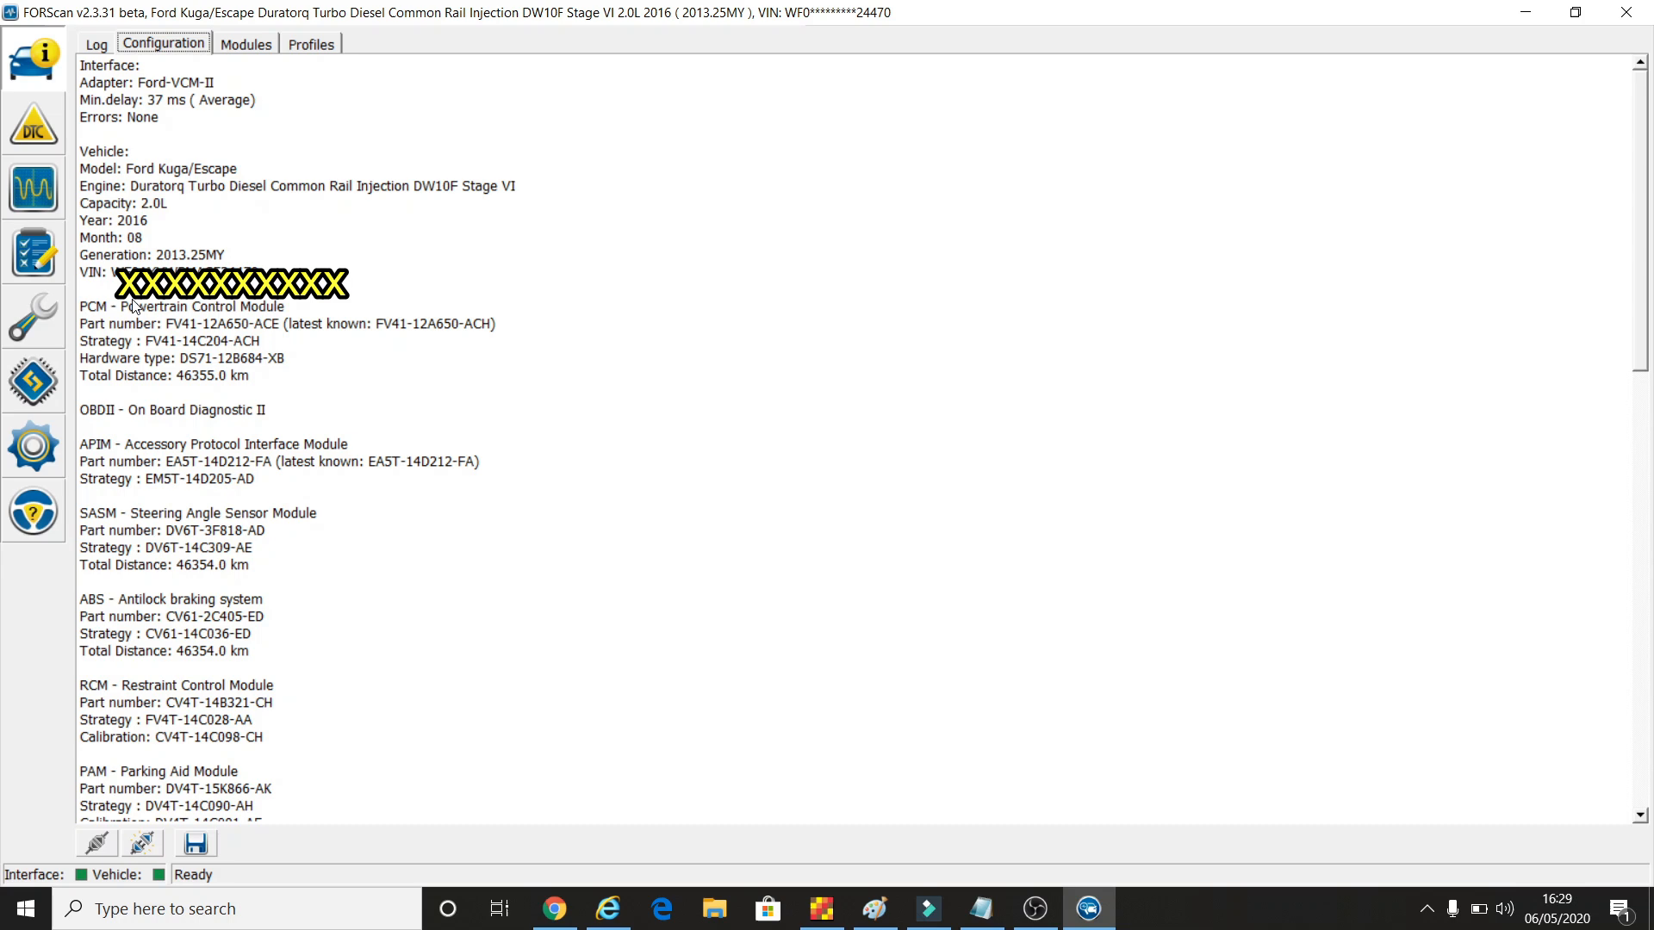
{"action": "mouse_move", "coordinate": [107, 418]}
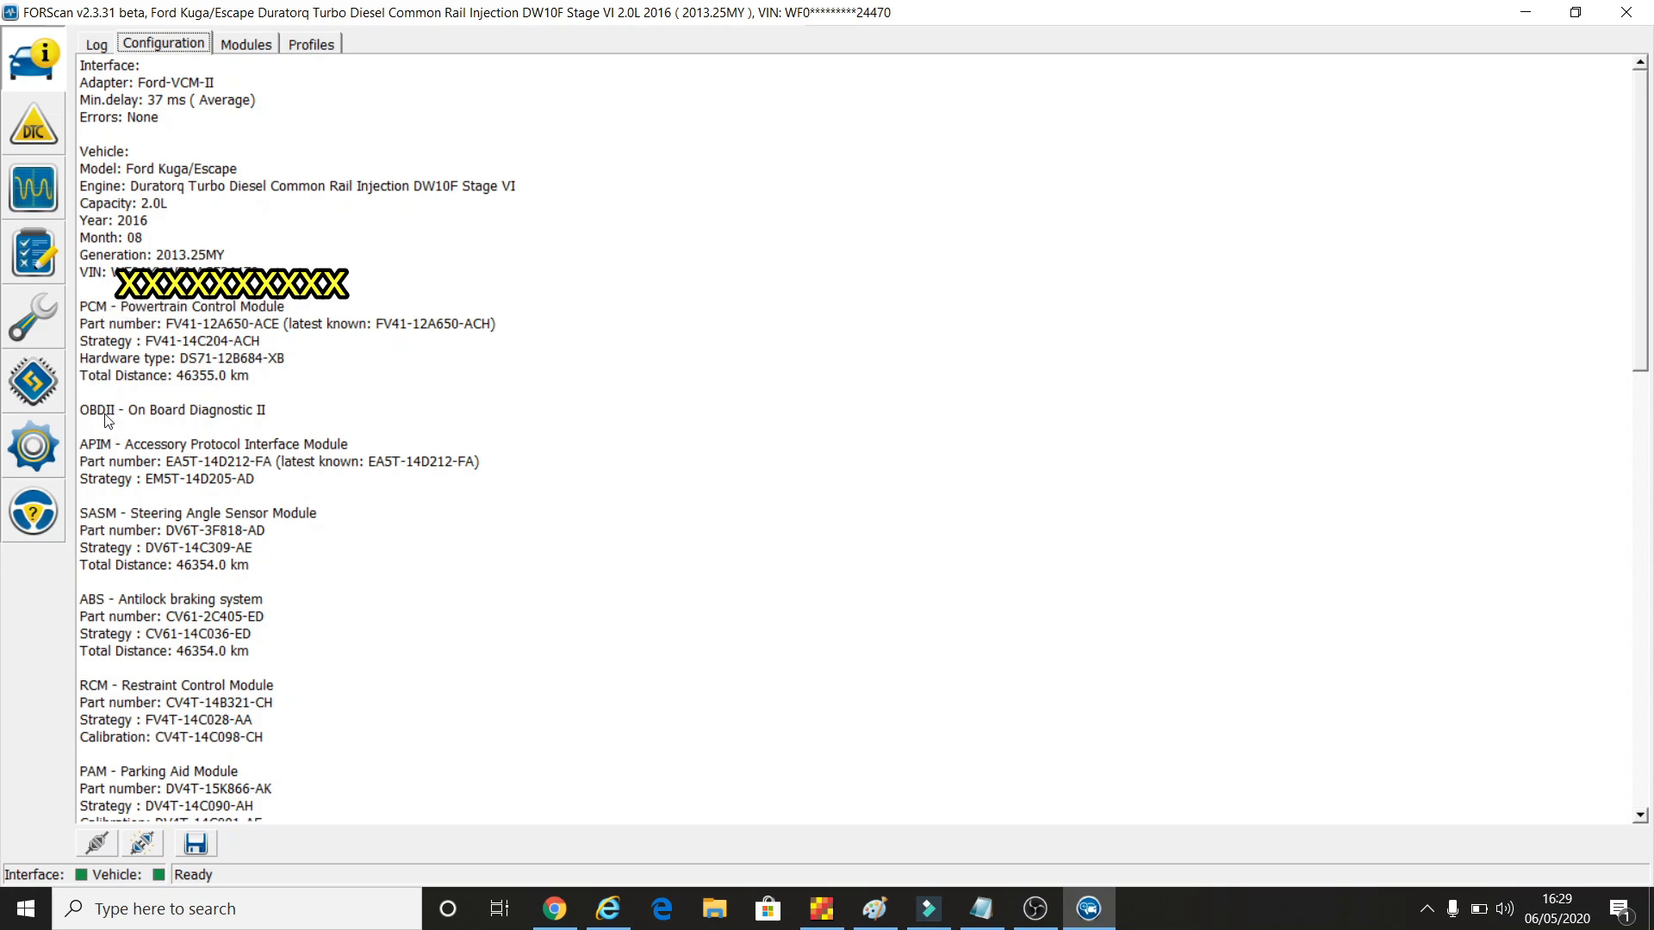
{"action": "mouse_move", "coordinate": [186, 334]}
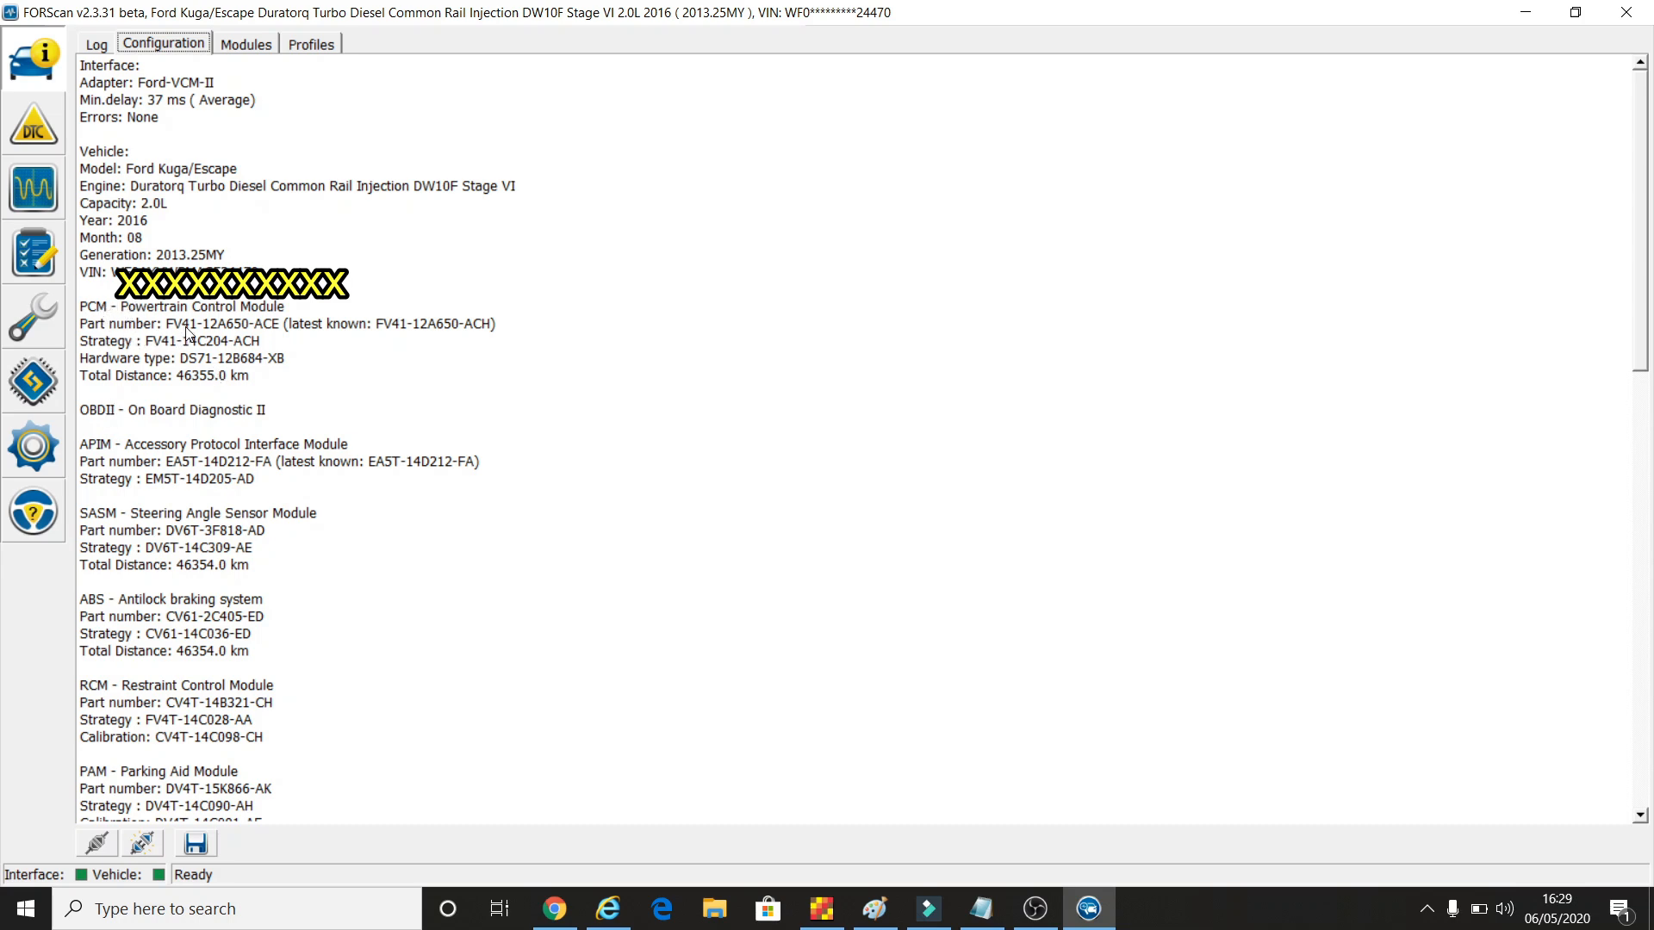
{"action": "mouse_move", "coordinate": [261, 337]}
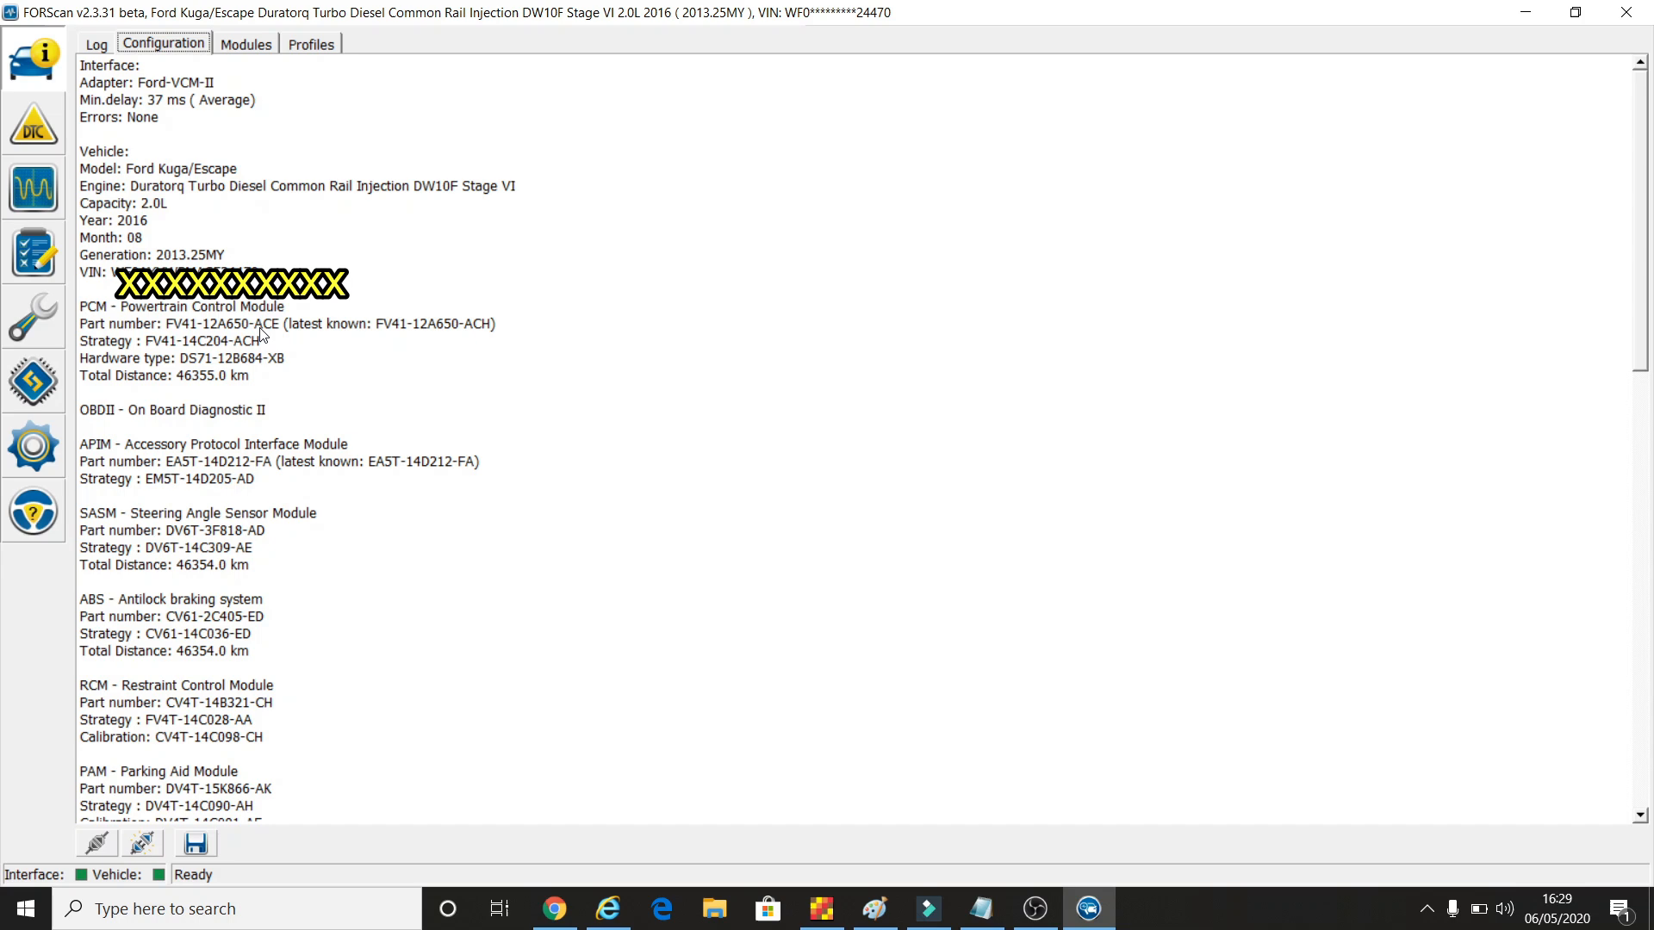
{"action": "mouse_move", "coordinate": [395, 333]}
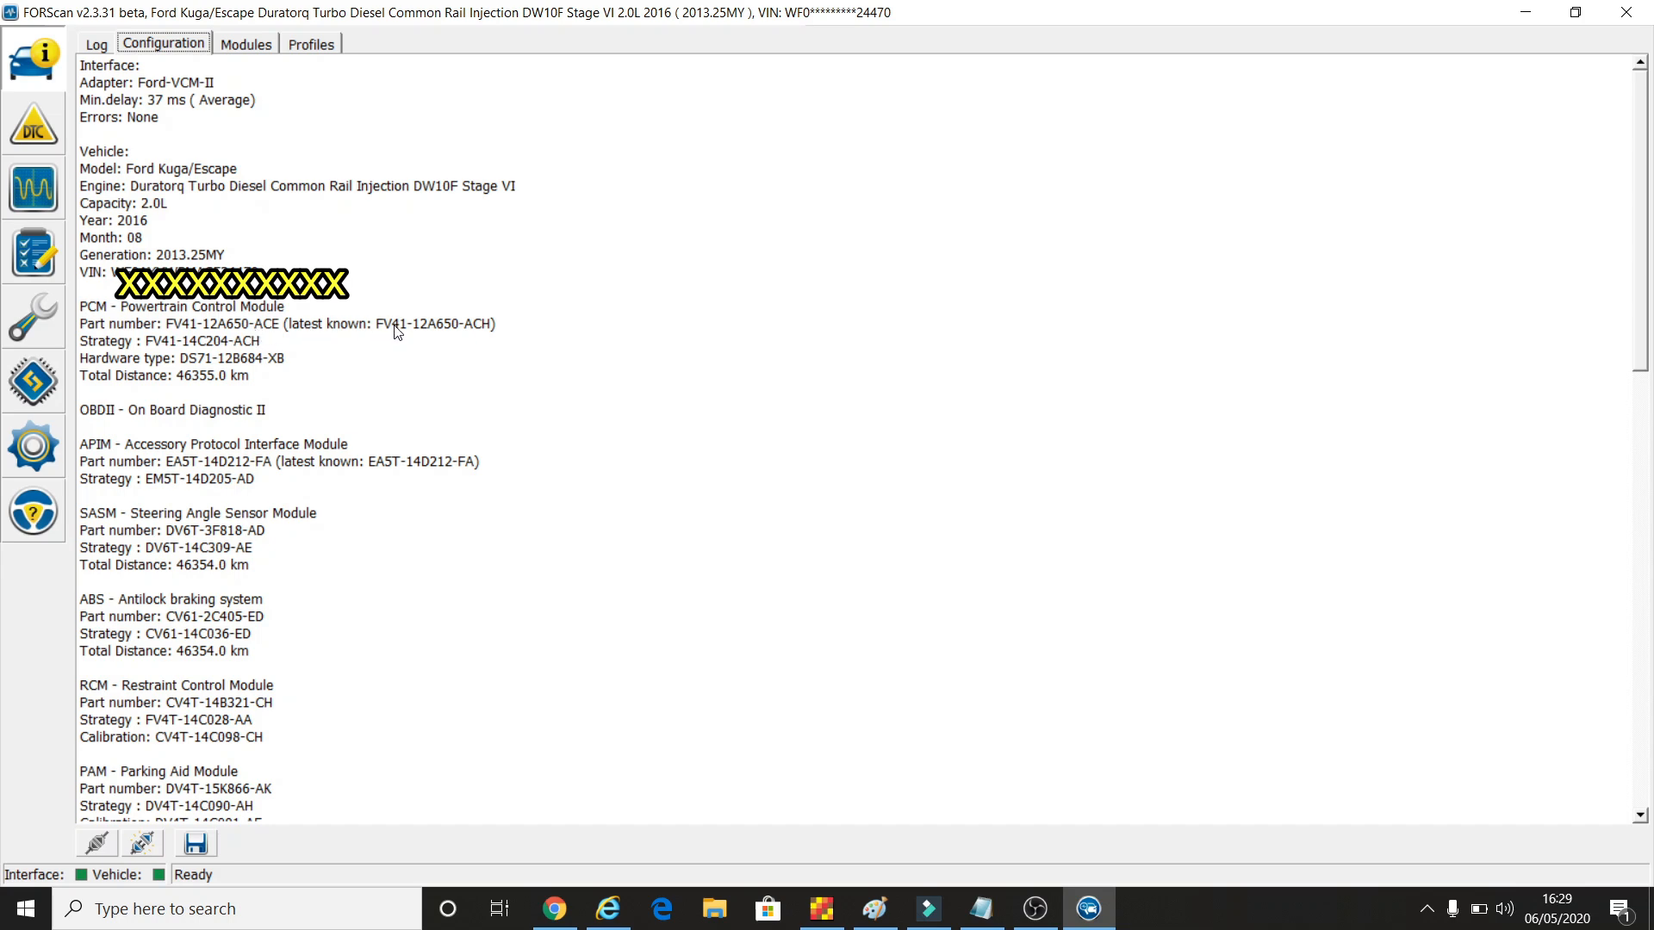
{"action": "mouse_move", "coordinate": [99, 350]}
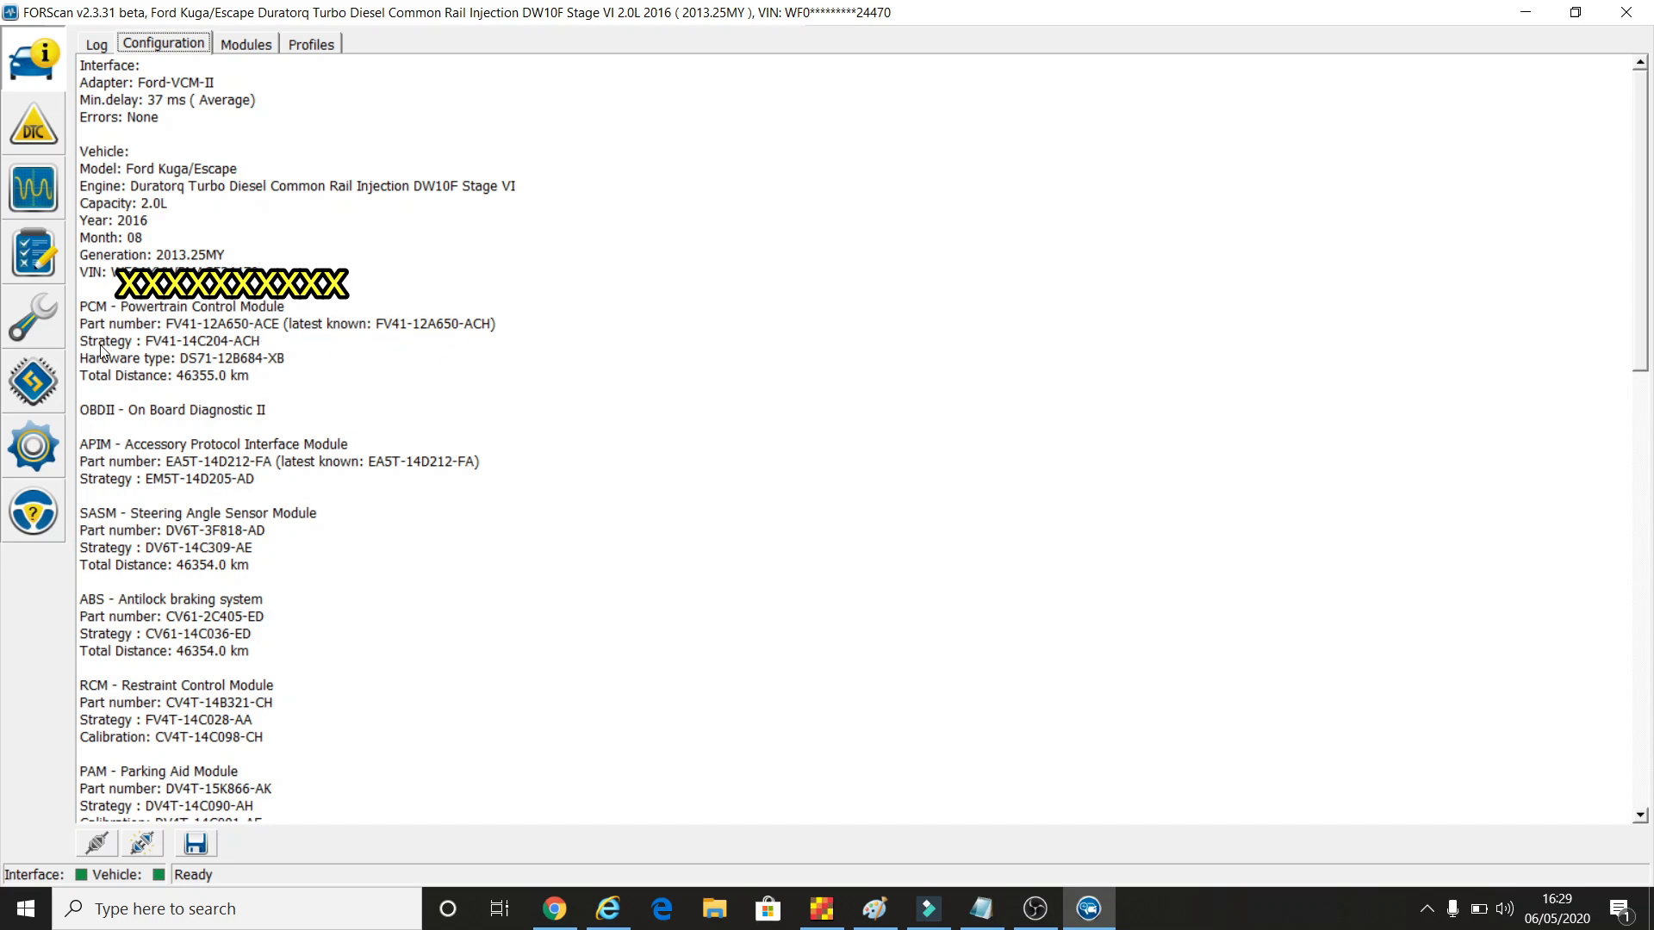
{"action": "mouse_move", "coordinate": [110, 366]}
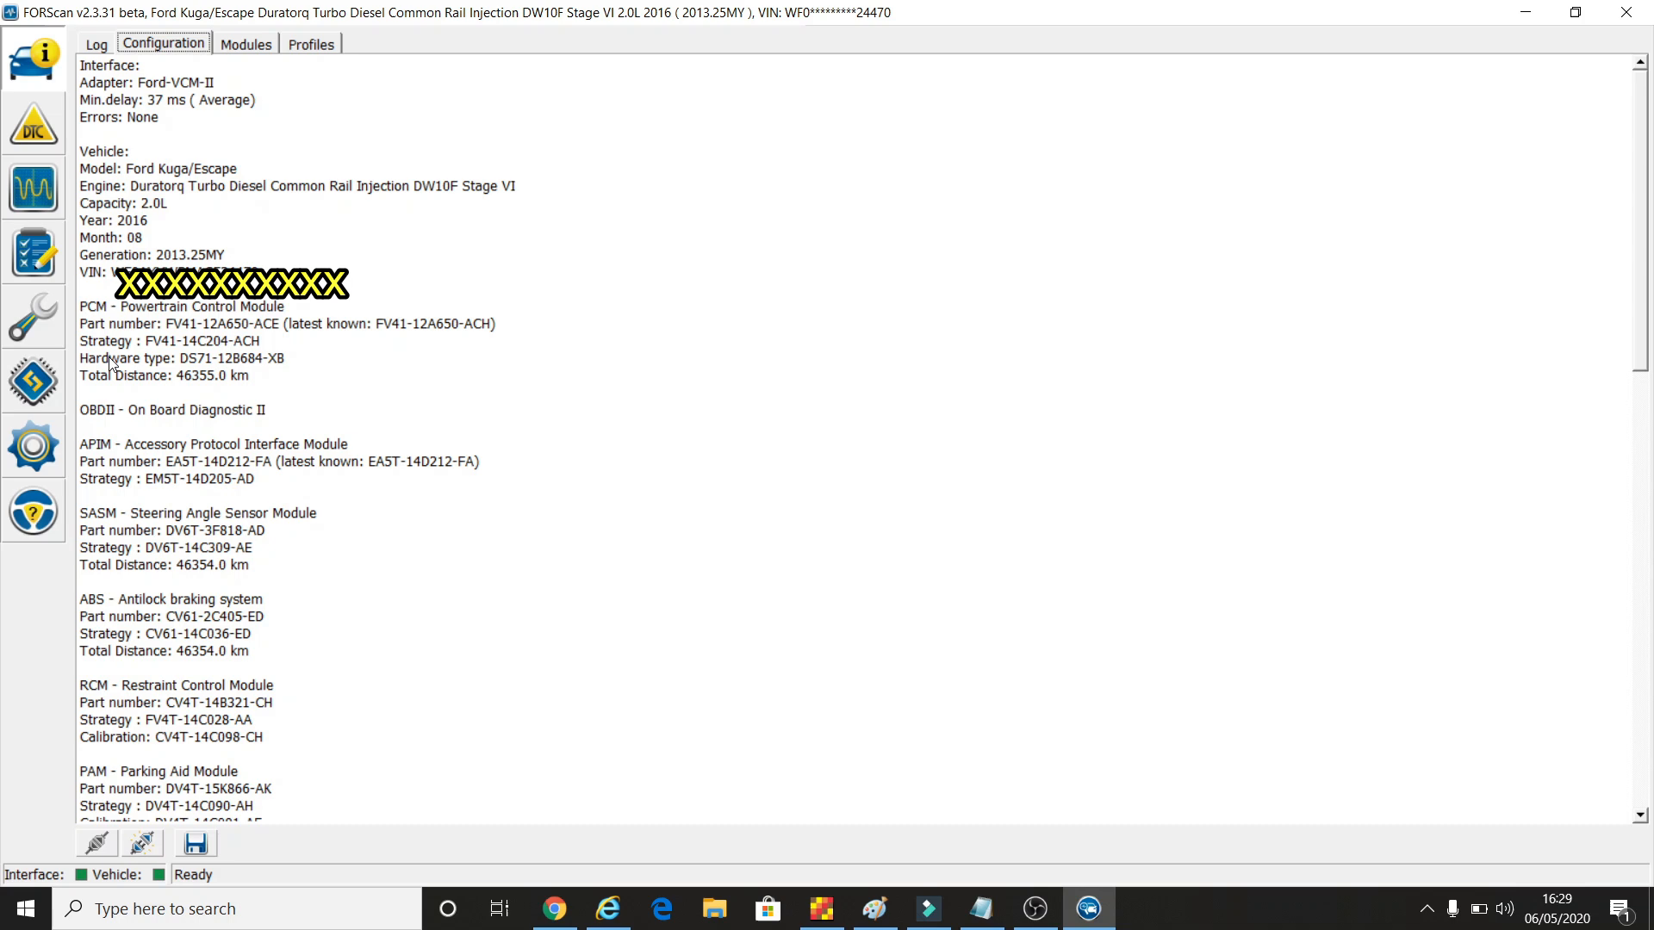
{"action": "mouse_move", "coordinate": [199, 381]}
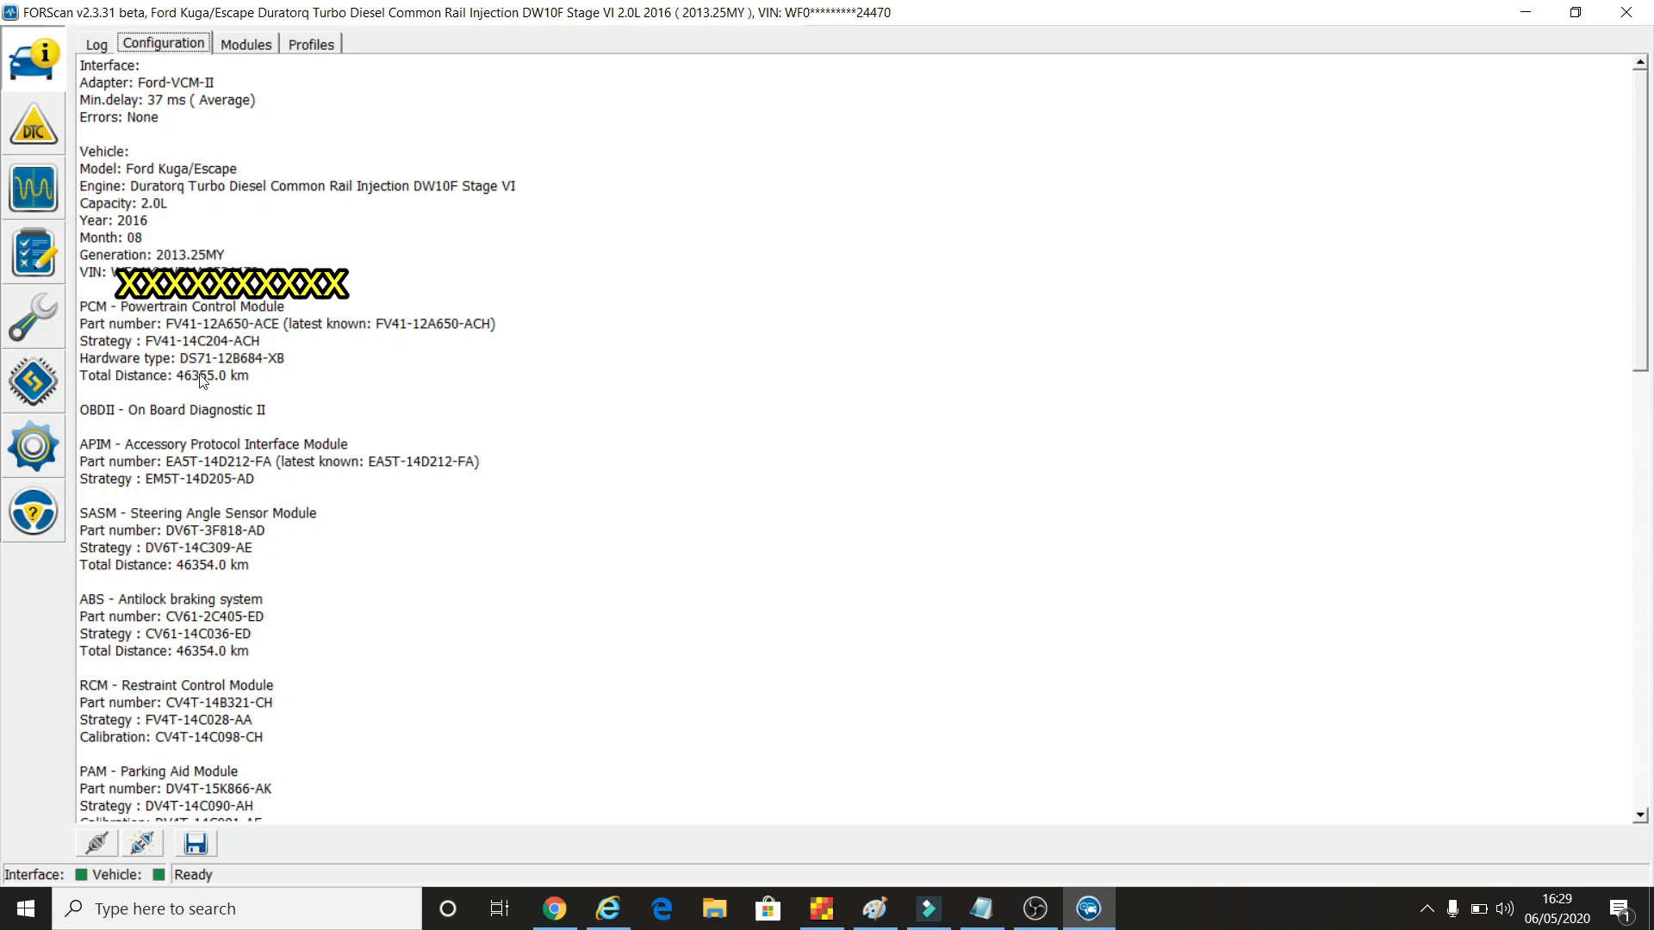
{"action": "mouse_move", "coordinate": [291, 393]}
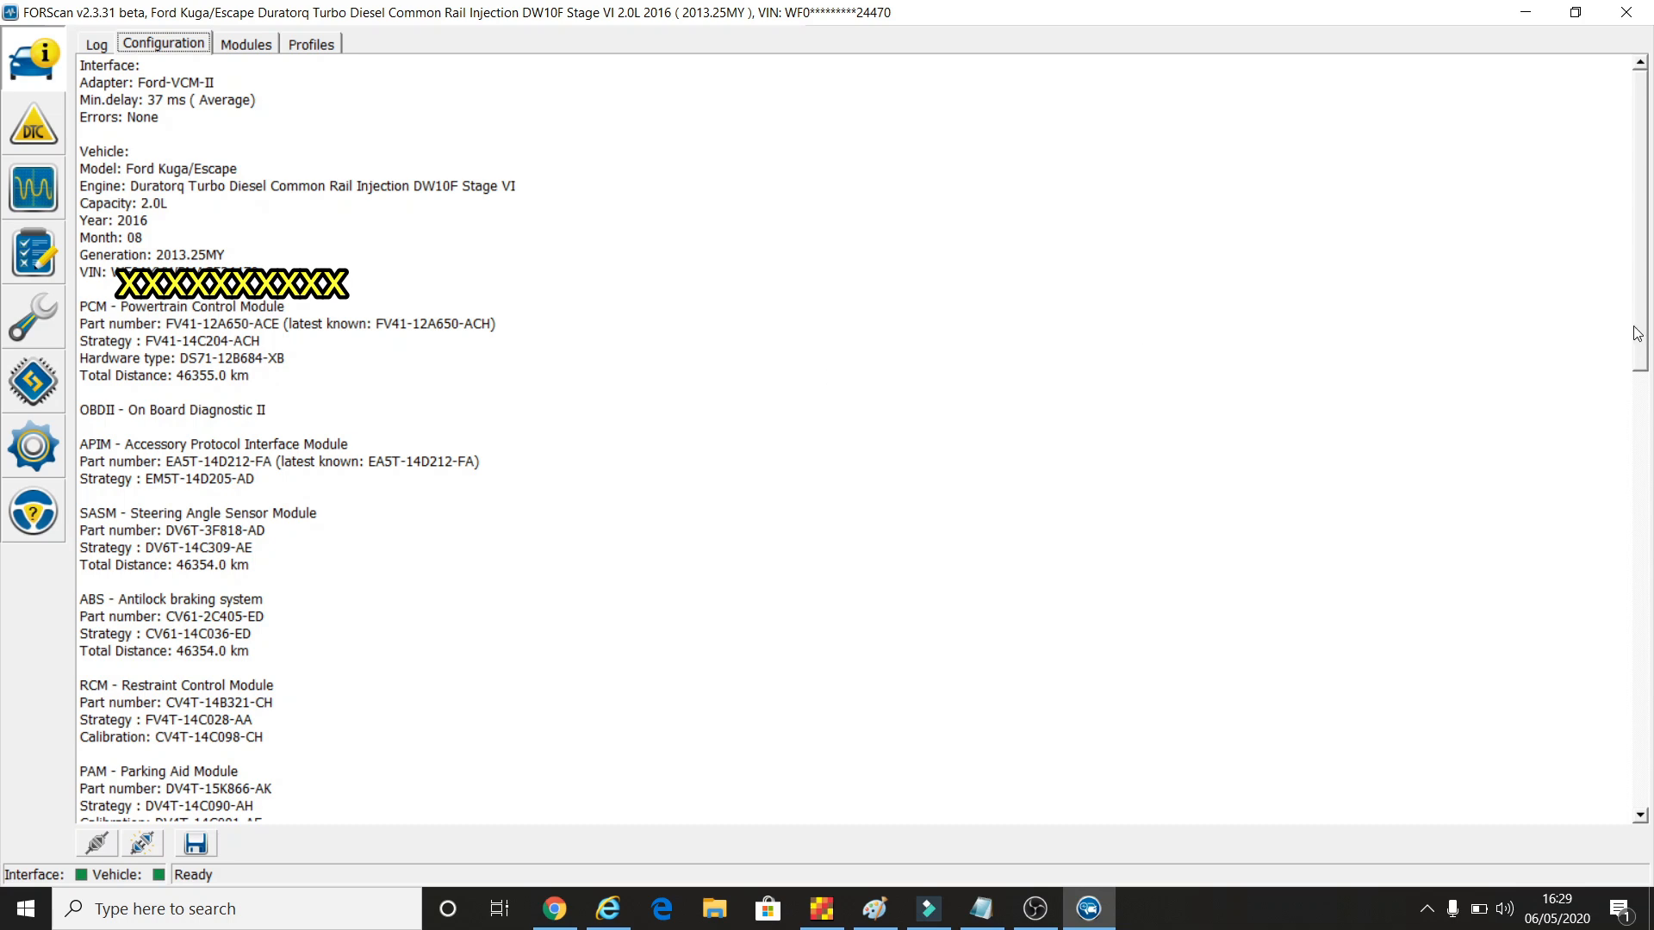
{"action": "scroll", "scroll_direction": "down", "scroll_amount": 3}
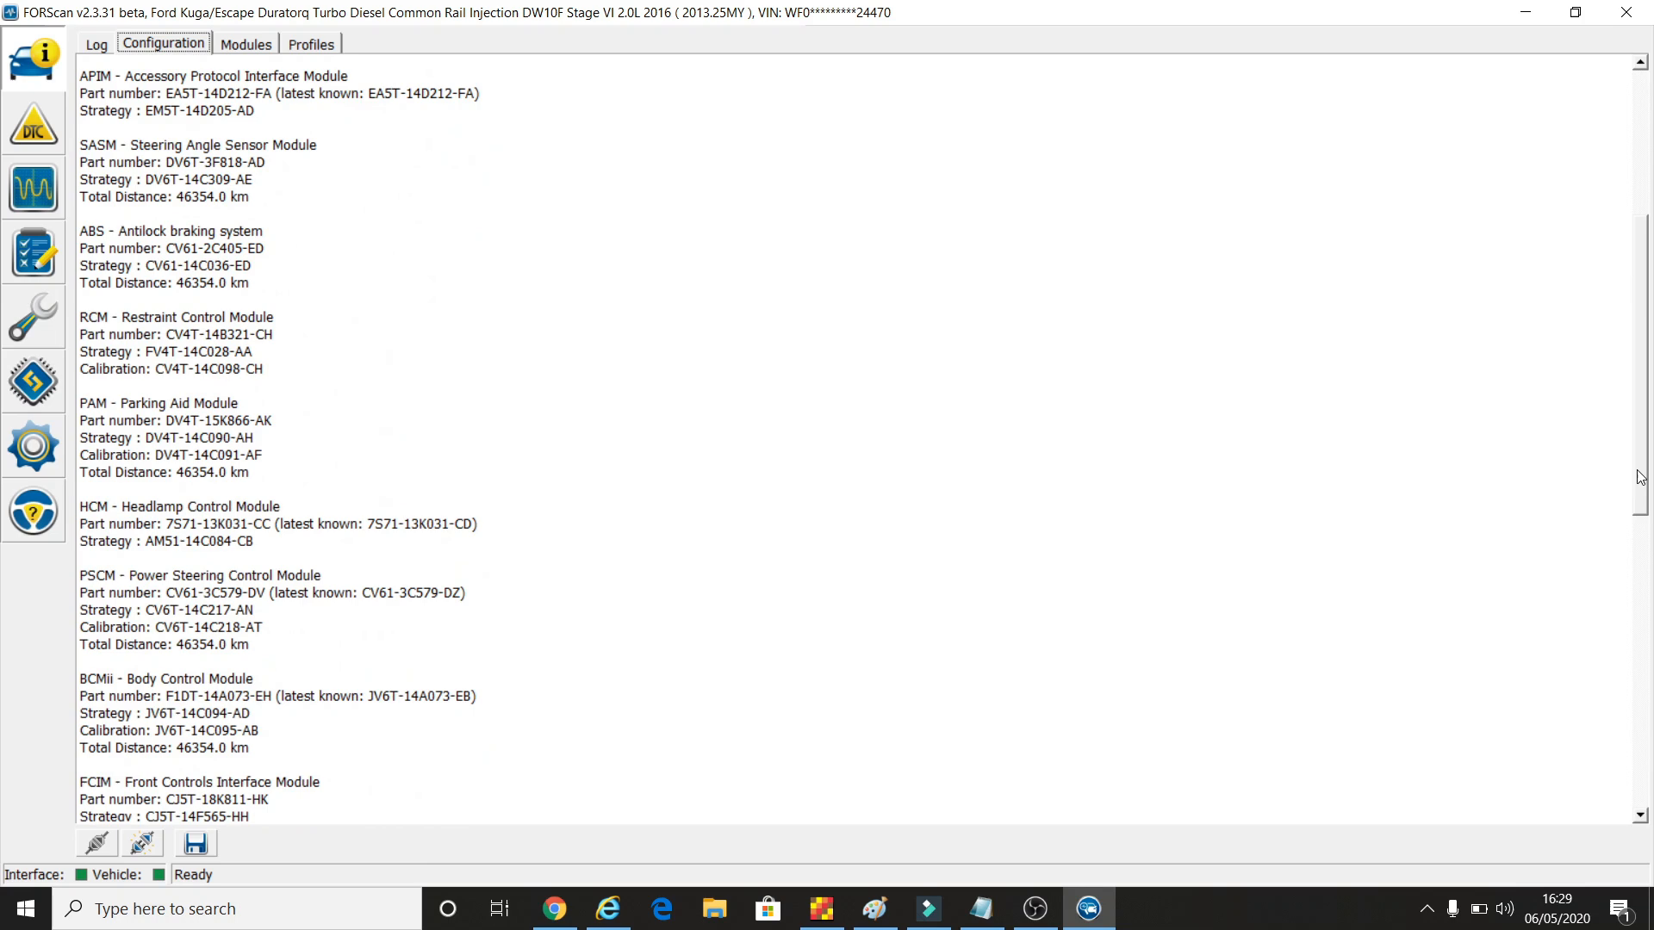
{"action": "scroll", "scroll_direction": "up", "scroll_amount": 3}
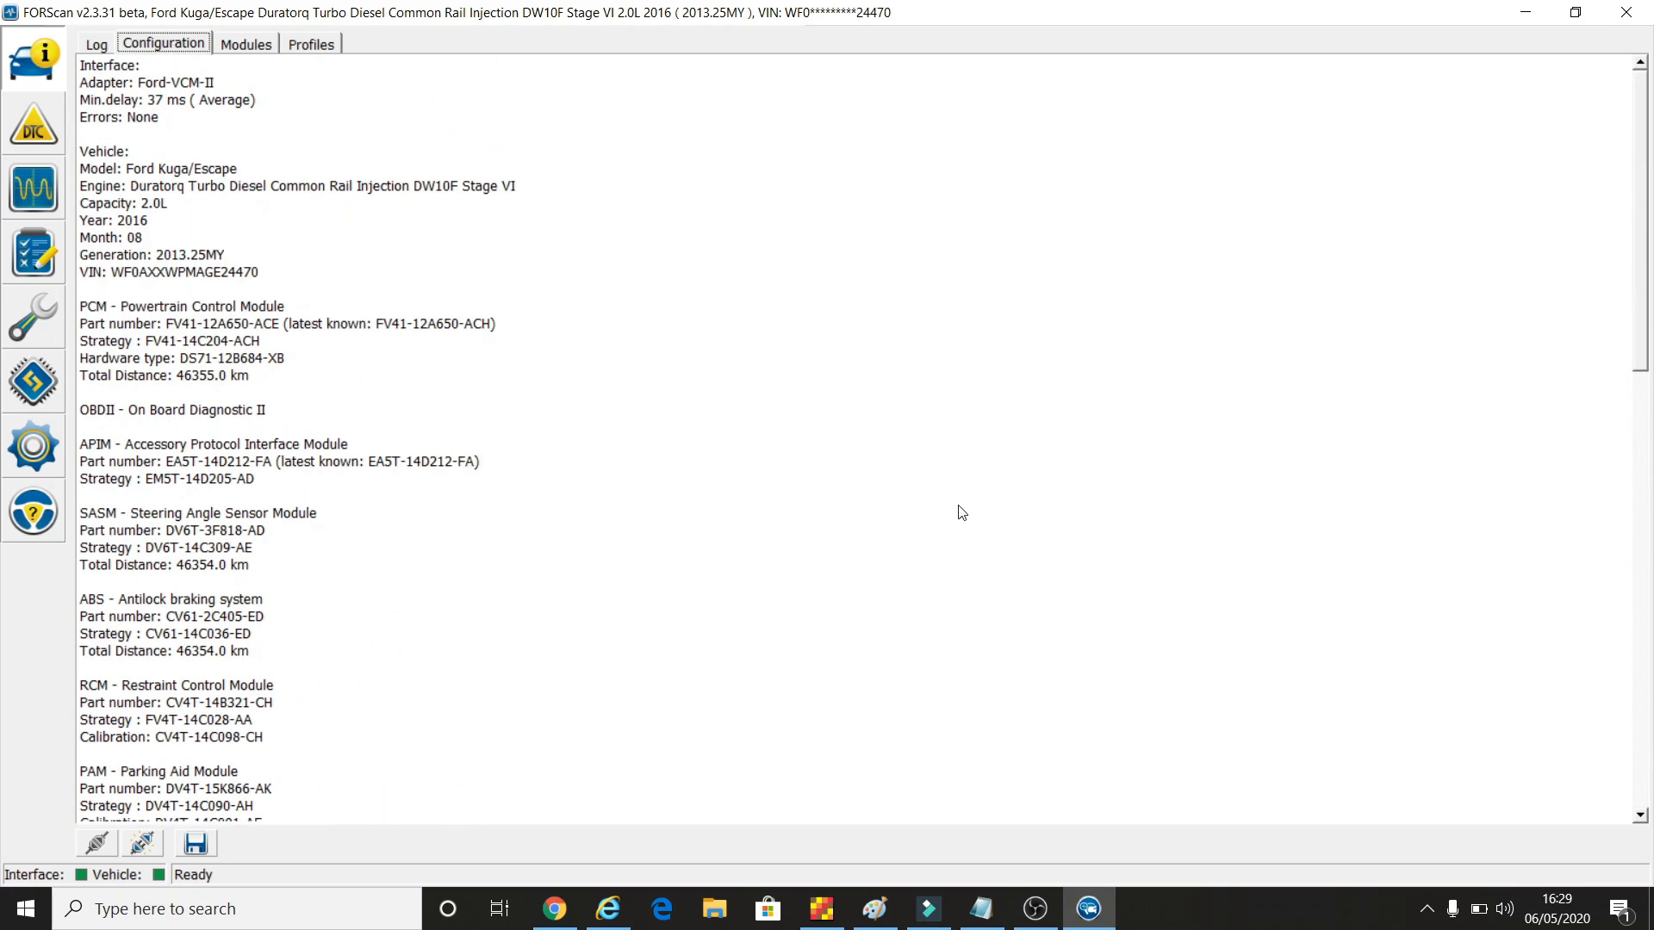
{"action": "mouse_move", "coordinate": [627, 528]}
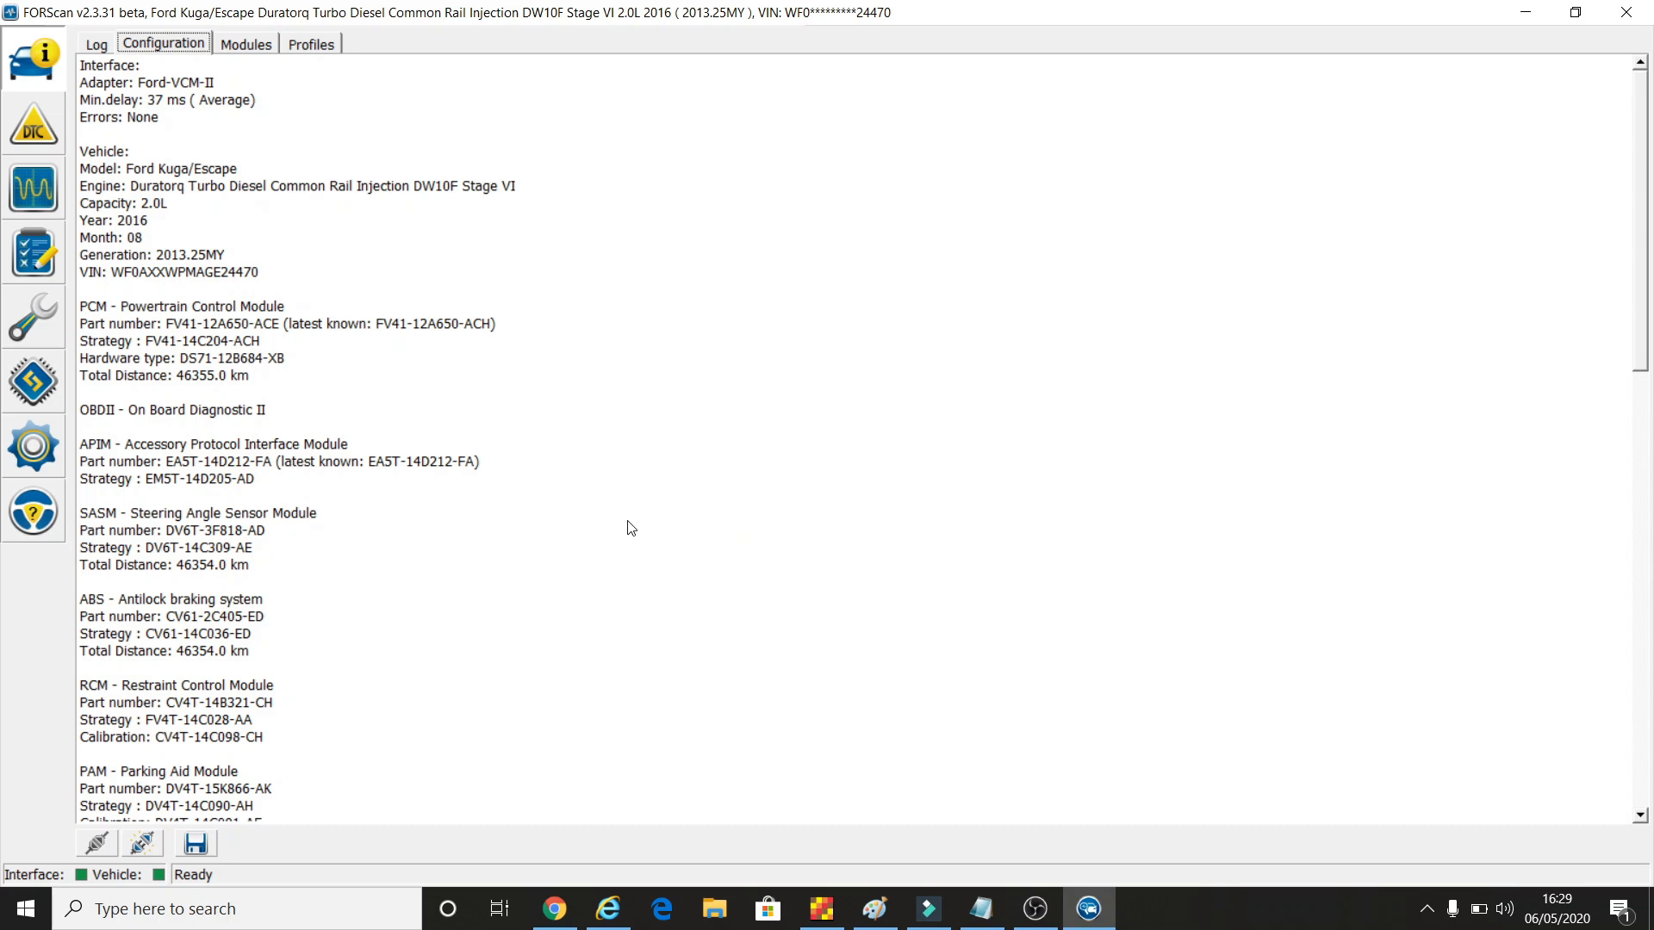
{"action": "mouse_move", "coordinate": [608, 439]}
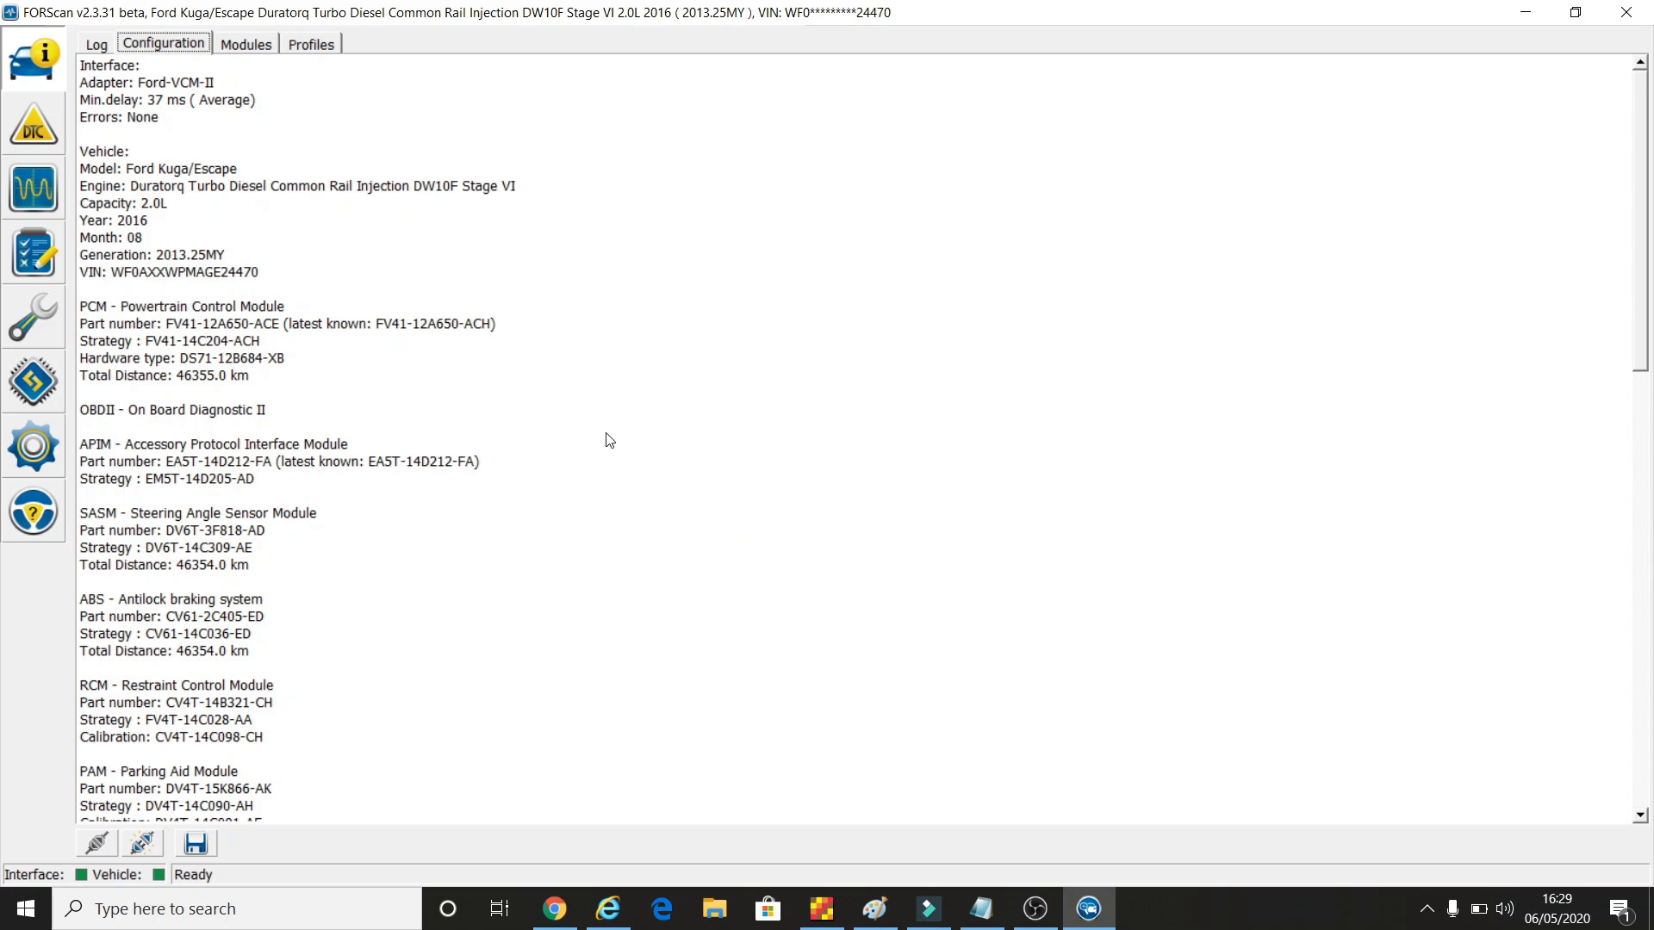
{"action": "mouse_move", "coordinate": [248, 54]}
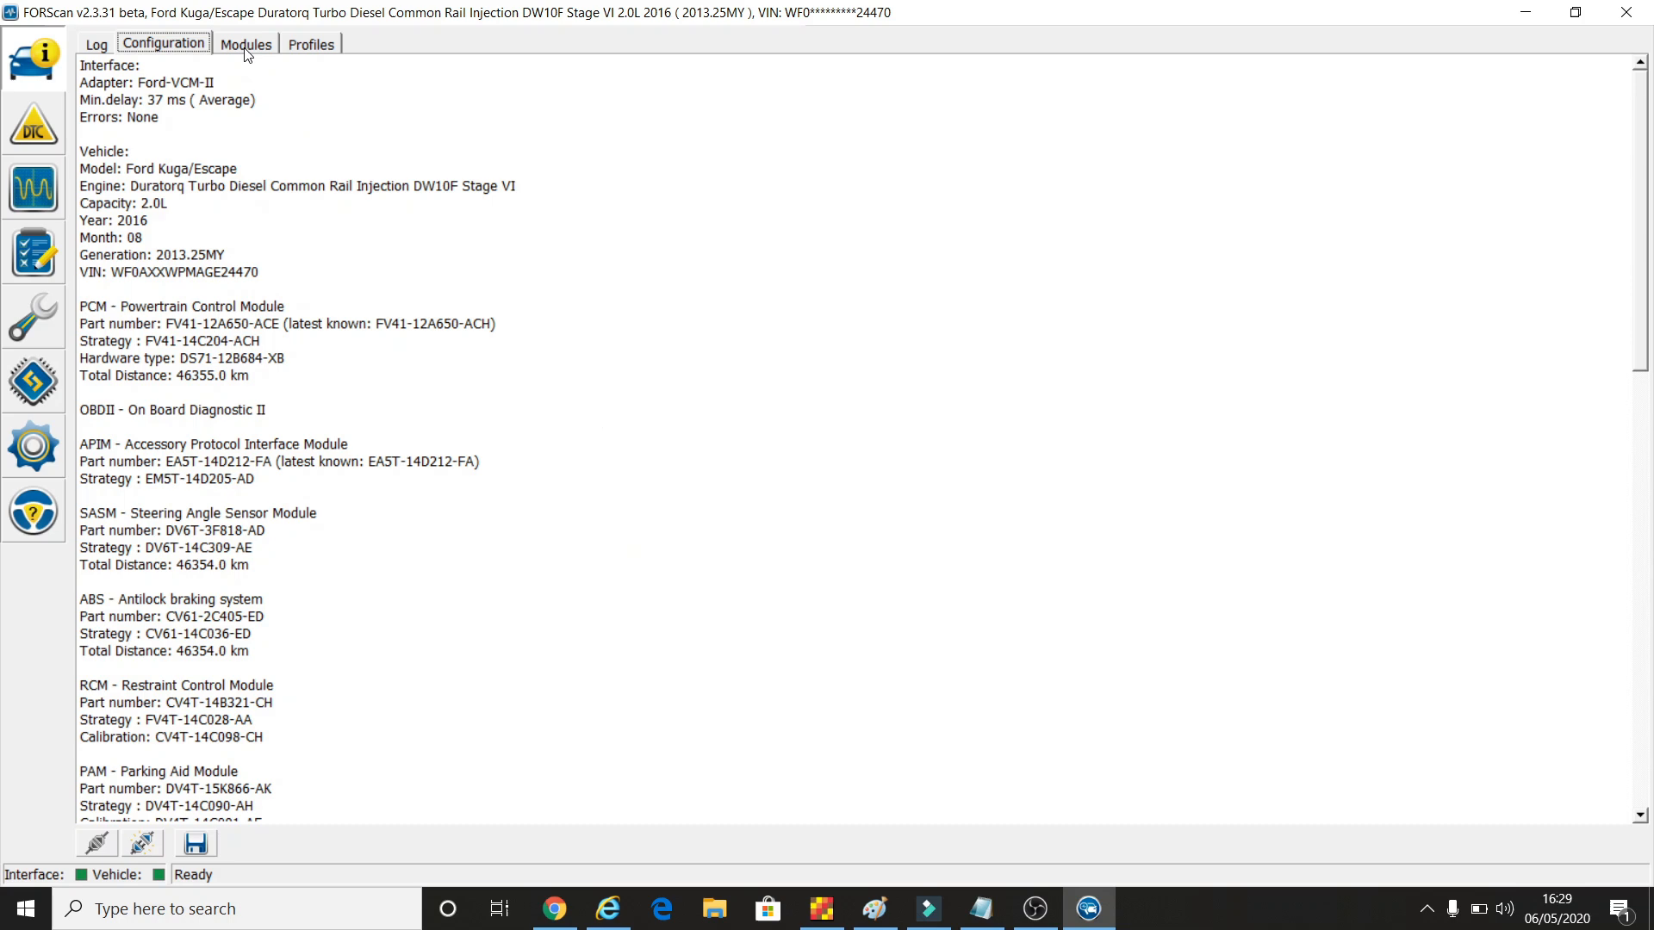
Show the module tree grouped under HSCAN and MSCAN
{"action": "left_click", "coordinate": [246, 43]}
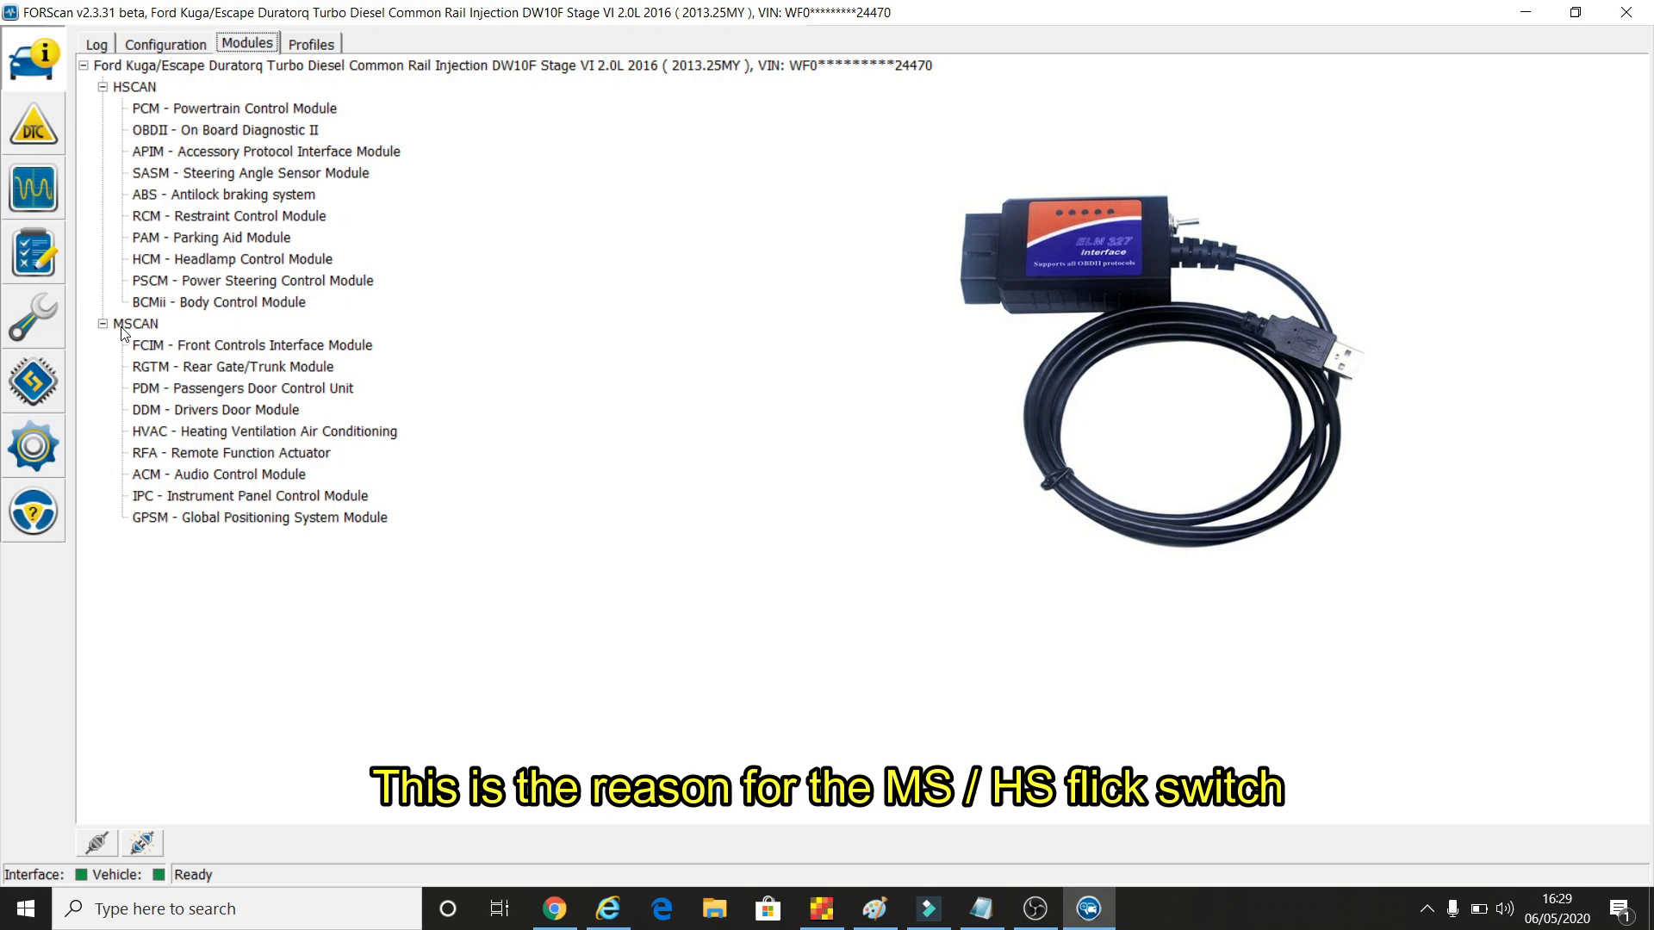
{"action": "mouse_move", "coordinate": [152, 339]}
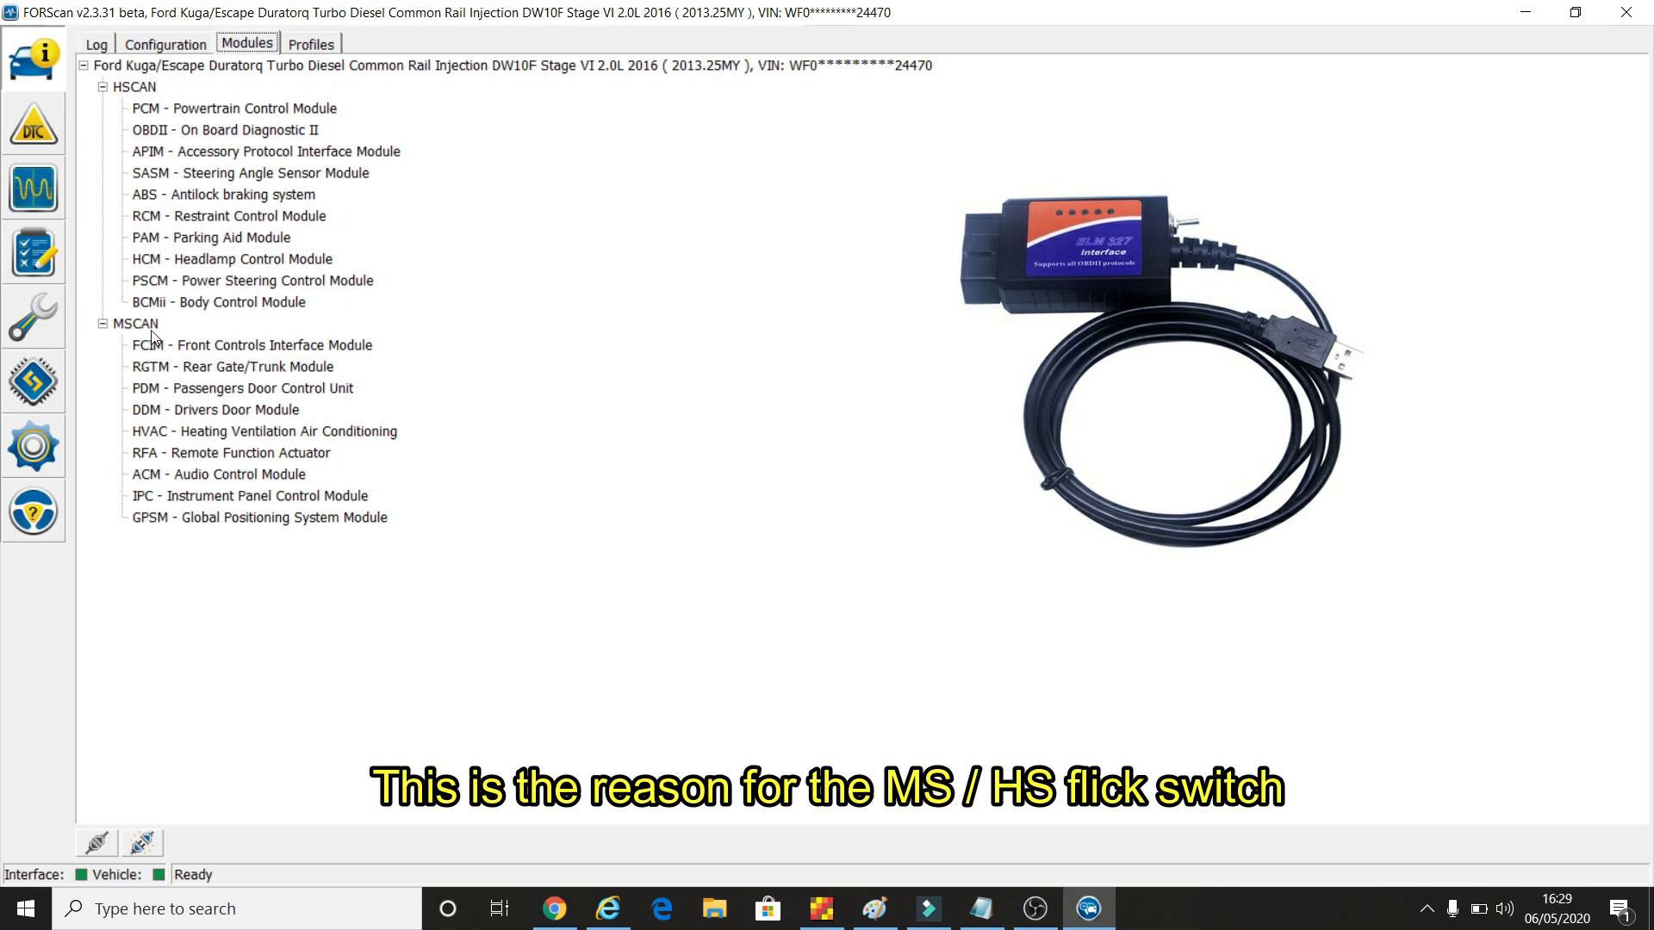
{"action": "mouse_move", "coordinate": [144, 369]}
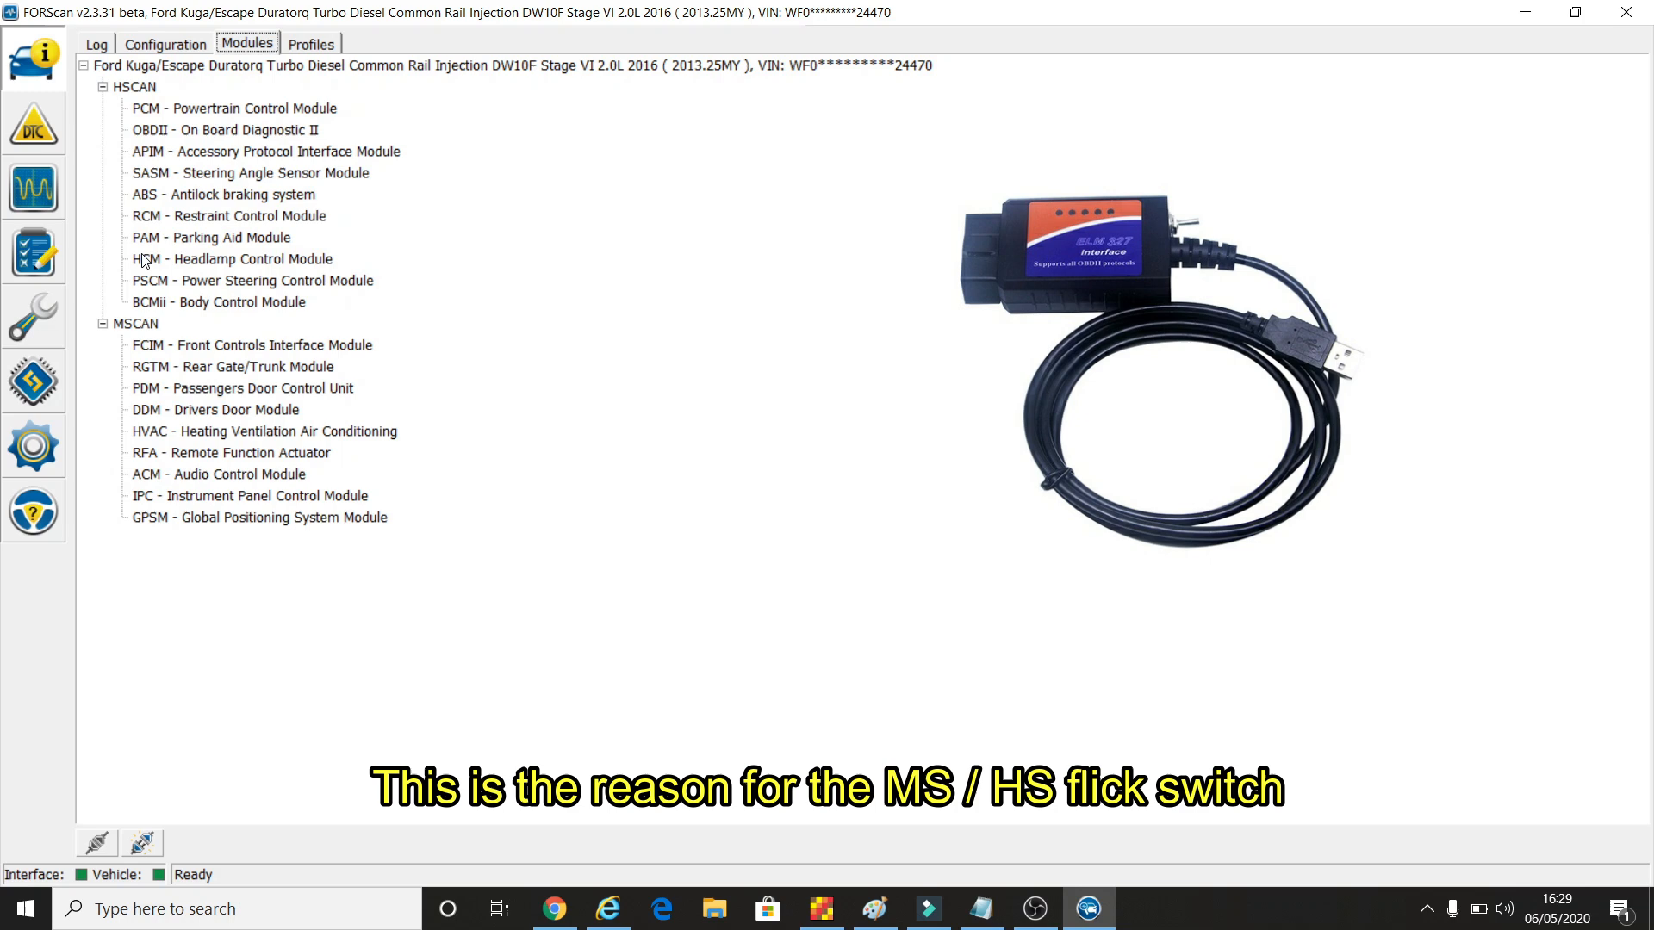
{"action": "mouse_move", "coordinate": [215, 200]}
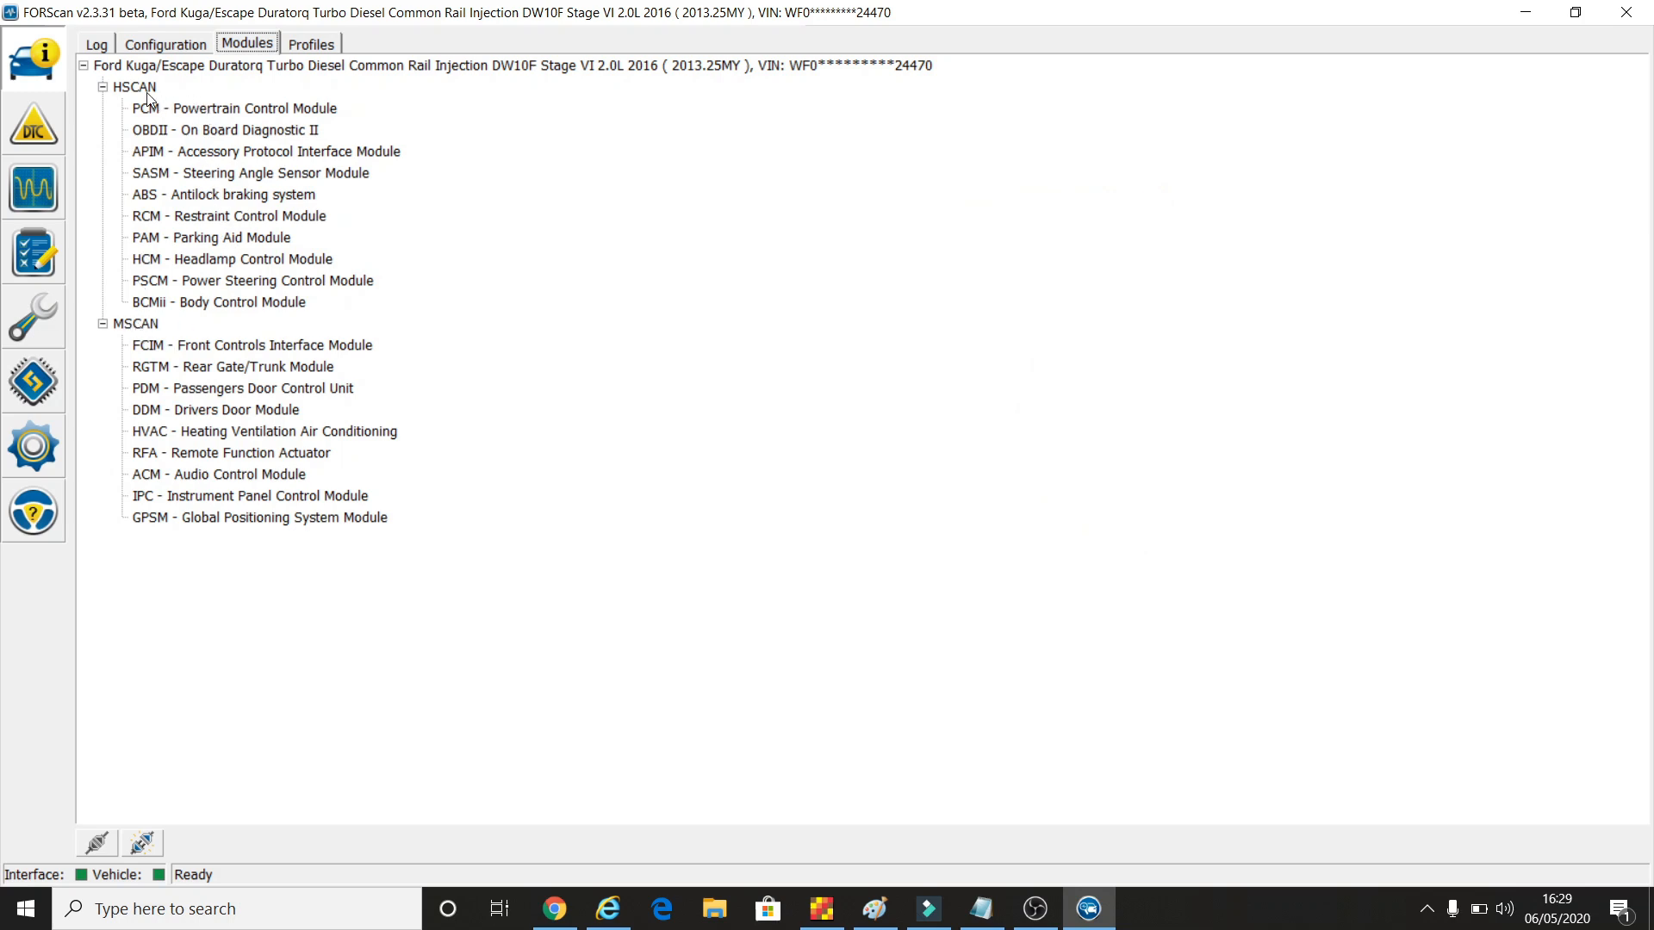
{"action": "mouse_move", "coordinate": [102, 306]}
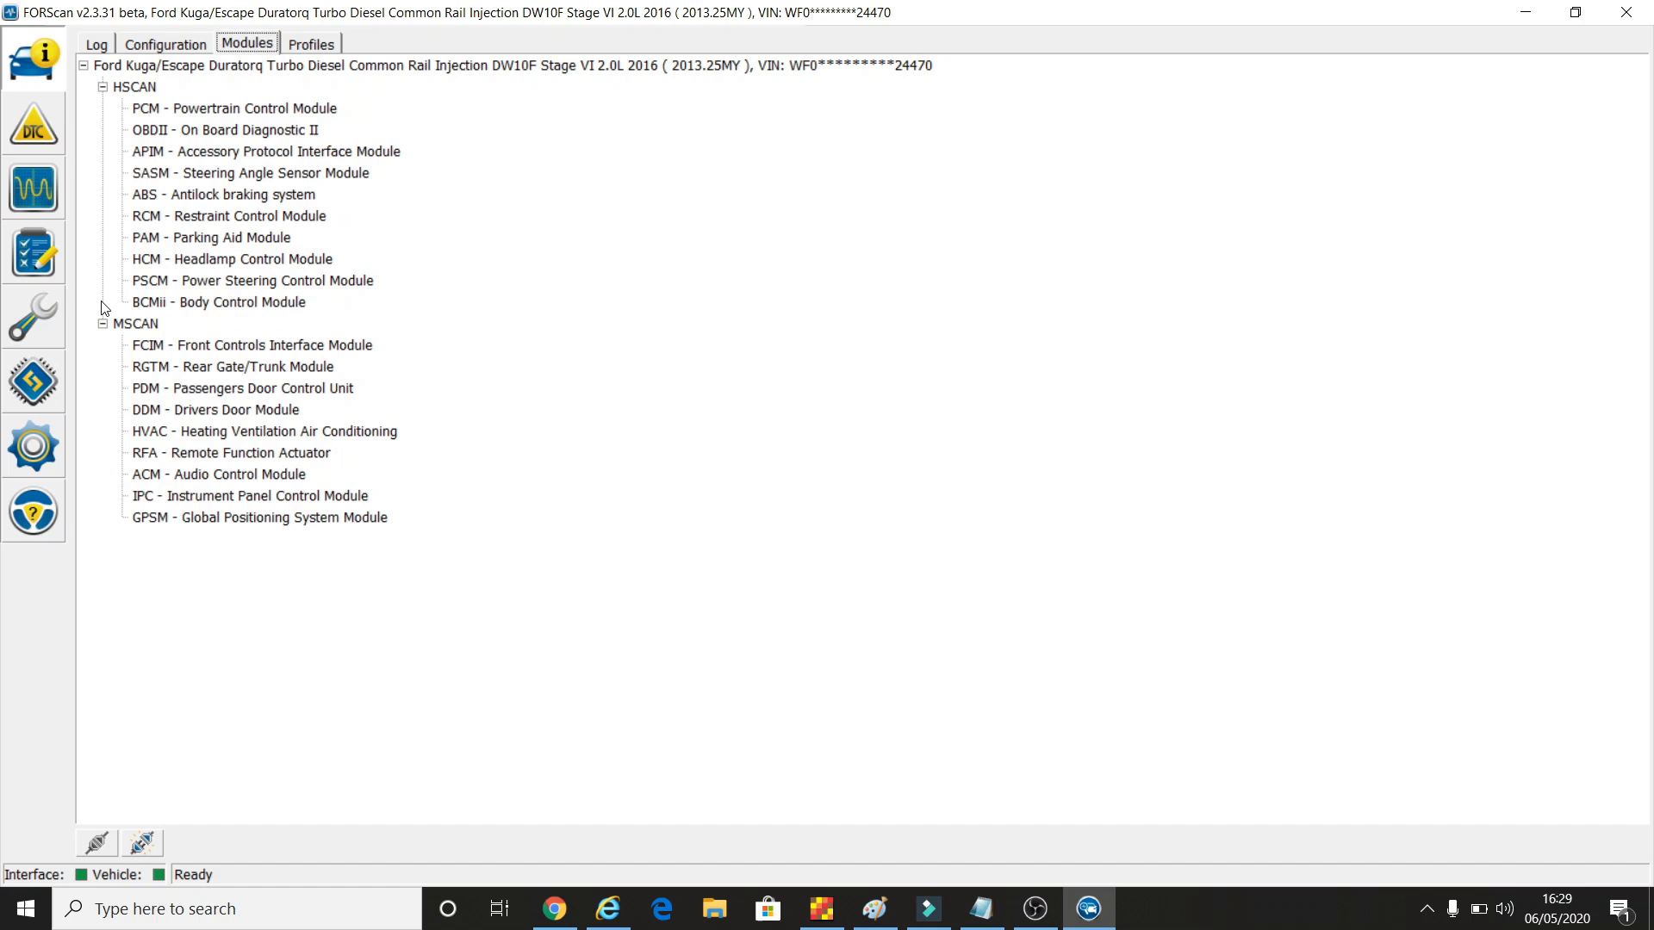
{"action": "mouse_move", "coordinate": [219, 324]}
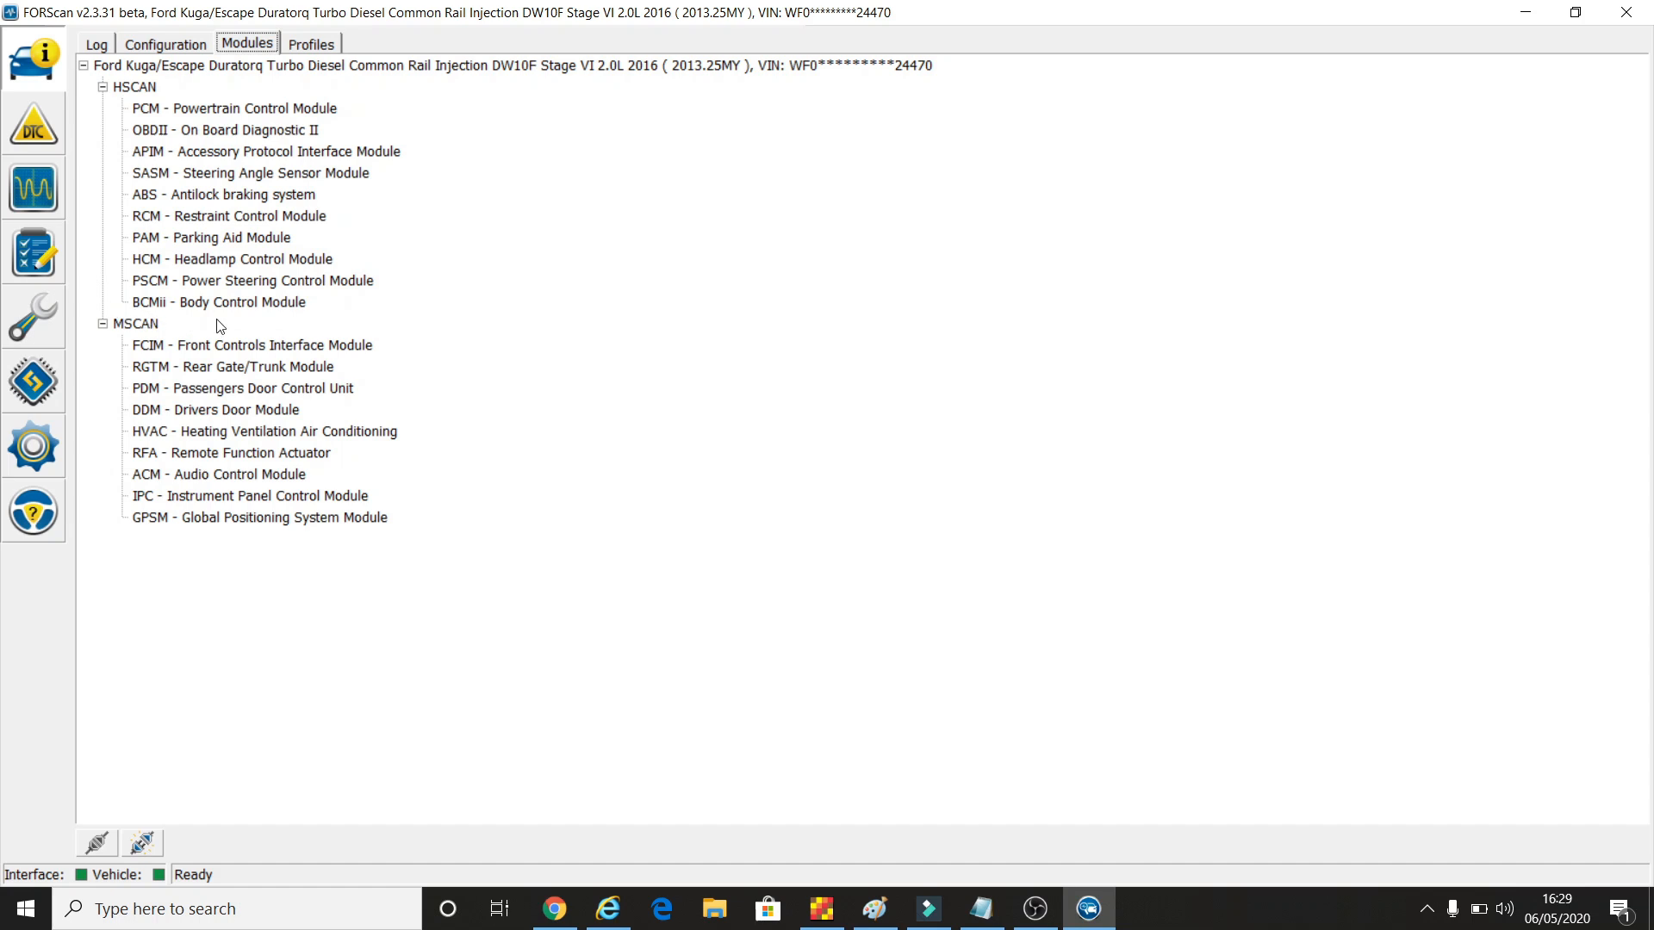
{"action": "mouse_move", "coordinate": [363, 127]}
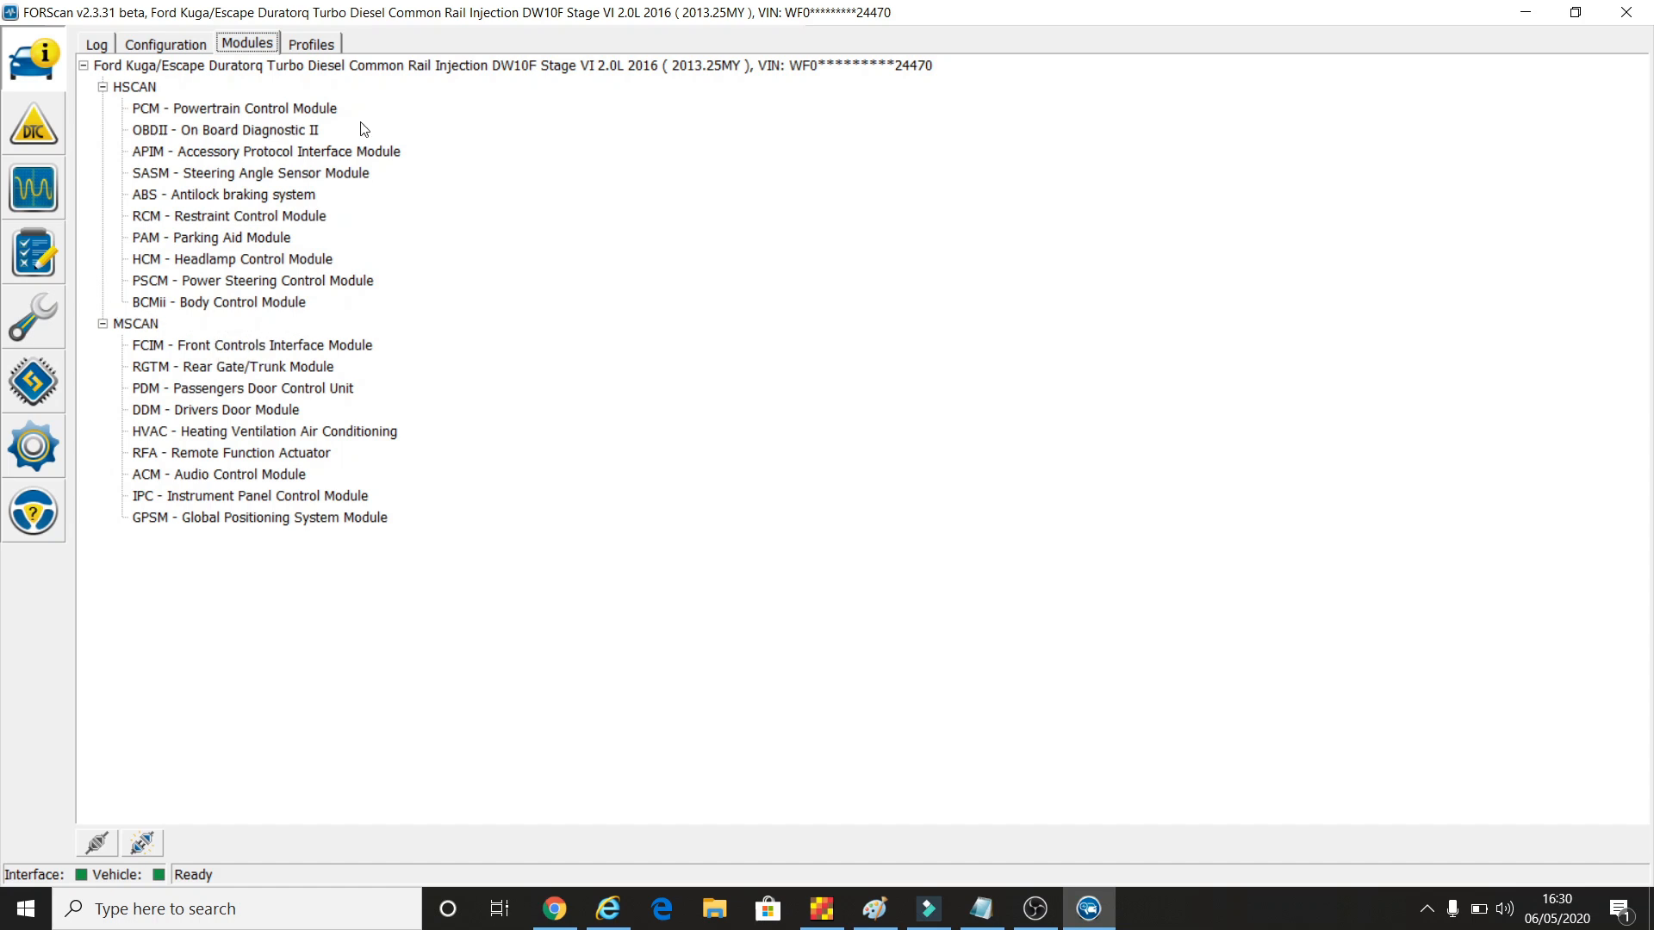
Review the saved Kuga/Escape and Mondeo profiles, then return to the connection log
{"action": "left_click", "coordinate": [311, 43]}
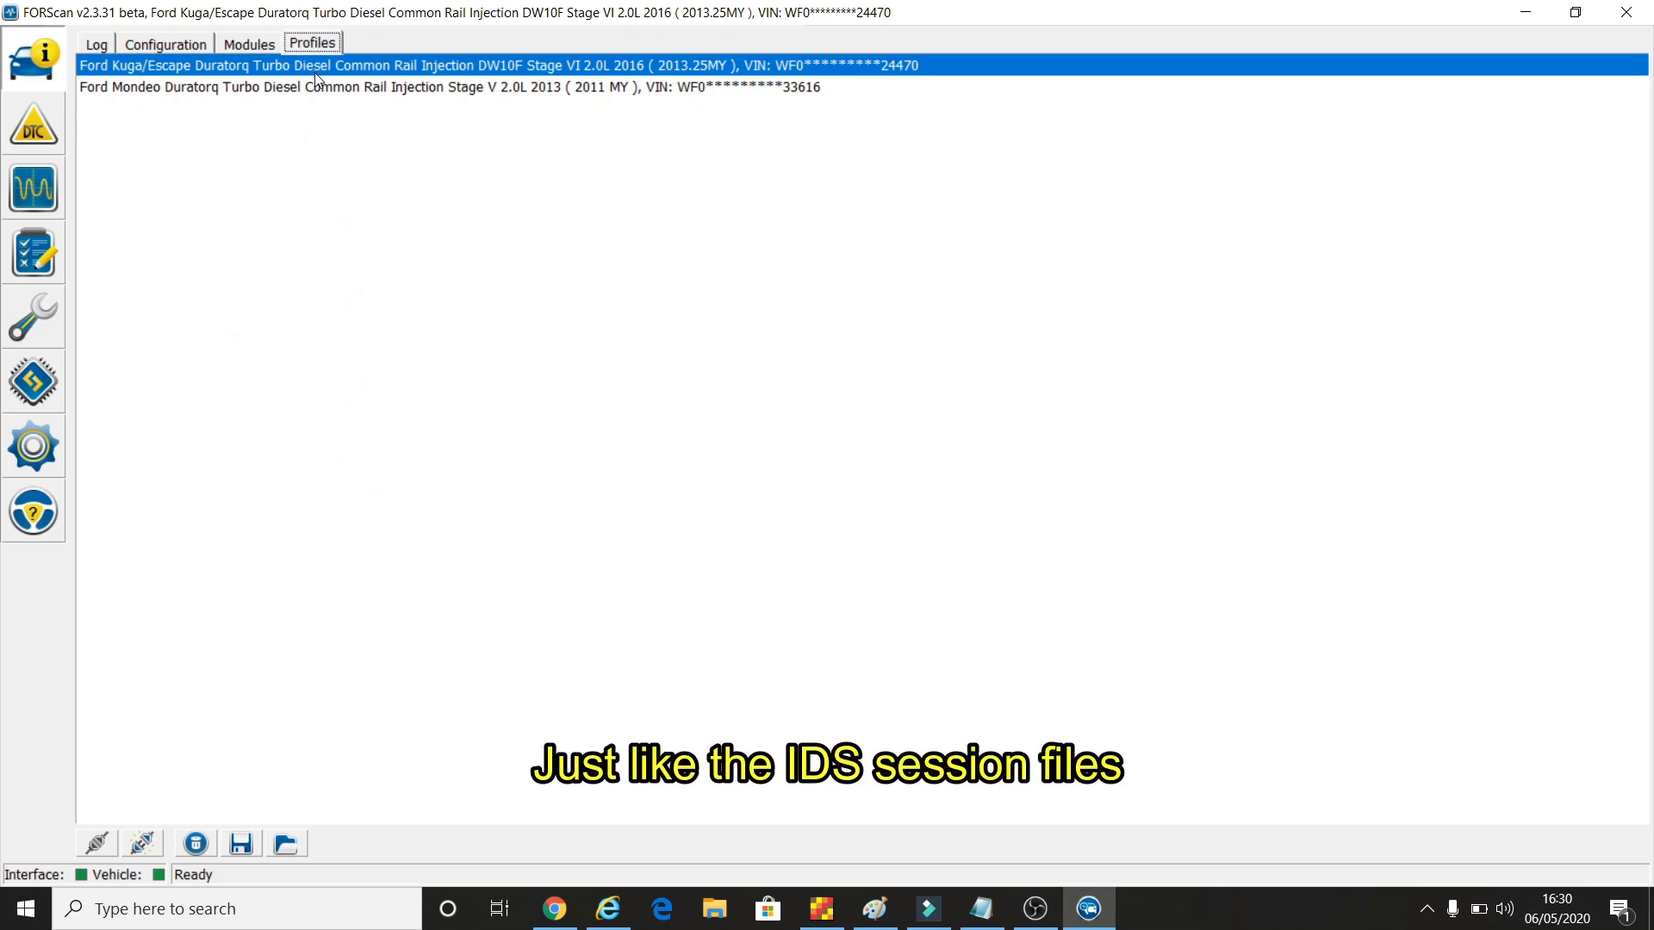
{"action": "mouse_move", "coordinate": [300, 169]}
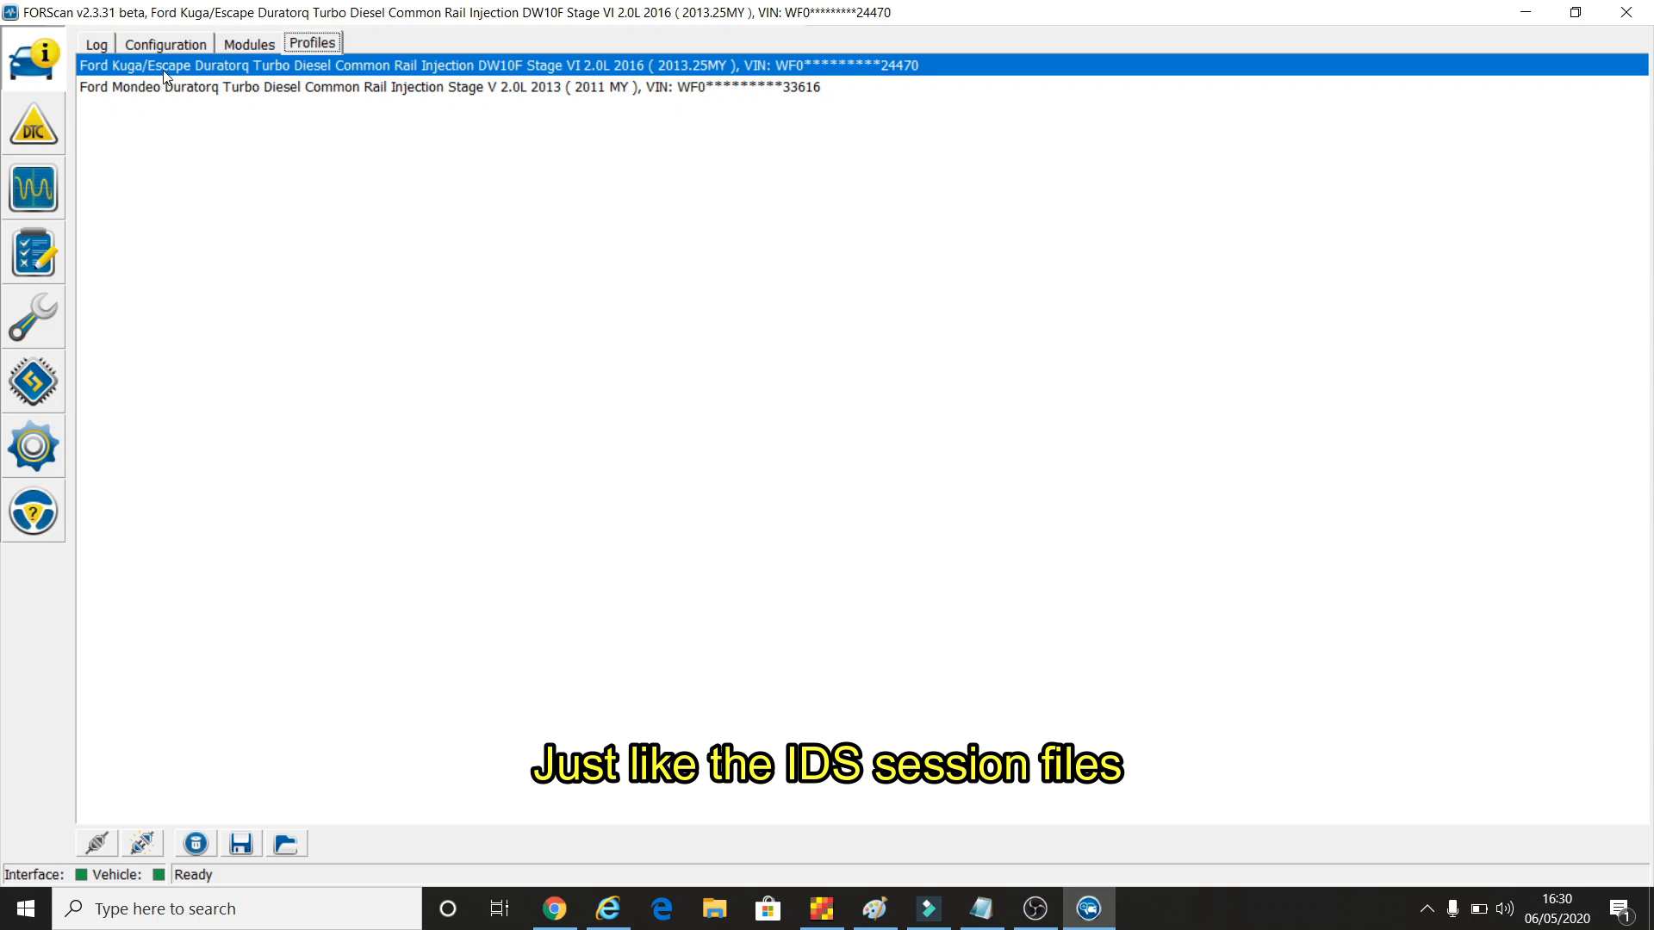
{"action": "mouse_move", "coordinate": [215, 93]}
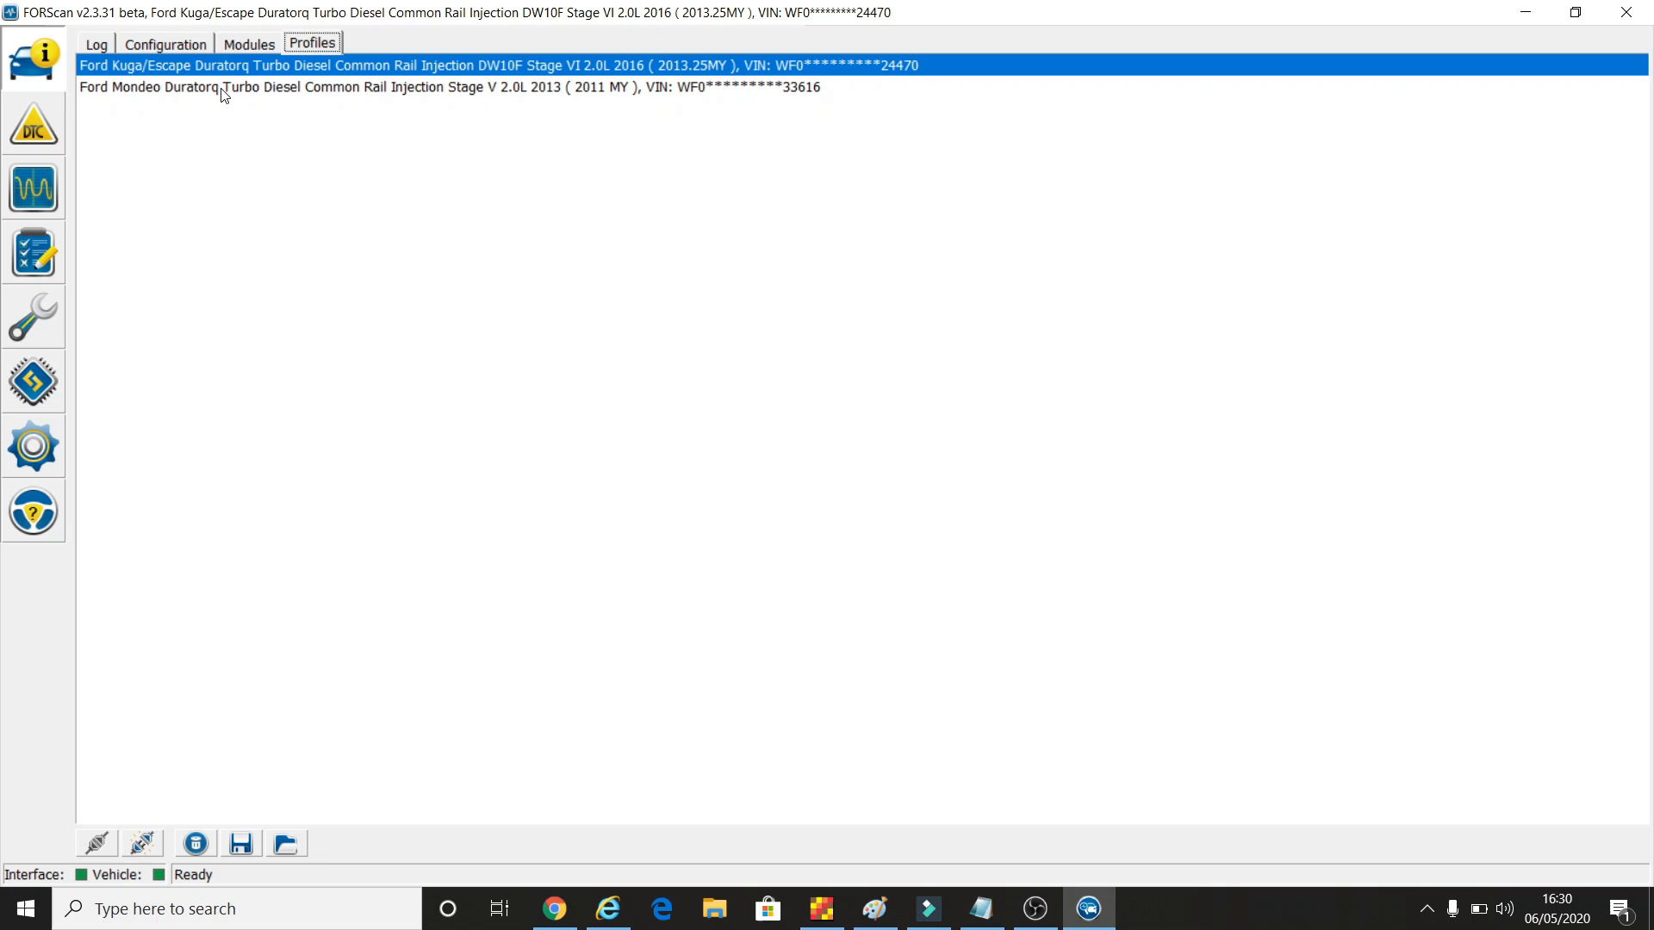
{"action": "mouse_move", "coordinate": [97, 48]}
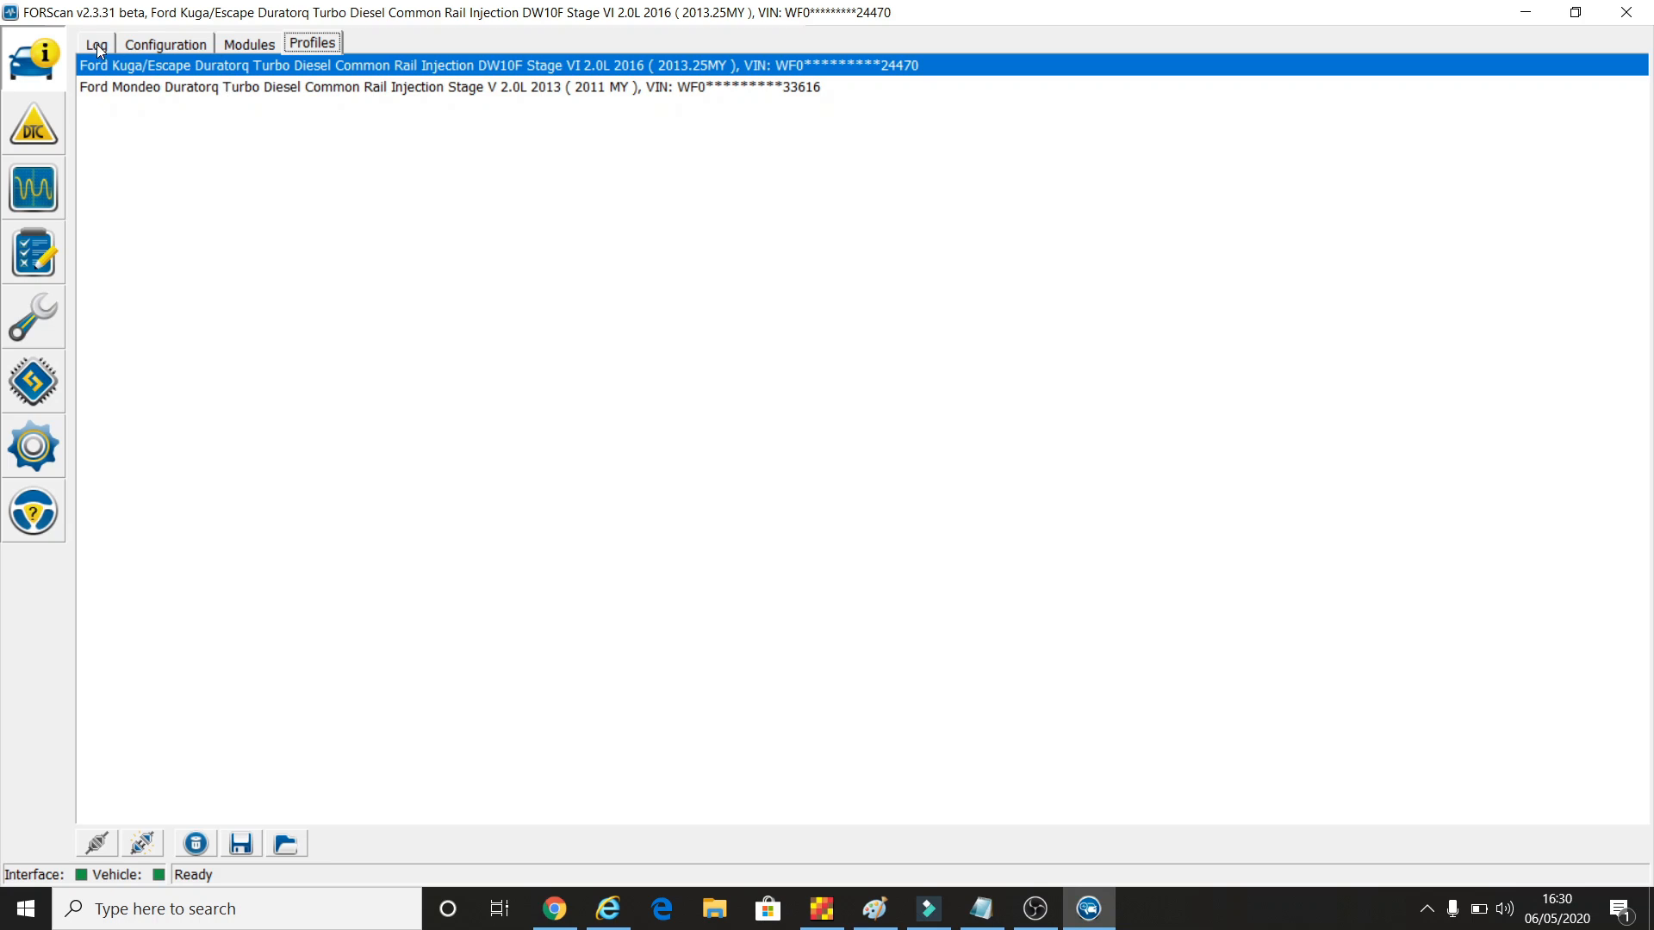
{"action": "left_click", "coordinate": [100, 44]}
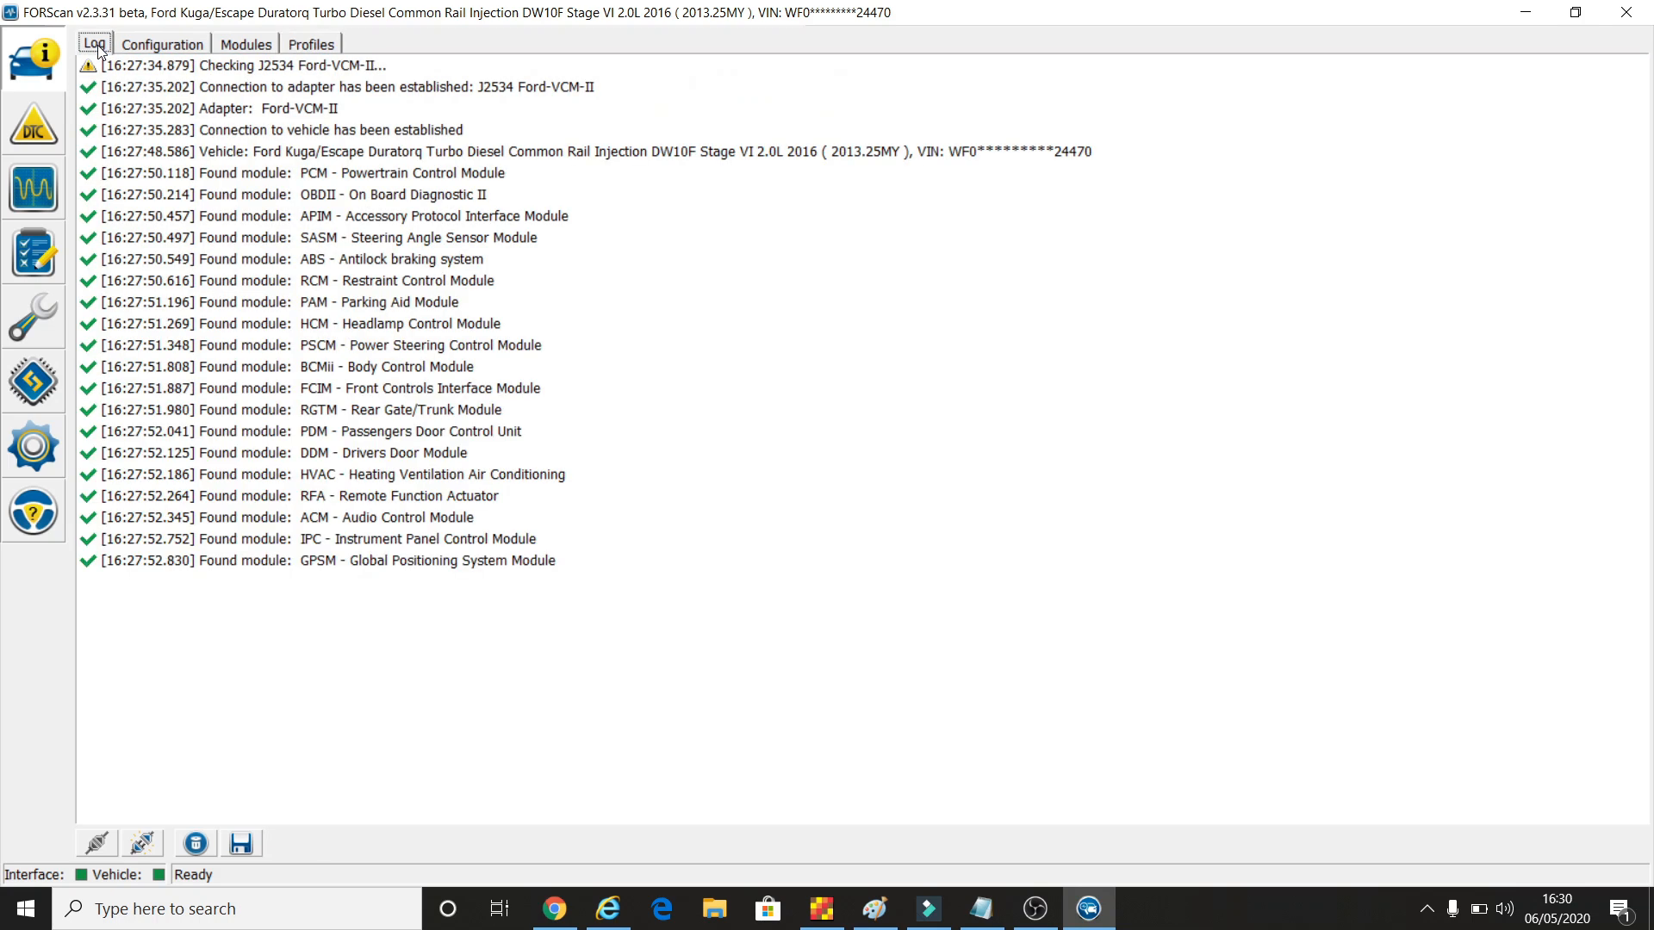
{"action": "mouse_move", "coordinate": [214, 286]}
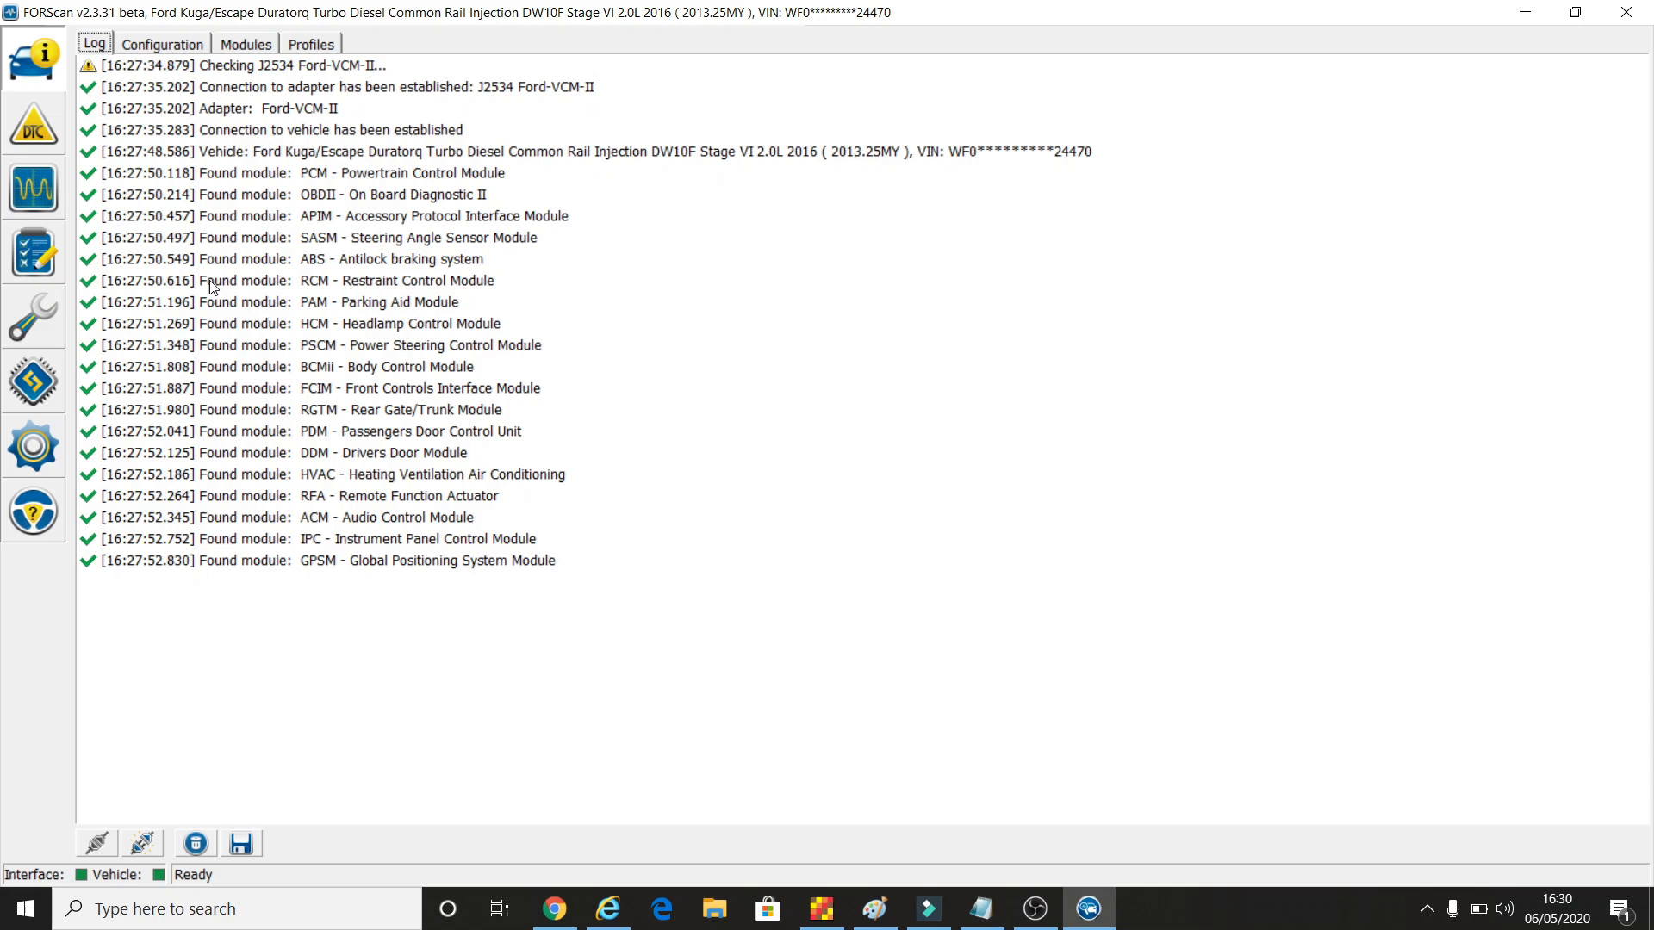
{"action": "mouse_move", "coordinate": [58, 121]}
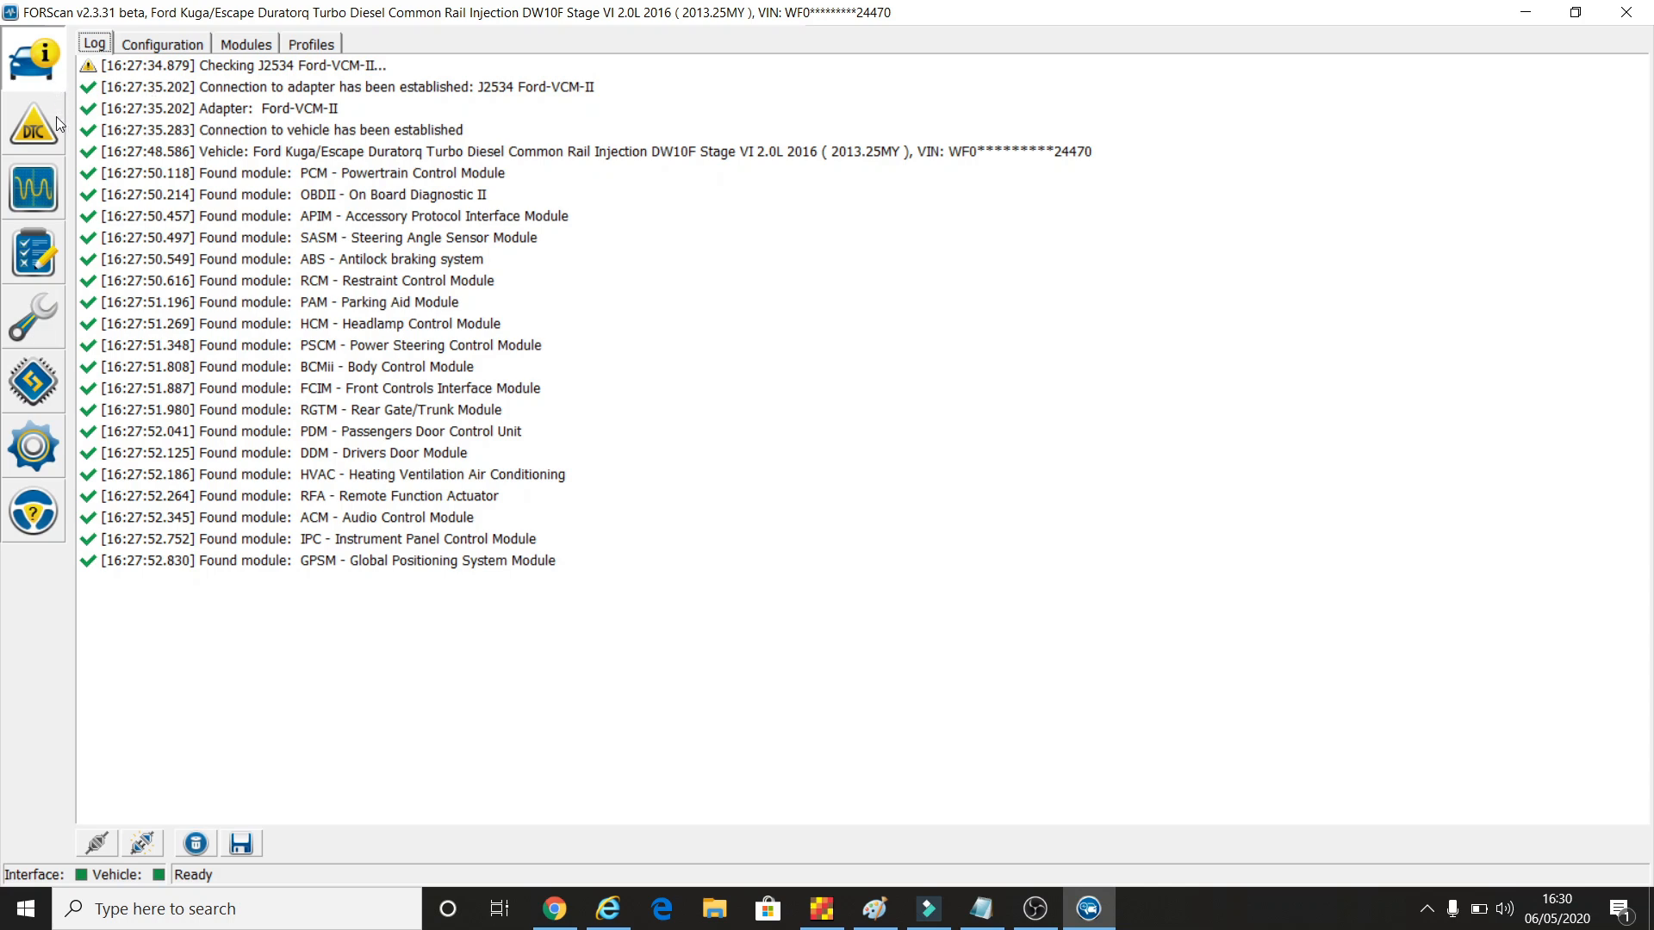
Read the trouble codes (none found), then move on to the live PID dashboard
{"action": "left_click", "coordinate": [33, 121]}
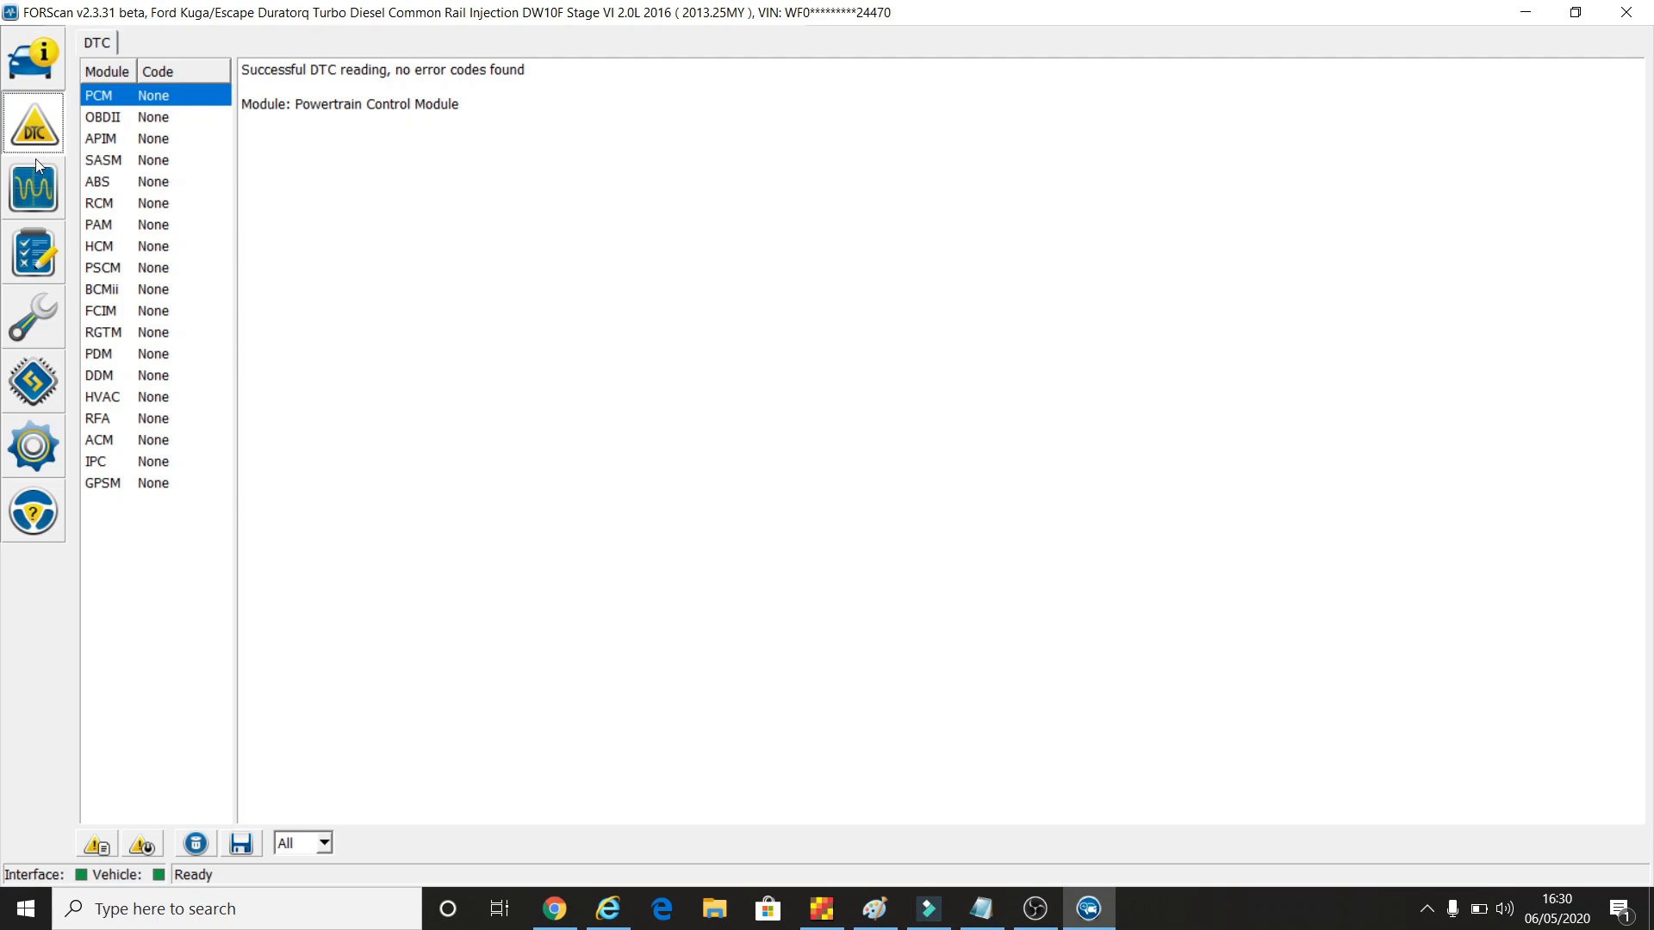
{"action": "mouse_move", "coordinate": [43, 191]}
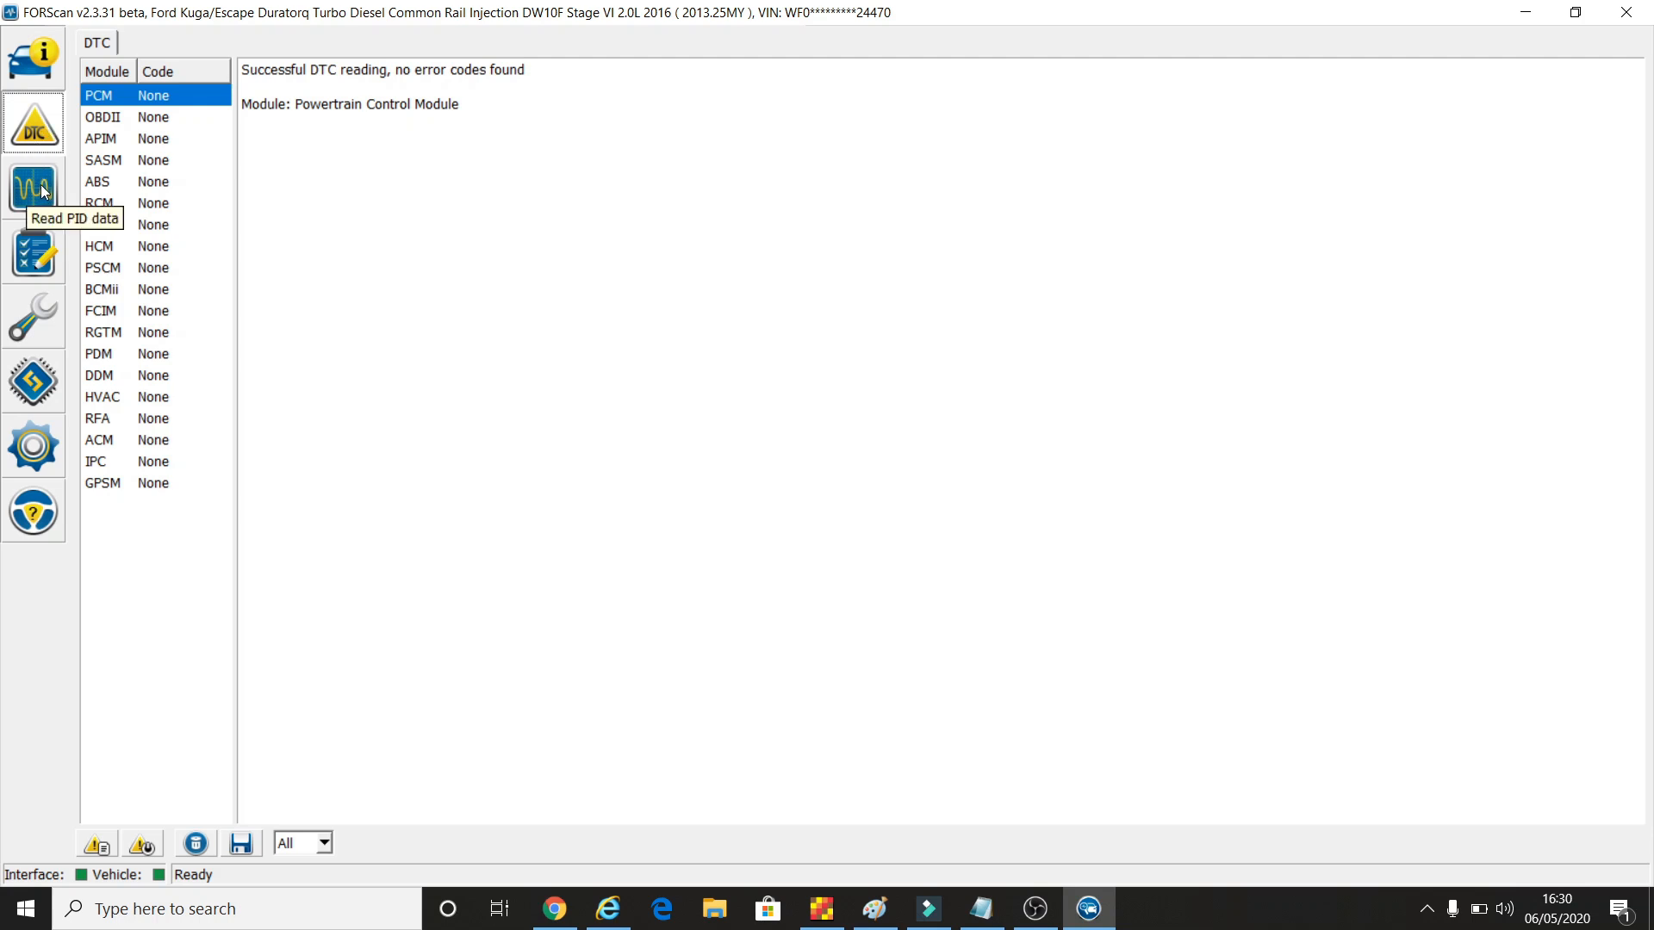
{"action": "mouse_move", "coordinate": [41, 191]}
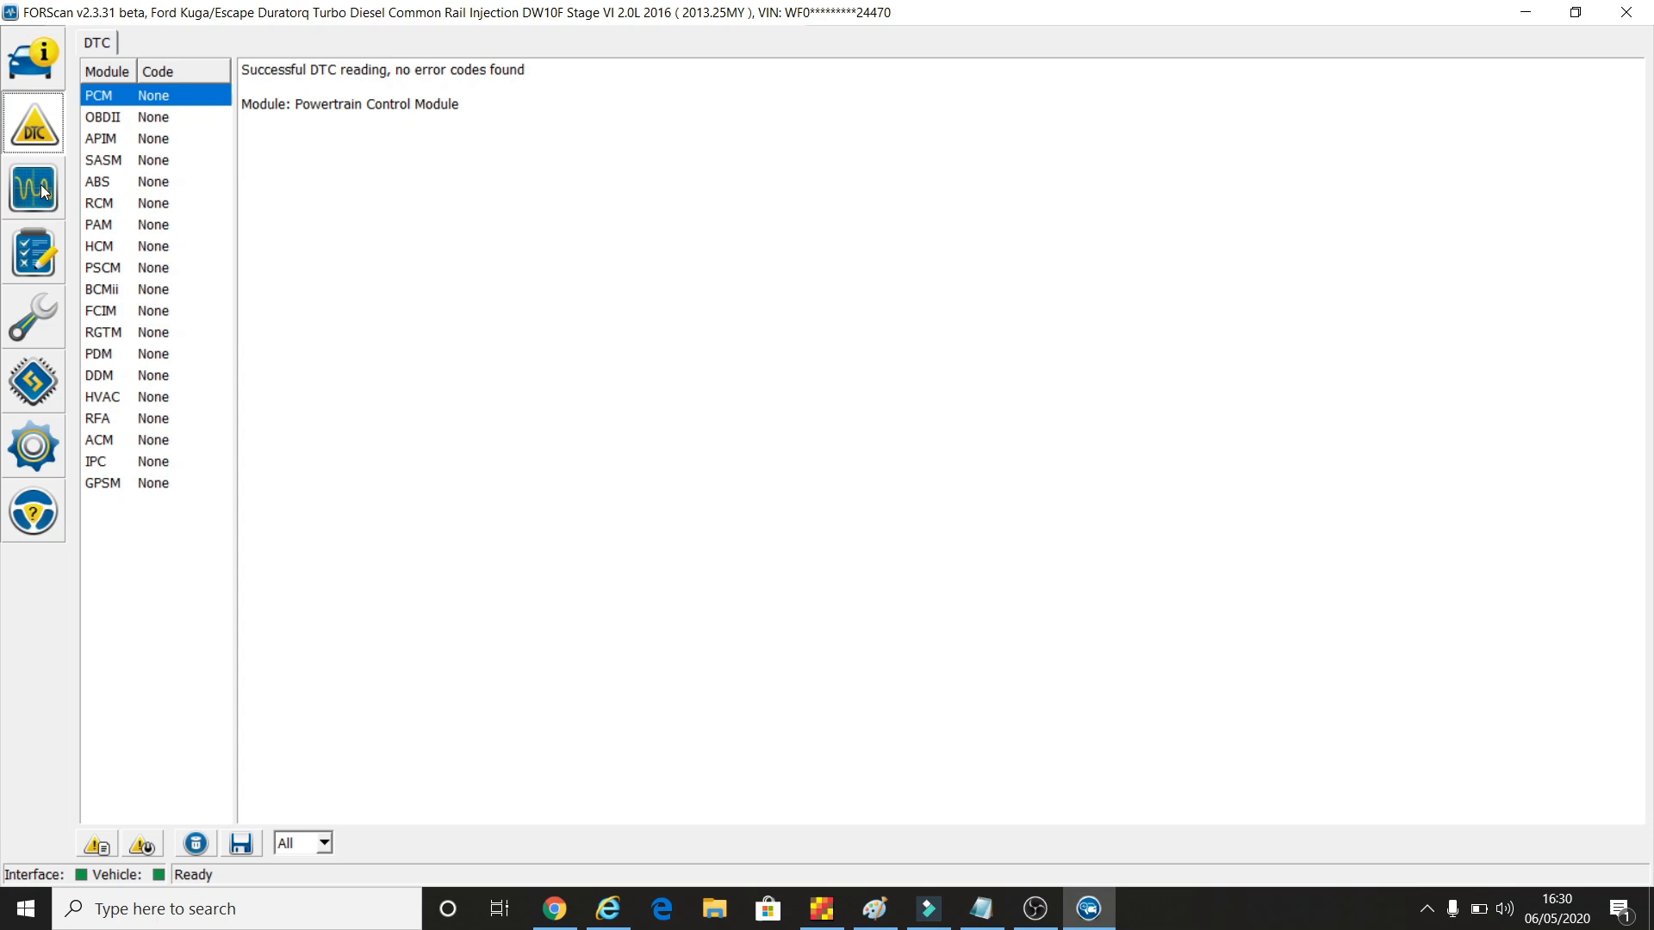
{"action": "left_click", "coordinate": [32, 186]}
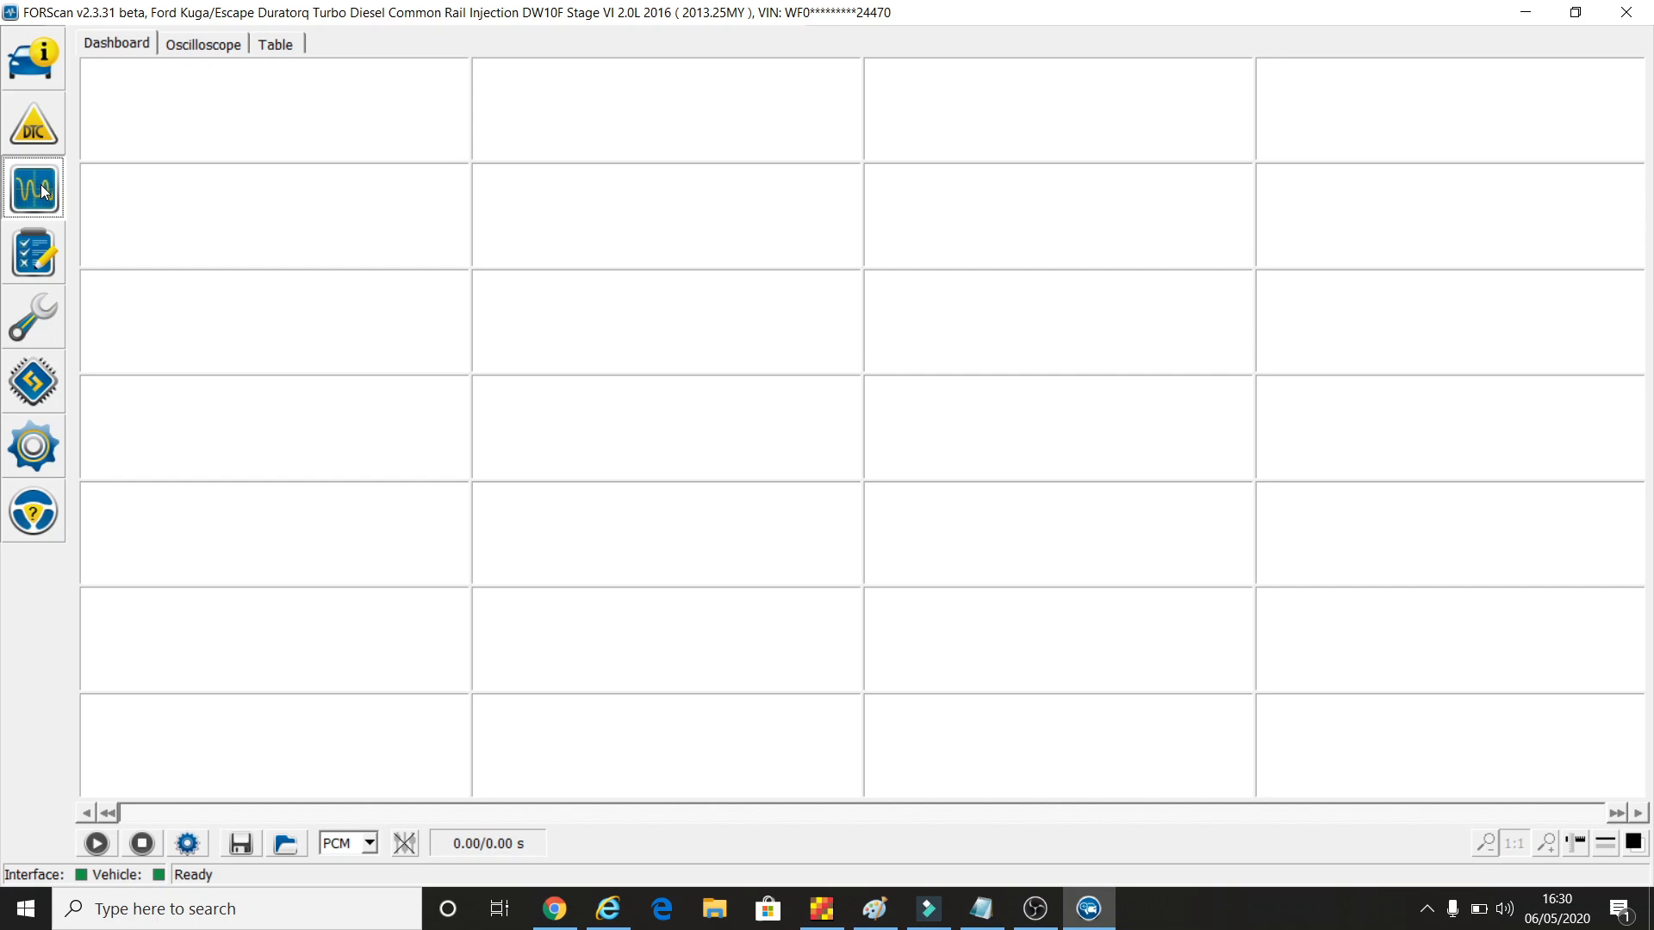
{"action": "mouse_move", "coordinate": [41, 255]}
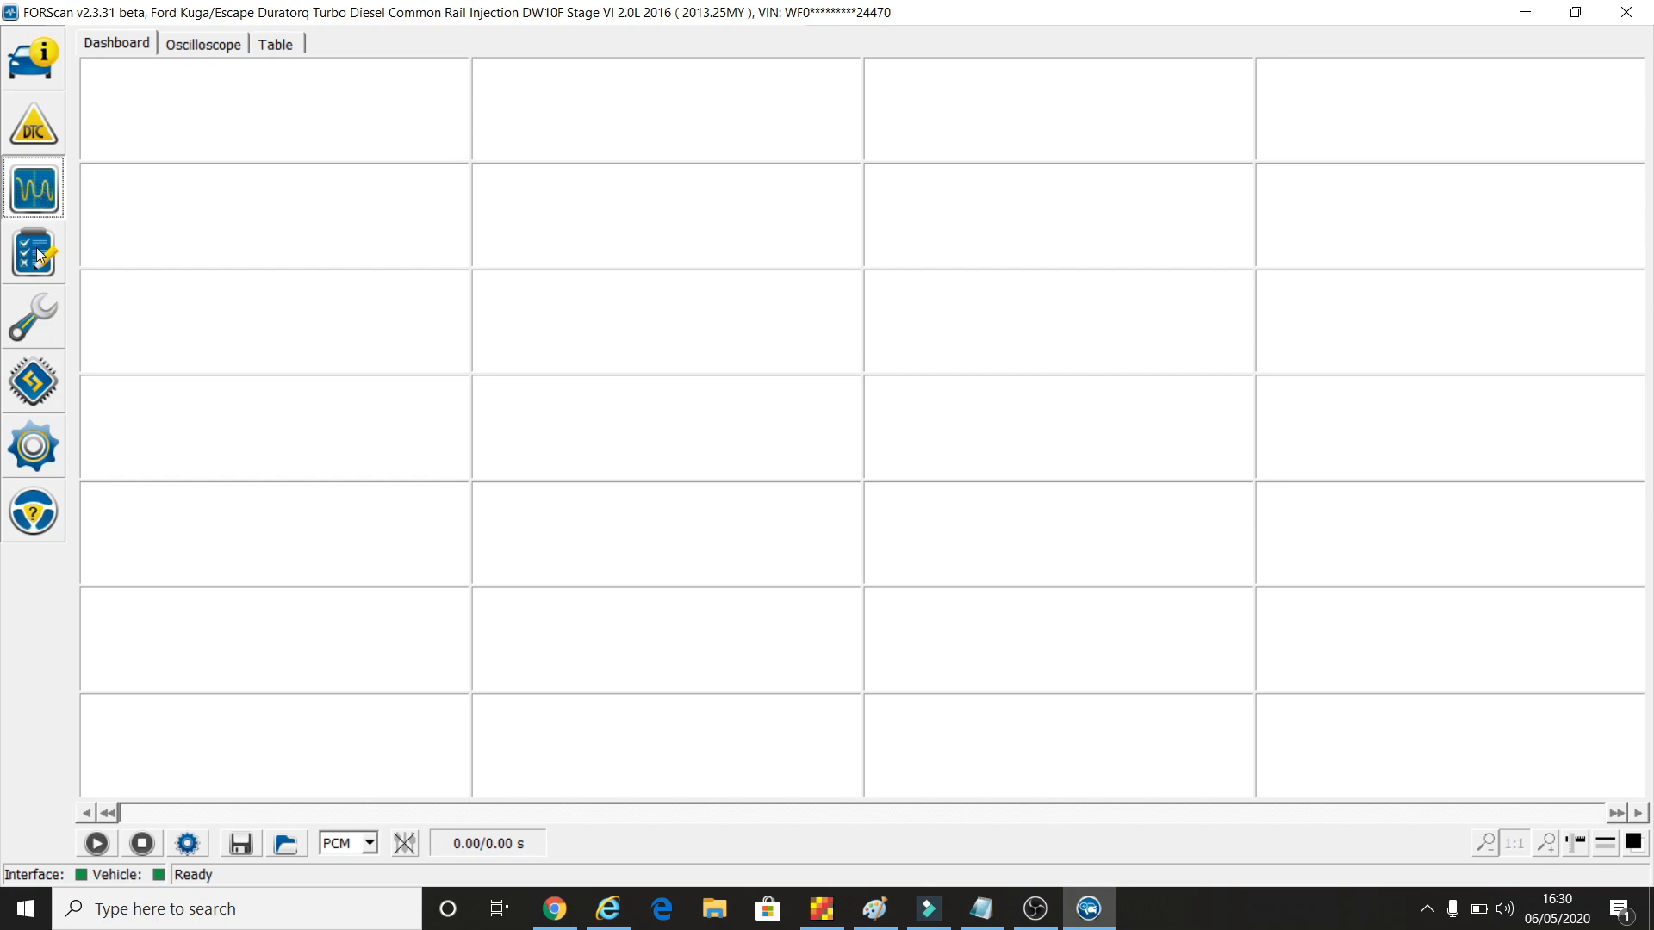
Switch from the dashboard to the module self-tests list
{"action": "left_click", "coordinate": [33, 253]}
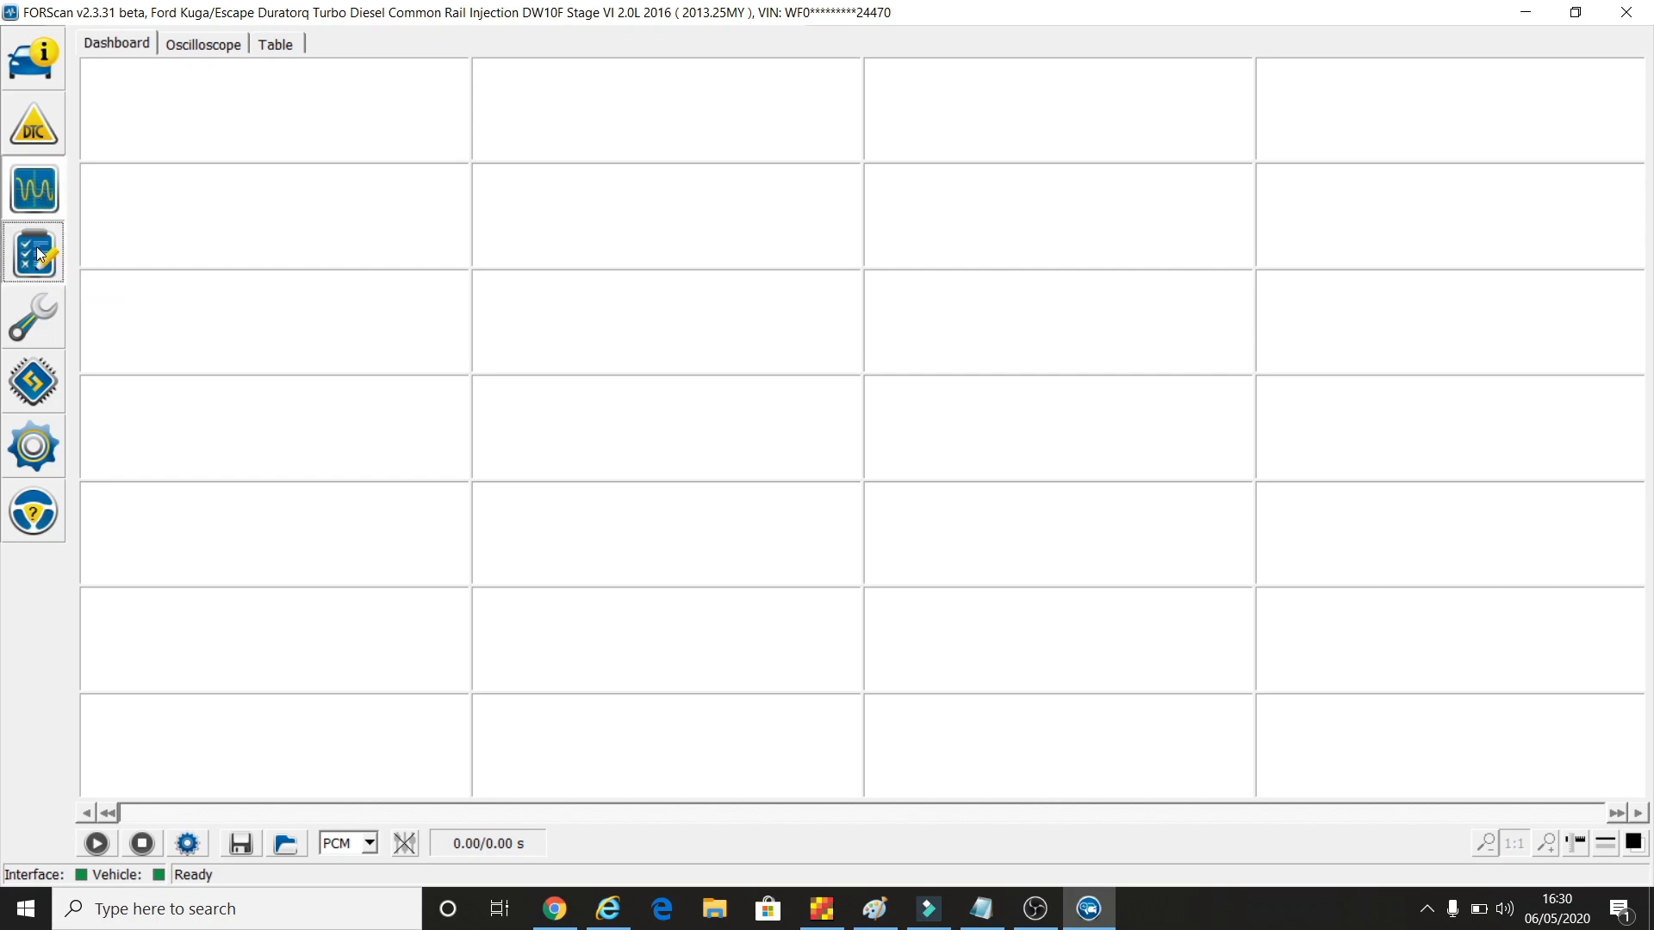
{"action": "left_click", "coordinate": [31, 253]}
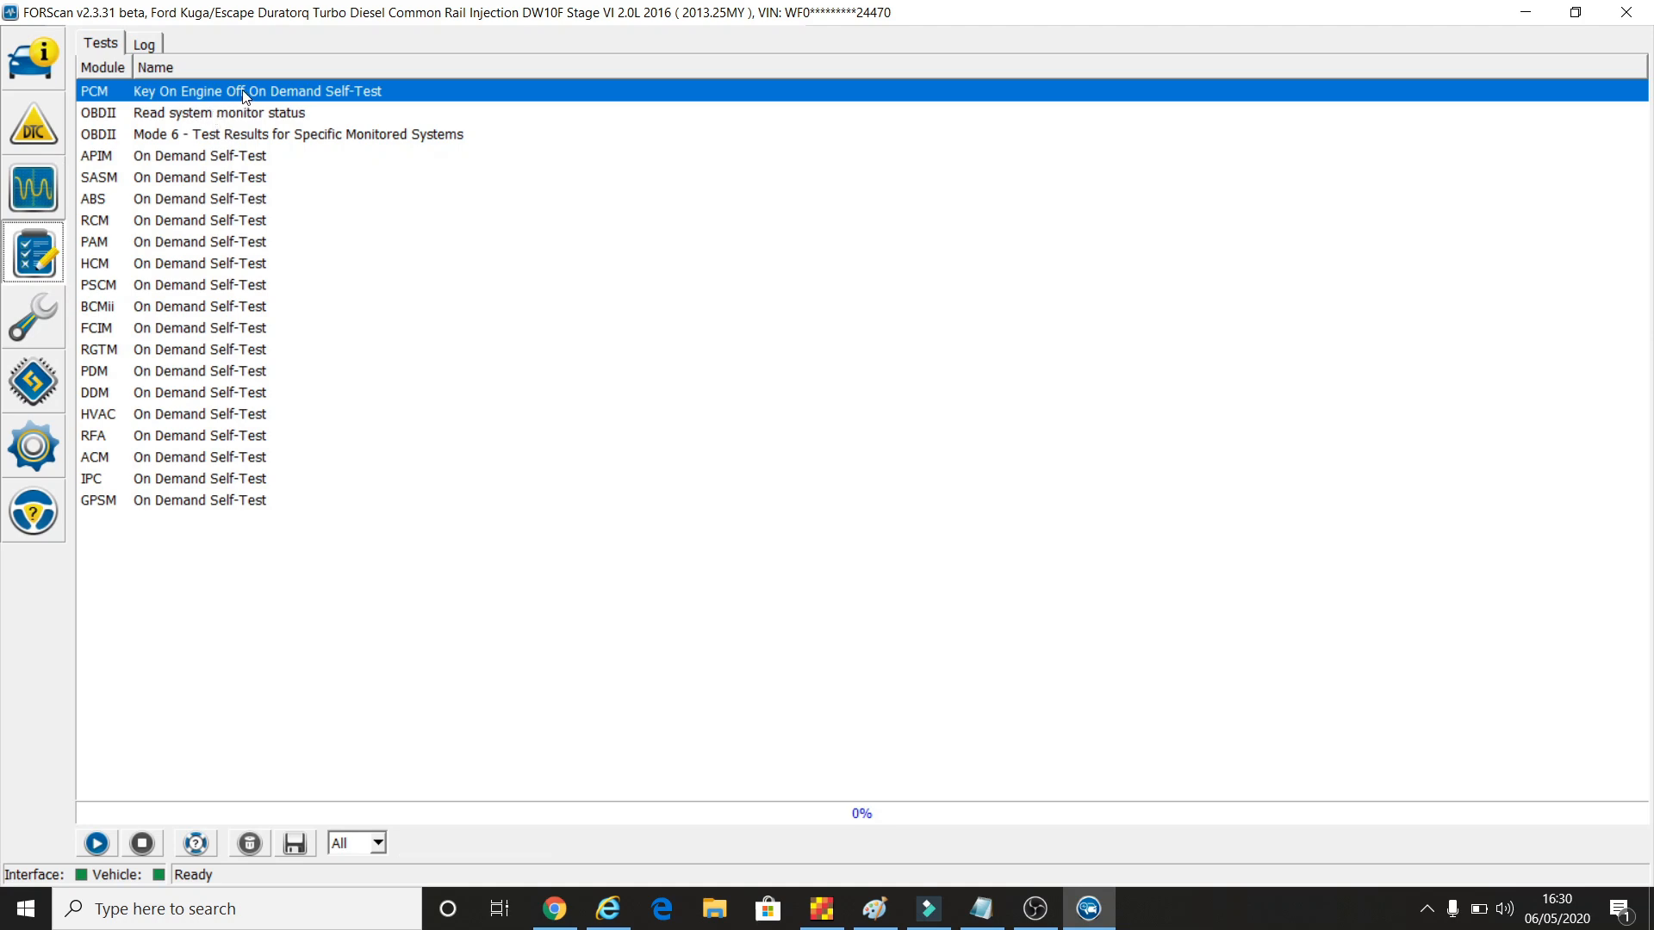
{"action": "mouse_move", "coordinate": [172, 123]}
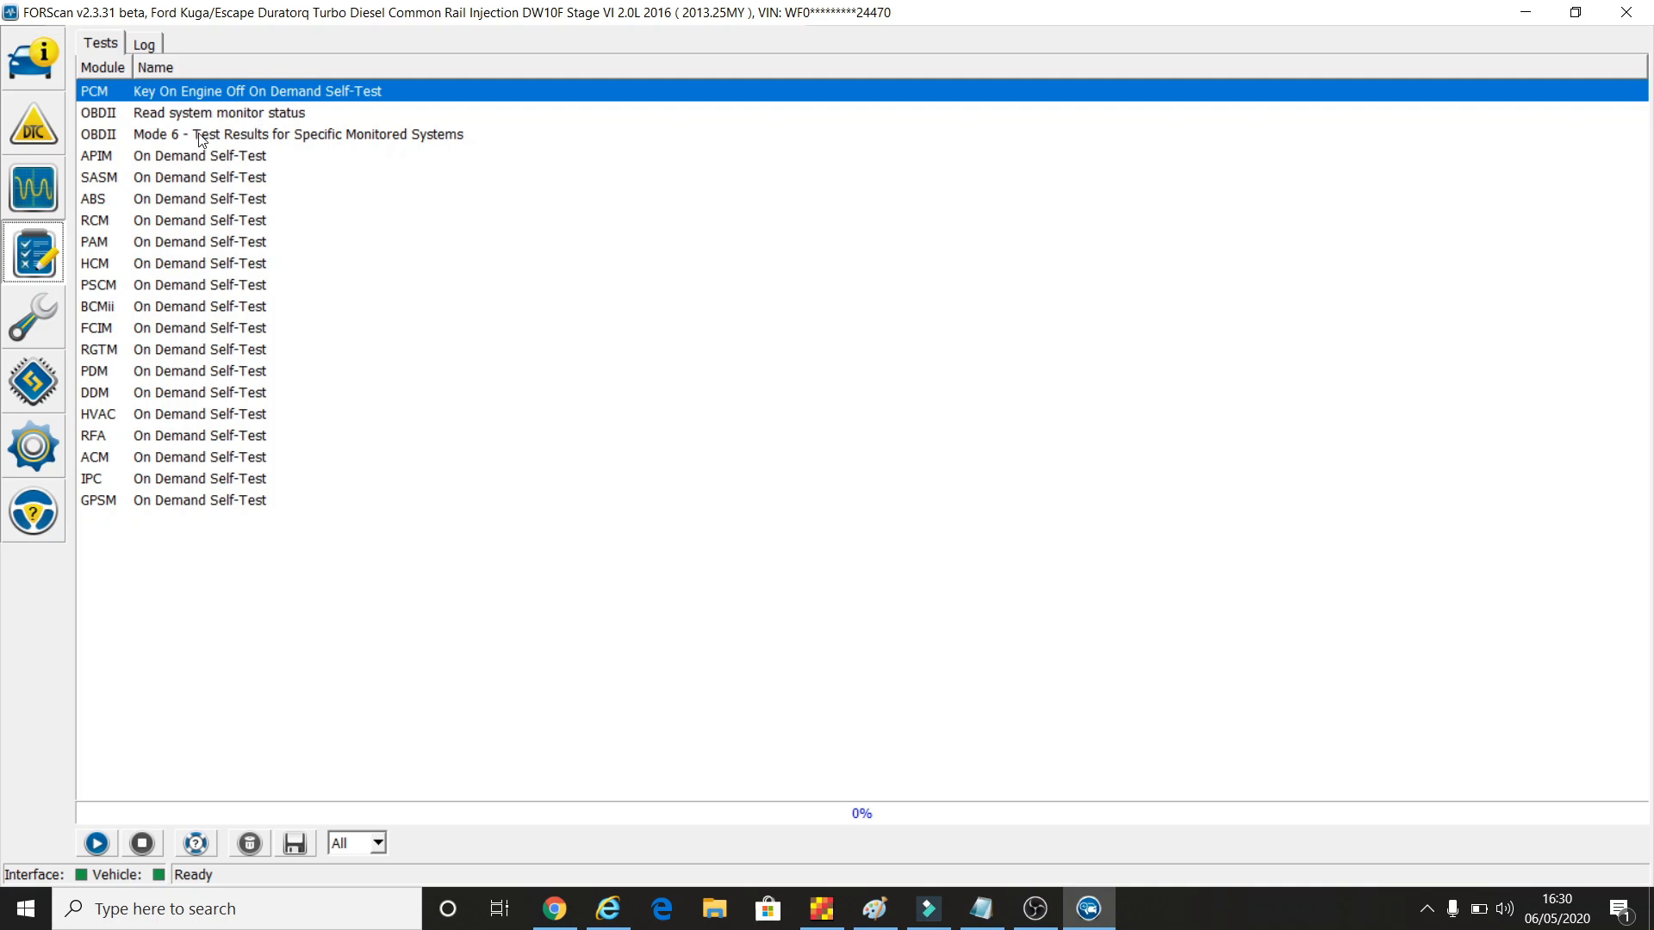
{"action": "mouse_move", "coordinate": [176, 135]}
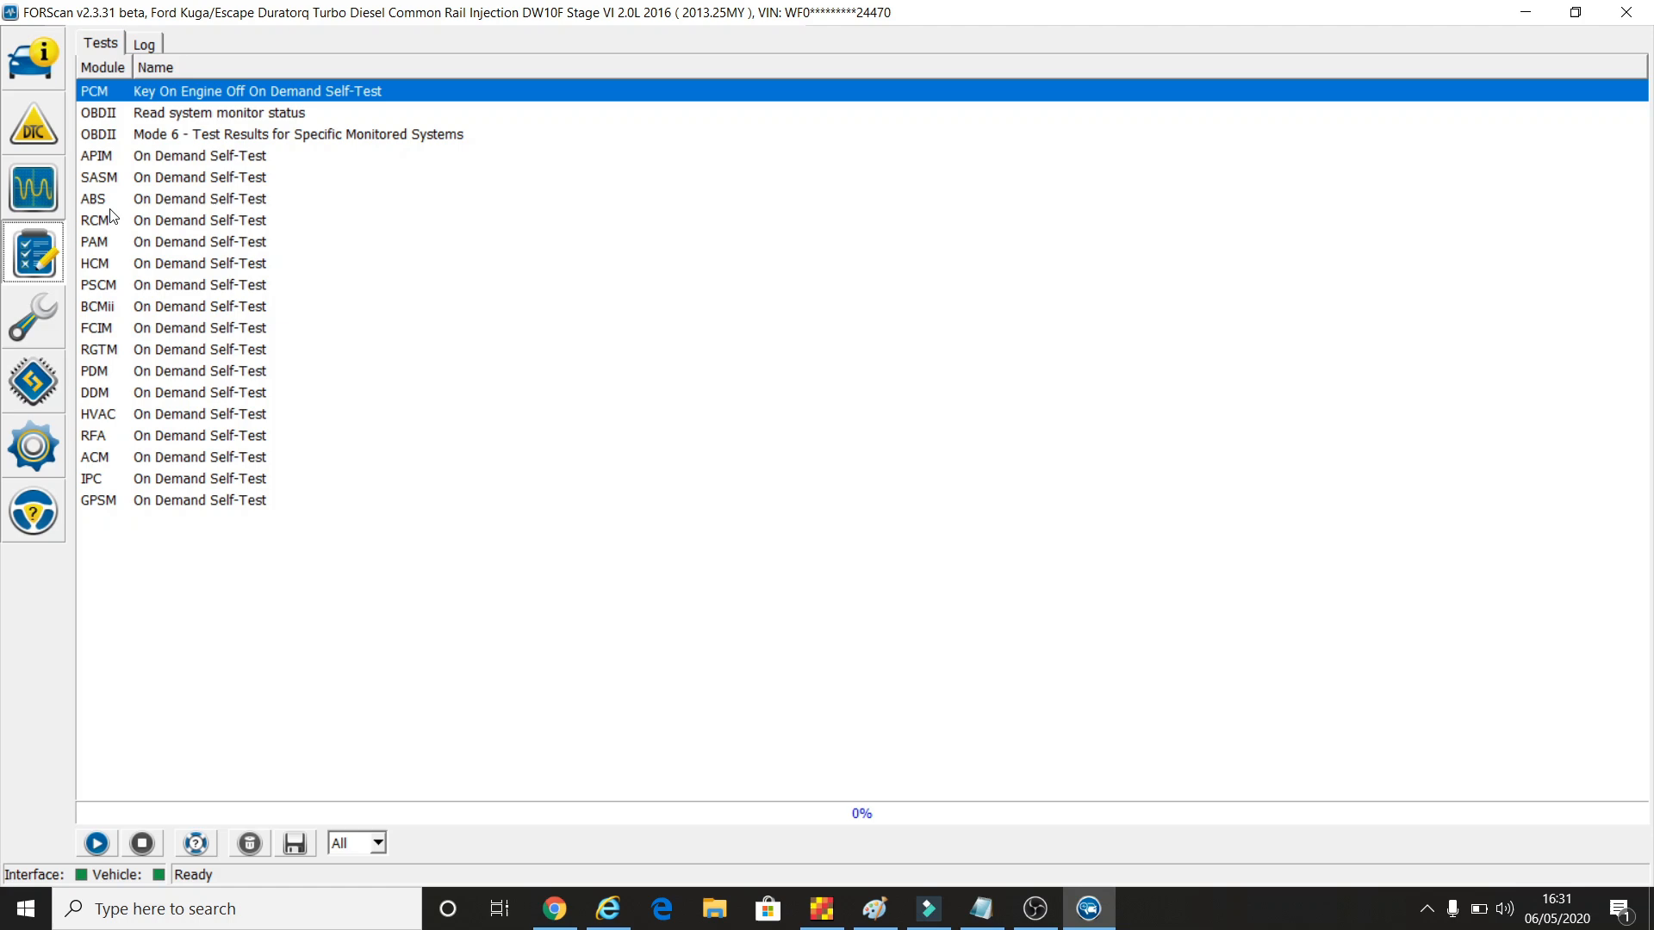
{"action": "mouse_move", "coordinate": [181, 244]}
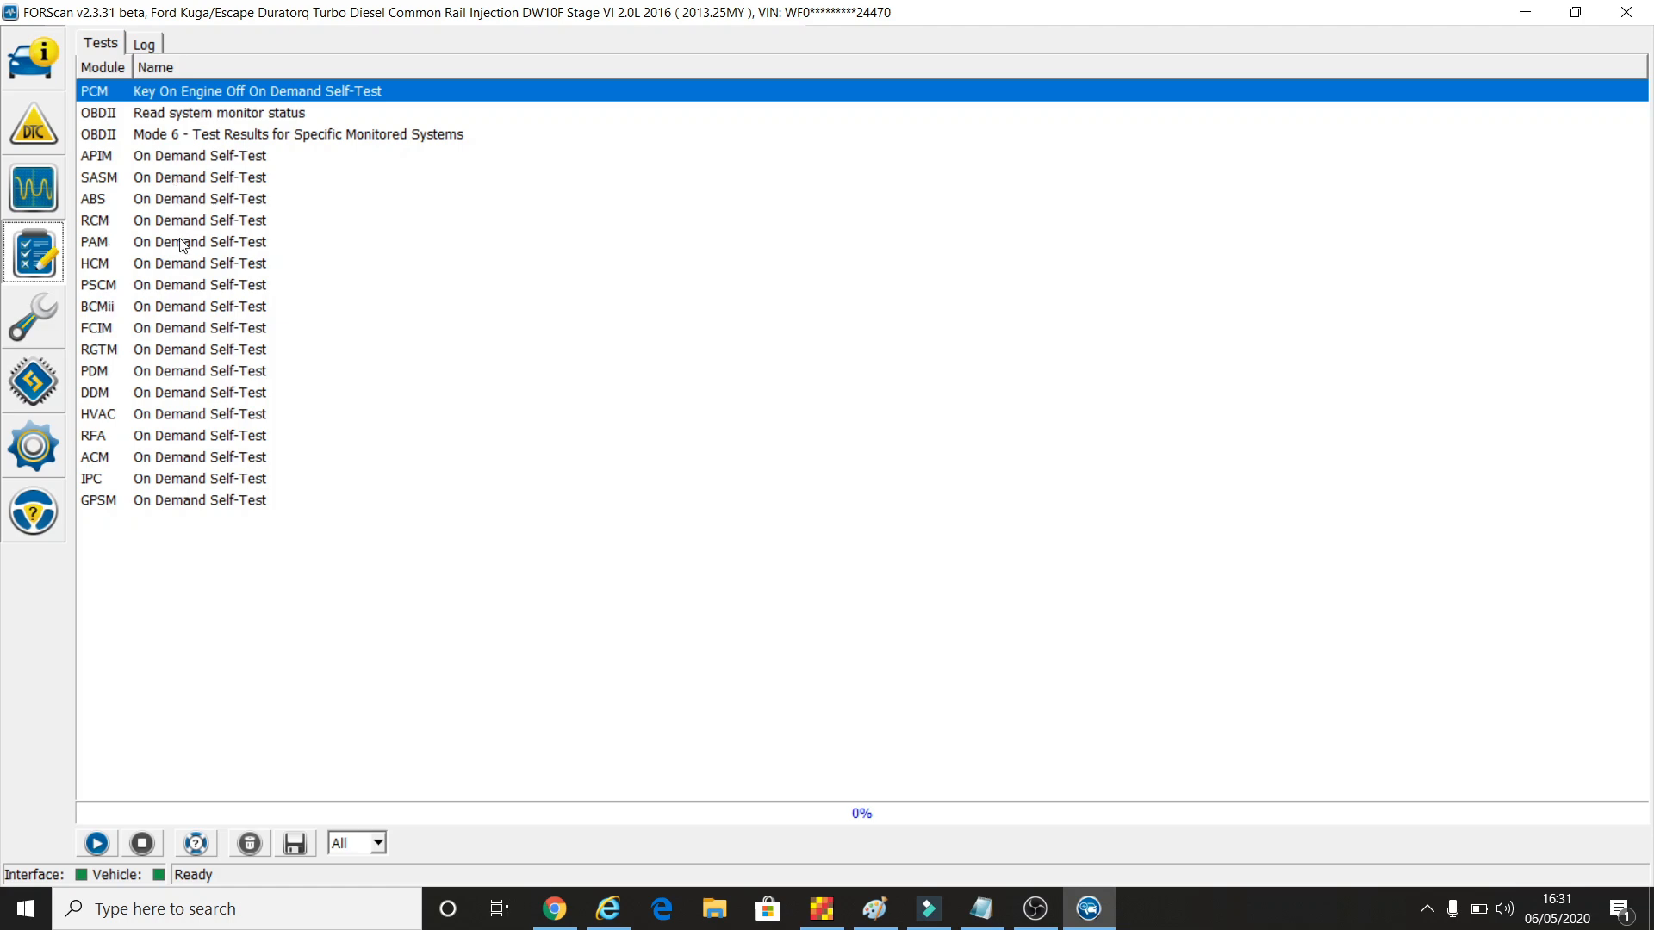
Select a control at the bottom of the self-test list without starting any test
{"action": "left_click", "coordinate": [96, 844]}
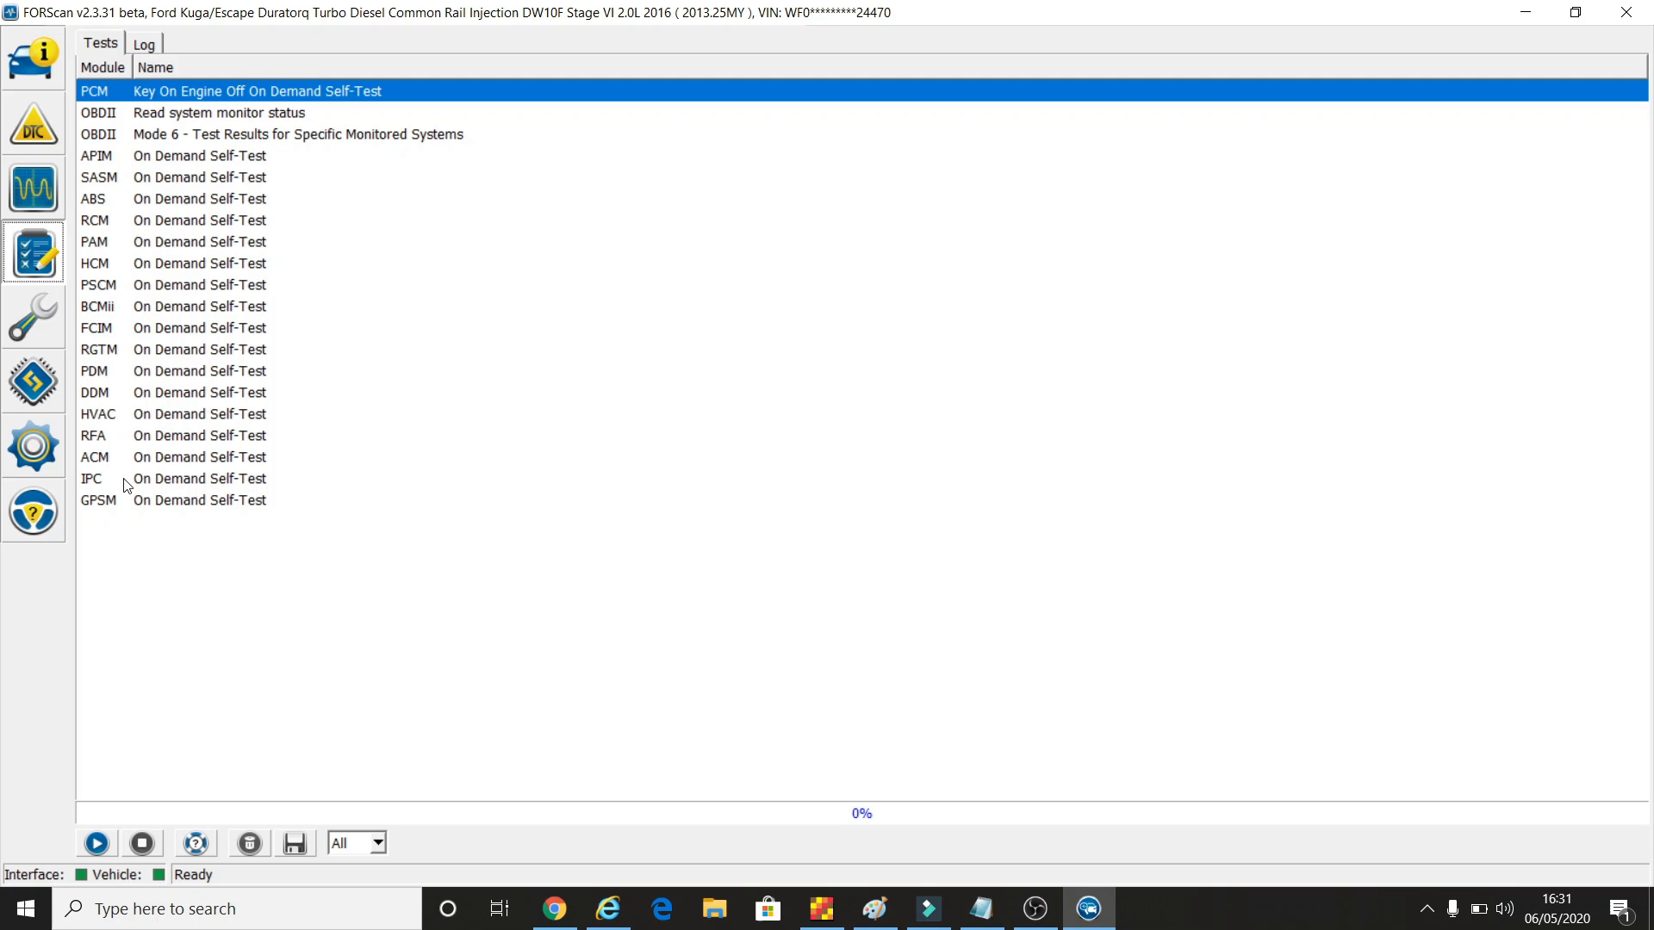
{"action": "mouse_move", "coordinate": [227, 100]}
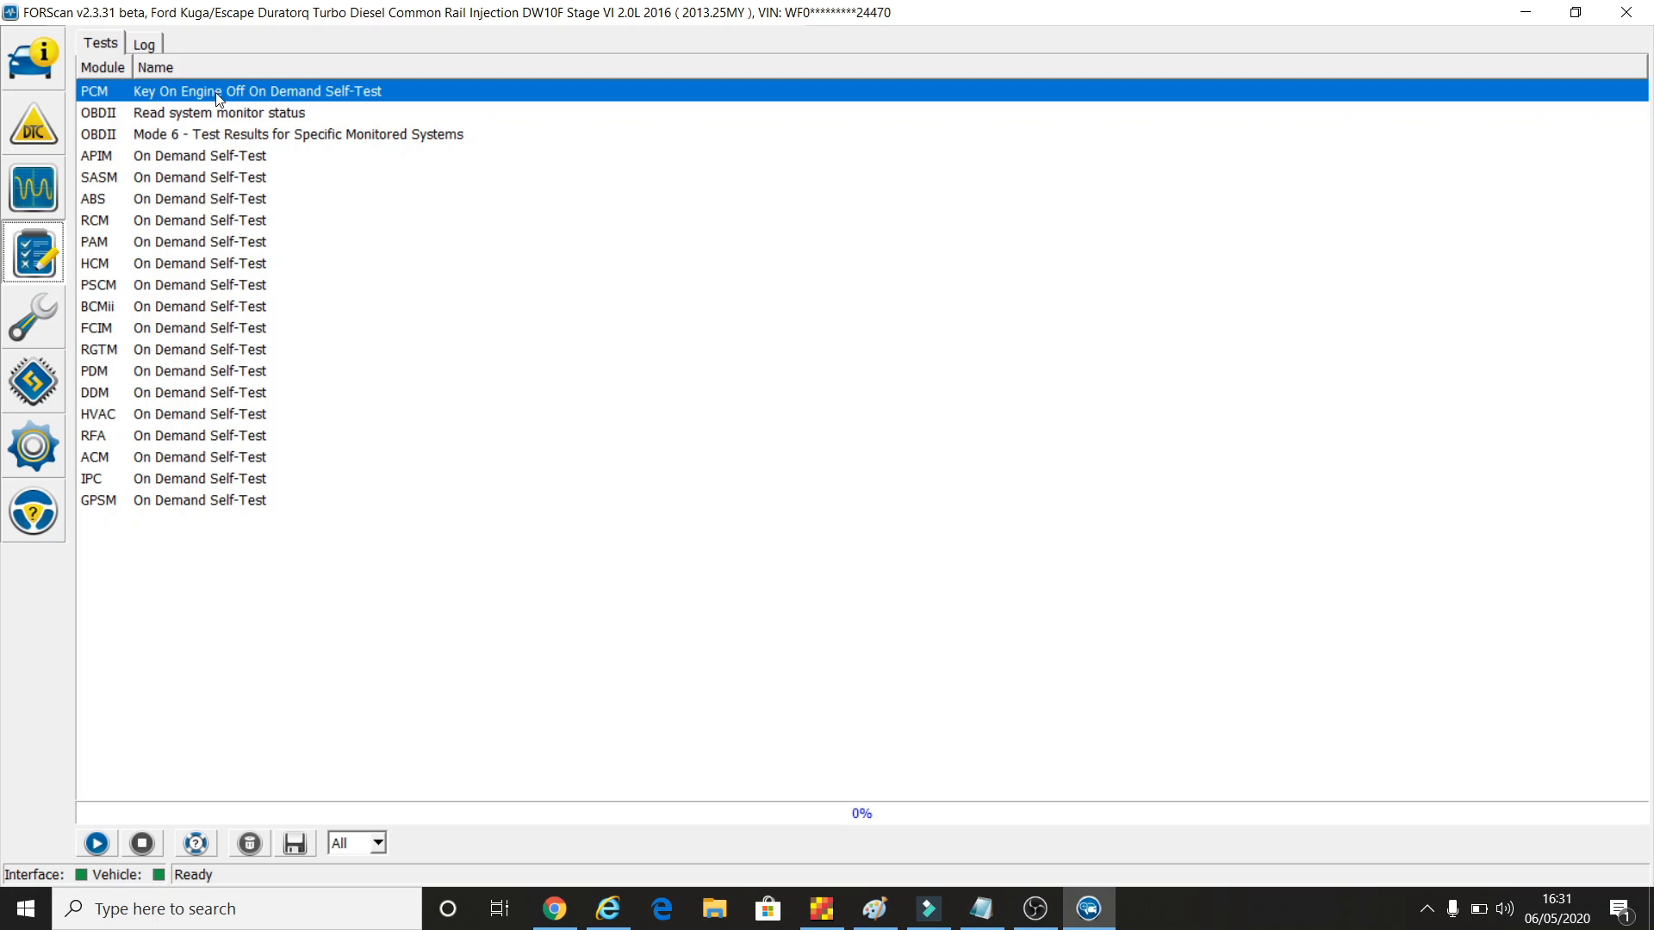
{"action": "mouse_move", "coordinate": [297, 107]}
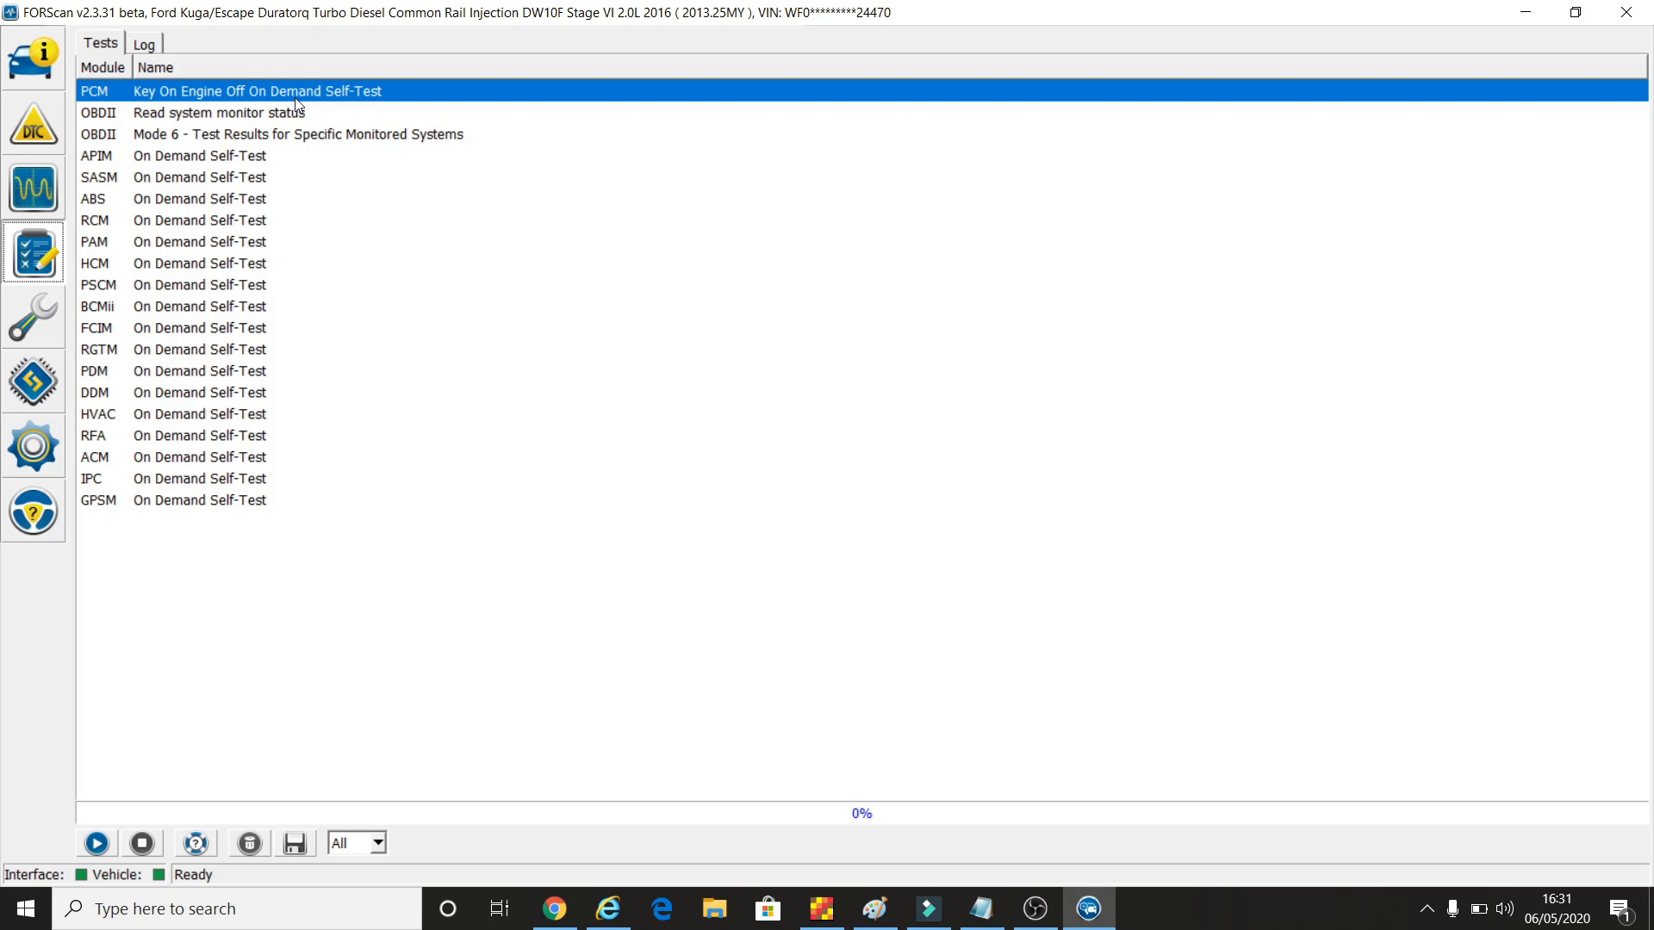
{"action": "mouse_move", "coordinate": [324, 100]}
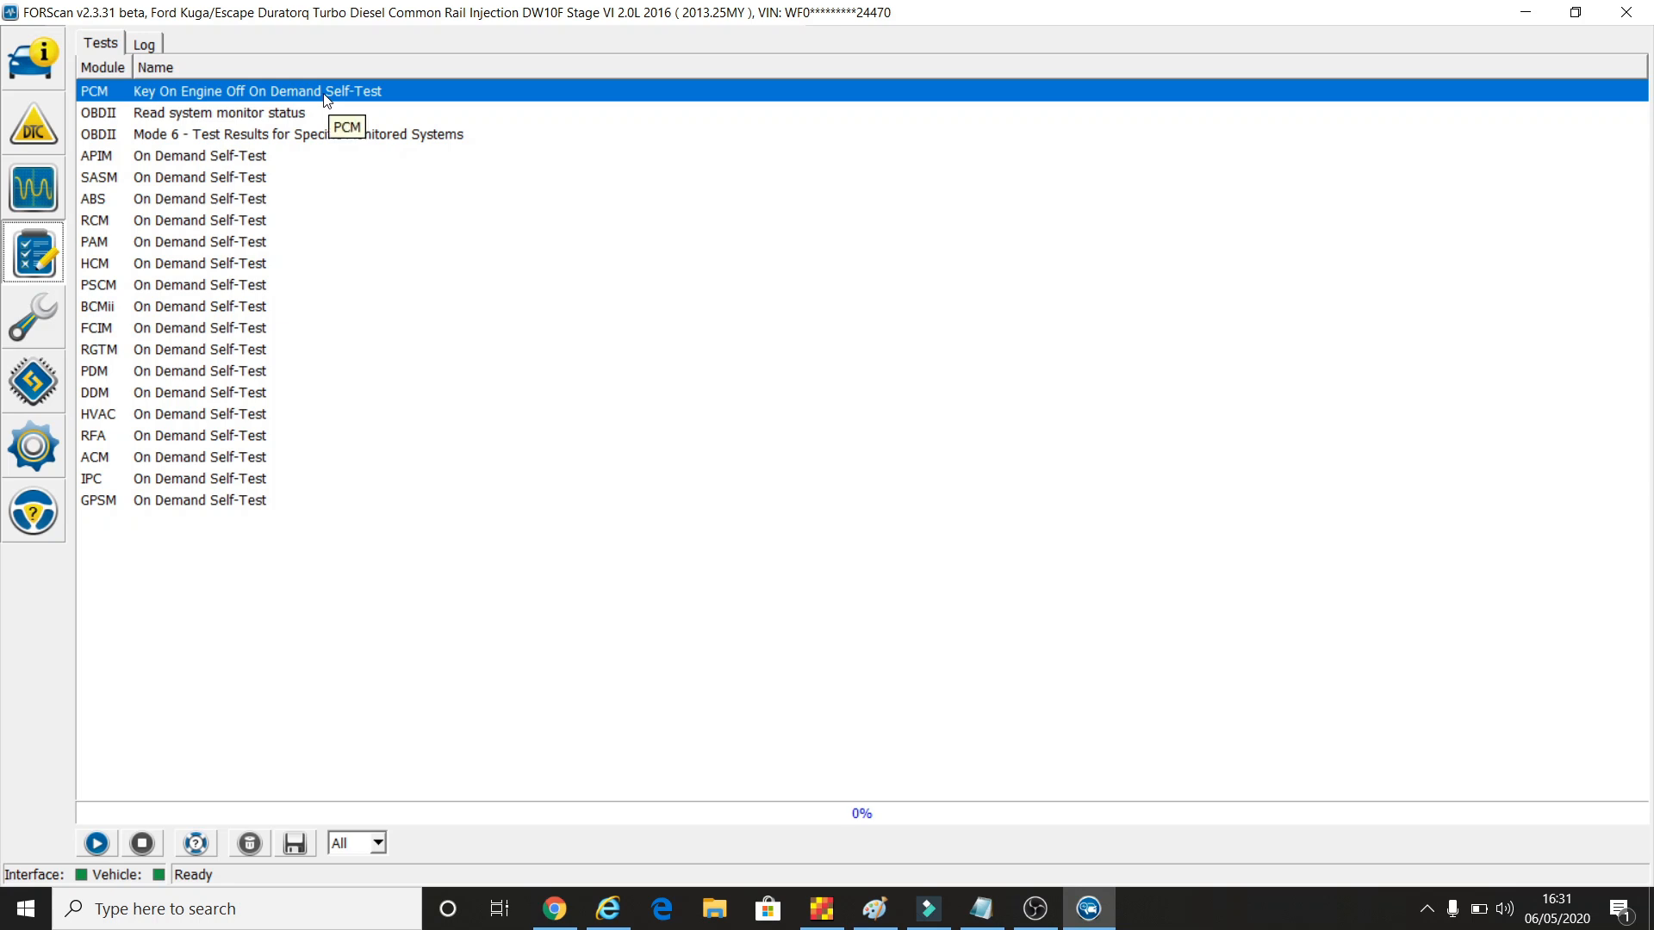
{"action": "mouse_move", "coordinate": [328, 101]}
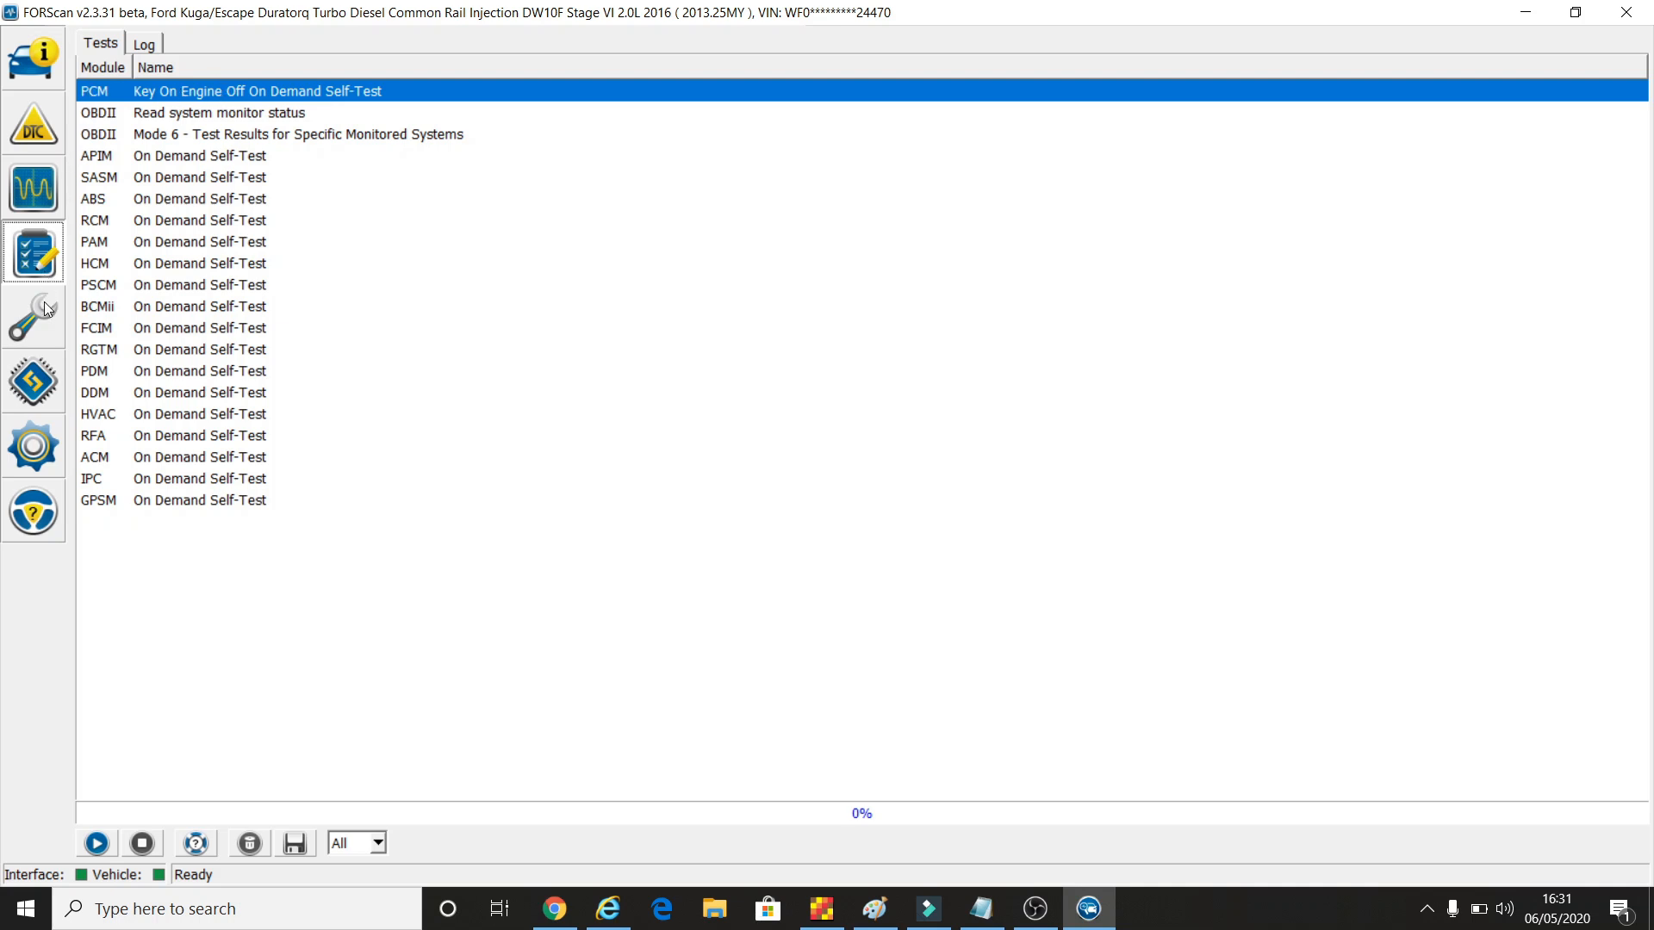
{"action": "mouse_move", "coordinate": [38, 320]}
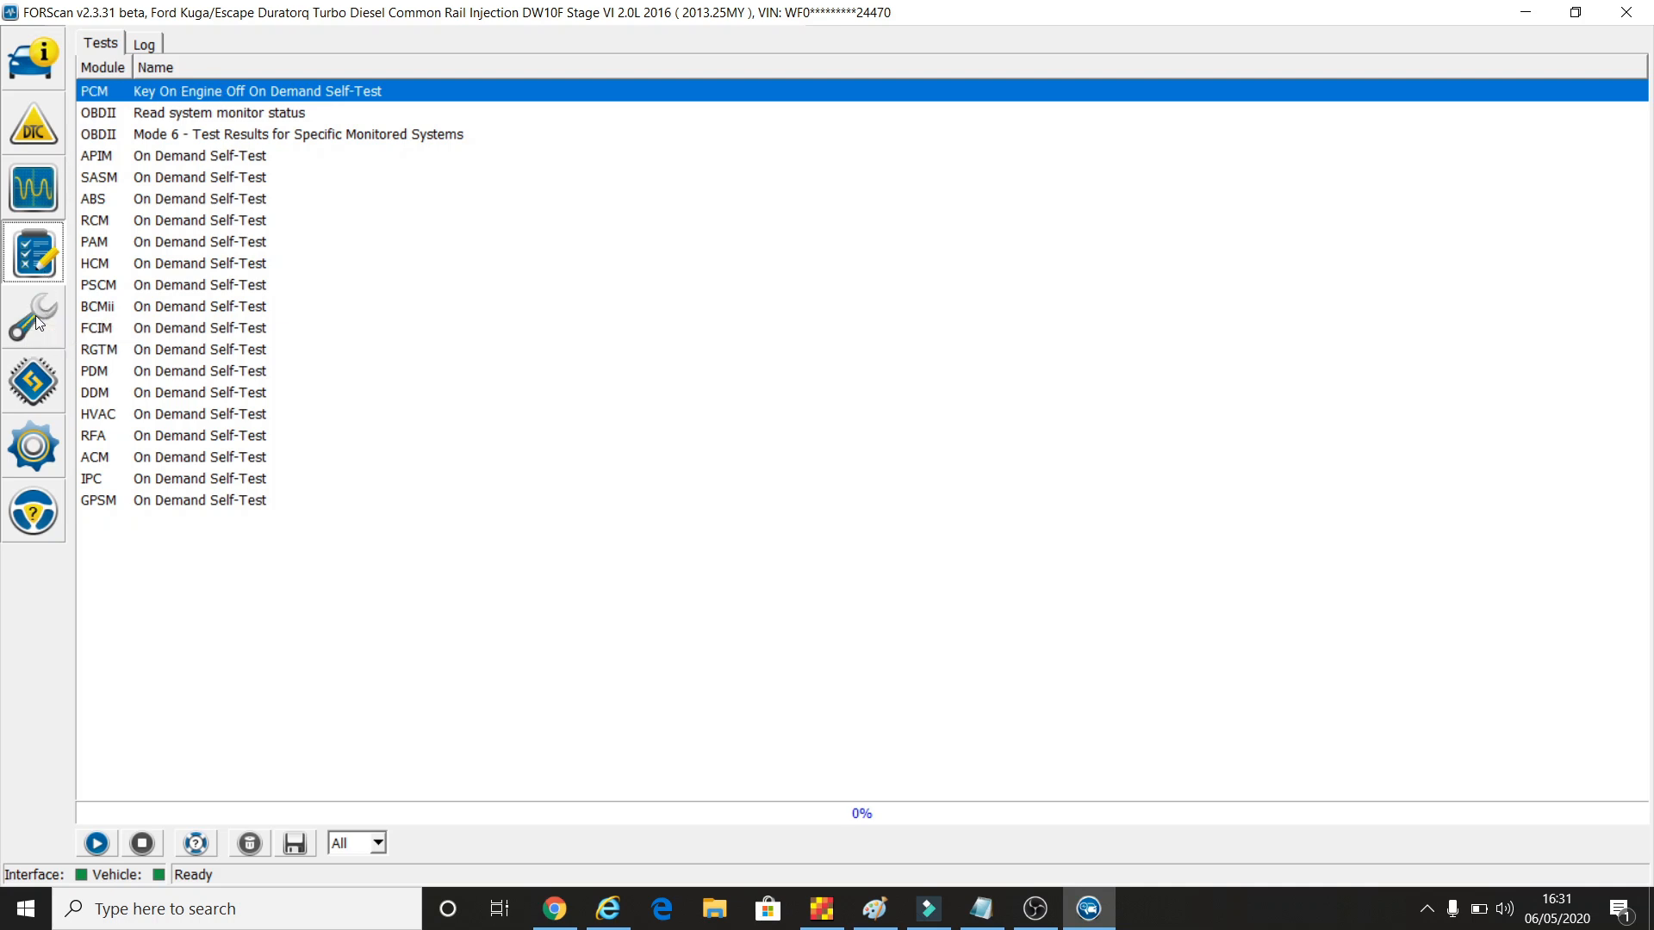
In the service procedures, choose PCM's Change Fuel Injector Correction Factors
{"action": "left_click", "coordinate": [35, 317]}
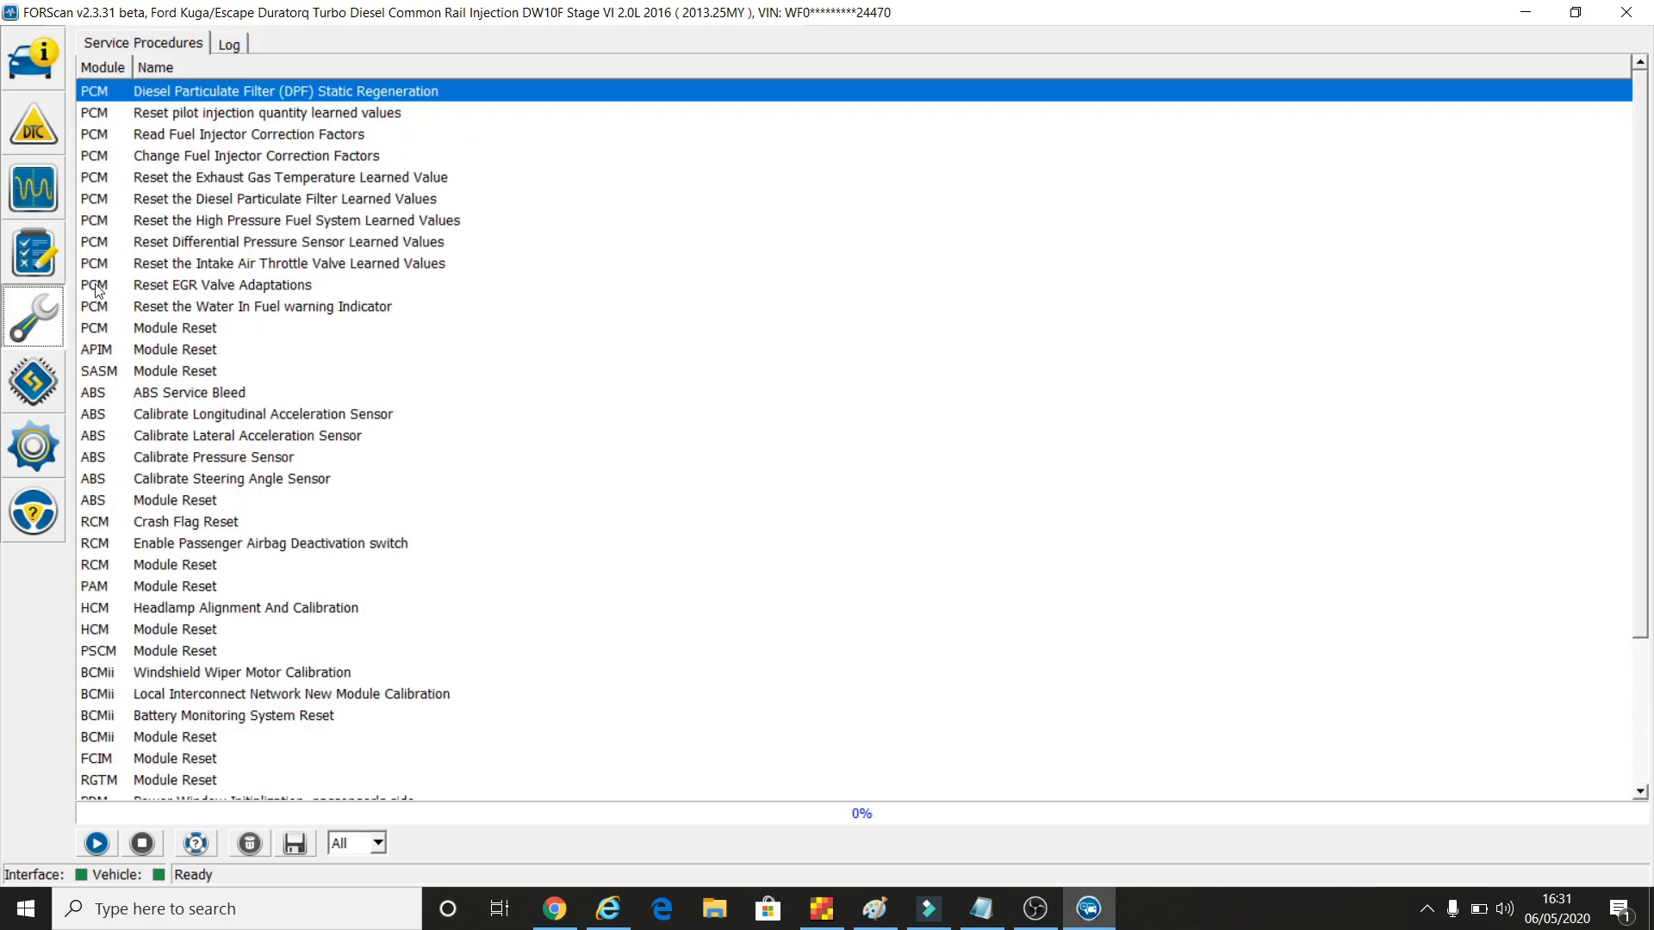
{"action": "mouse_move", "coordinate": [151, 65]}
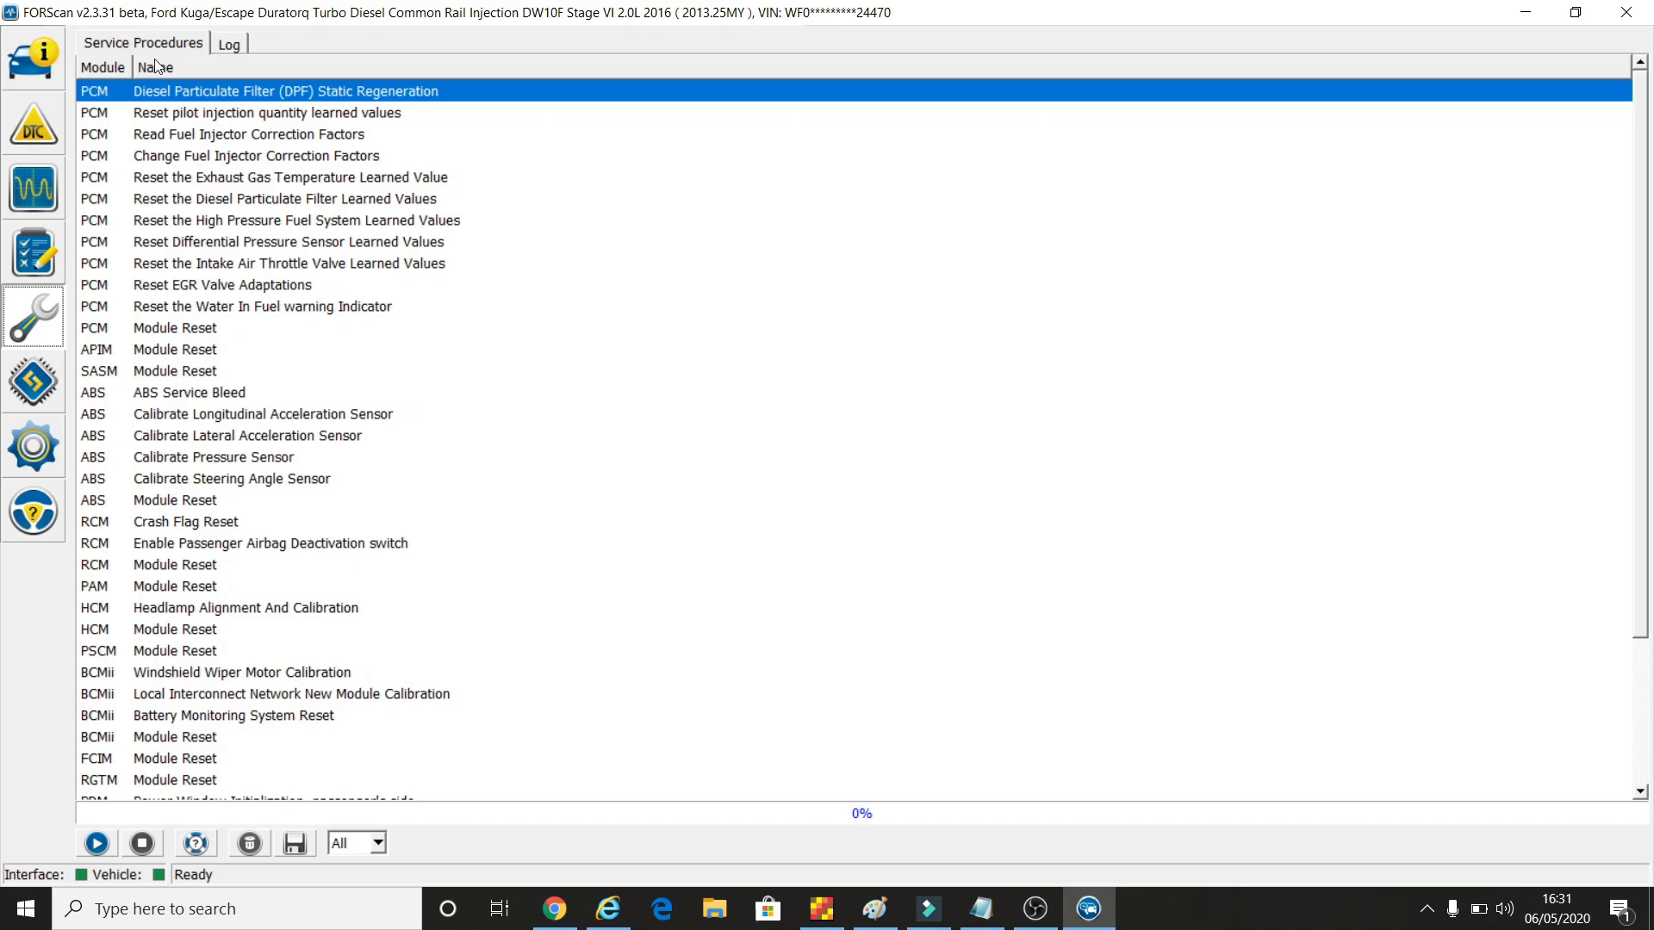
{"action": "mouse_move", "coordinate": [205, 100]}
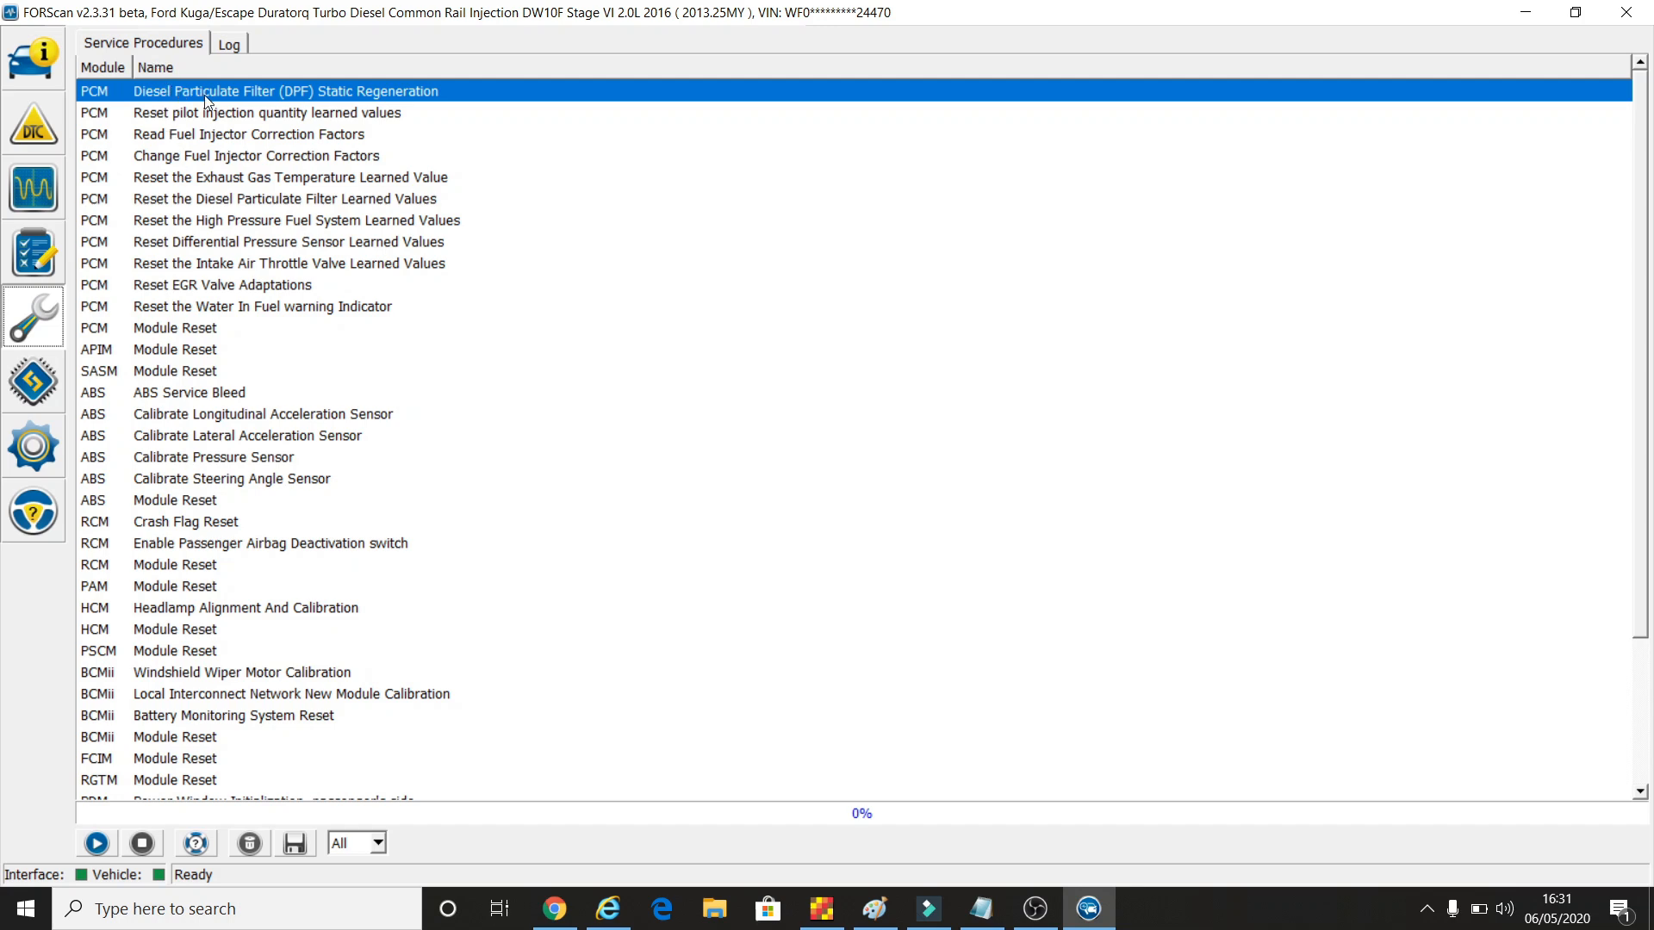
{"action": "mouse_move", "coordinate": [152, 162]}
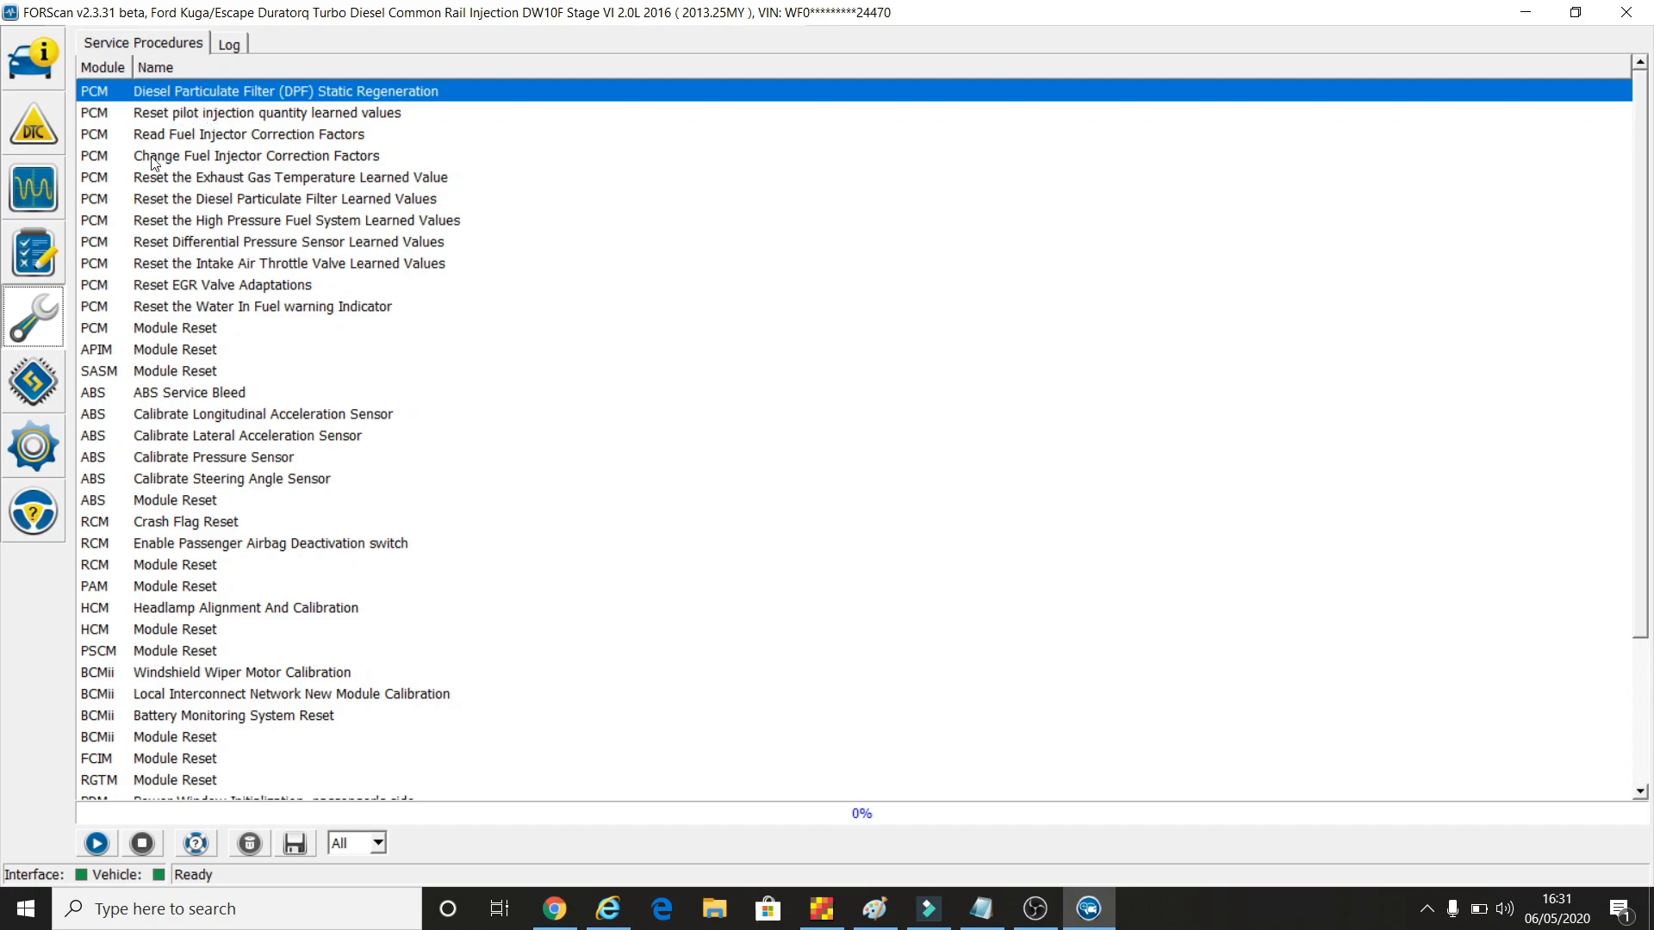
{"action": "mouse_move", "coordinate": [182, 162]}
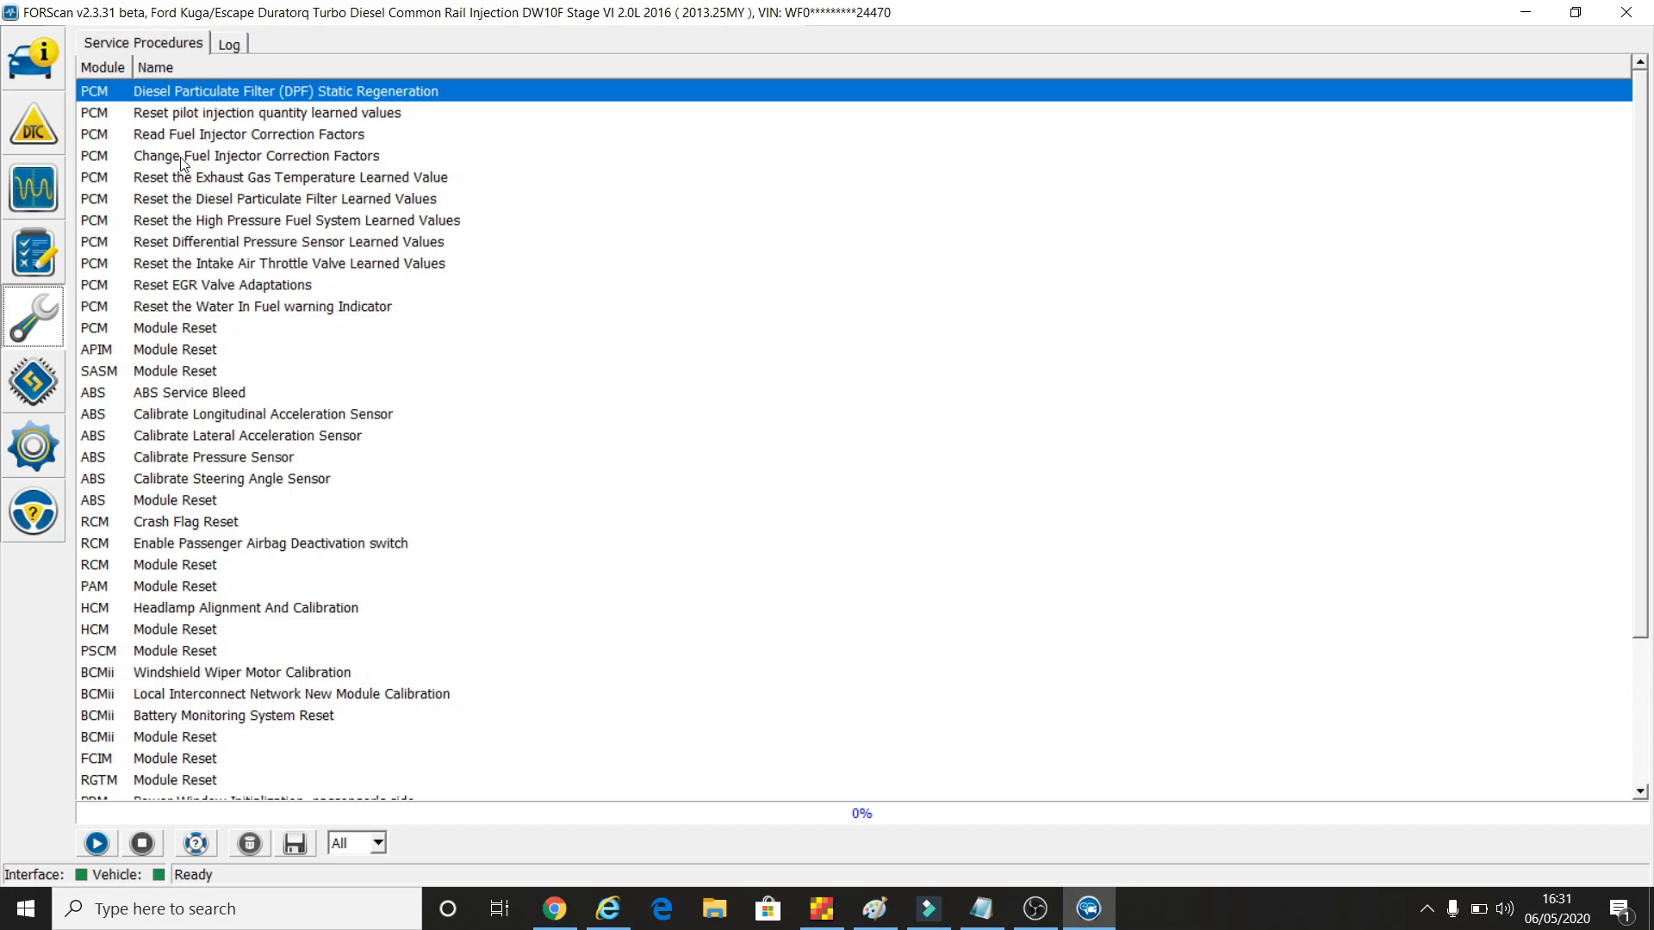
{"action": "left_click", "coordinate": [255, 155]}
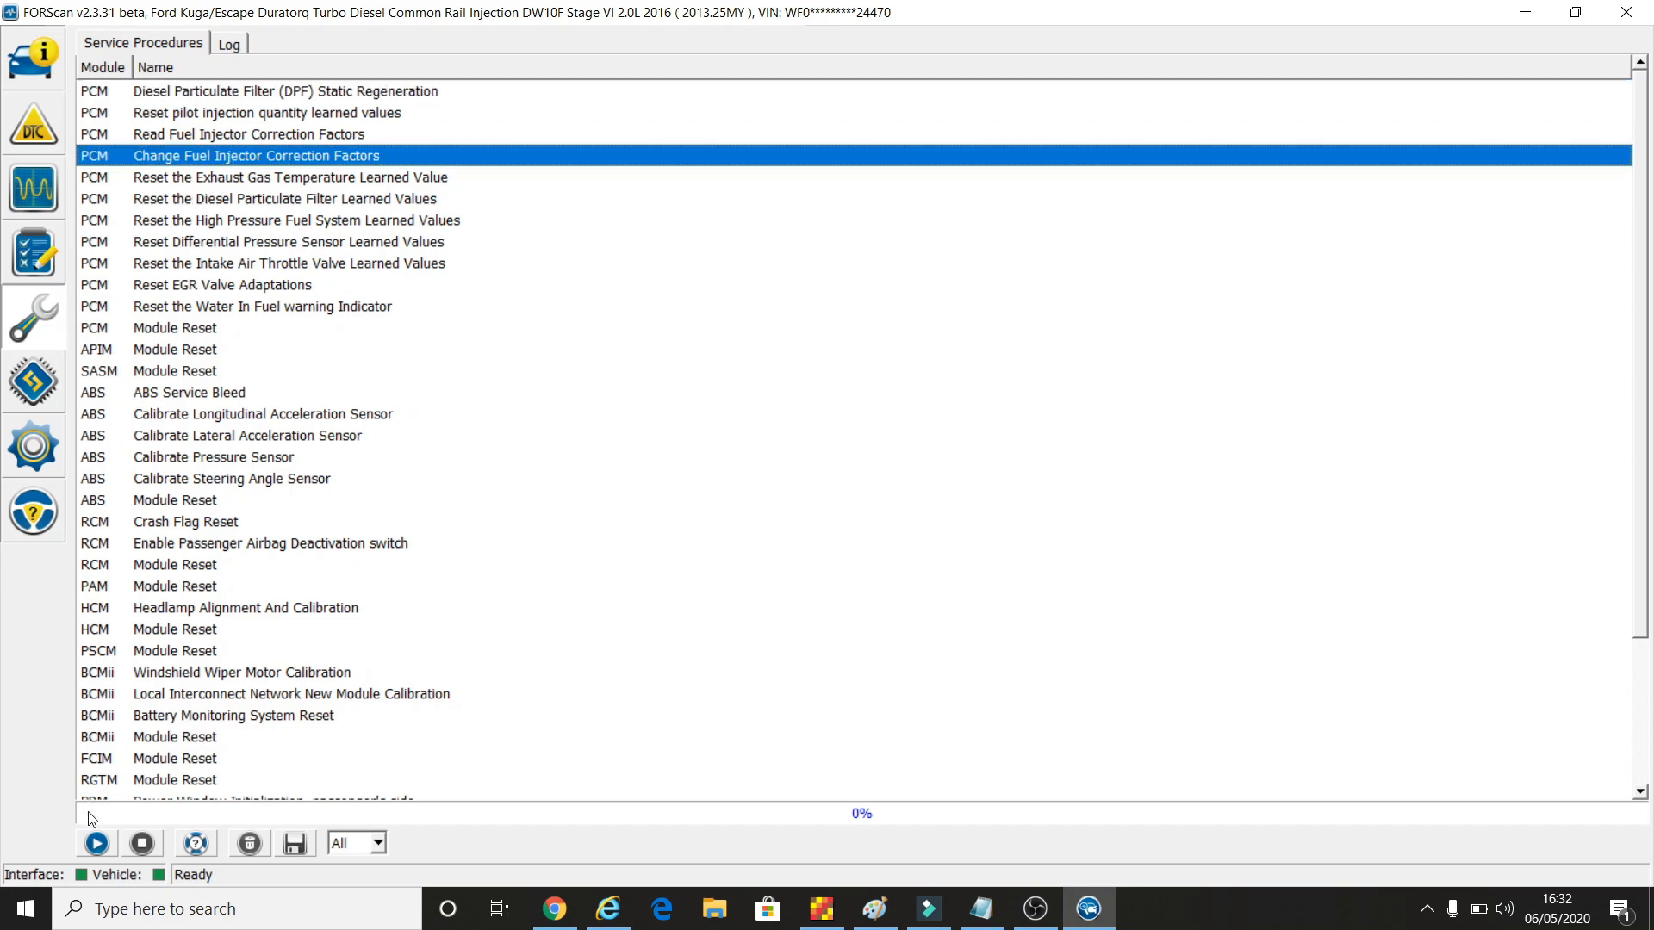
{"action": "mouse_move", "coordinate": [100, 844]}
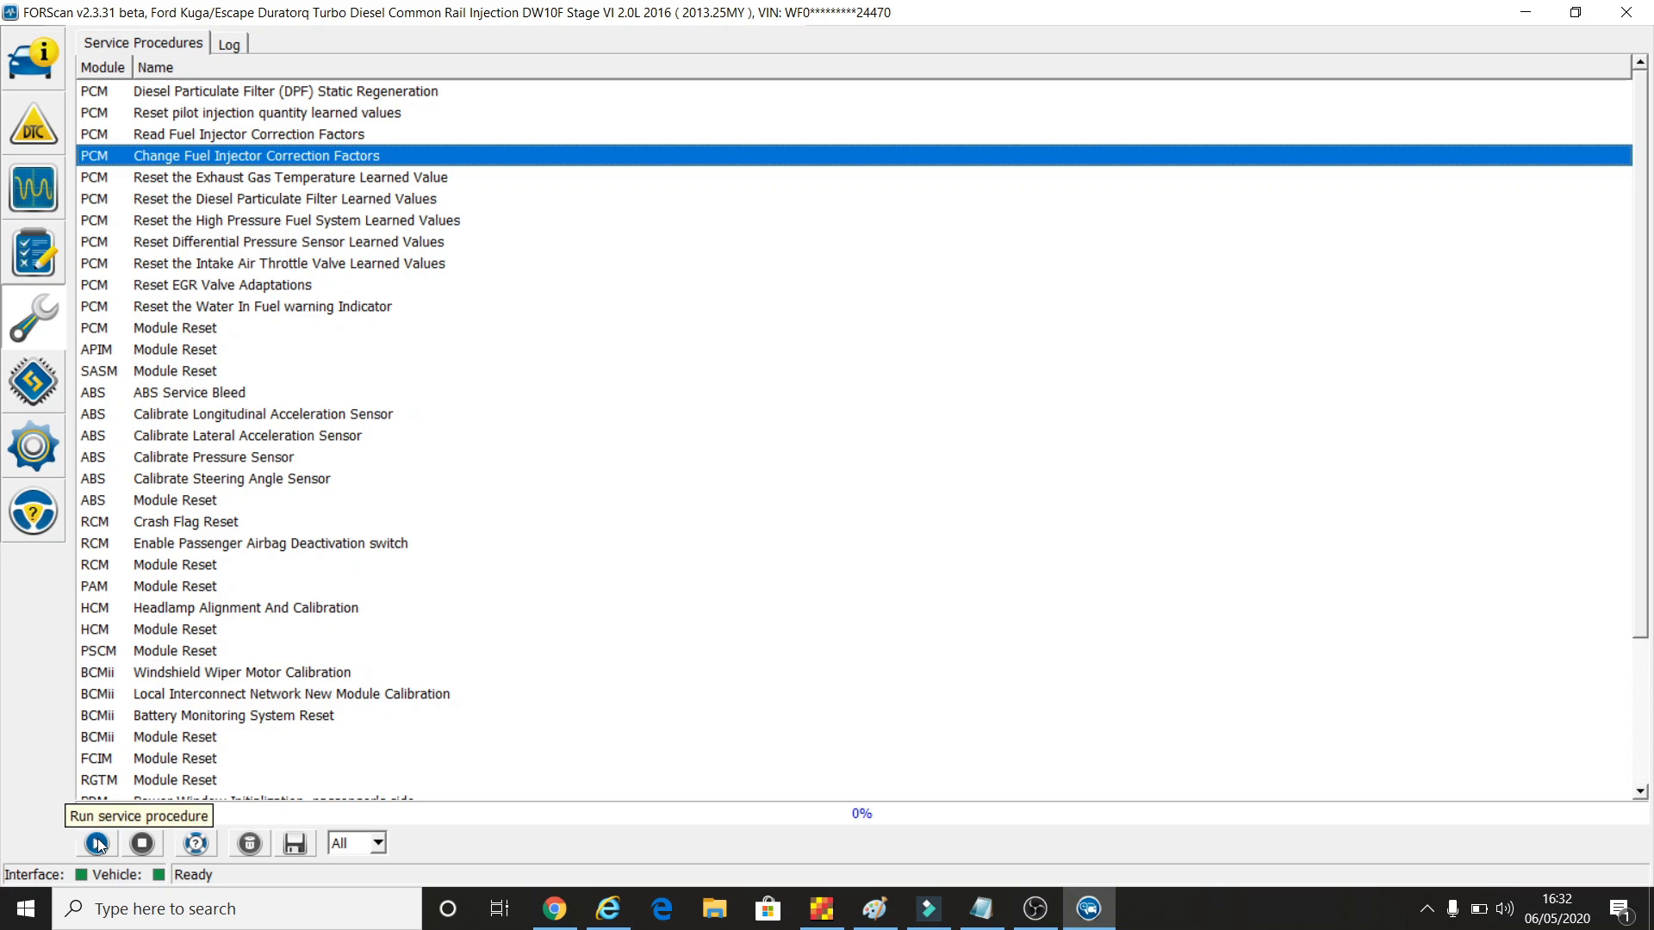
Run the injector correction factors procedure, bringing up its warning dialog
{"action": "left_click", "coordinate": [100, 845]}
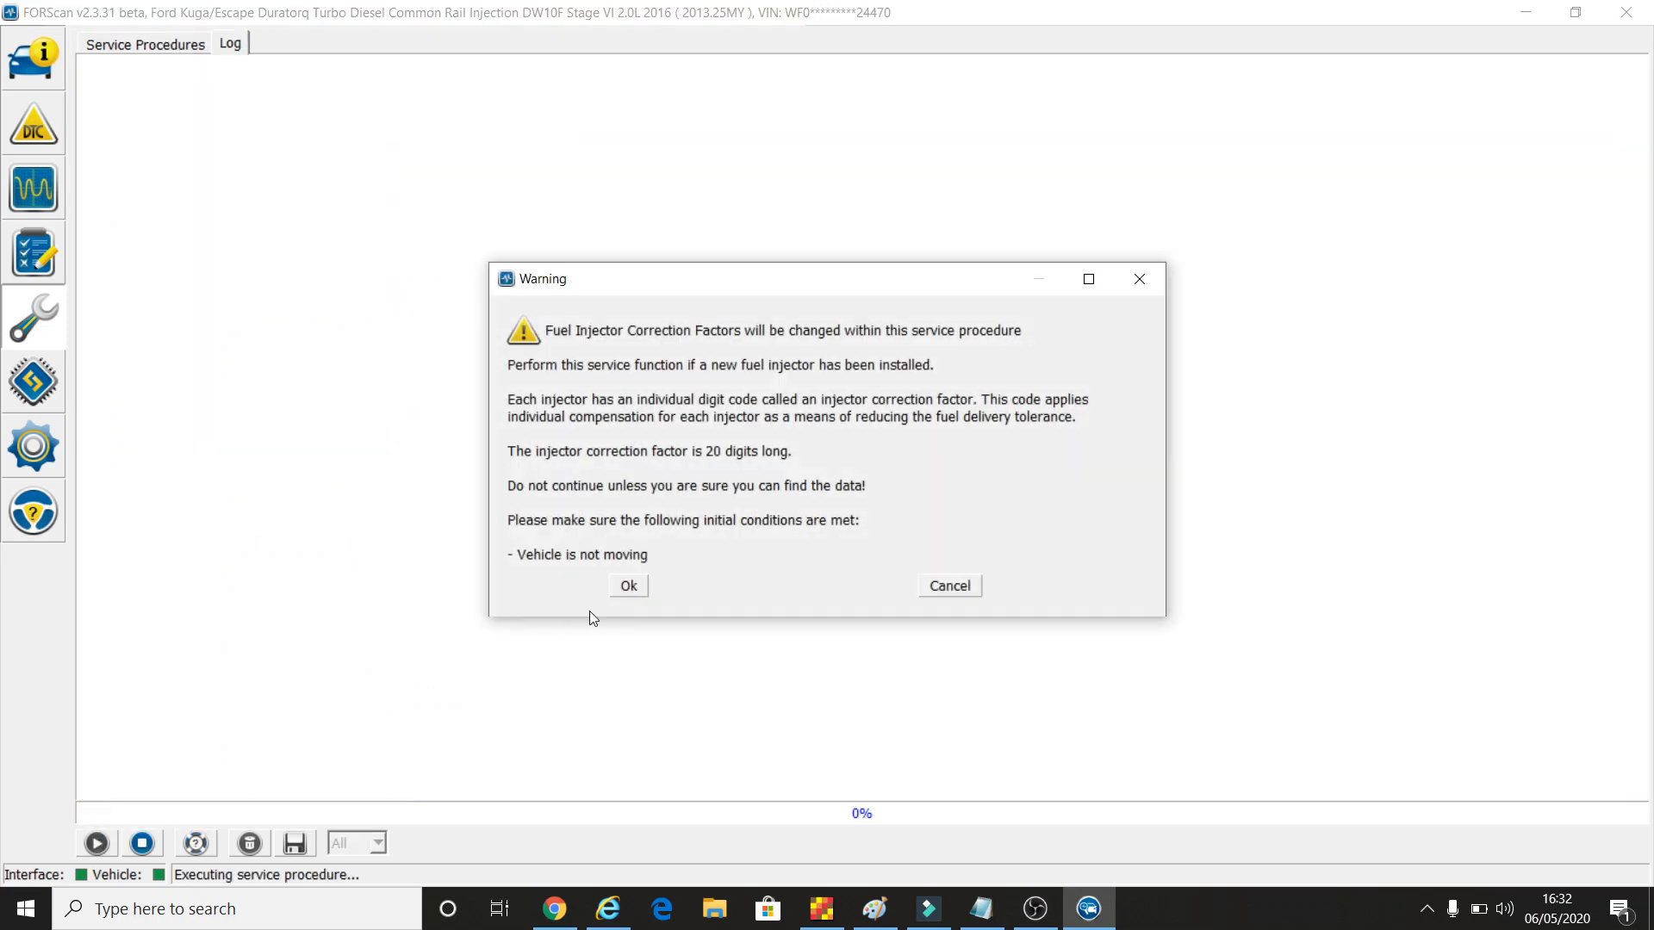
{"action": "mouse_move", "coordinate": [677, 282]}
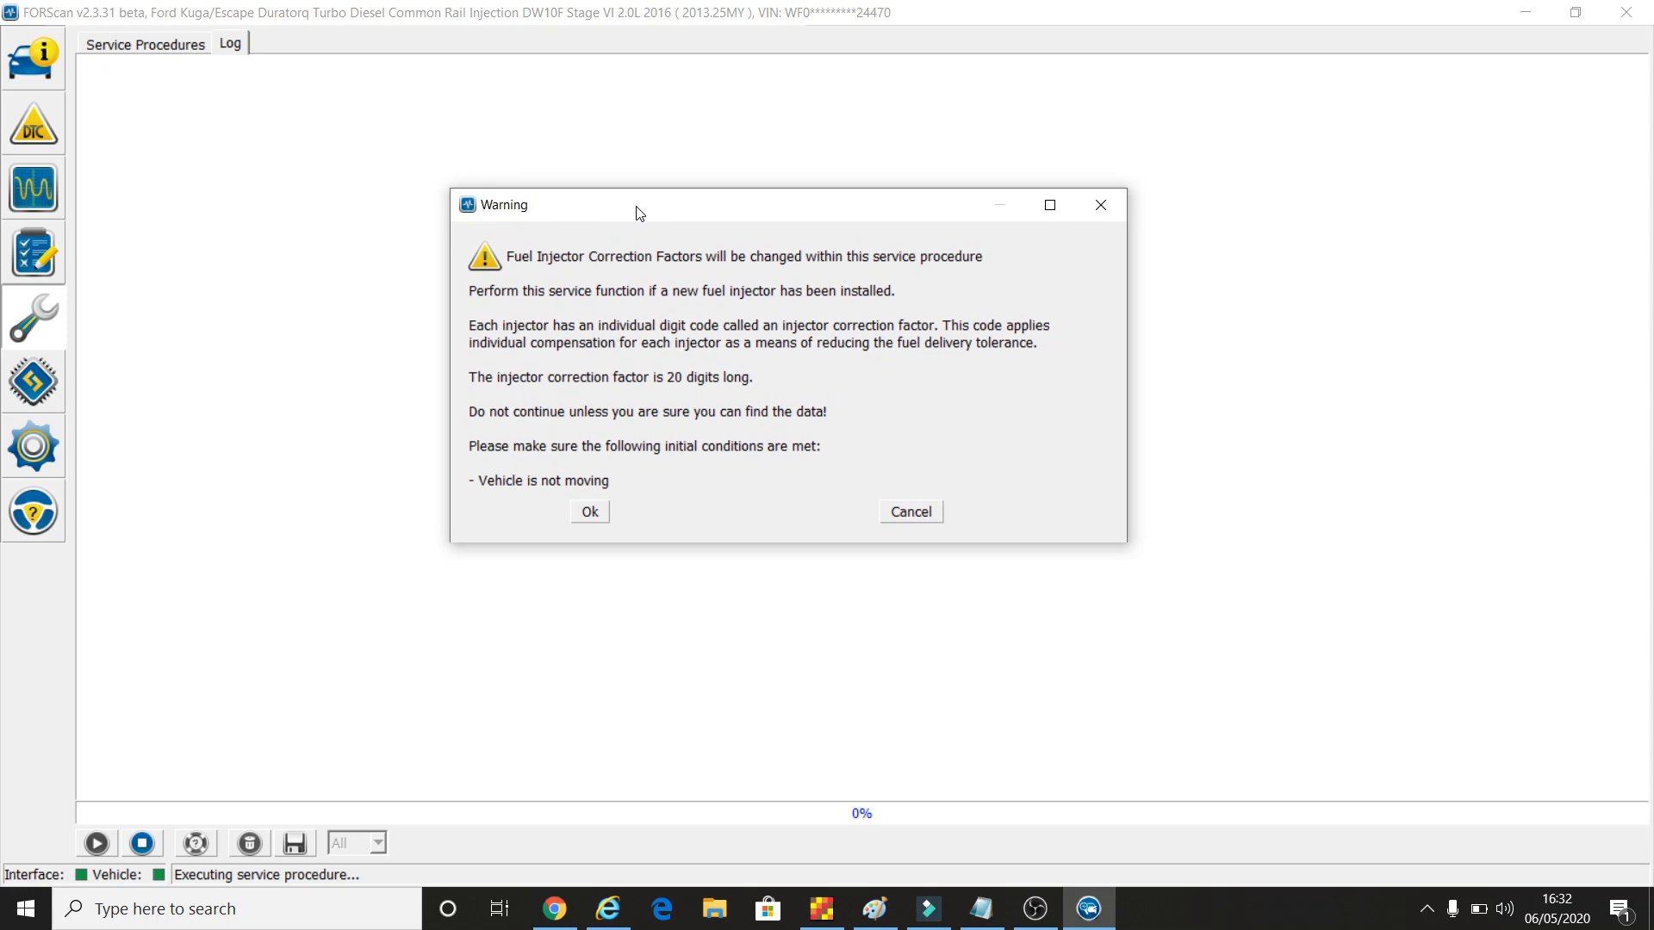
{"action": "mouse_move", "coordinate": [592, 434]}
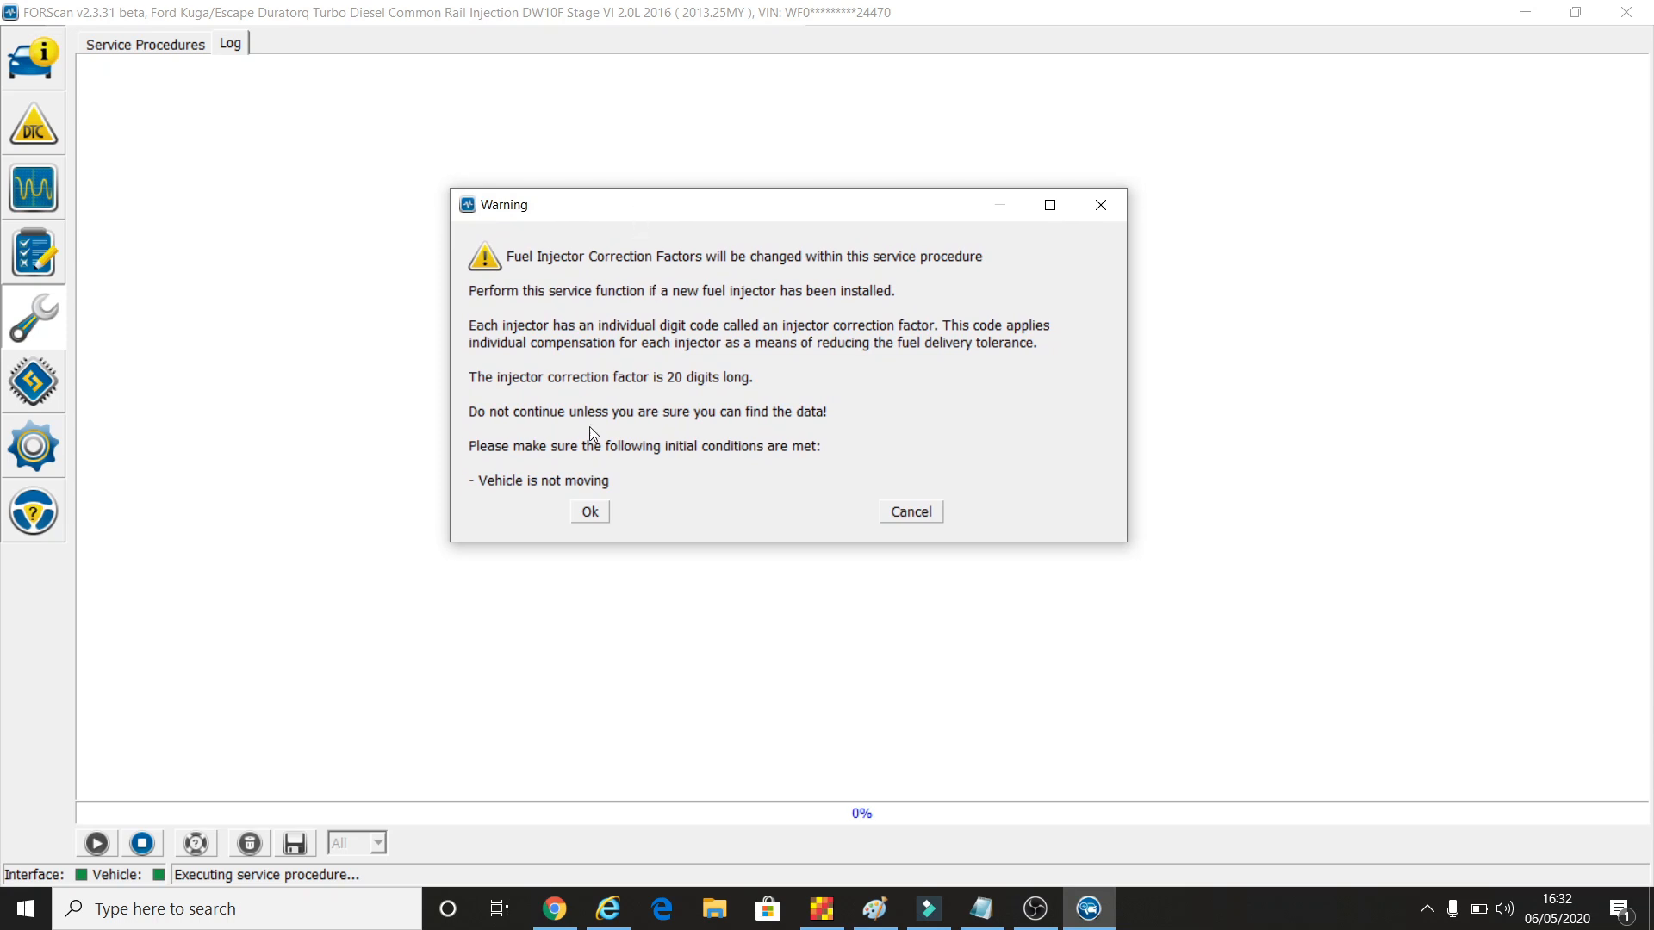
{"action": "mouse_move", "coordinate": [668, 386]}
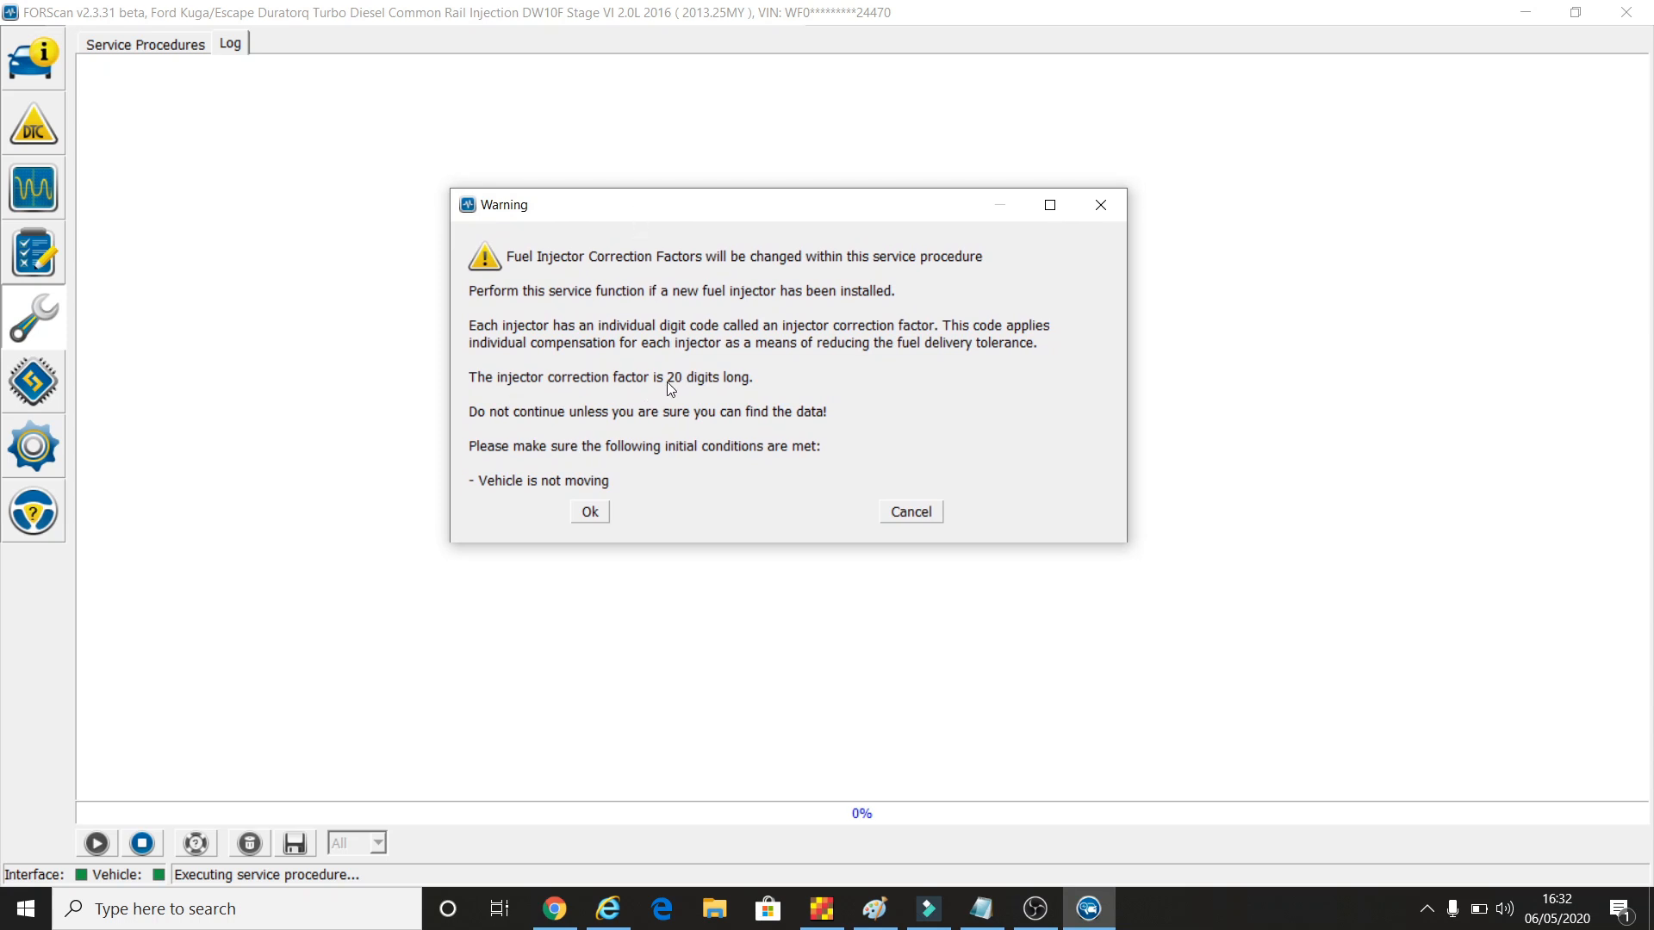
{"action": "mouse_move", "coordinate": [702, 392]}
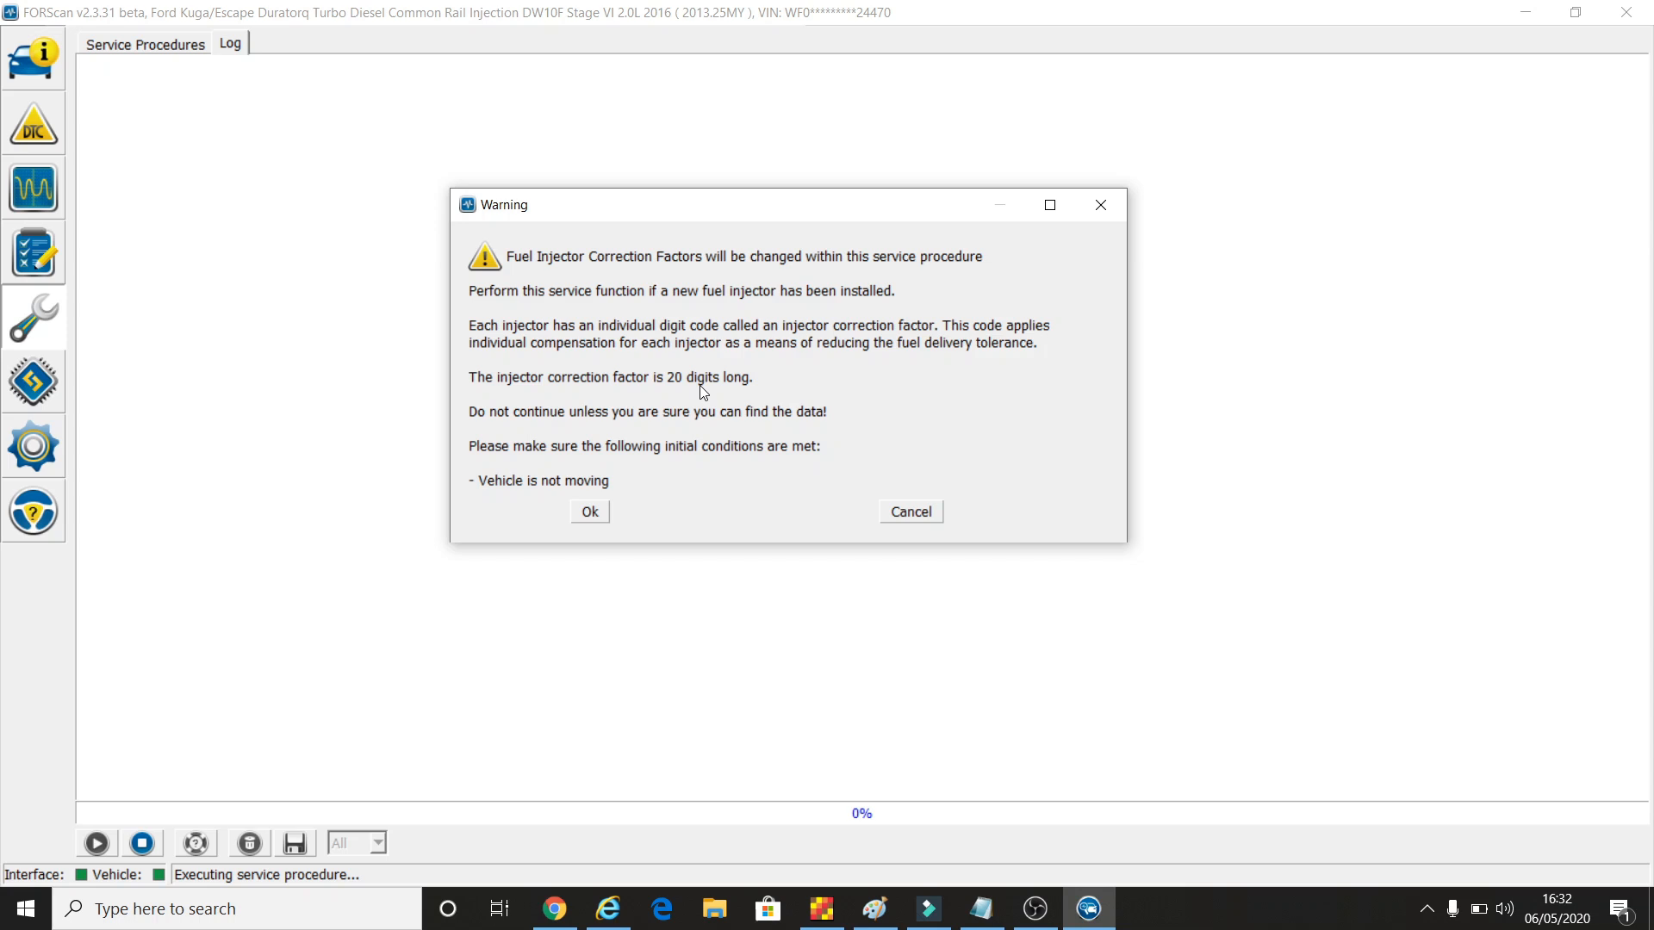
{"action": "mouse_move", "coordinate": [579, 475]}
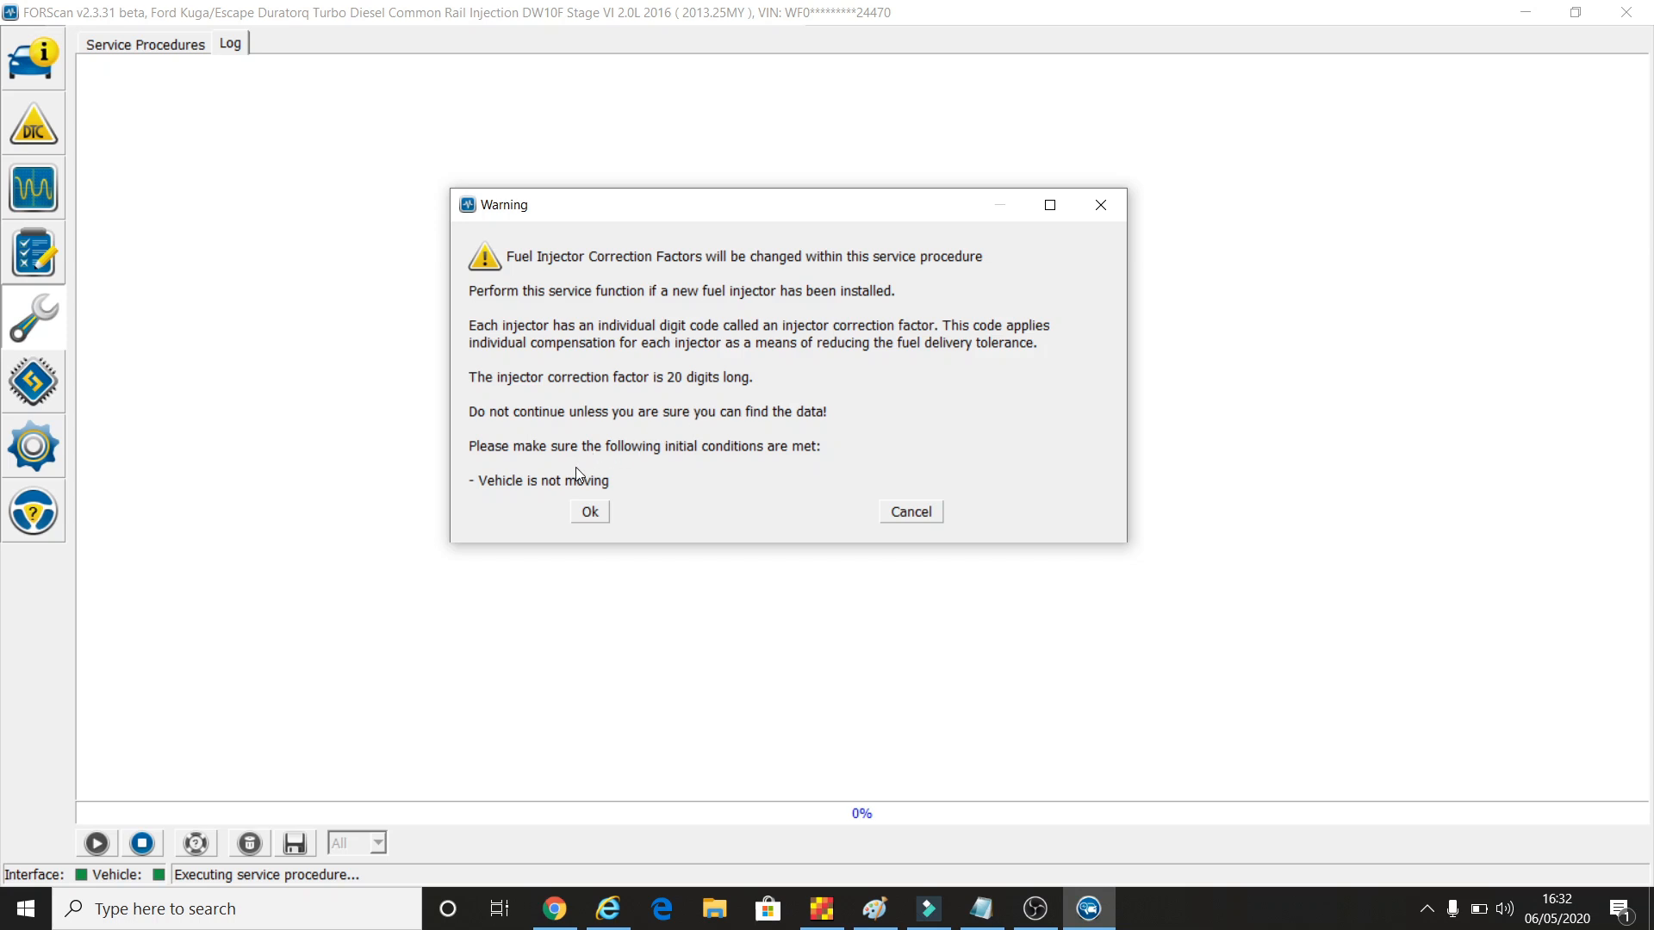
{"action": "mouse_move", "coordinate": [510, 448]}
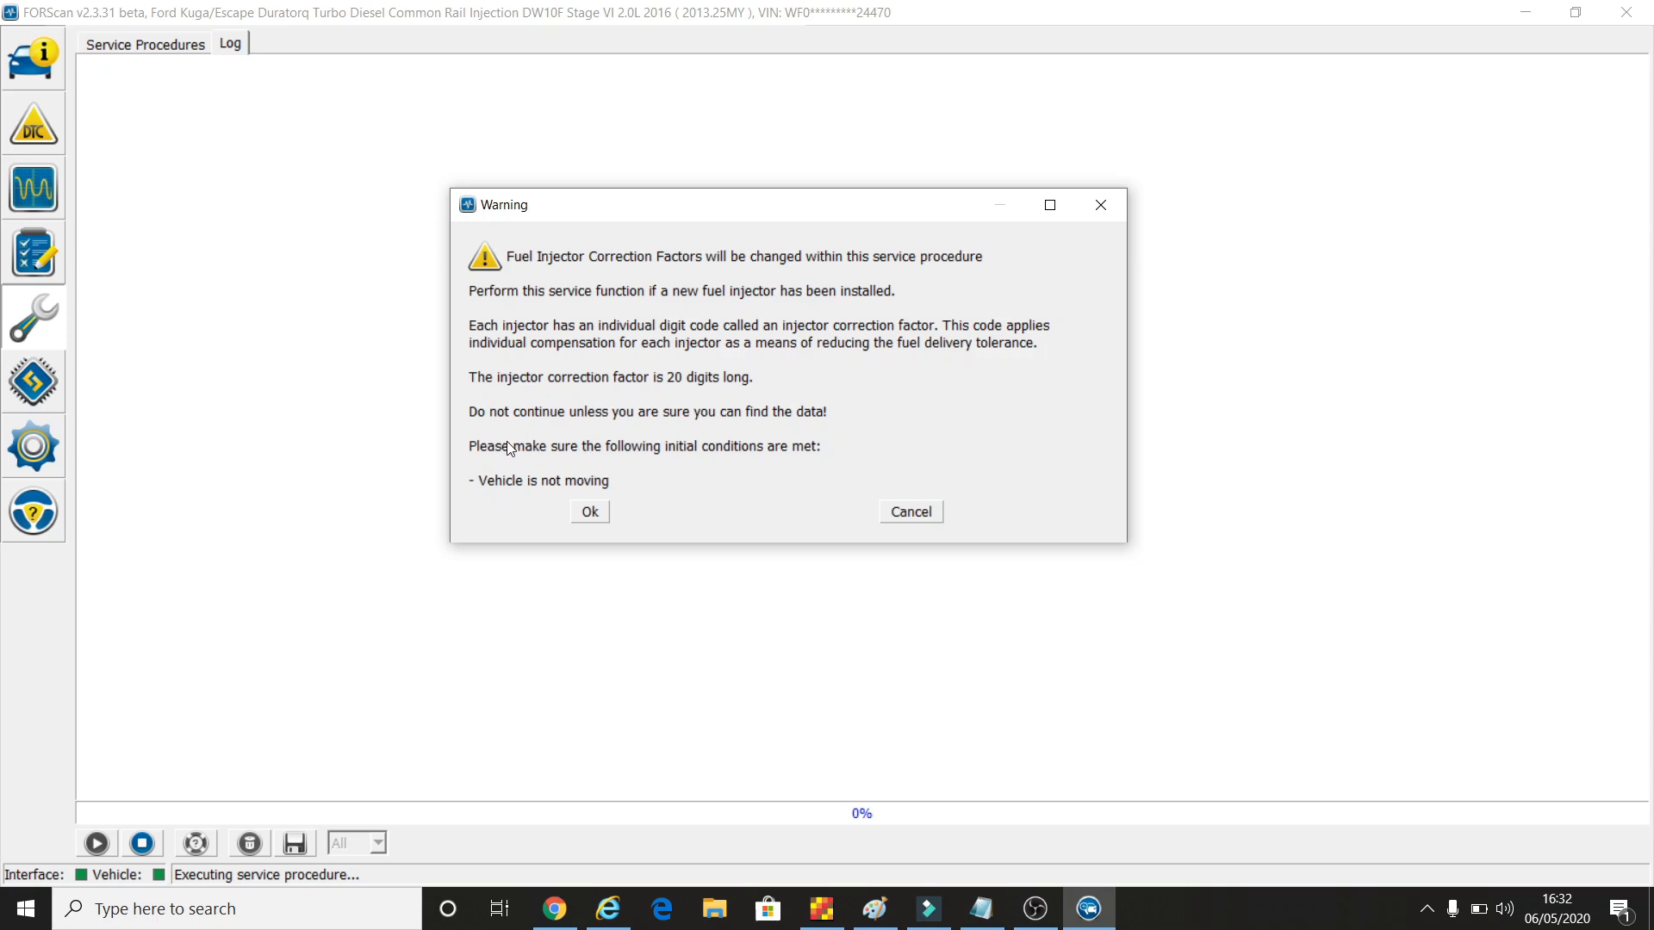
{"action": "mouse_move", "coordinate": [613, 499]}
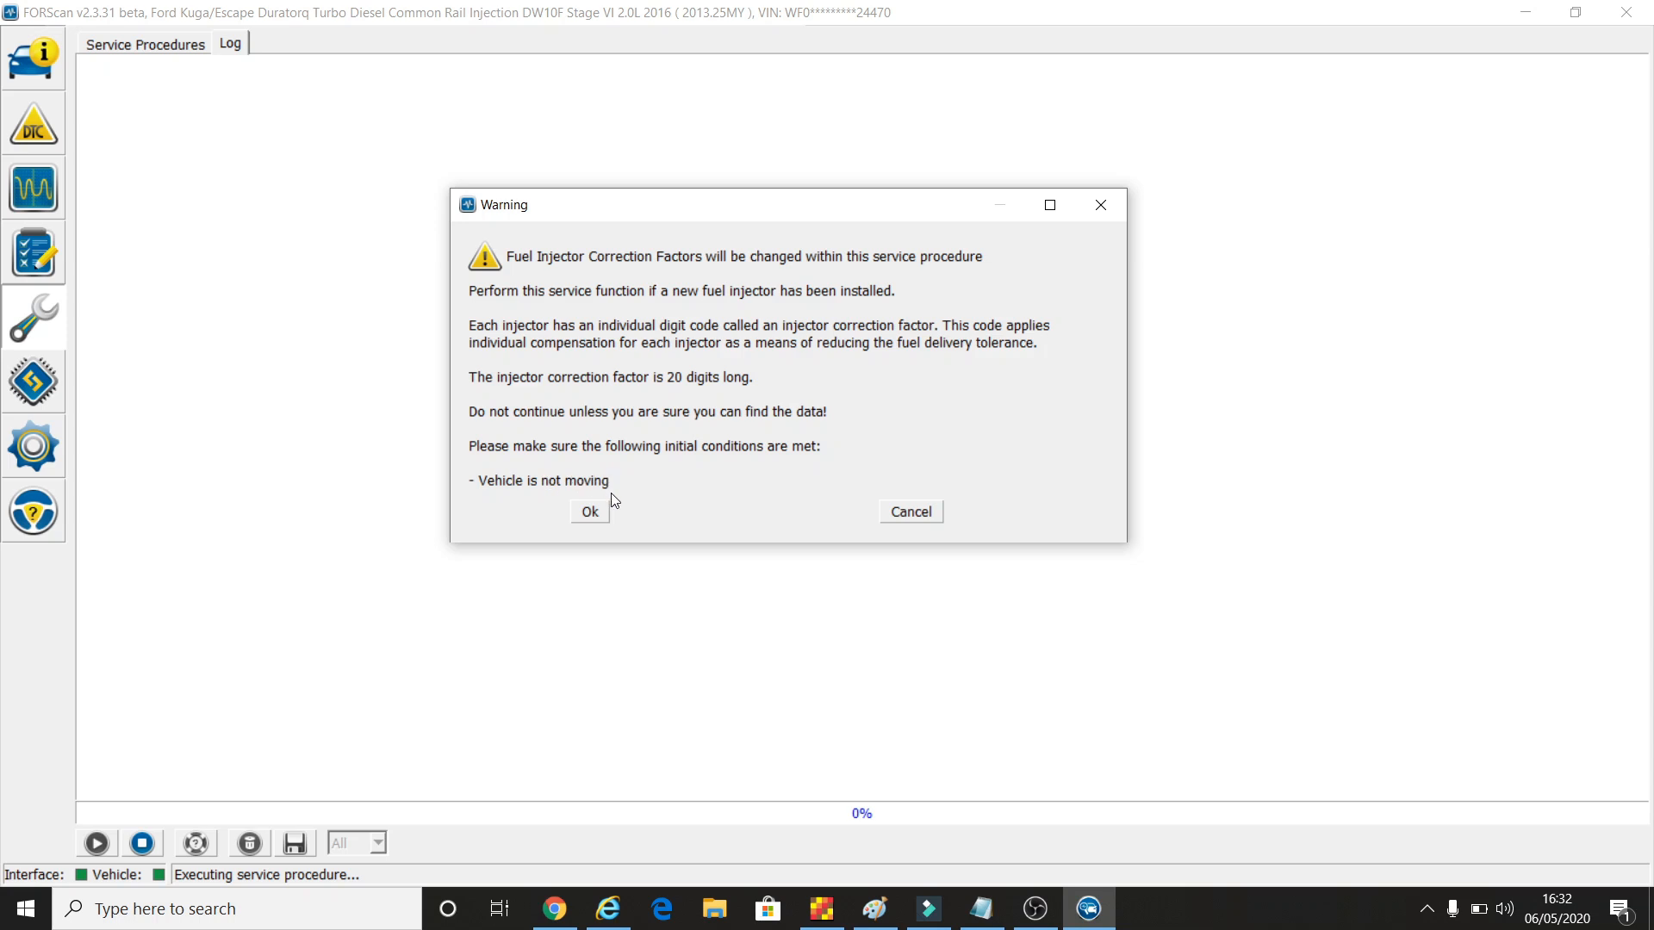
Accept the warning to reach the Setup injector page with four correction factor codes
{"action": "left_click", "coordinate": [589, 510]}
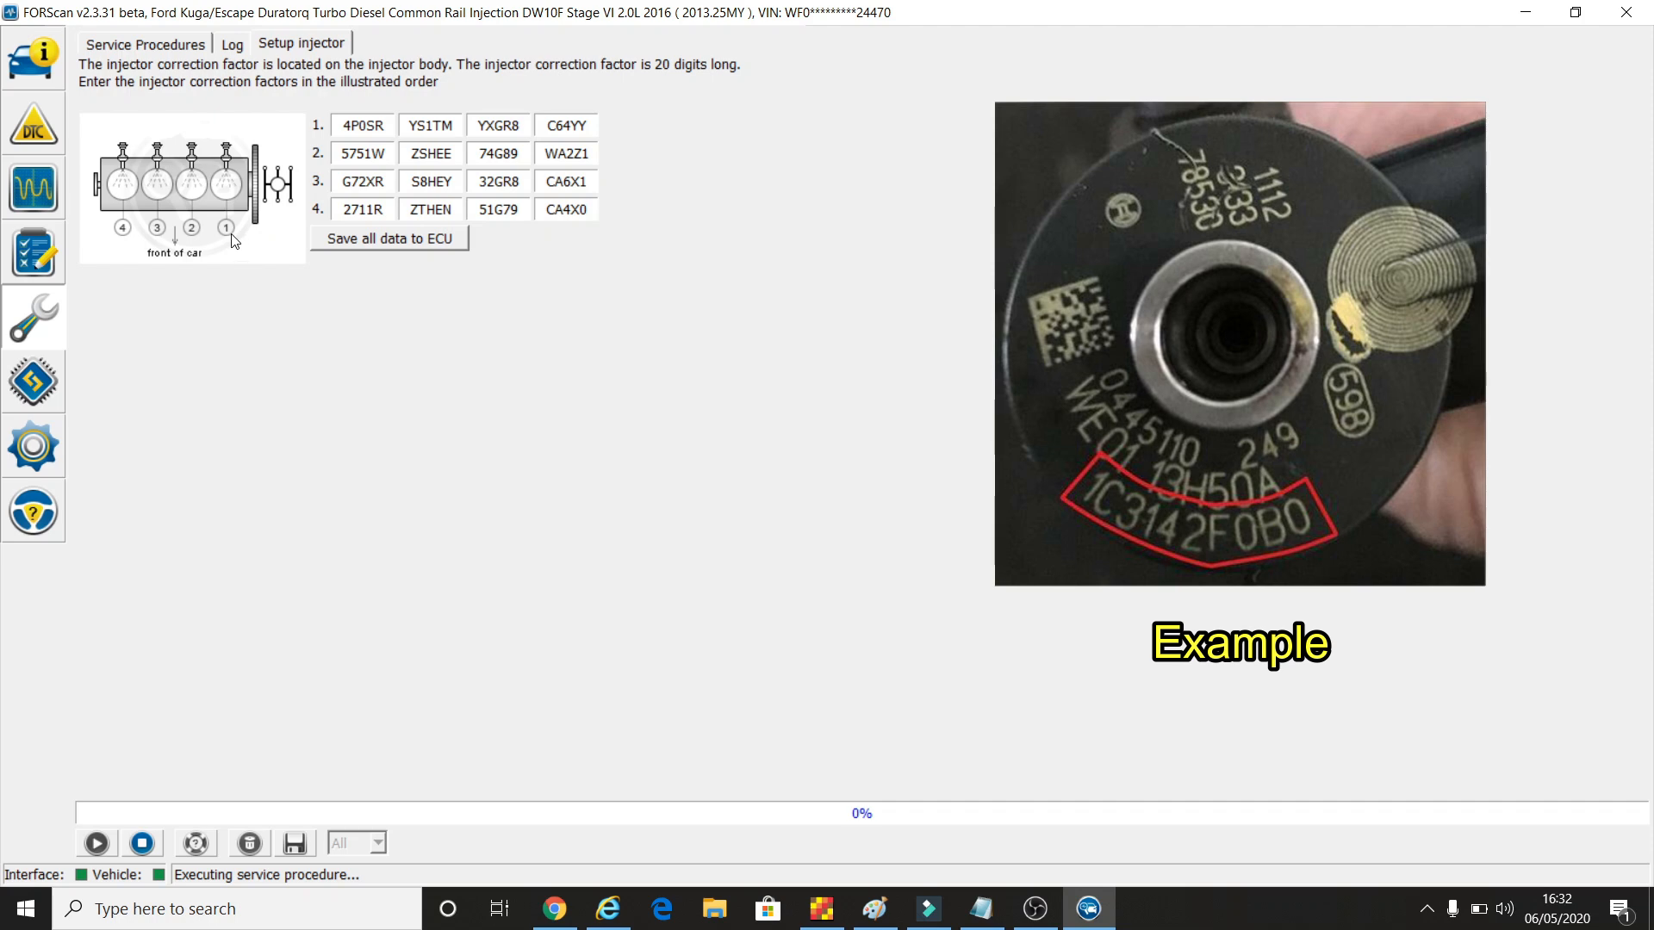
{"action": "mouse_move", "coordinate": [259, 240]}
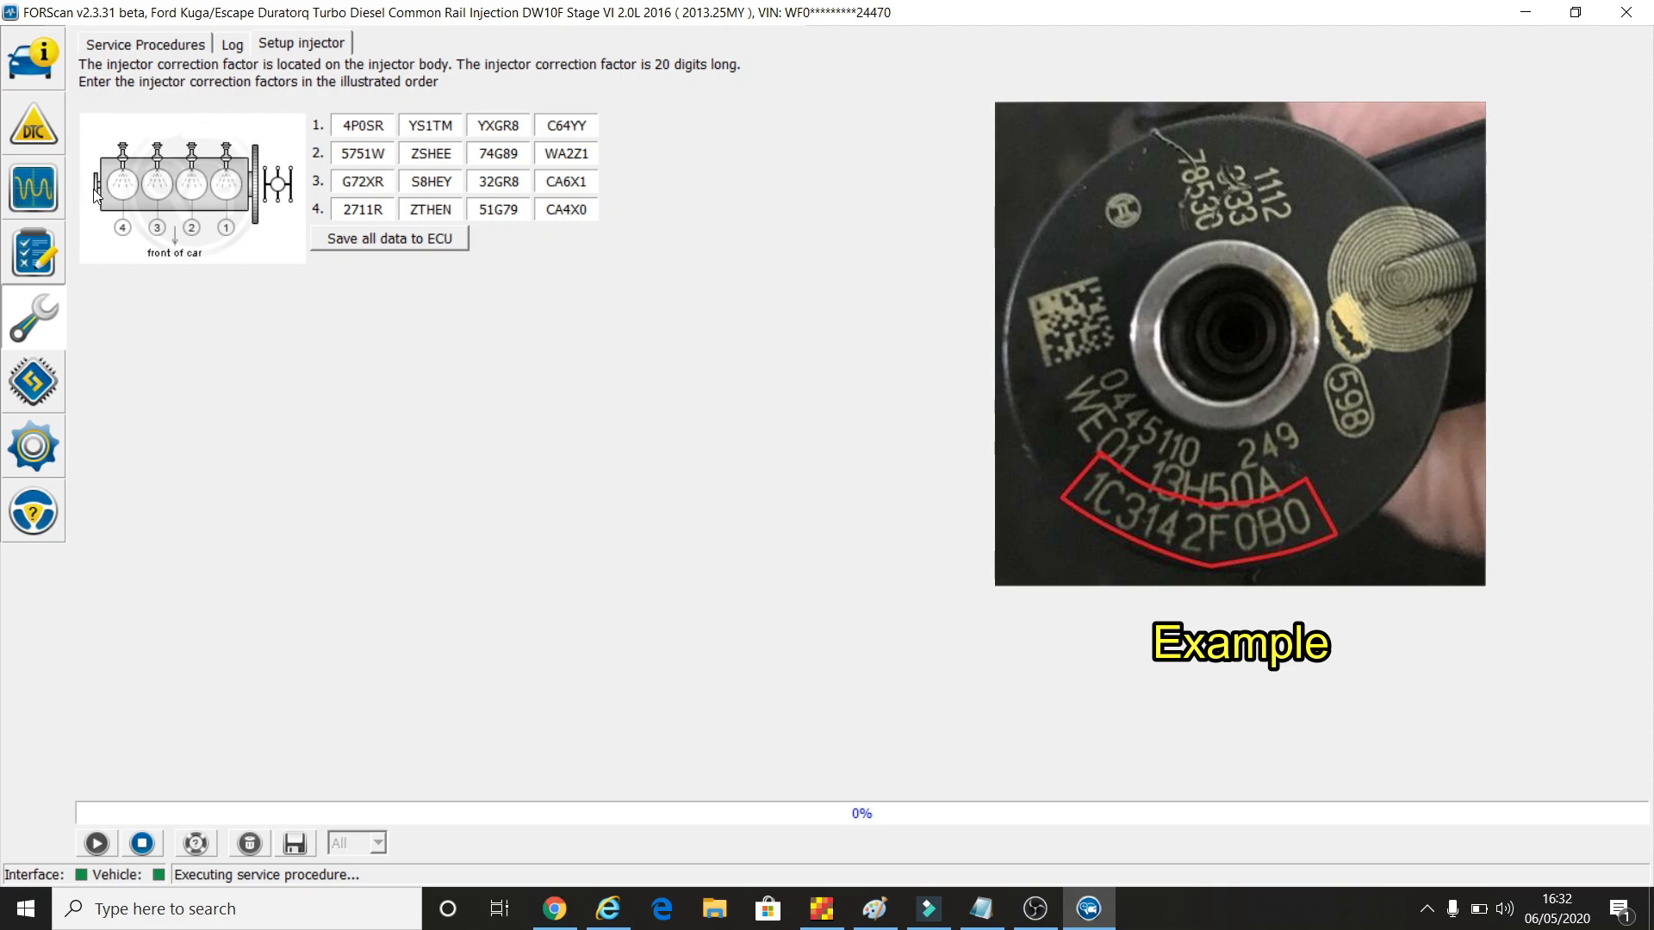
{"action": "mouse_move", "coordinate": [196, 193]}
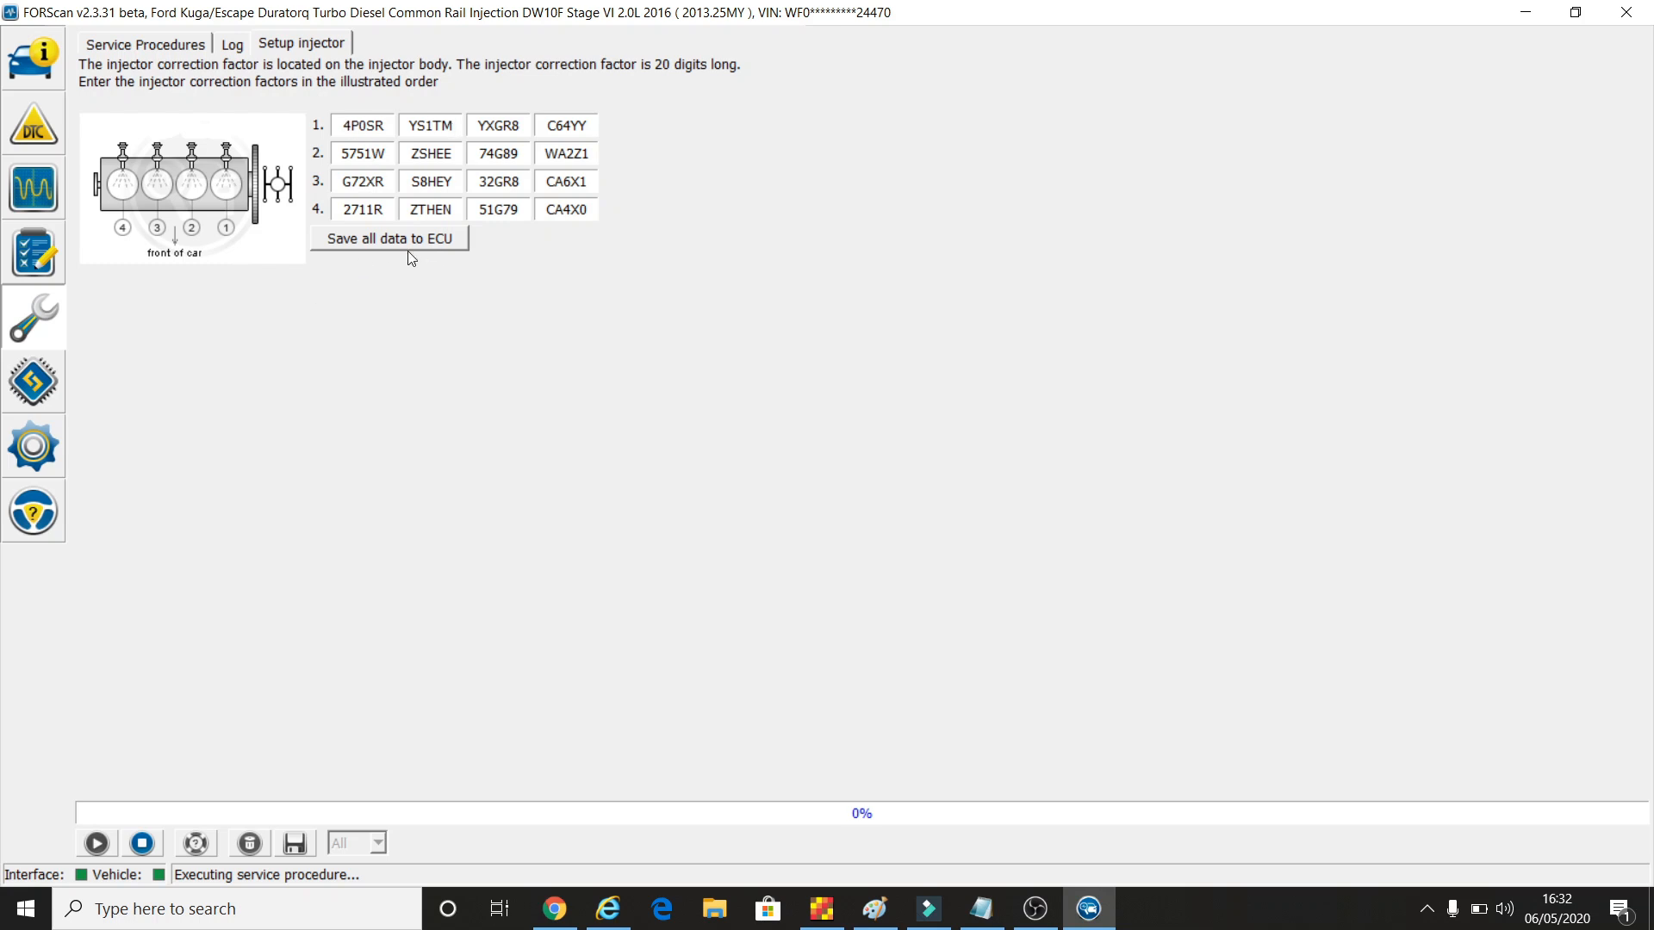
{"action": "mouse_move", "coordinate": [467, 284]}
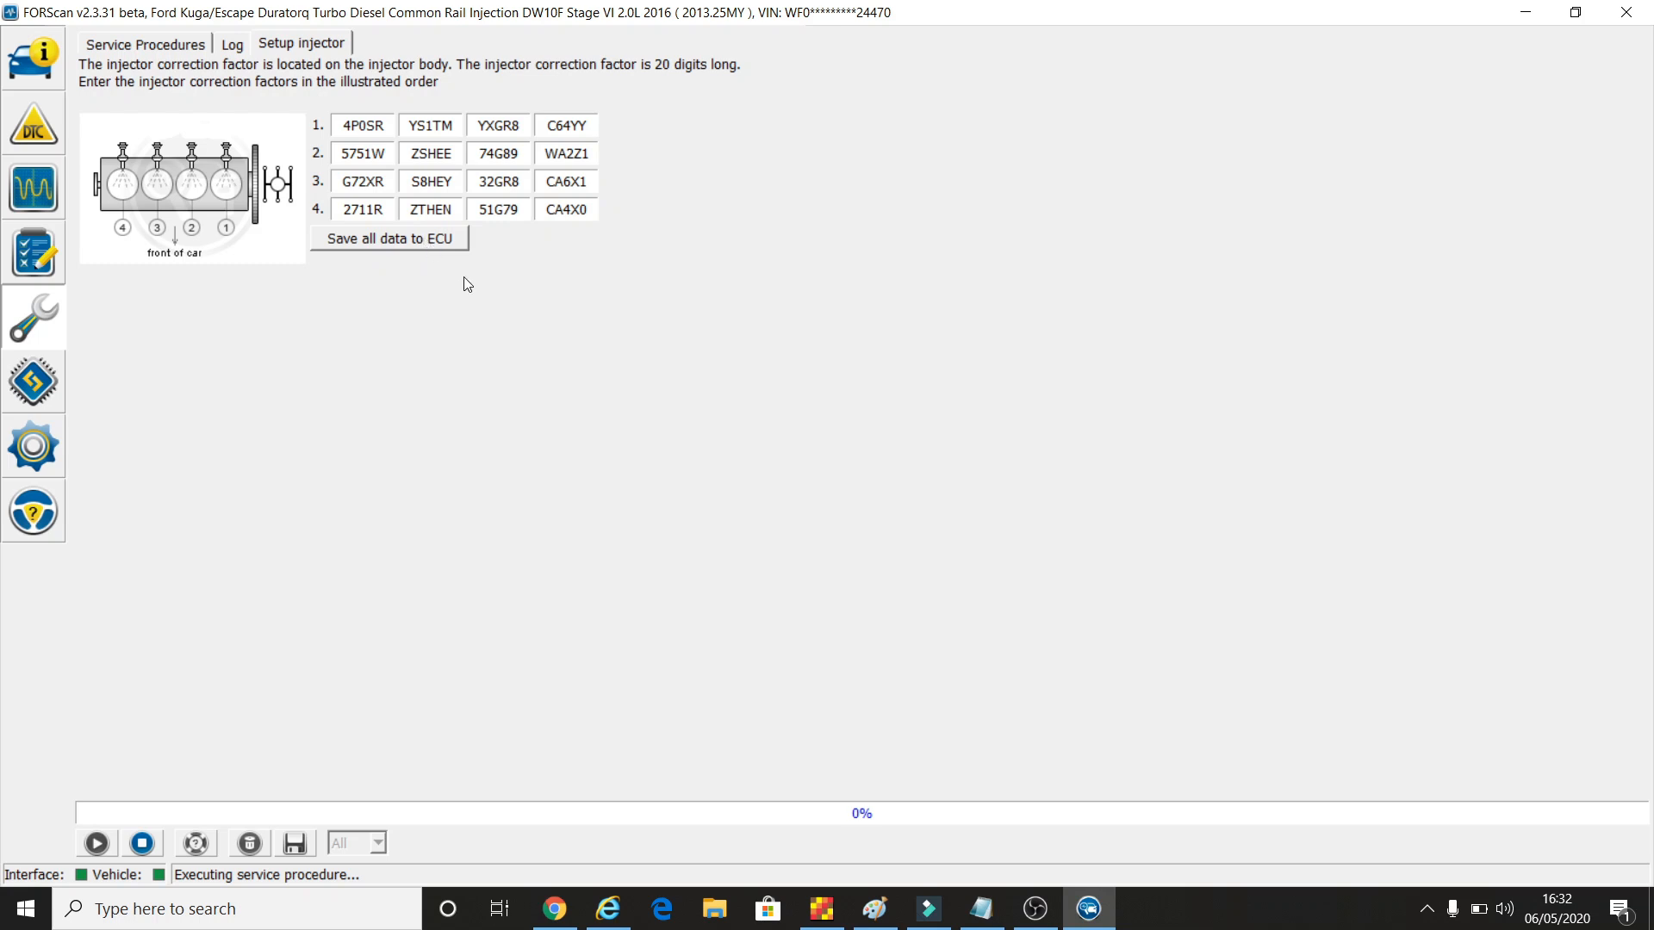
{"action": "mouse_move", "coordinate": [531, 327]}
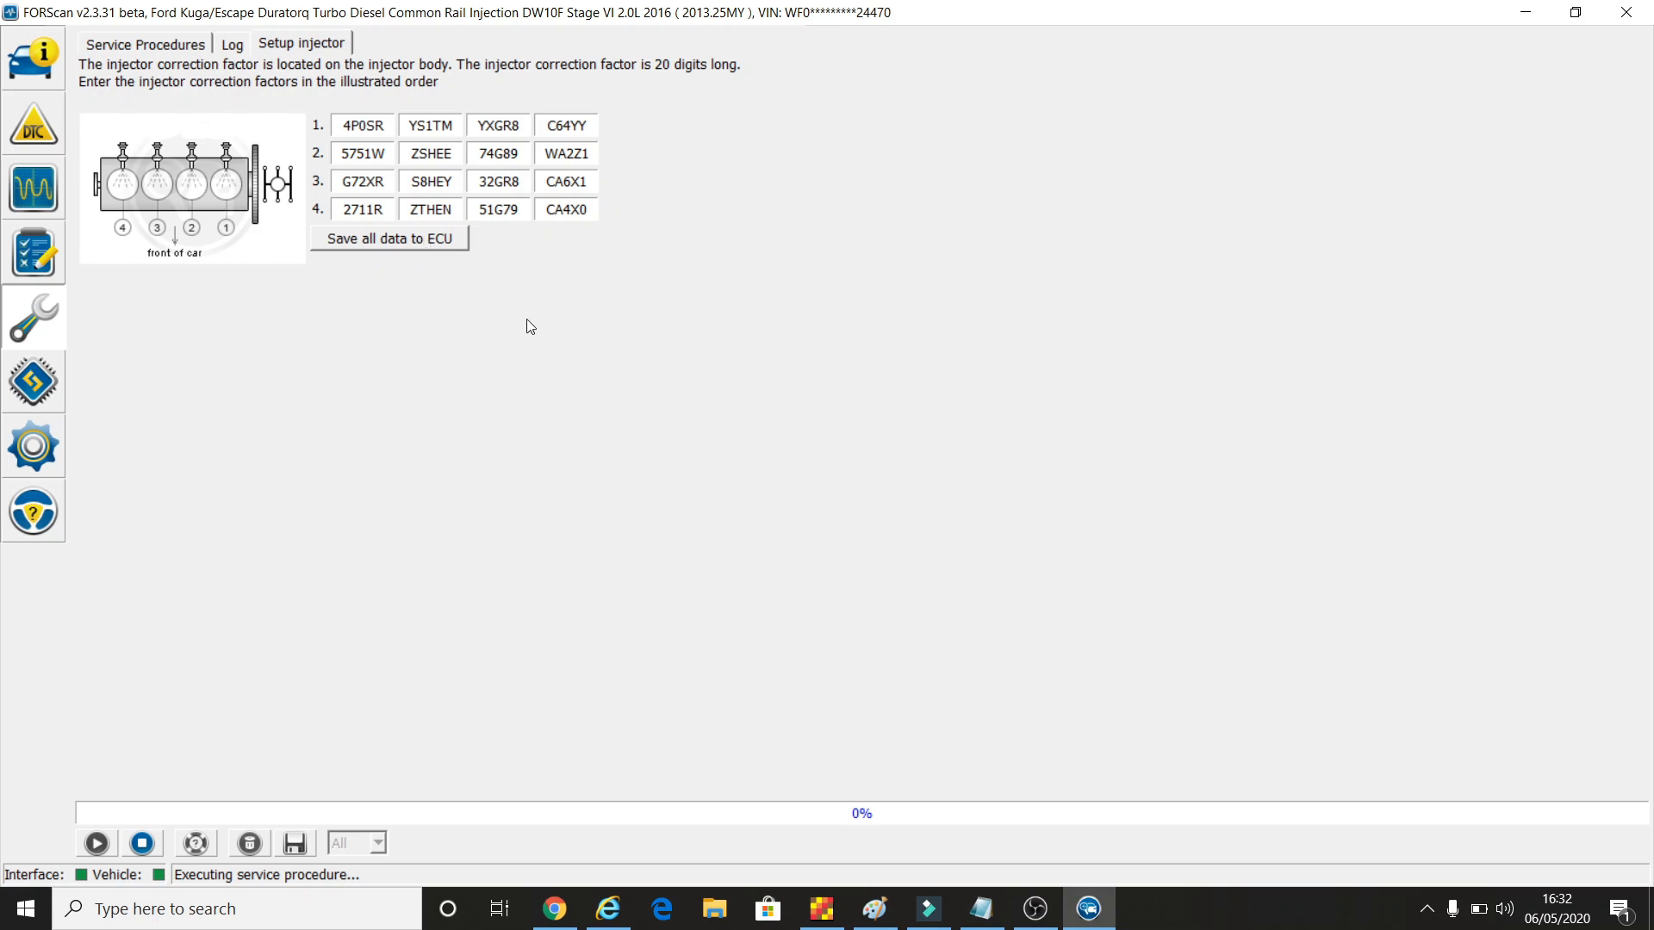
{"action": "mouse_move", "coordinate": [612, 431]}
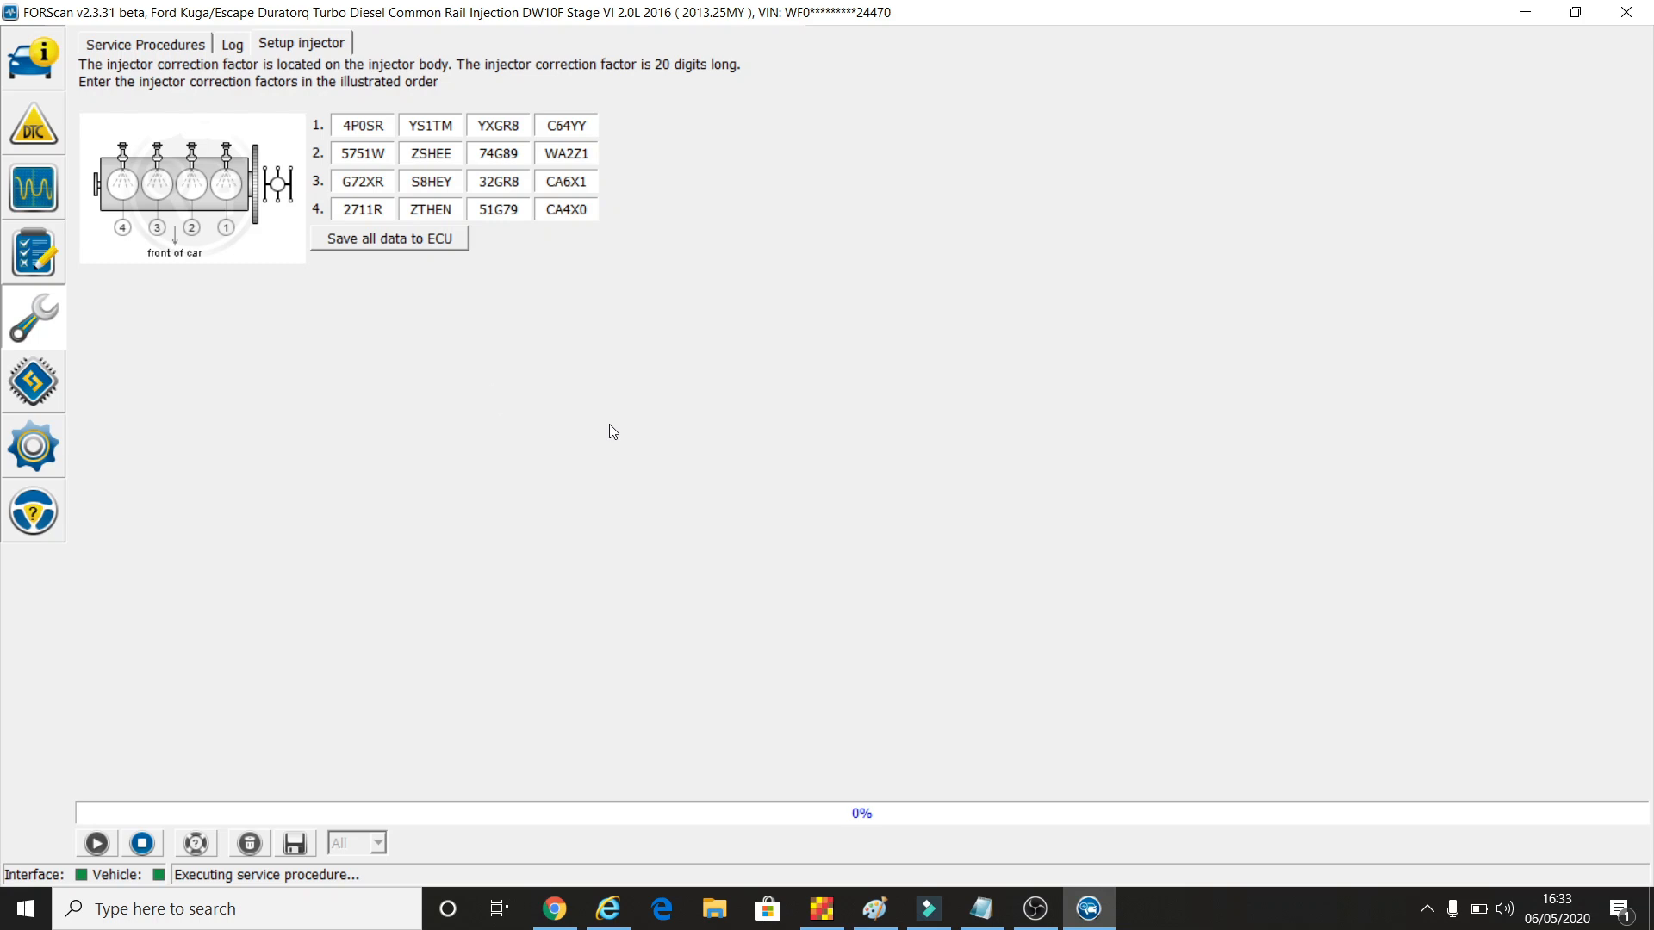
{"action": "mouse_move", "coordinate": [145, 50]}
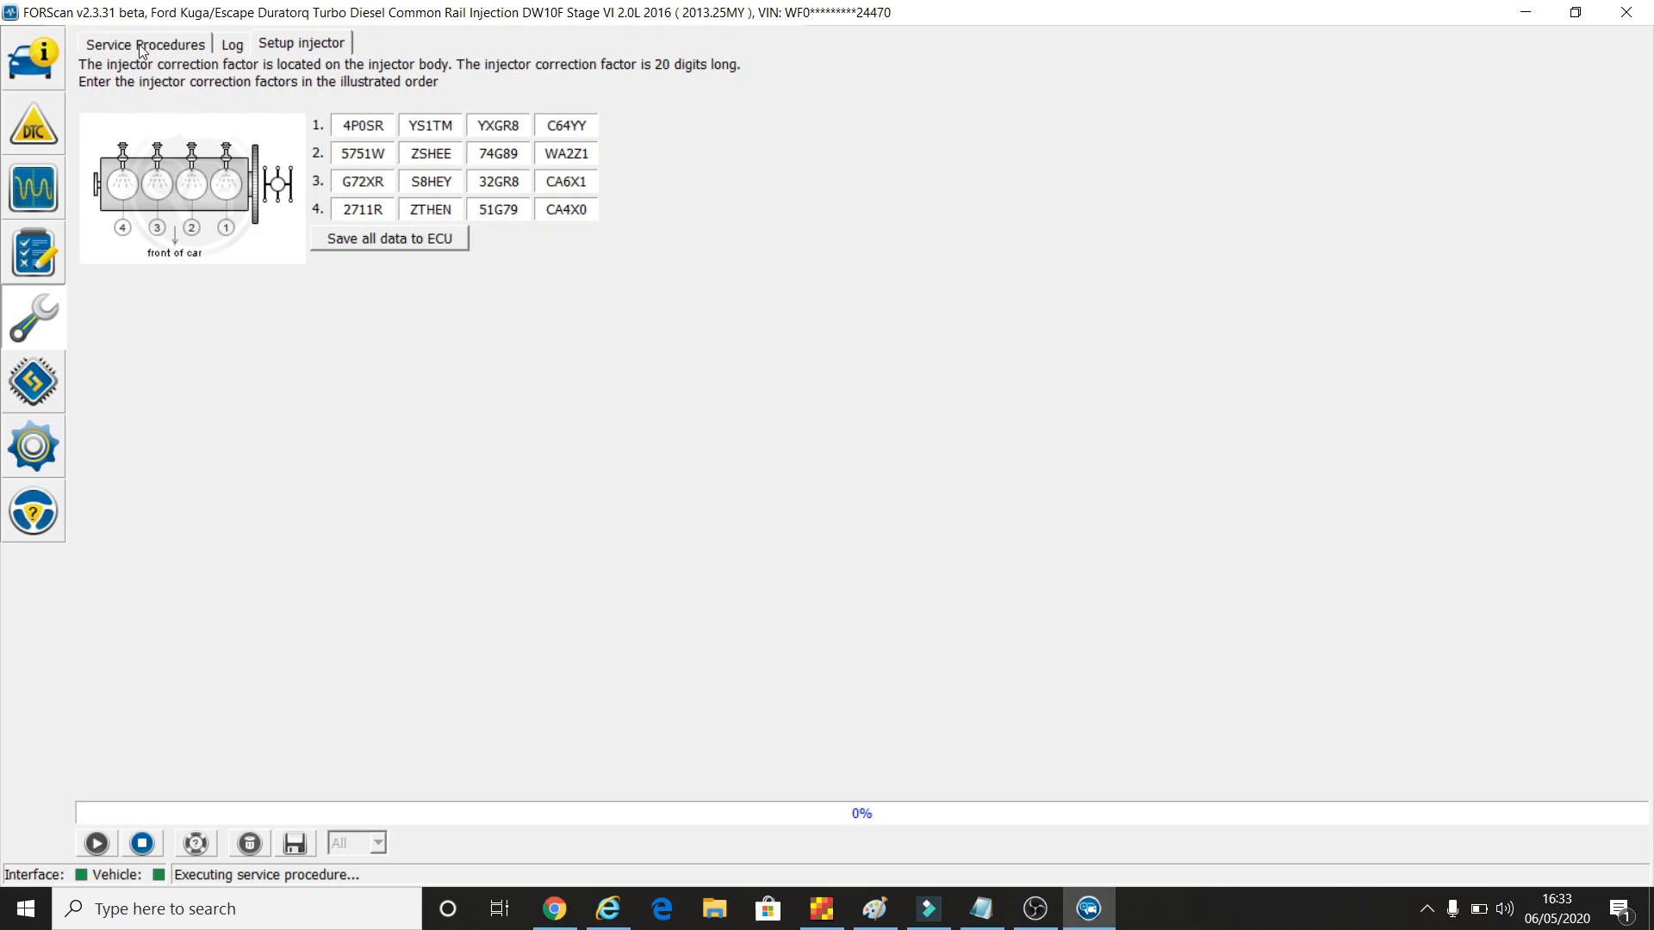
Return to the Service Procedures list and scroll through its module resets and calibrations
{"action": "left_click", "coordinate": [152, 44]}
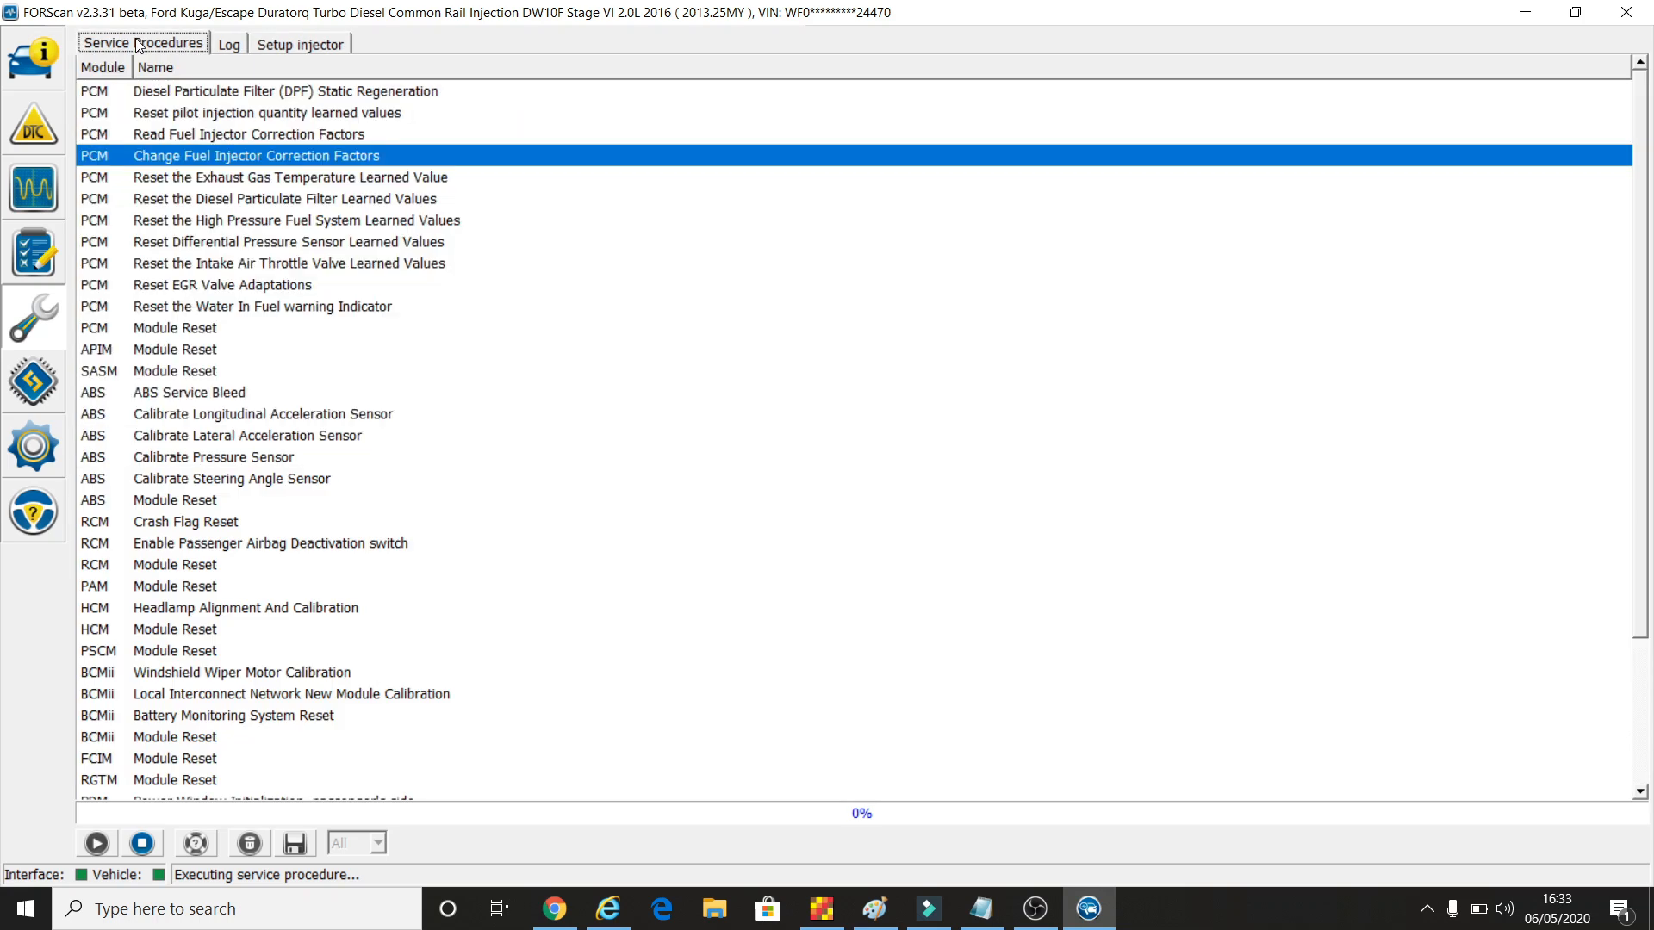
{"action": "mouse_move", "coordinate": [148, 240]}
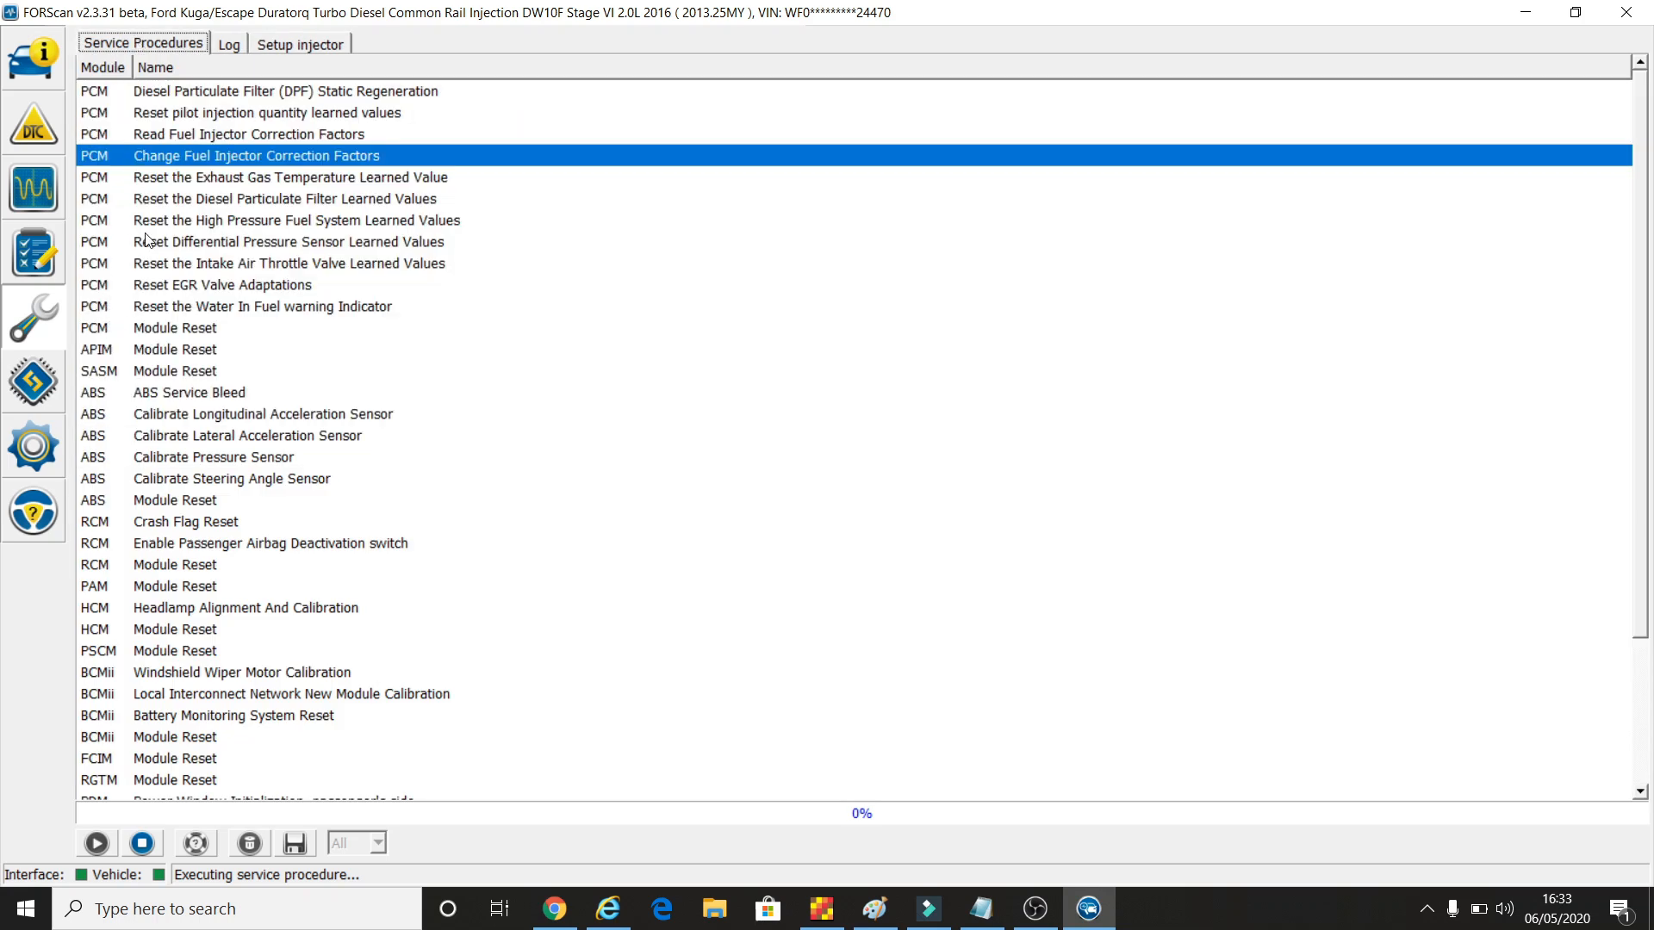
{"action": "mouse_move", "coordinate": [192, 513]}
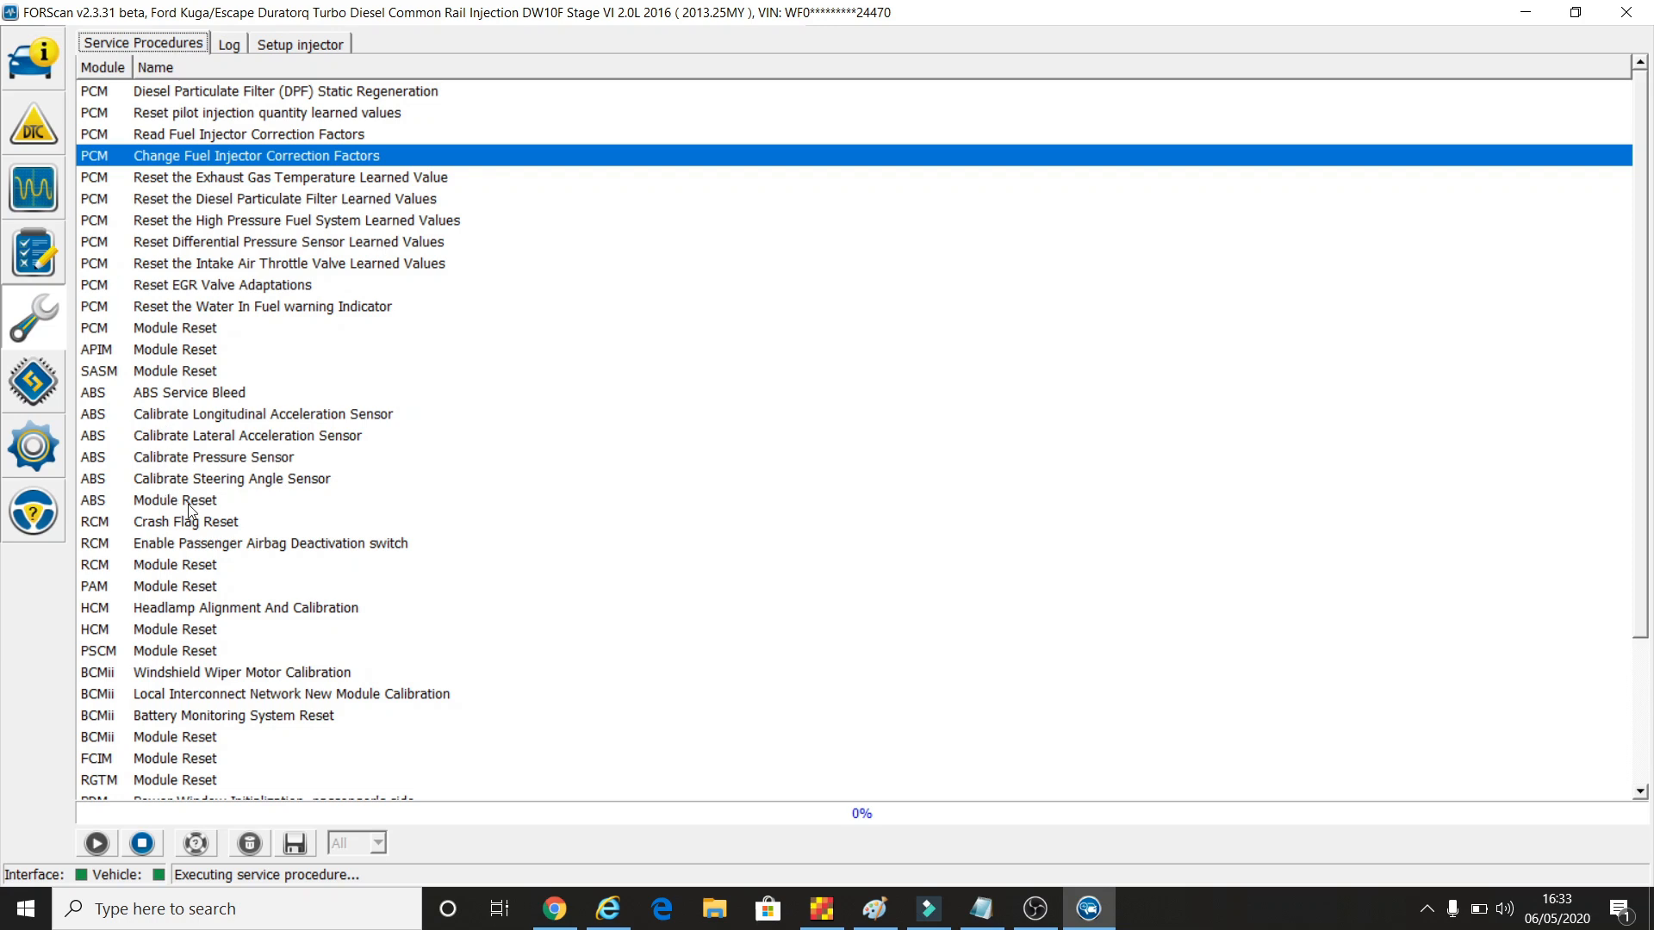
{"action": "mouse_move", "coordinate": [253, 403]}
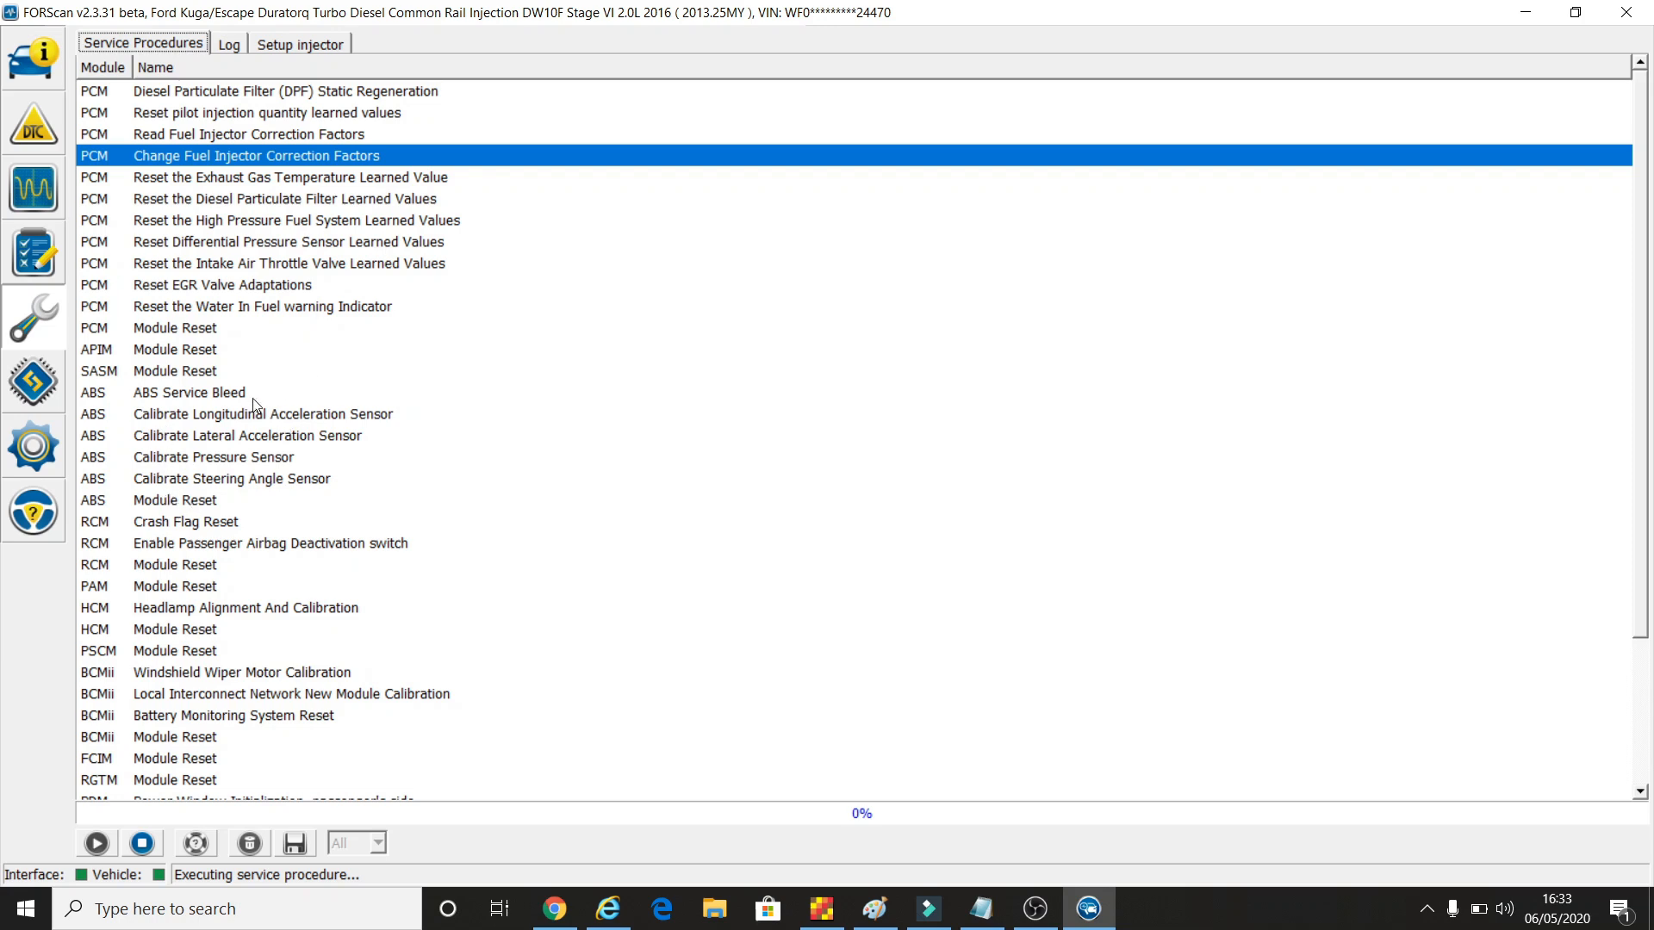
{"action": "mouse_move", "coordinate": [145, 399]}
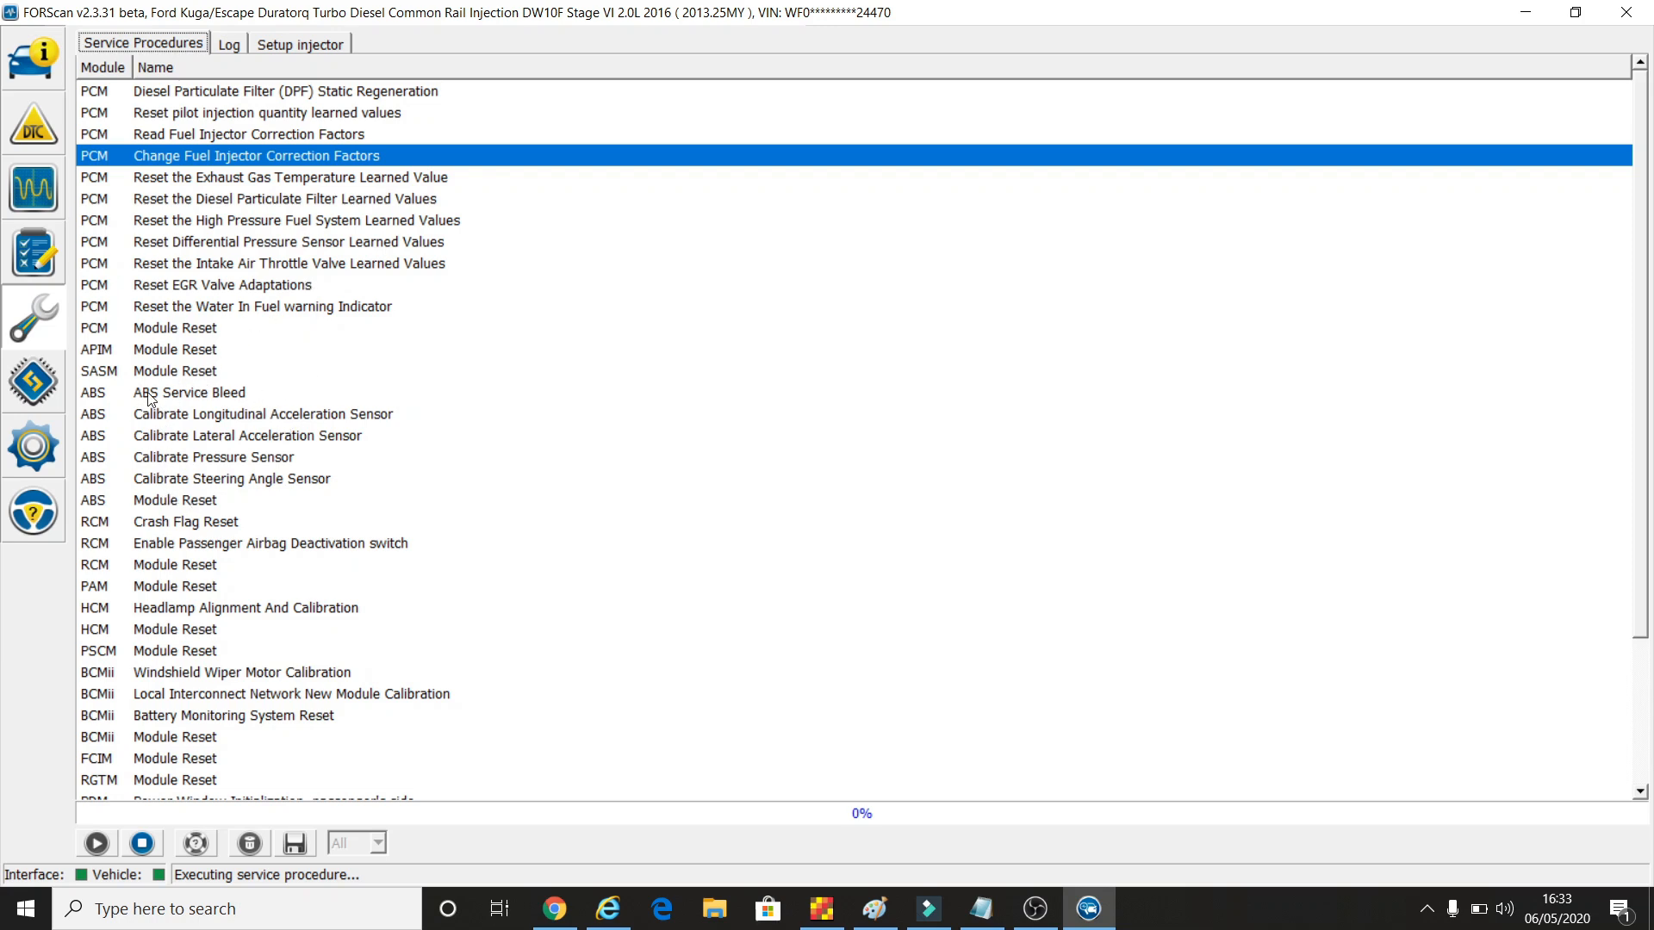
{"action": "mouse_move", "coordinate": [231, 404]}
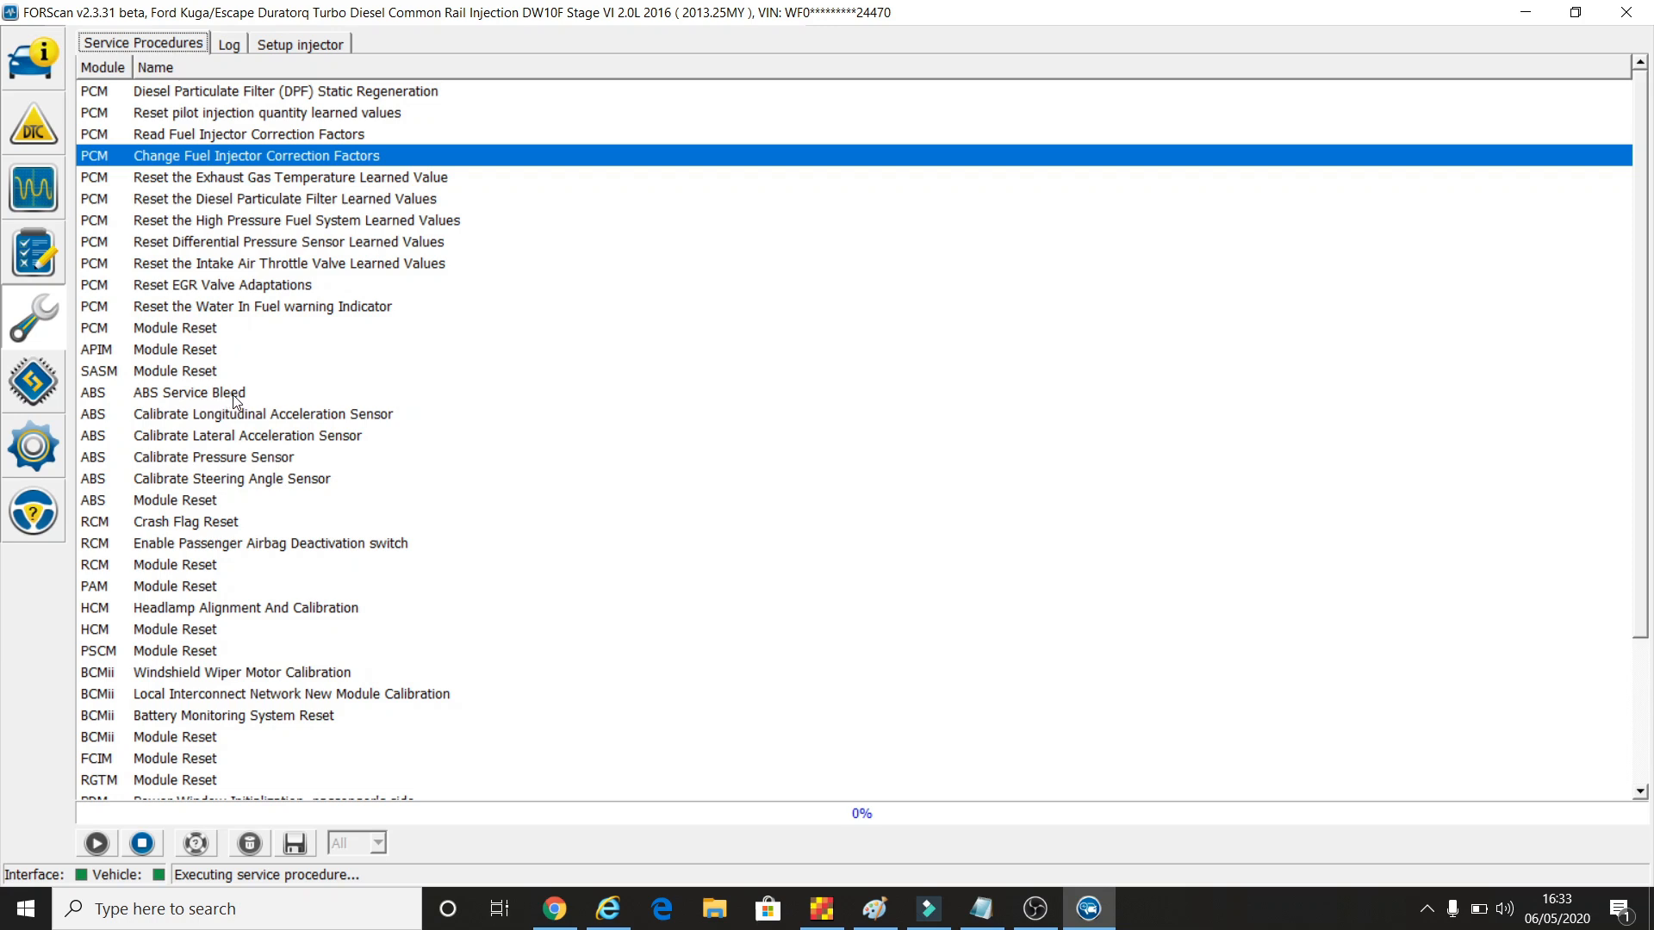
{"action": "mouse_move", "coordinate": [226, 399]}
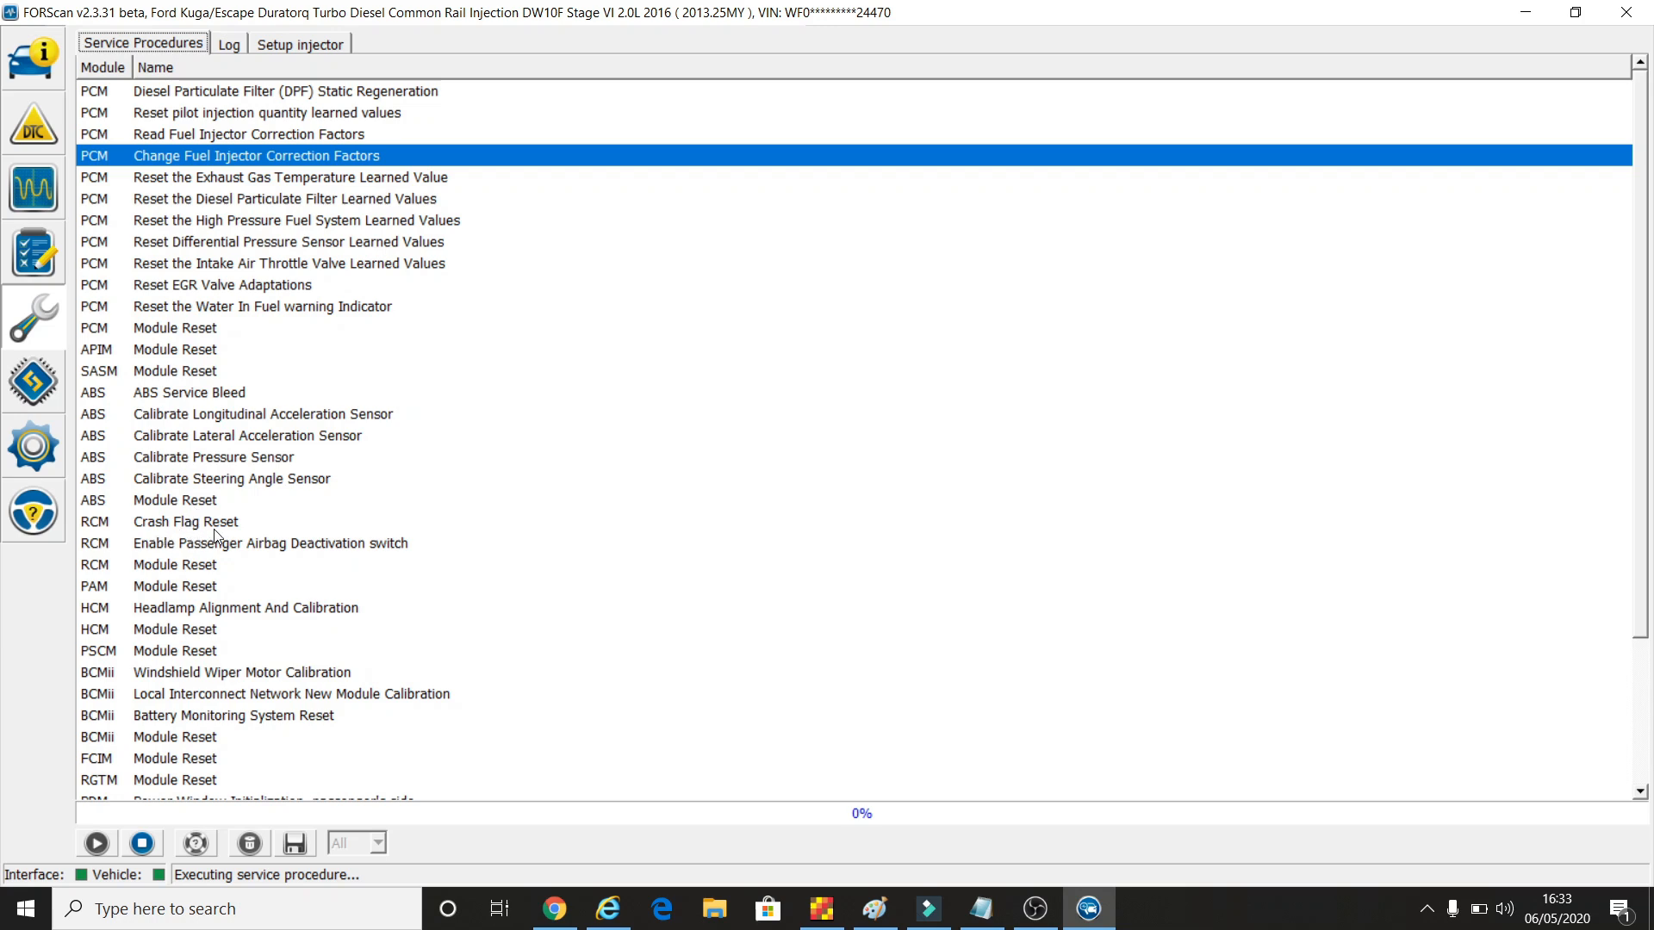
{"action": "mouse_move", "coordinate": [155, 529]}
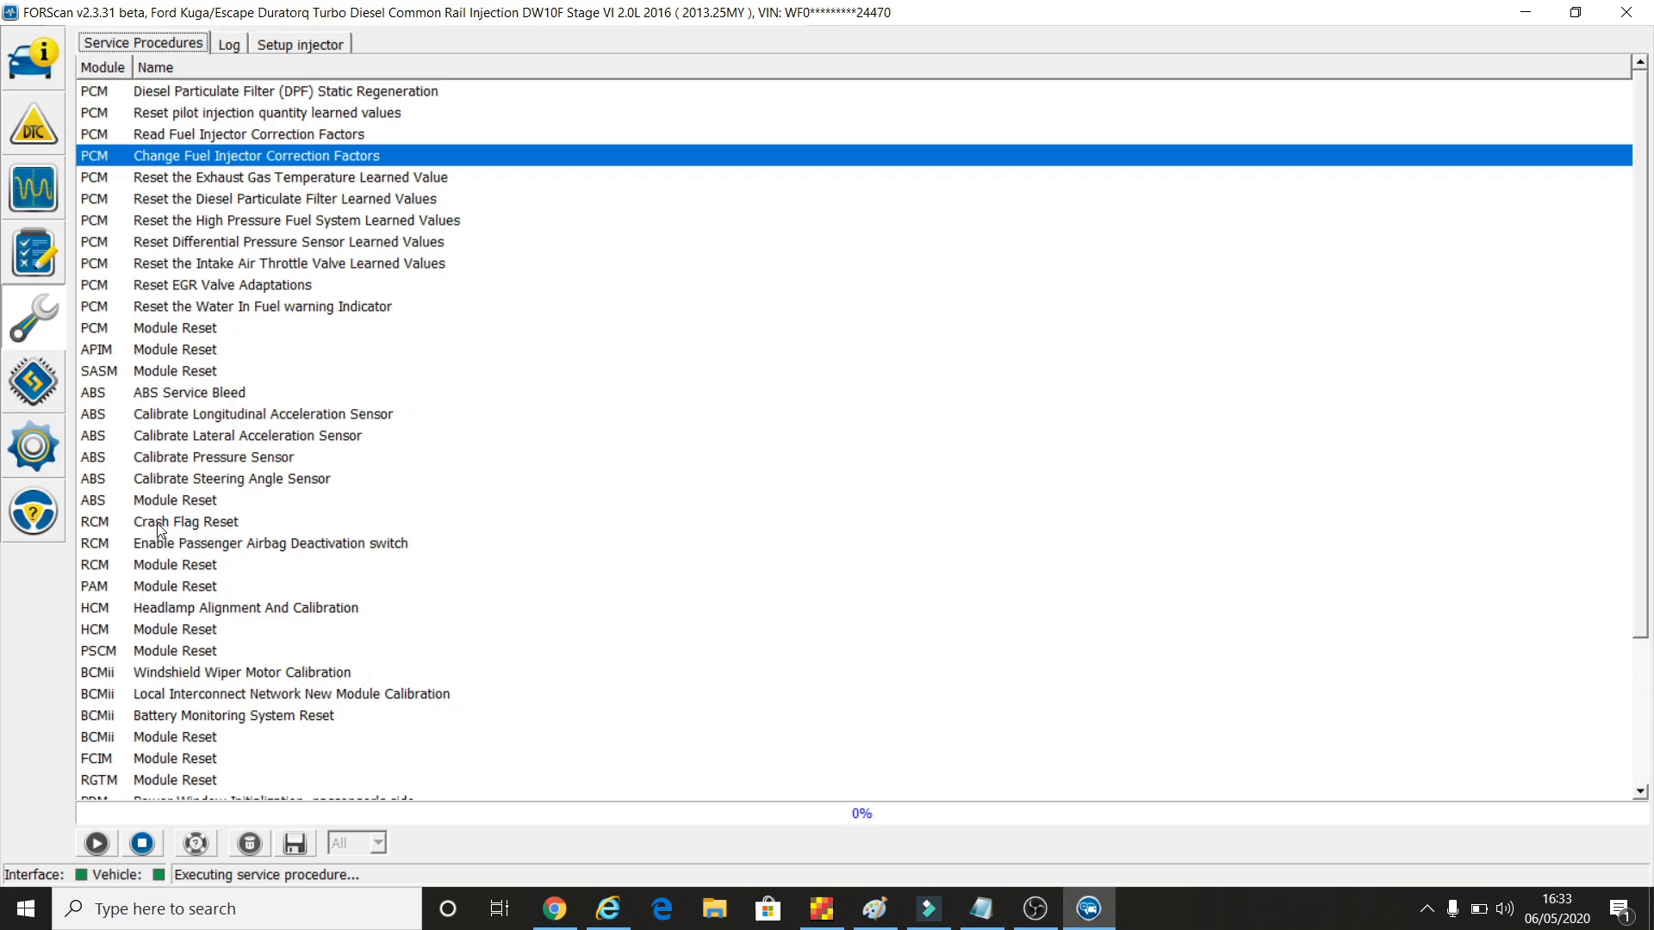
{"action": "mouse_move", "coordinate": [107, 696]}
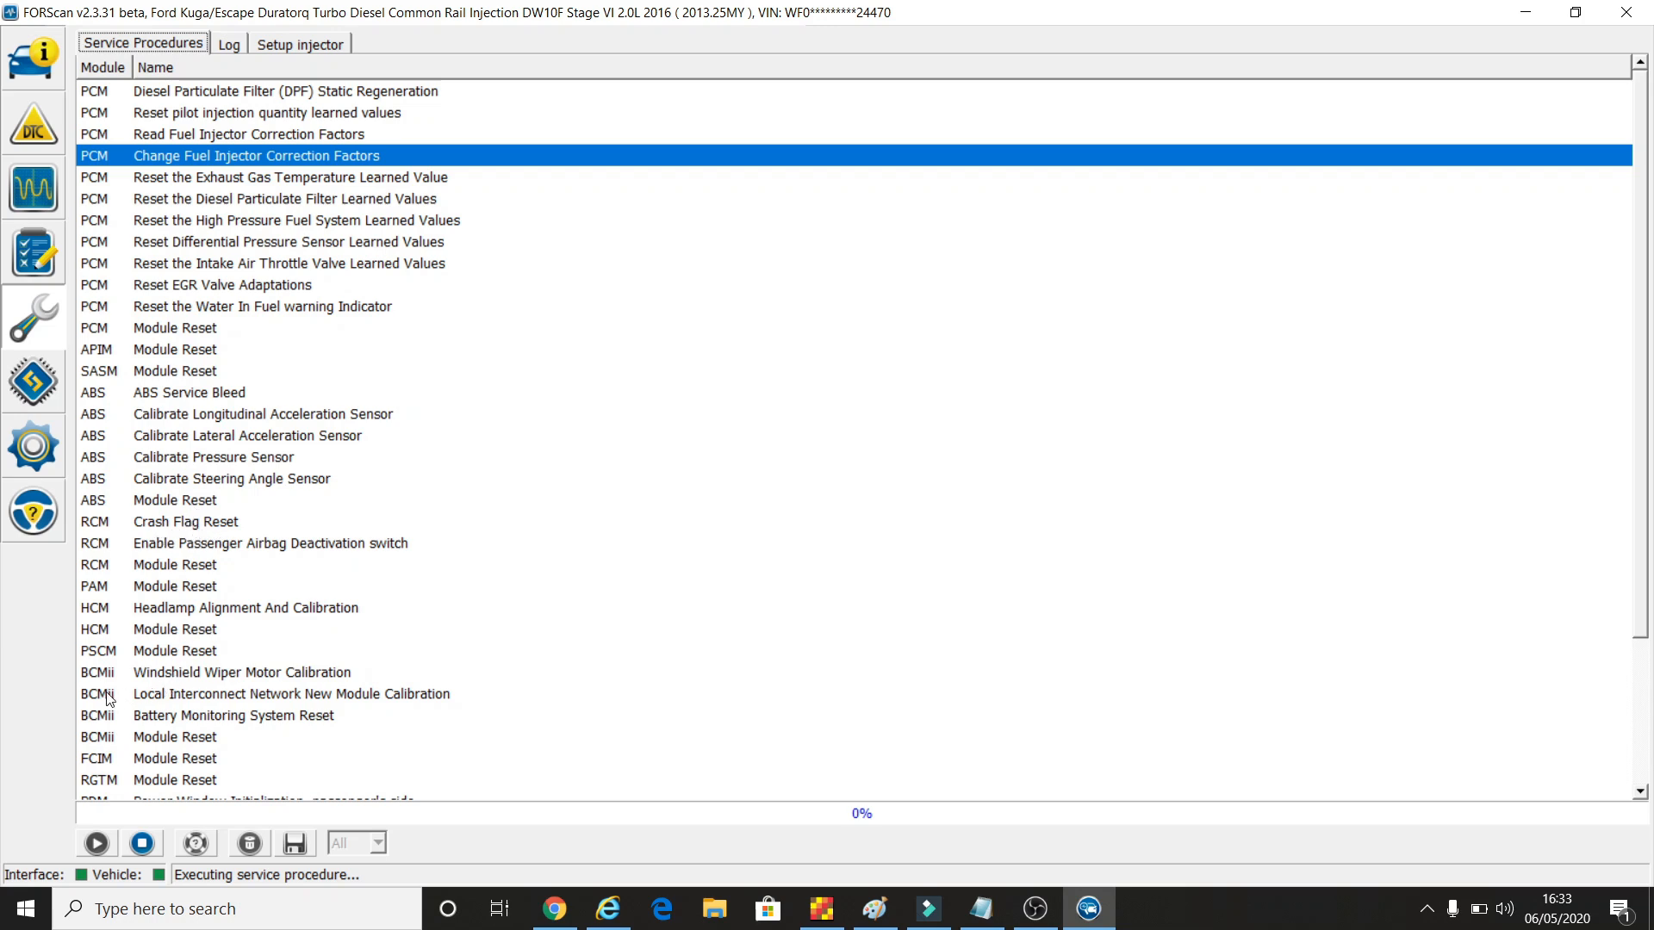
{"action": "mouse_move", "coordinate": [129, 715]}
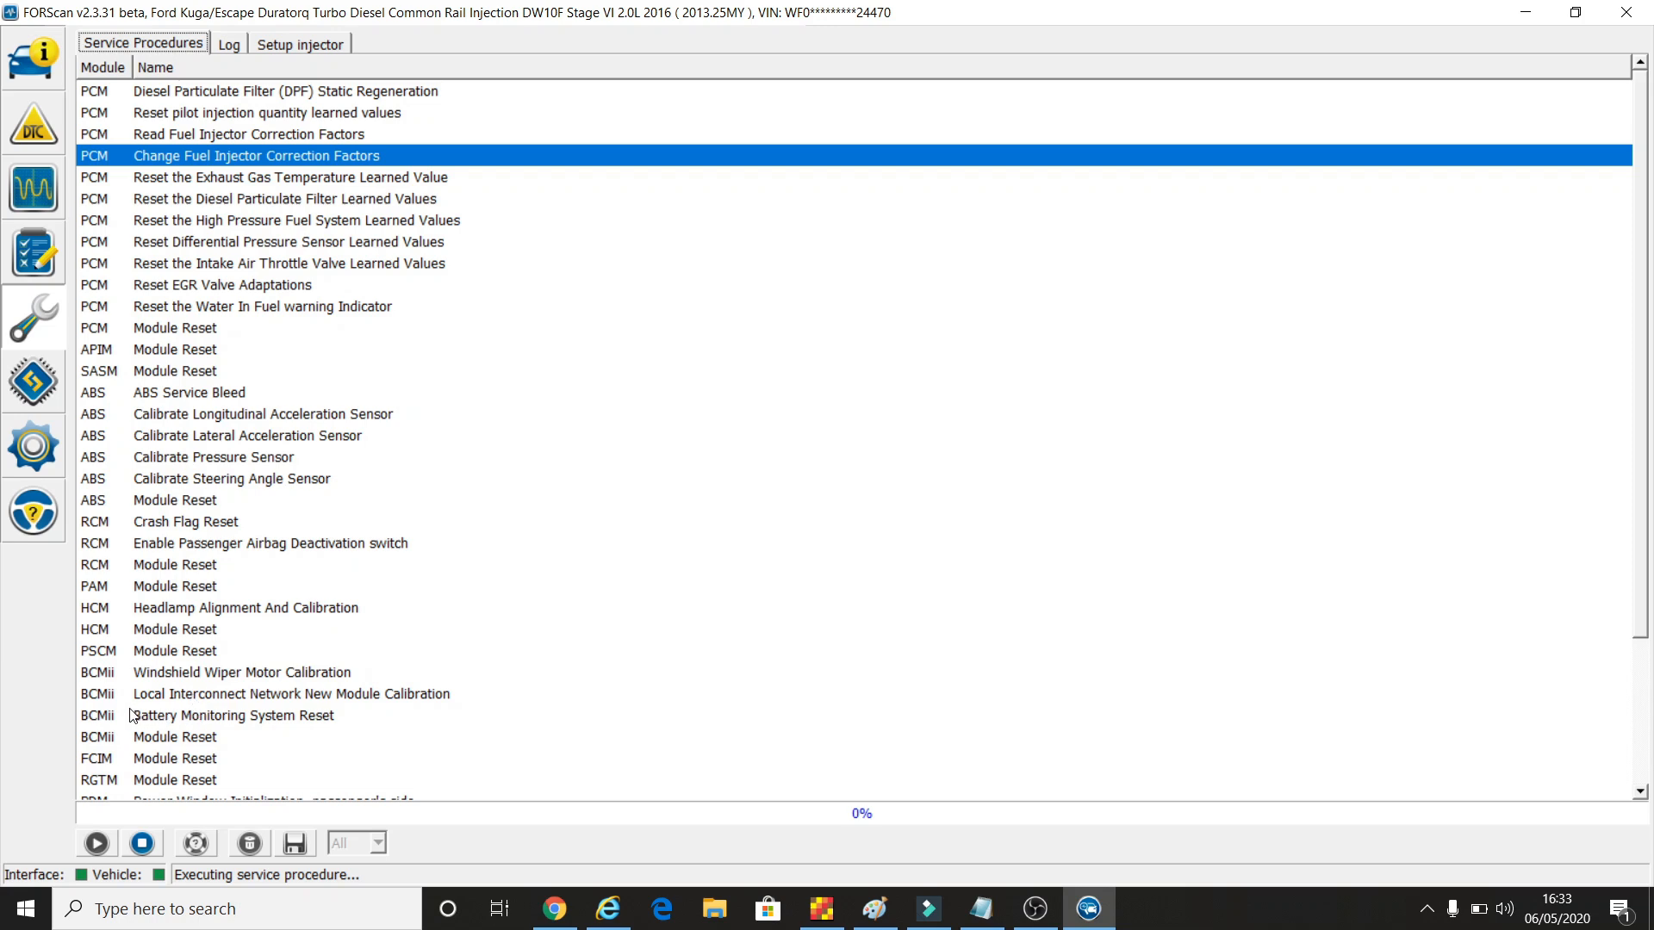
{"action": "mouse_move", "coordinate": [337, 725]}
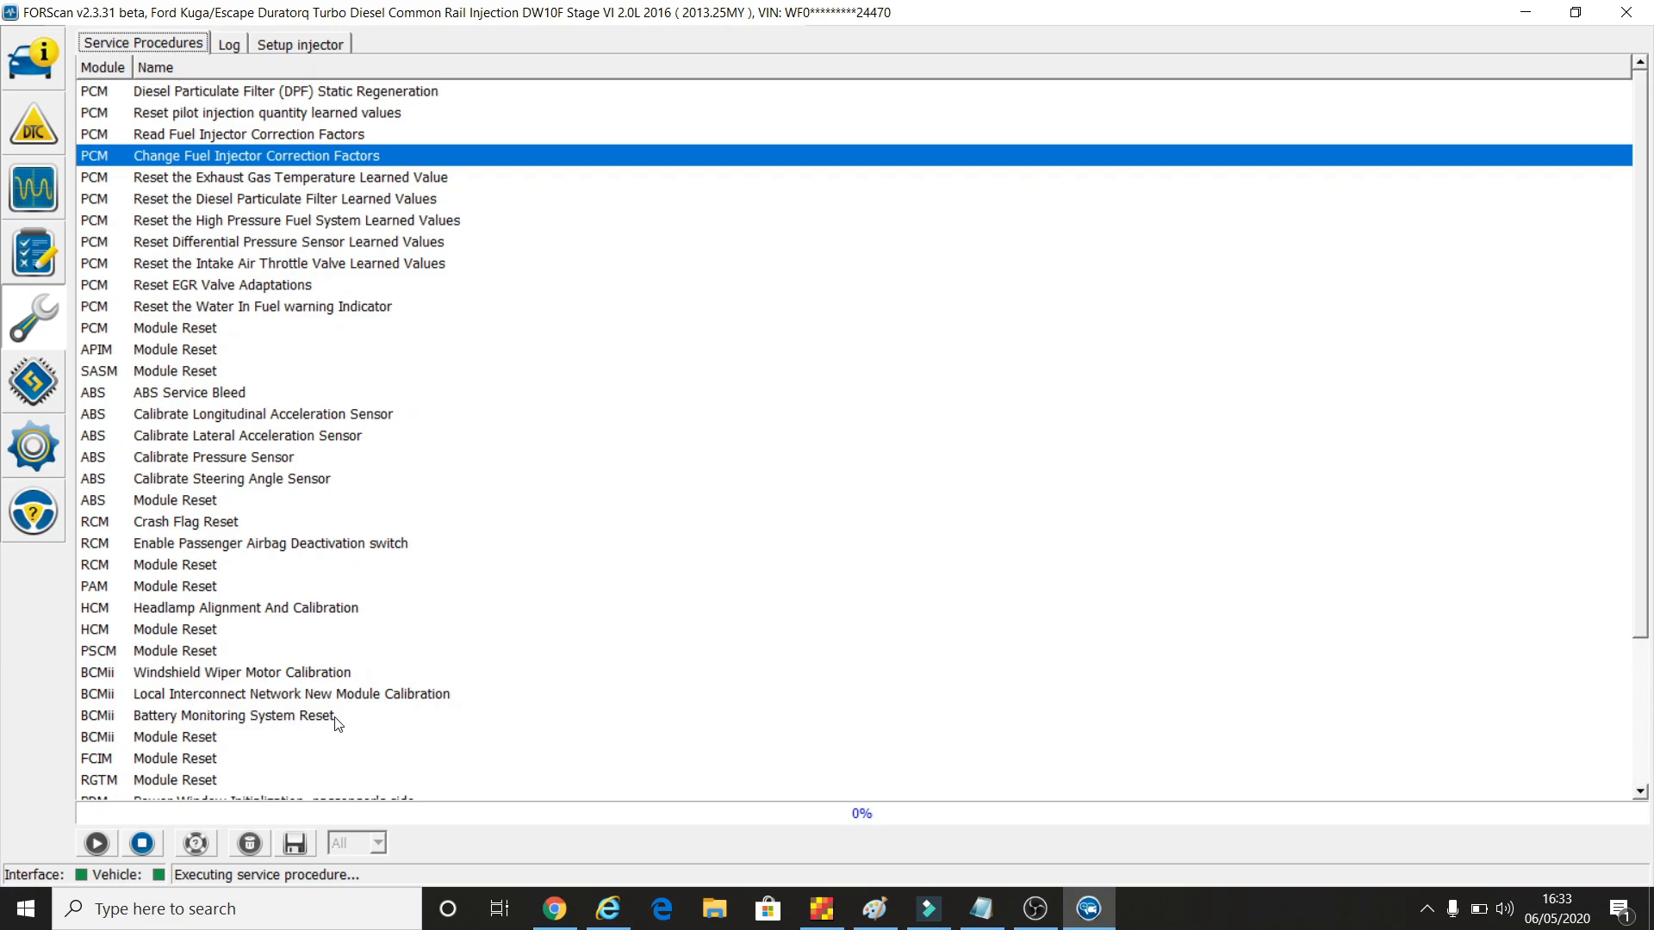
{"action": "mouse_move", "coordinate": [538, 717]}
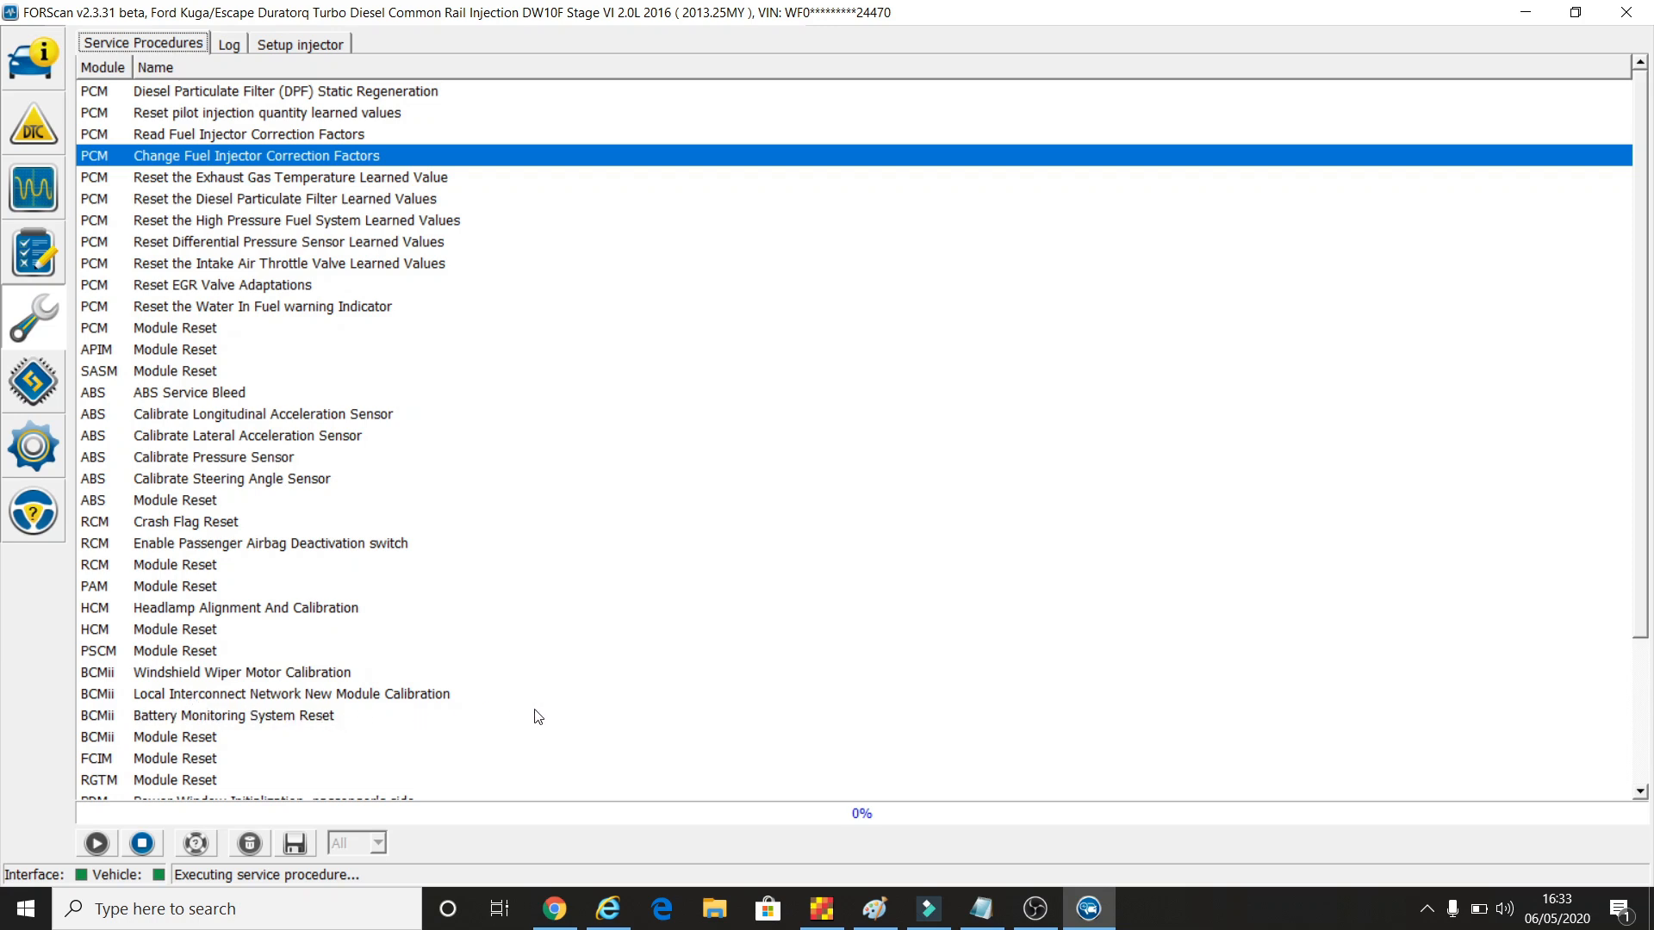
{"action": "mouse_move", "coordinate": [592, 513]}
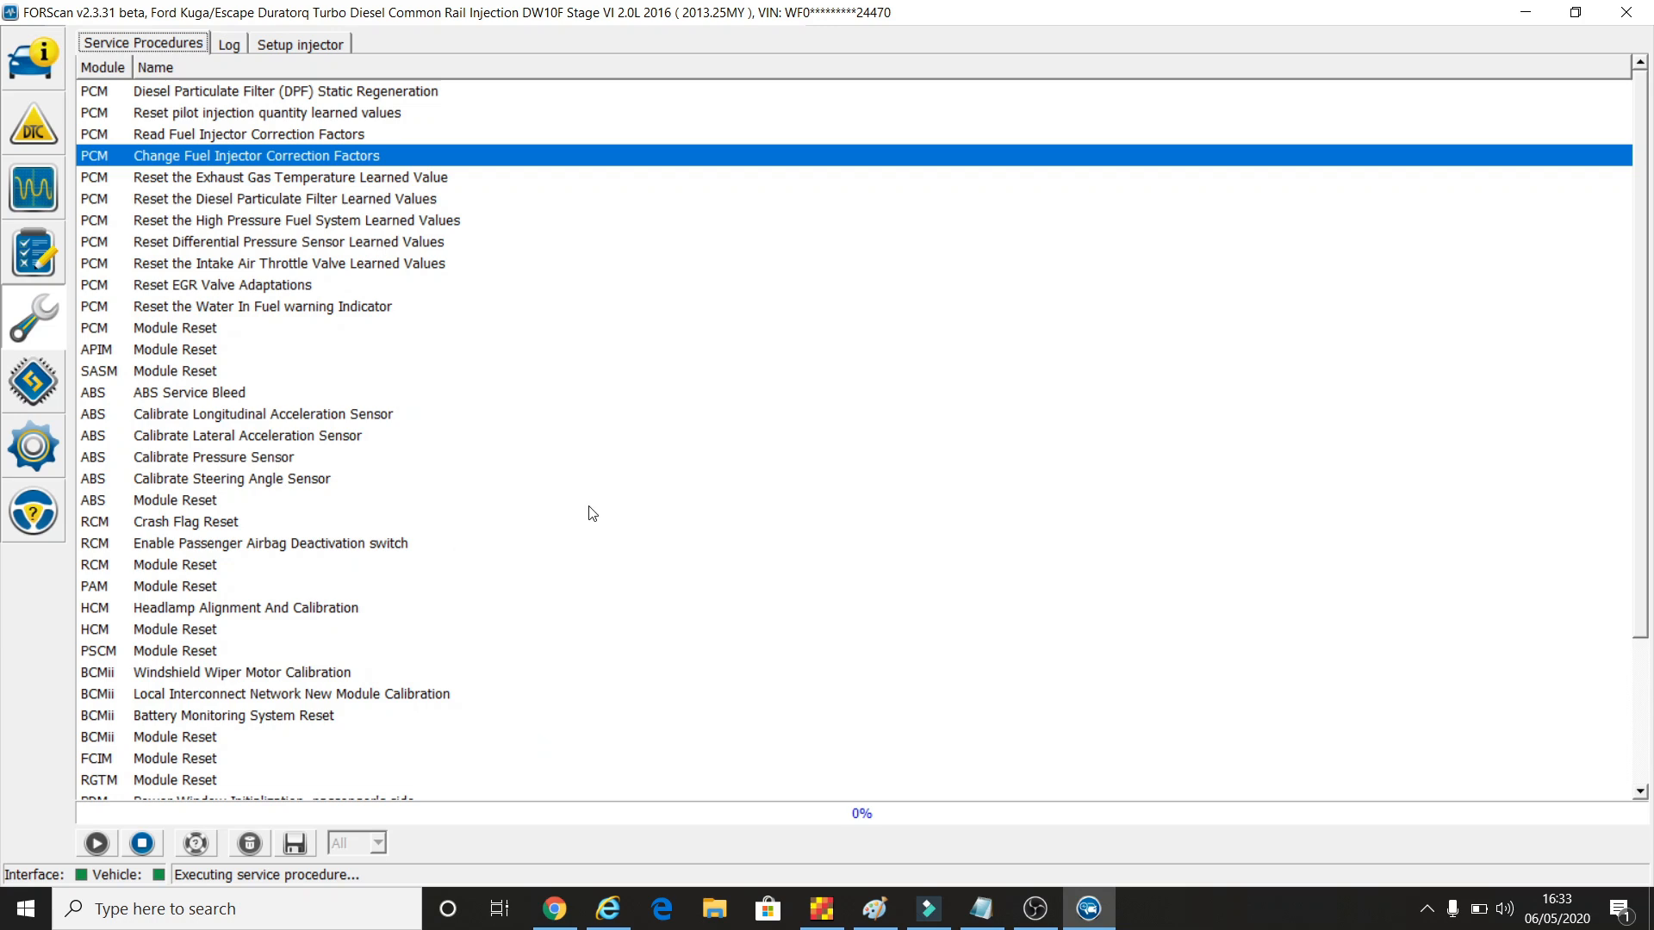
{"action": "scroll", "scroll_direction": "down", "scroll_amount": 3}
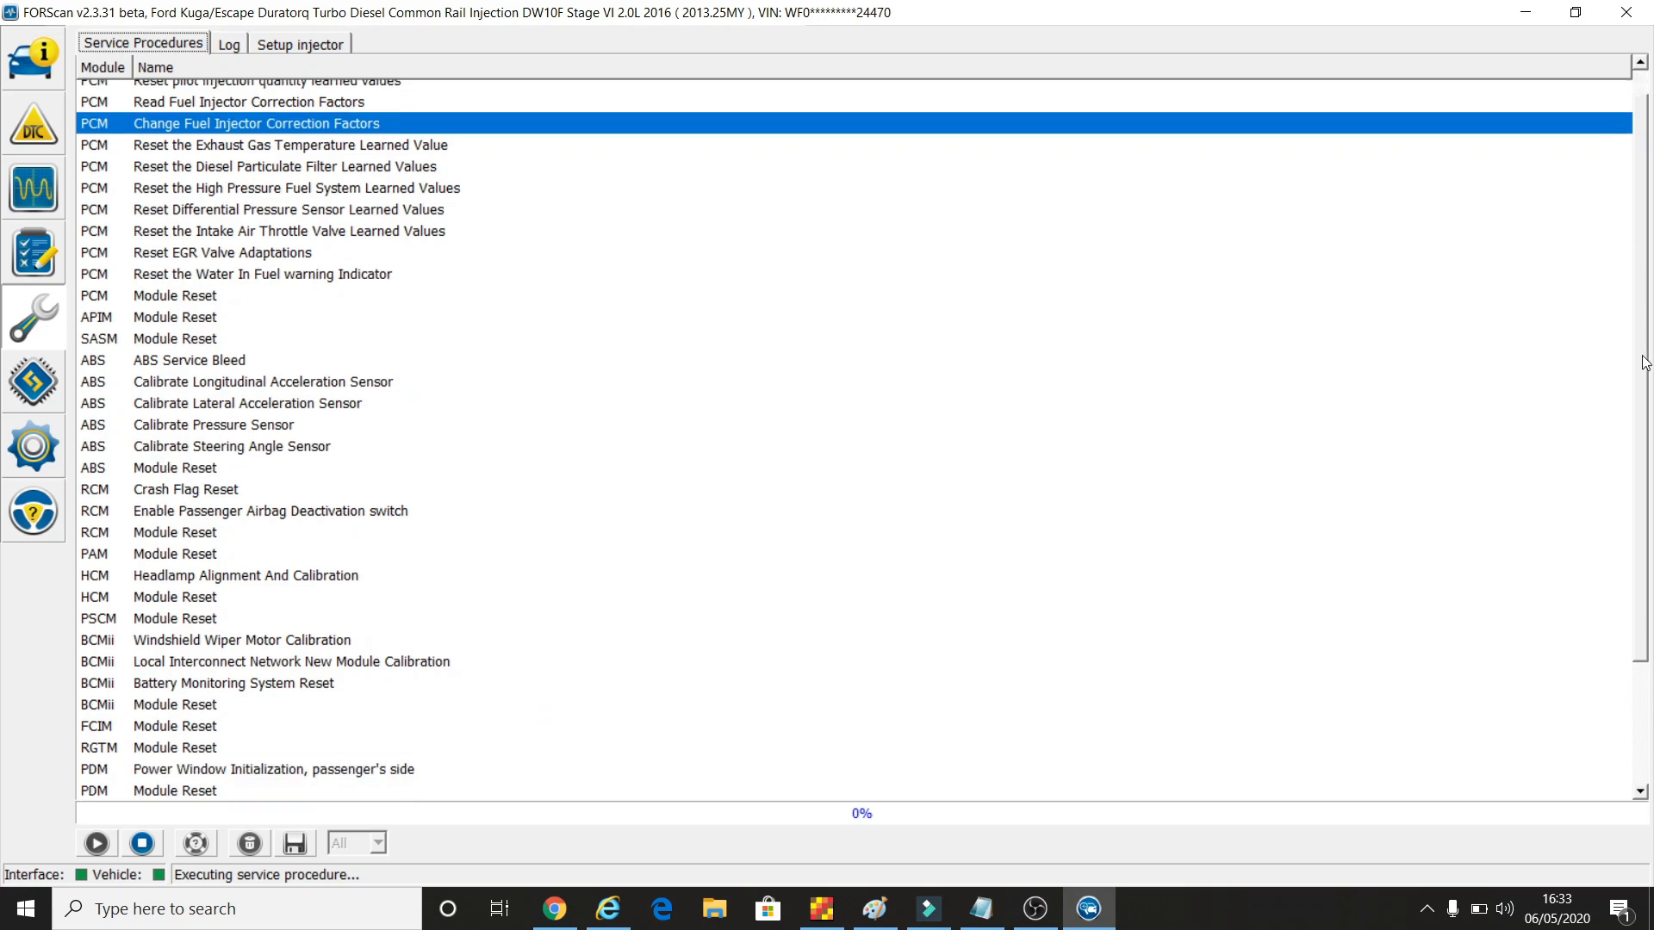
{"action": "scroll", "scroll_direction": "down", "scroll_amount": 3}
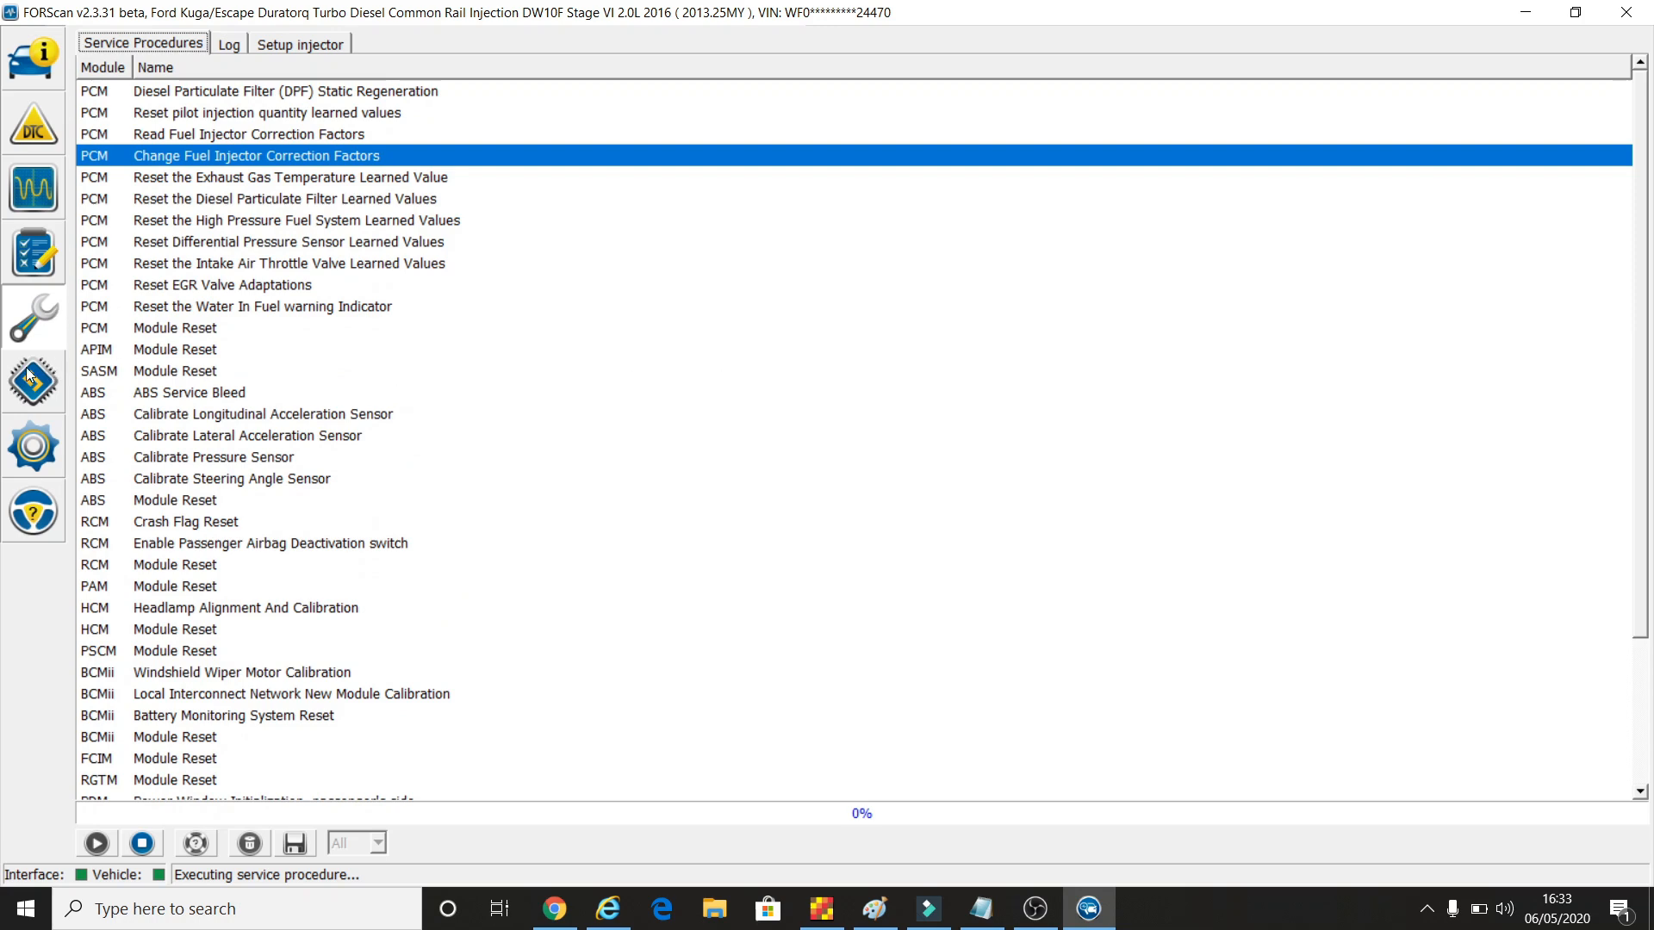
{"action": "mouse_move", "coordinate": [33, 381]}
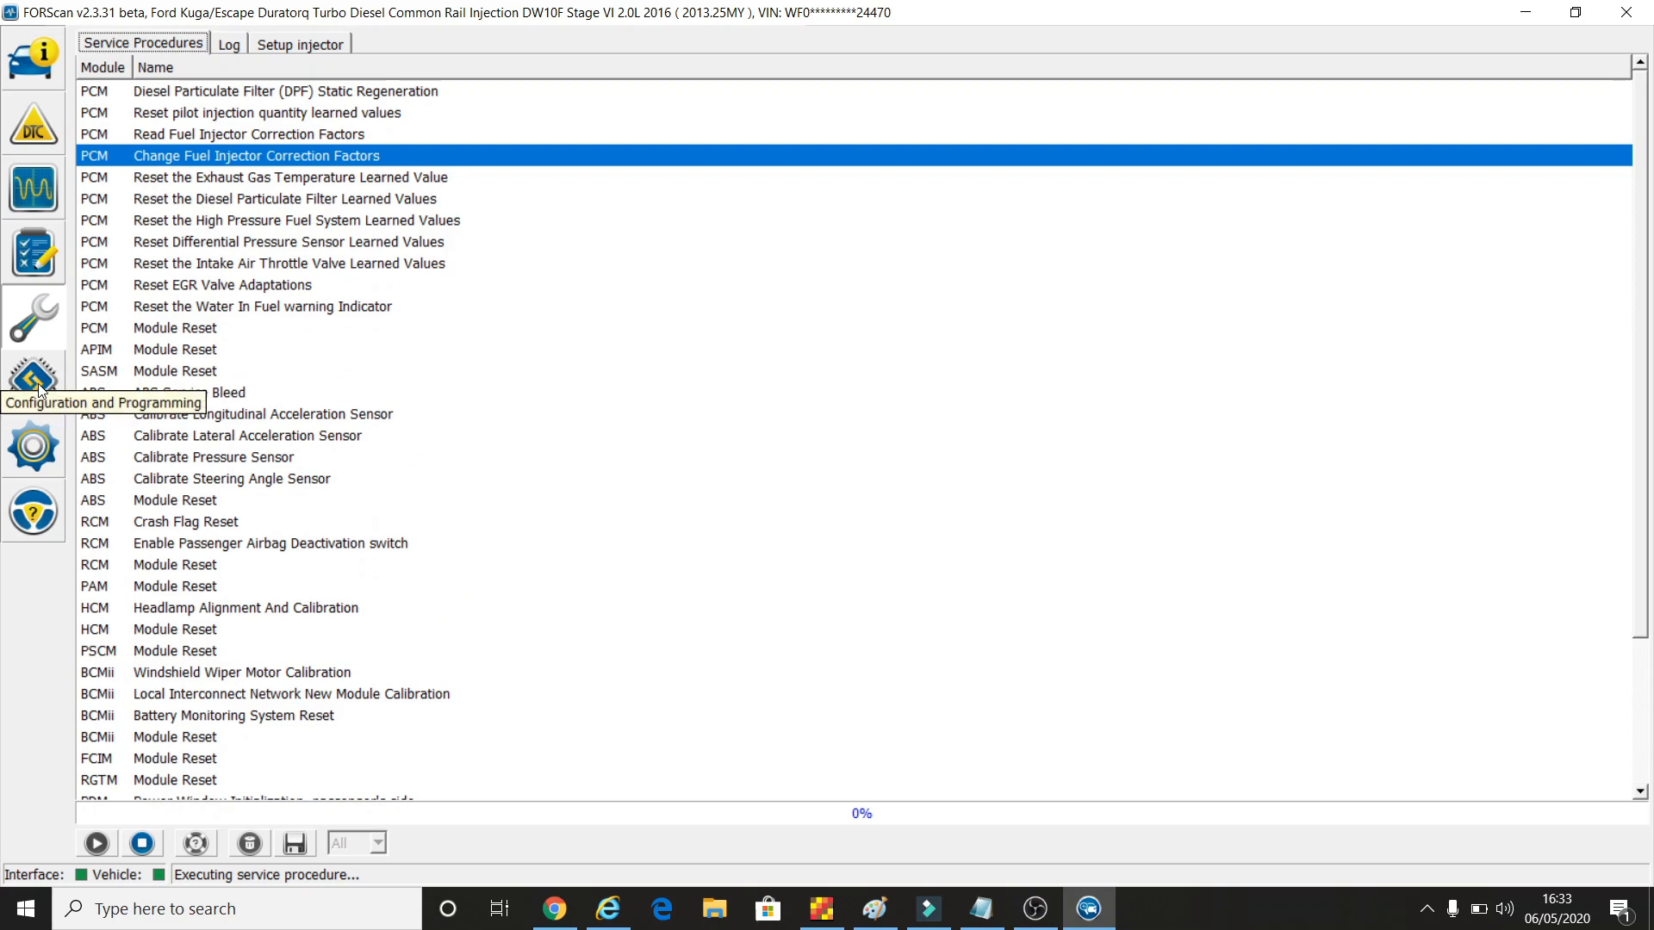
Show the Configuration and Programming list of module entries, PCM through GPSM
{"action": "left_click", "coordinate": [35, 381]}
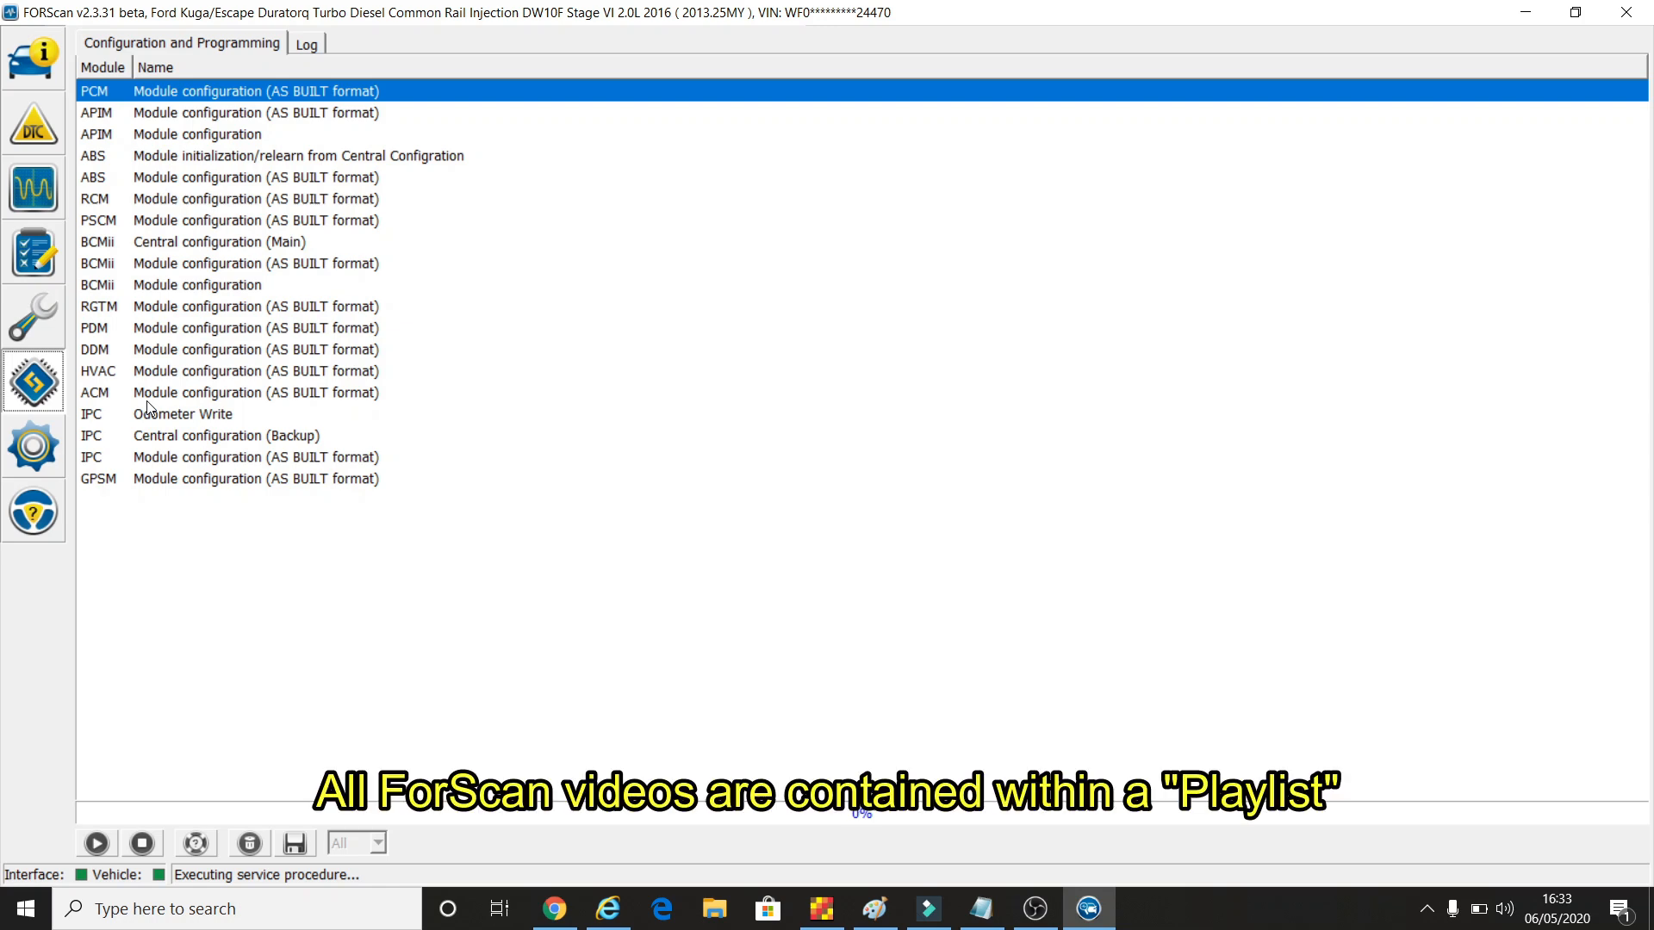
{"action": "mouse_move", "coordinate": [34, 379]}
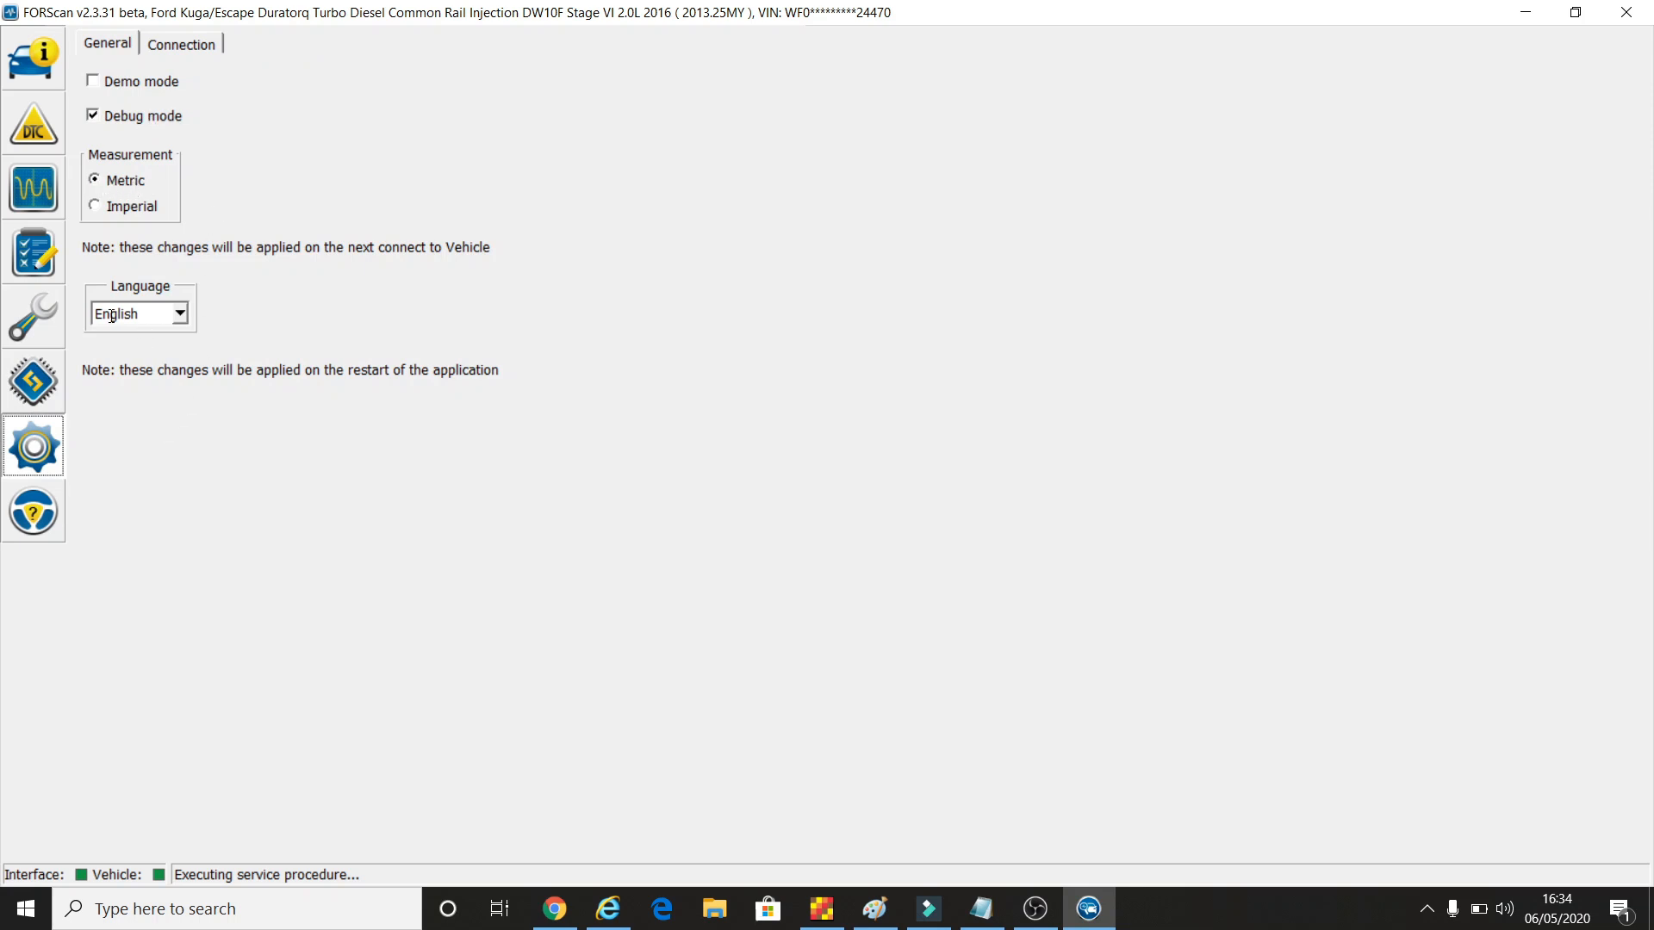
In Settings General, reselect English as the interface language from the dropdown
{"action": "left_click", "coordinate": [179, 313]}
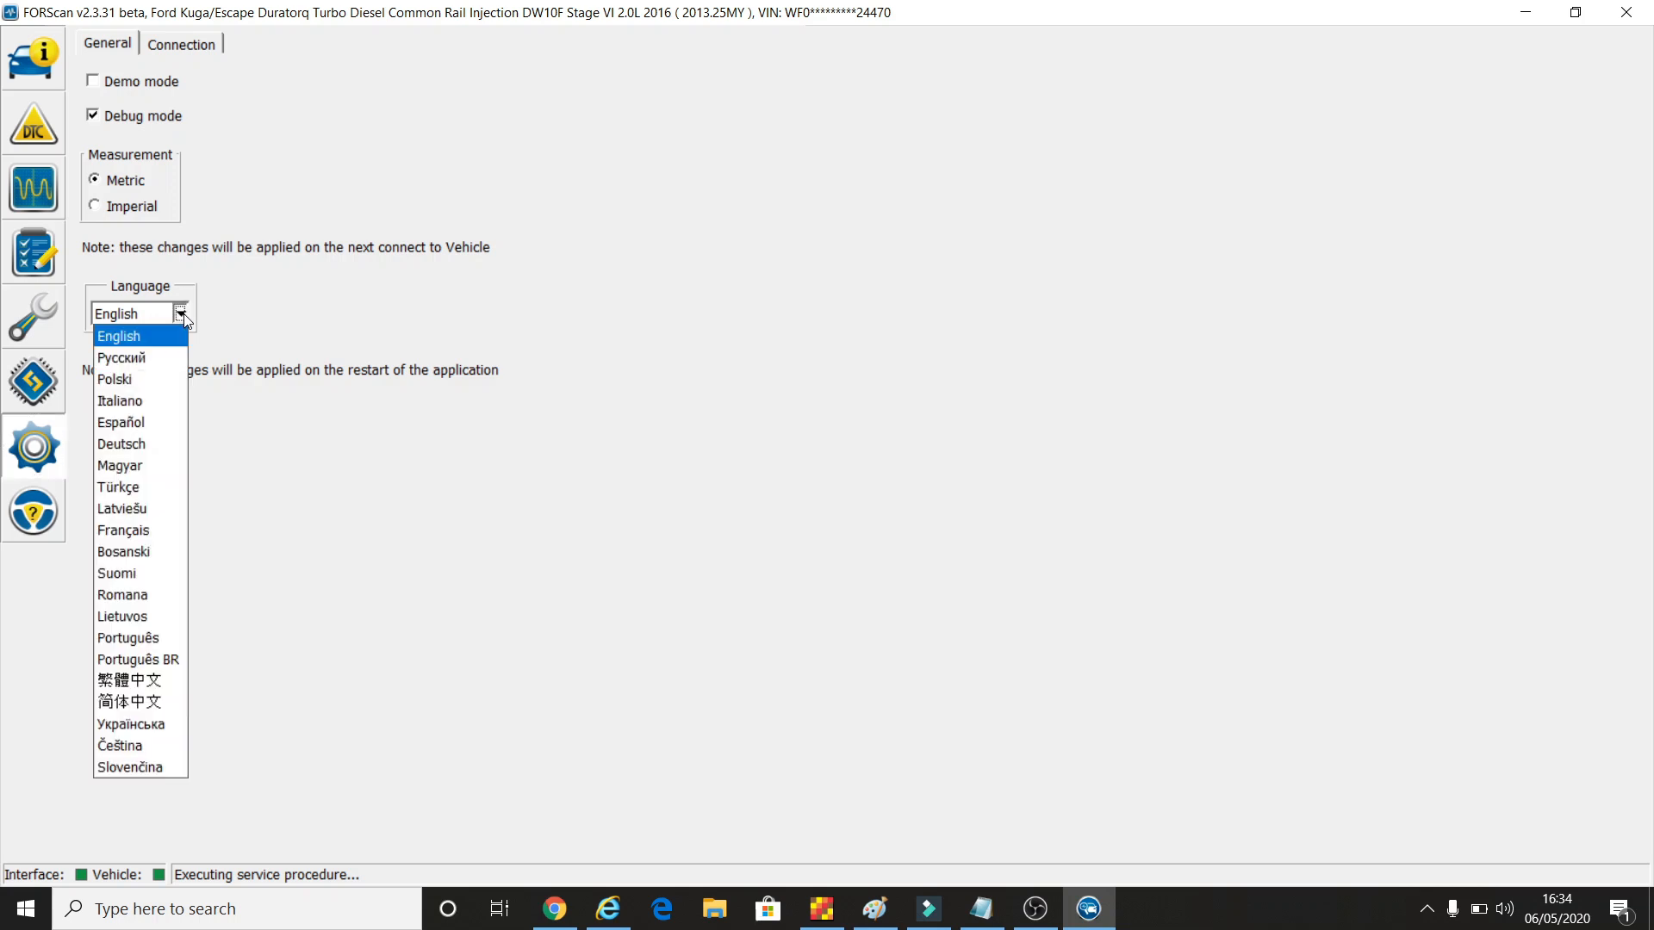
{"action": "mouse_move", "coordinate": [118, 486]}
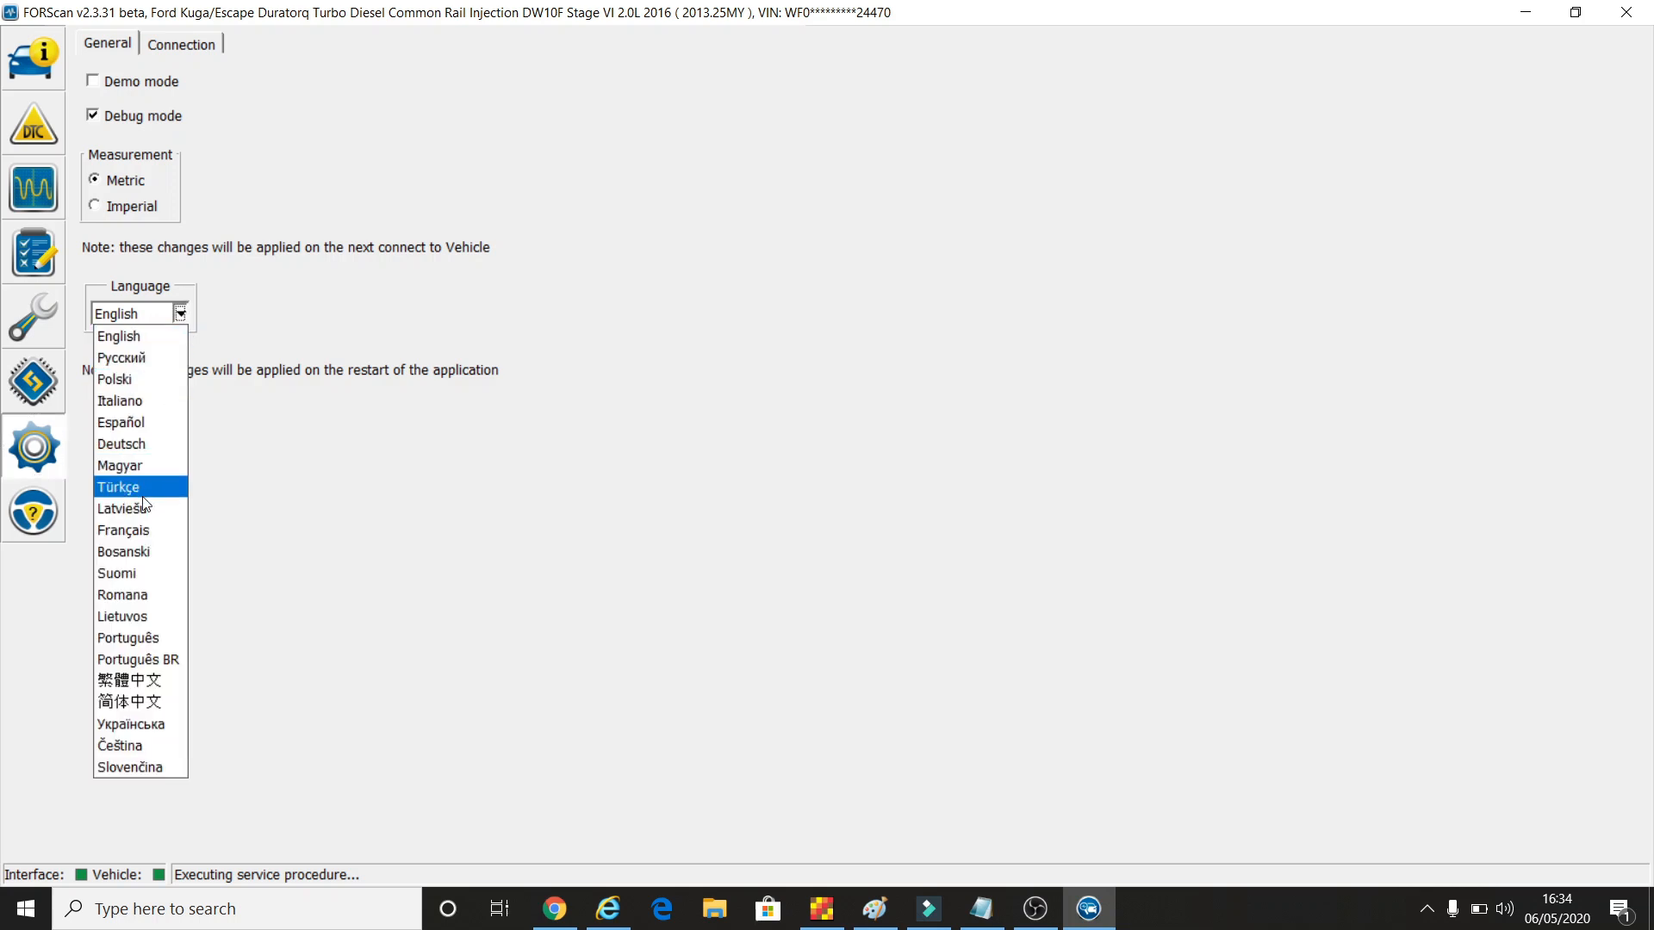
{"action": "mouse_move", "coordinate": [119, 336]}
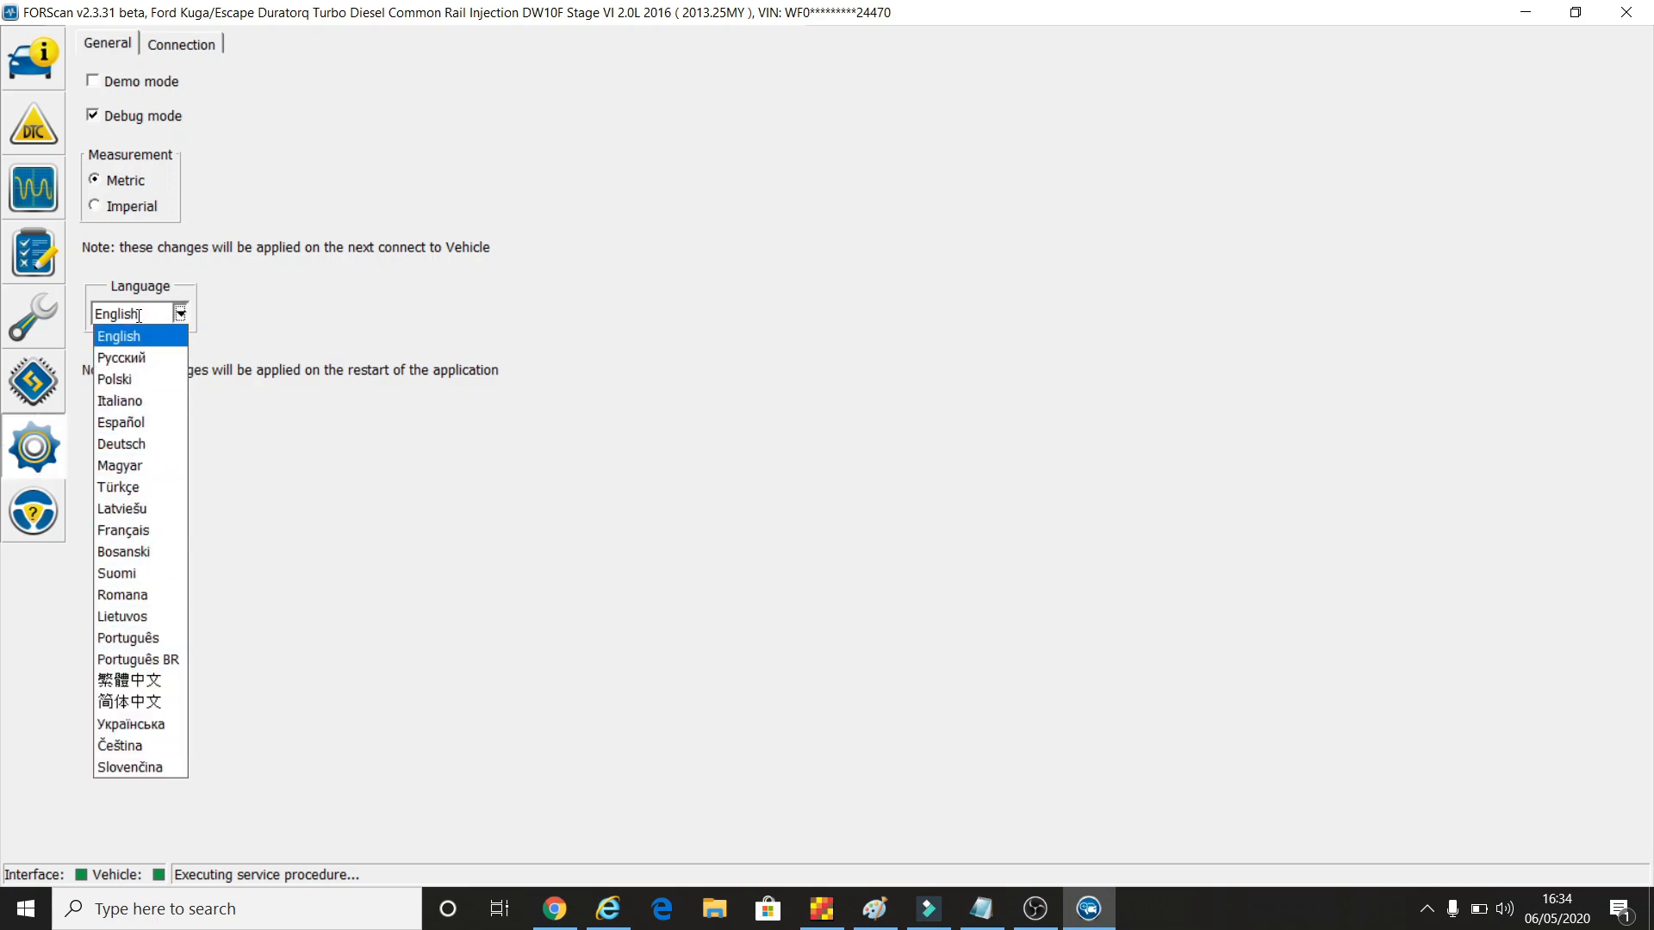
{"action": "left_click", "coordinate": [119, 336]}
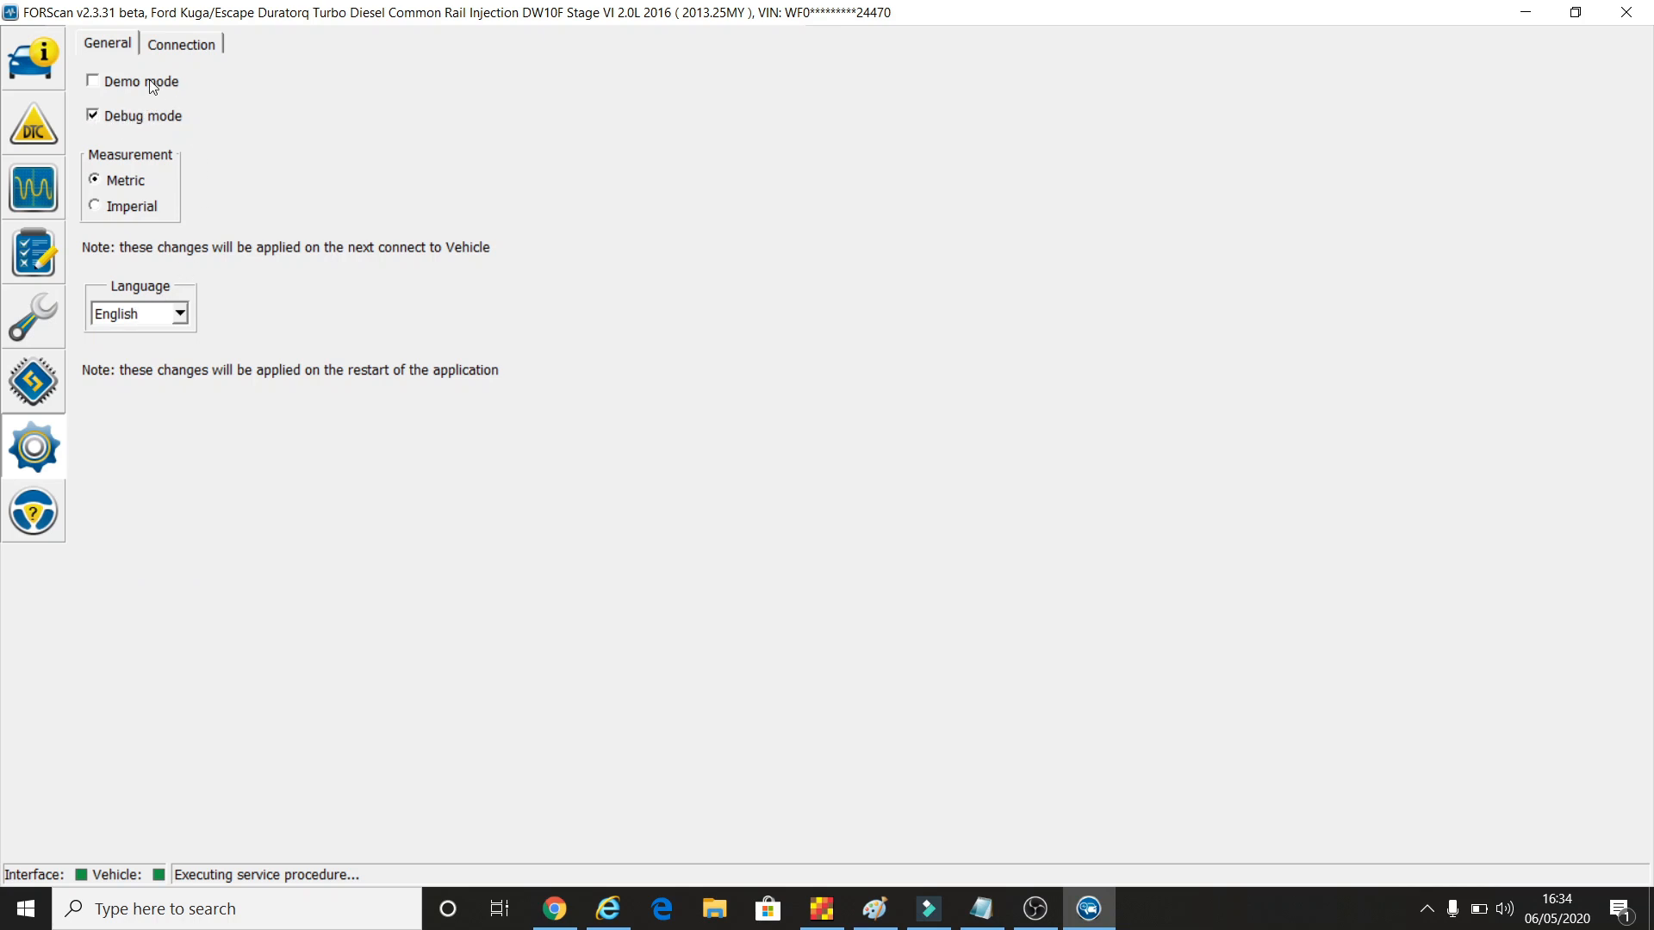
{"action": "mouse_move", "coordinate": [183, 49]}
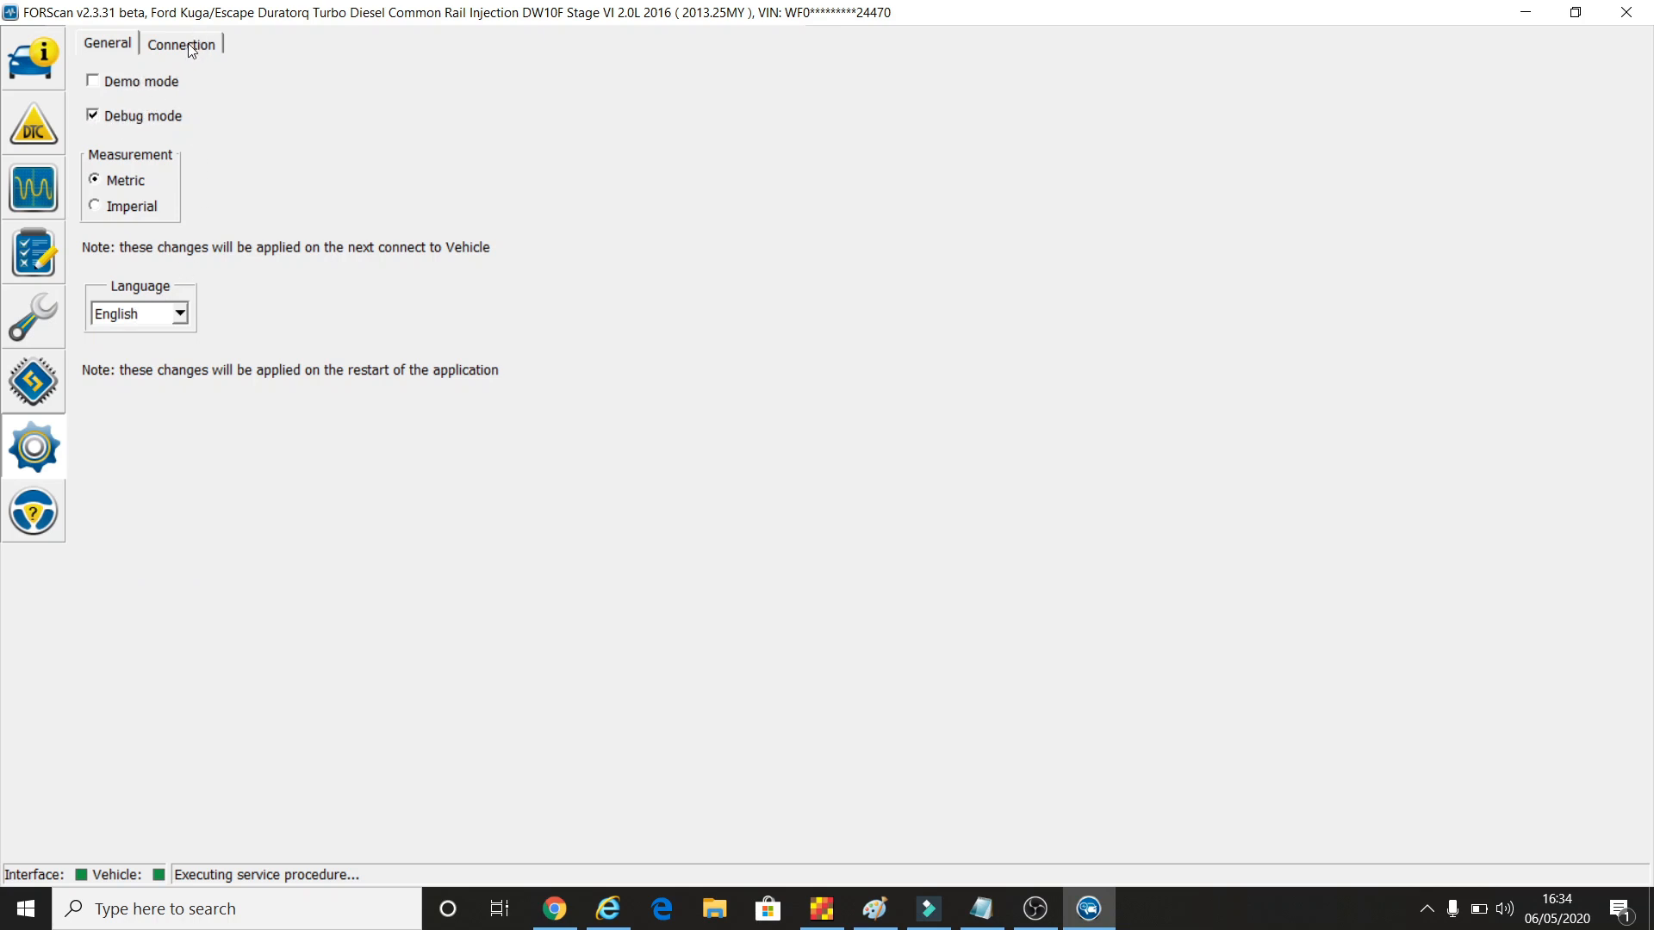
{"action": "left_click", "coordinate": [181, 45]}
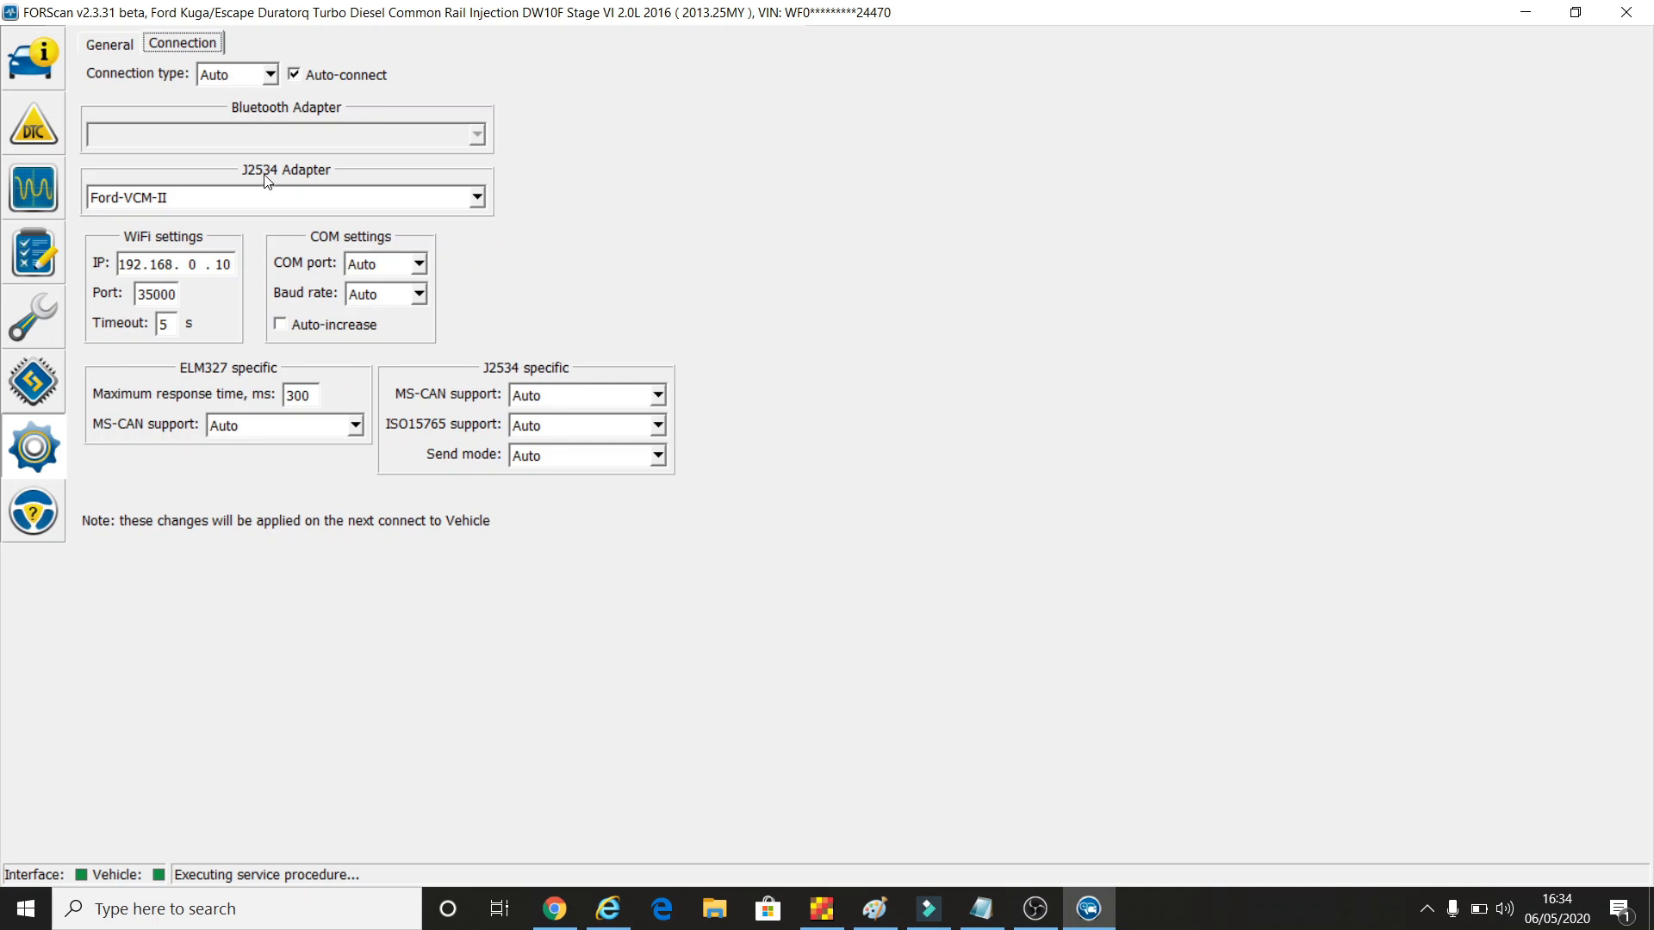
{"action": "mouse_move", "coordinate": [182, 200]}
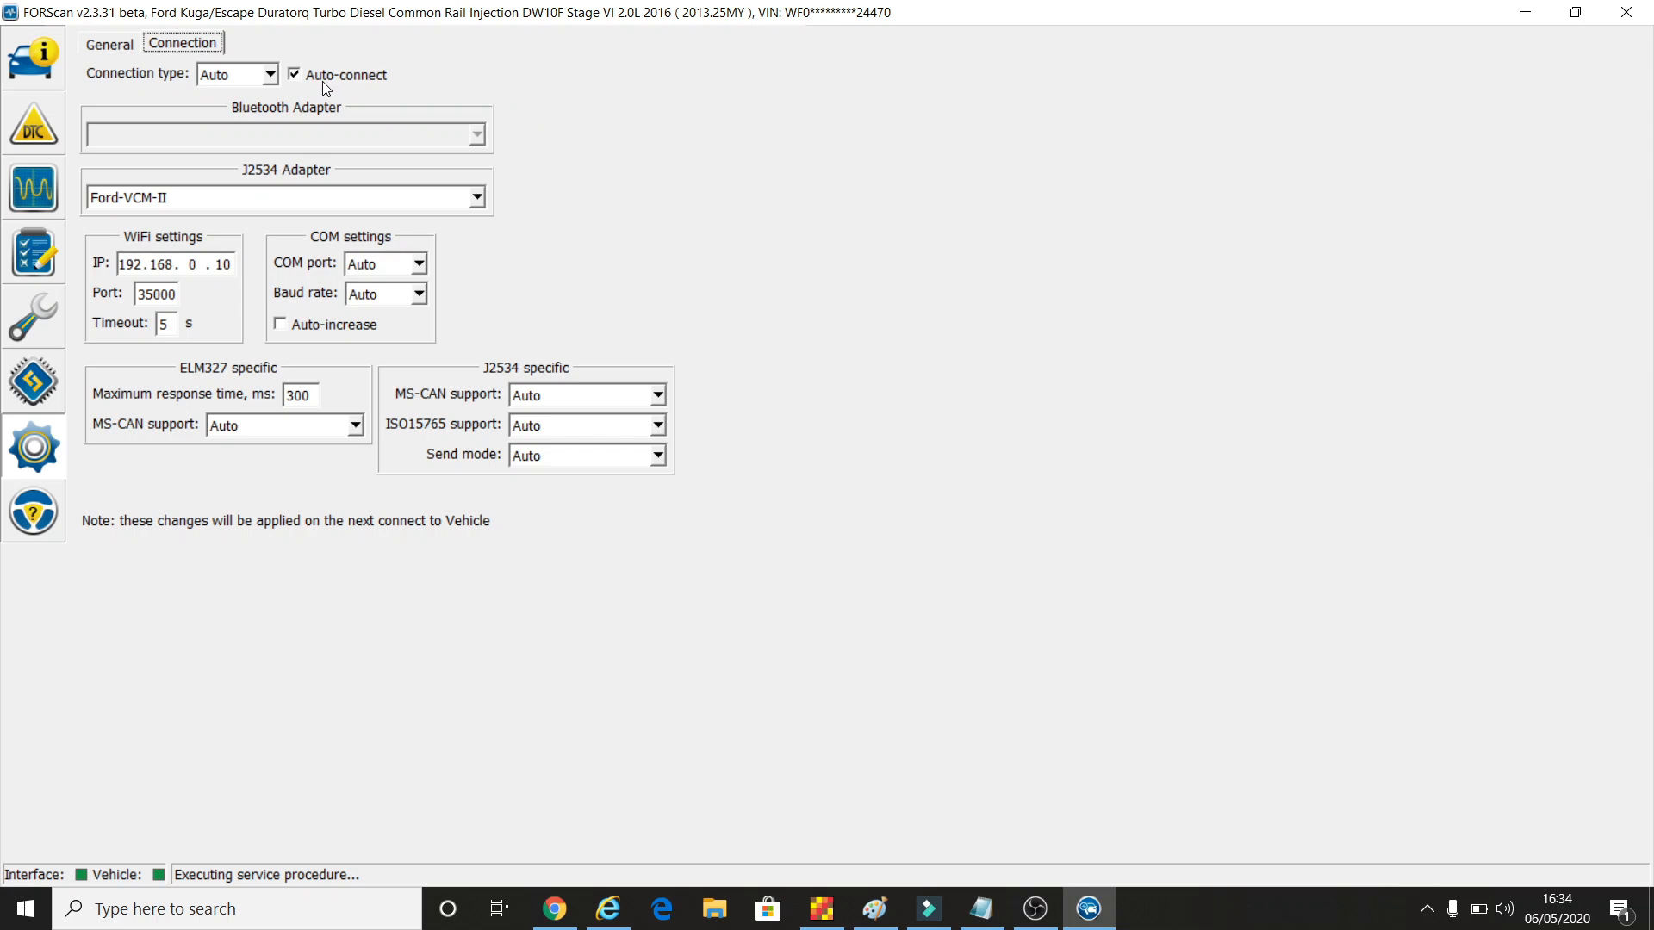
{"action": "mouse_move", "coordinate": [296, 101]}
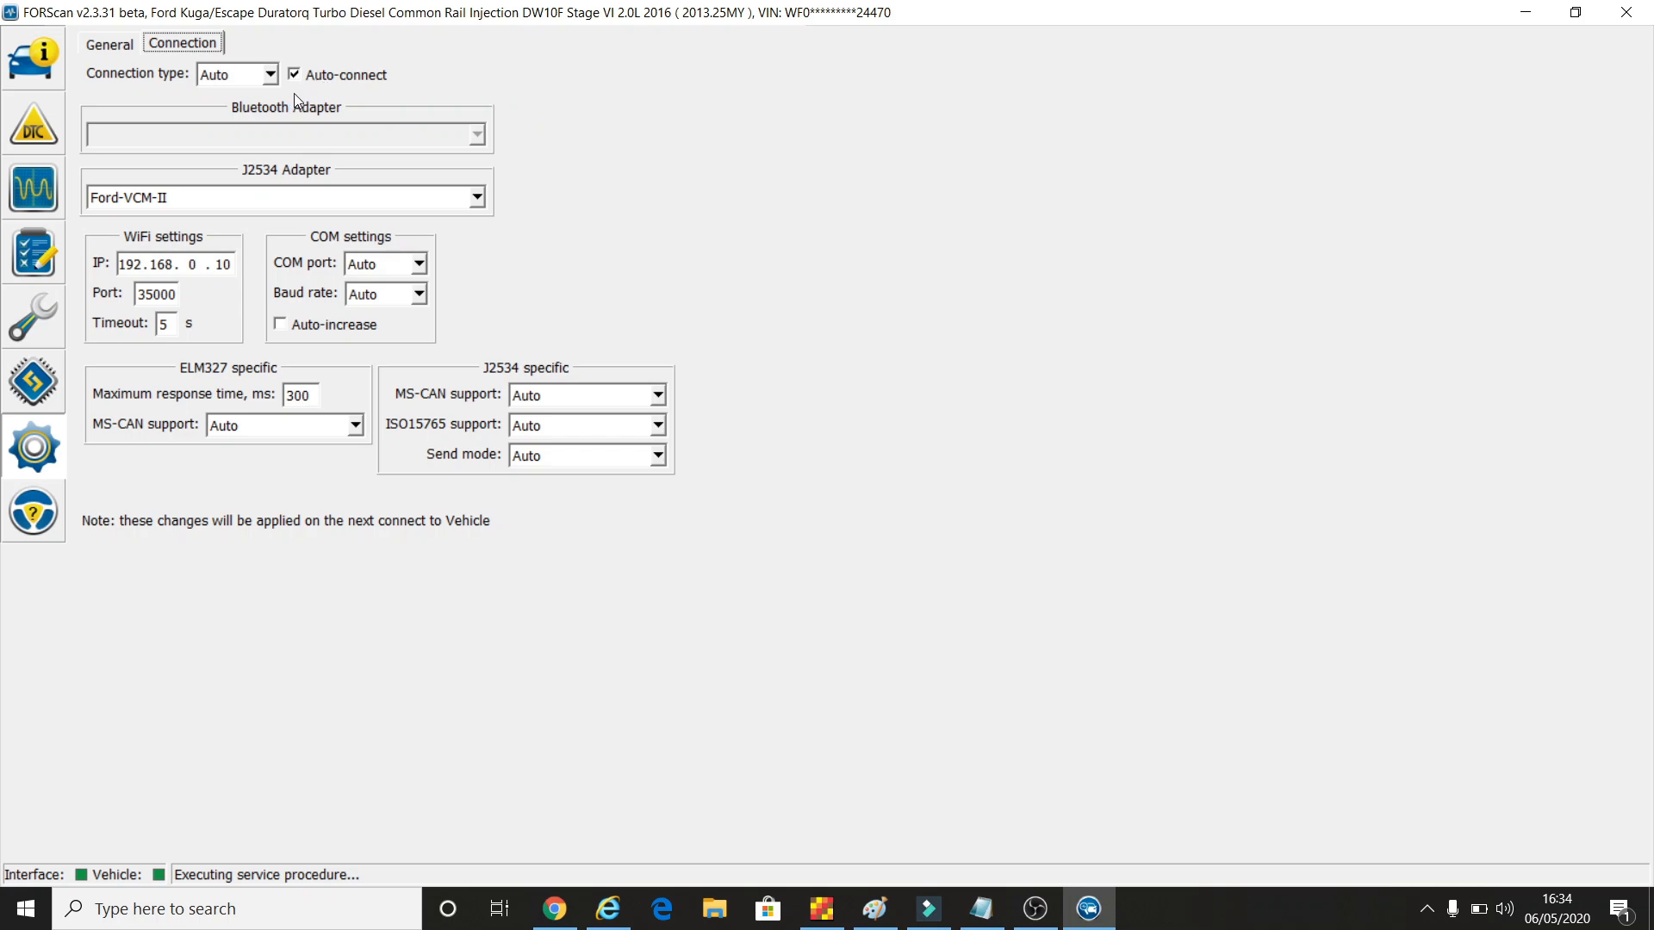
{"action": "left_click", "coordinate": [110, 45]}
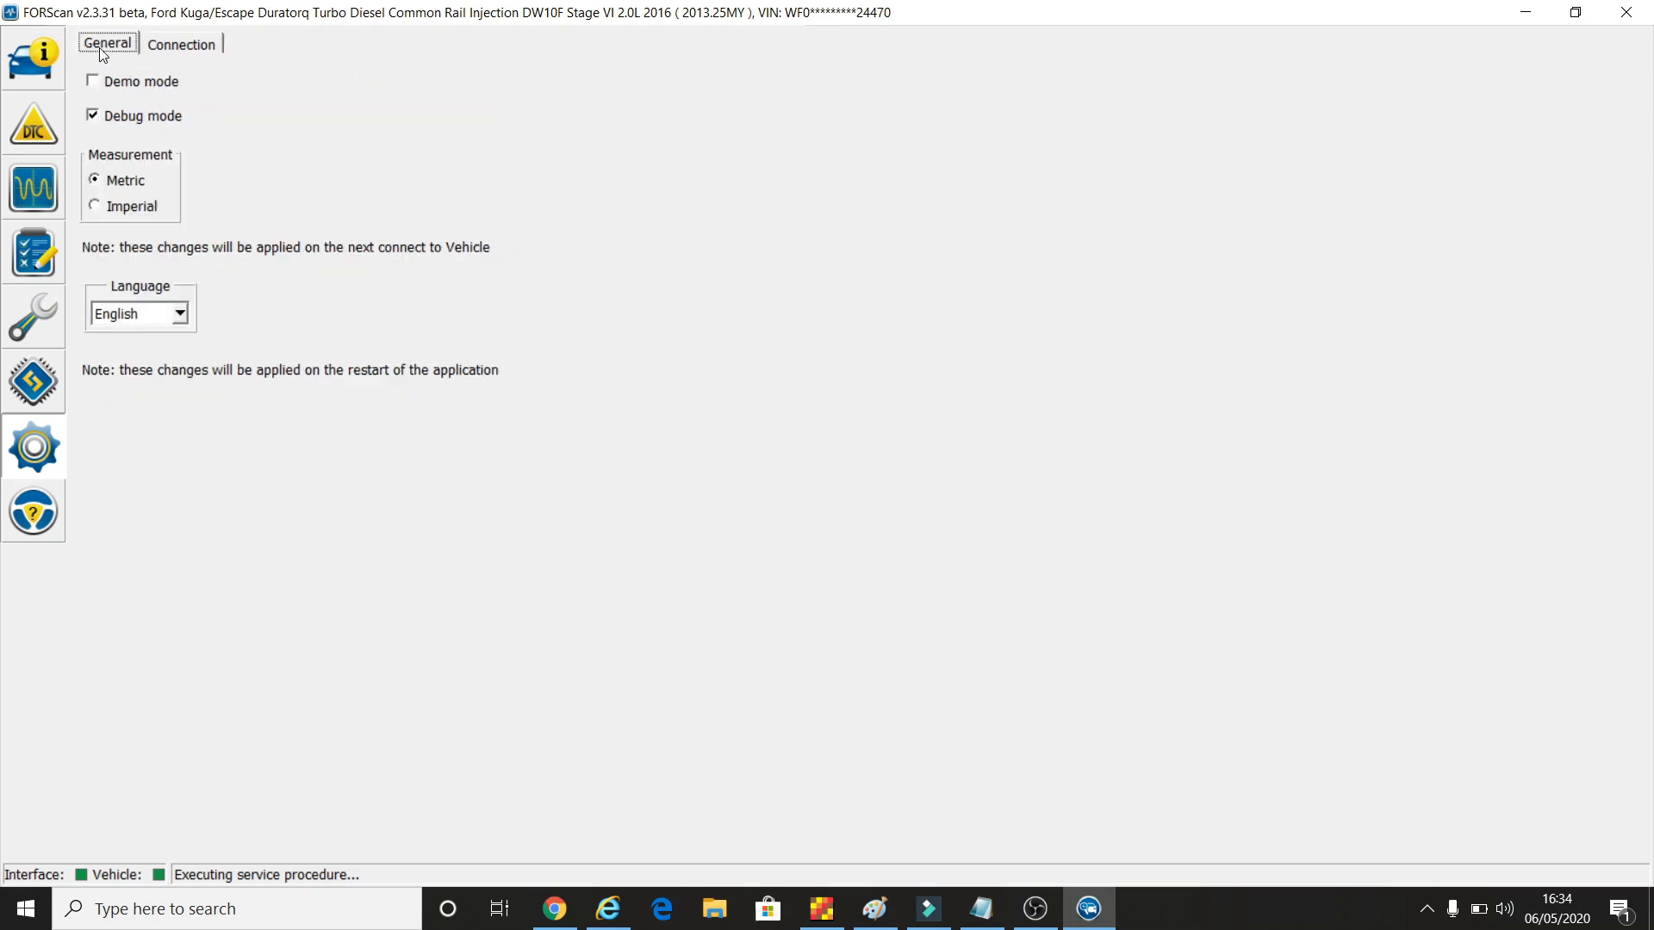
{"action": "mouse_move", "coordinate": [34, 510]}
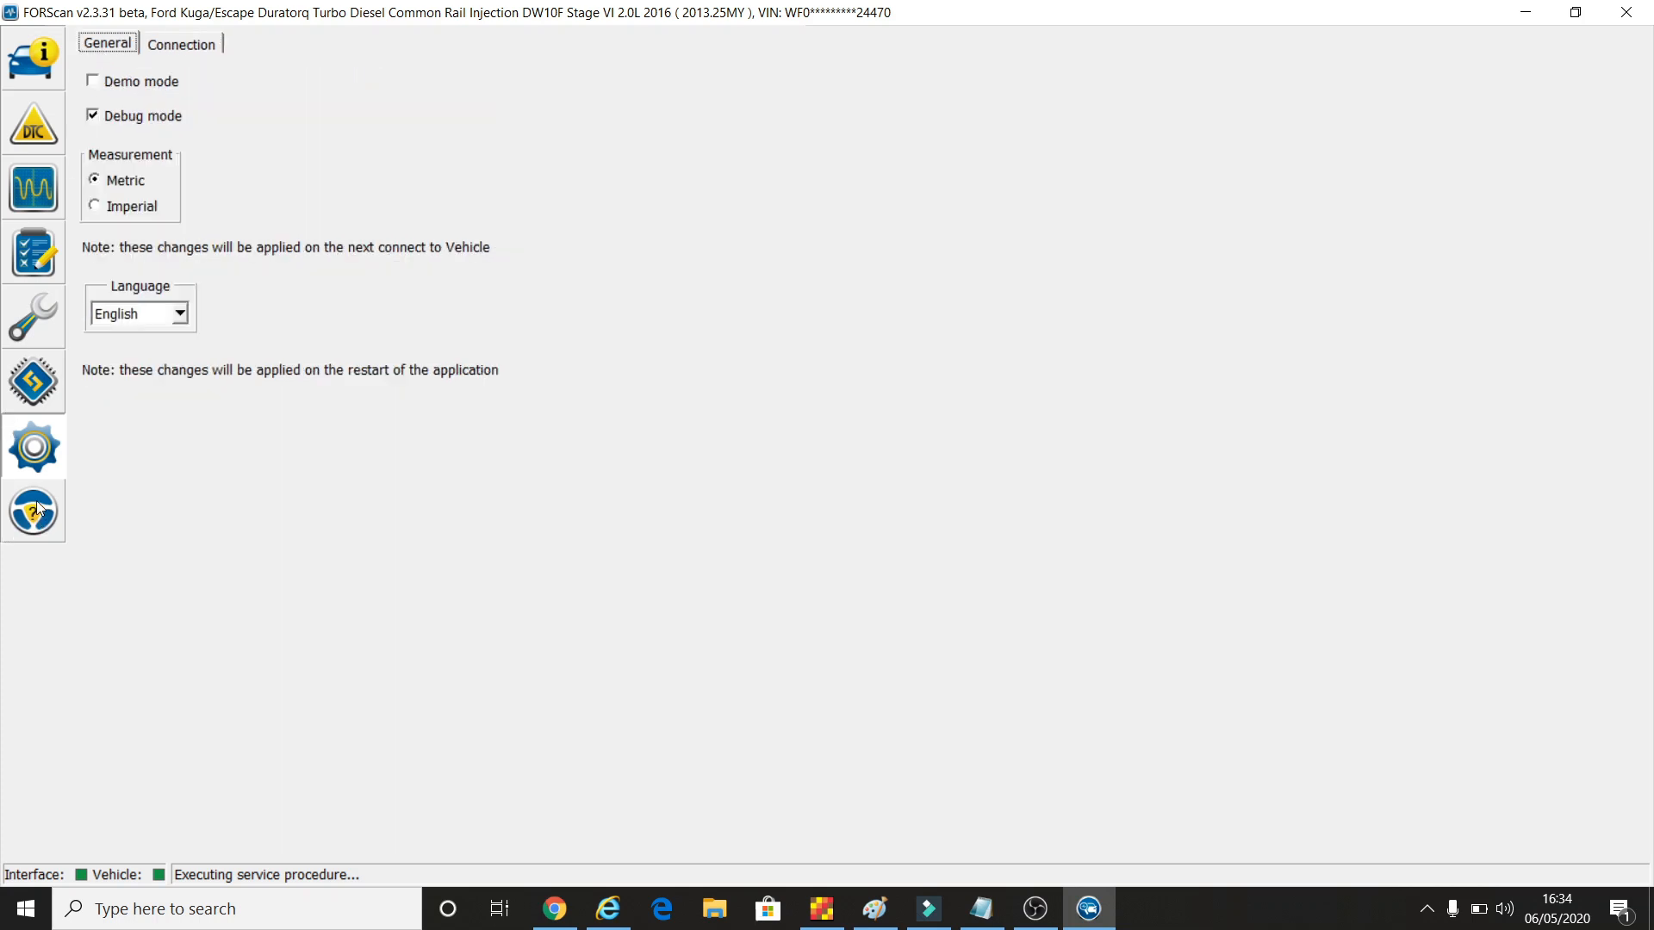
{"action": "mouse_move", "coordinate": [34, 513]}
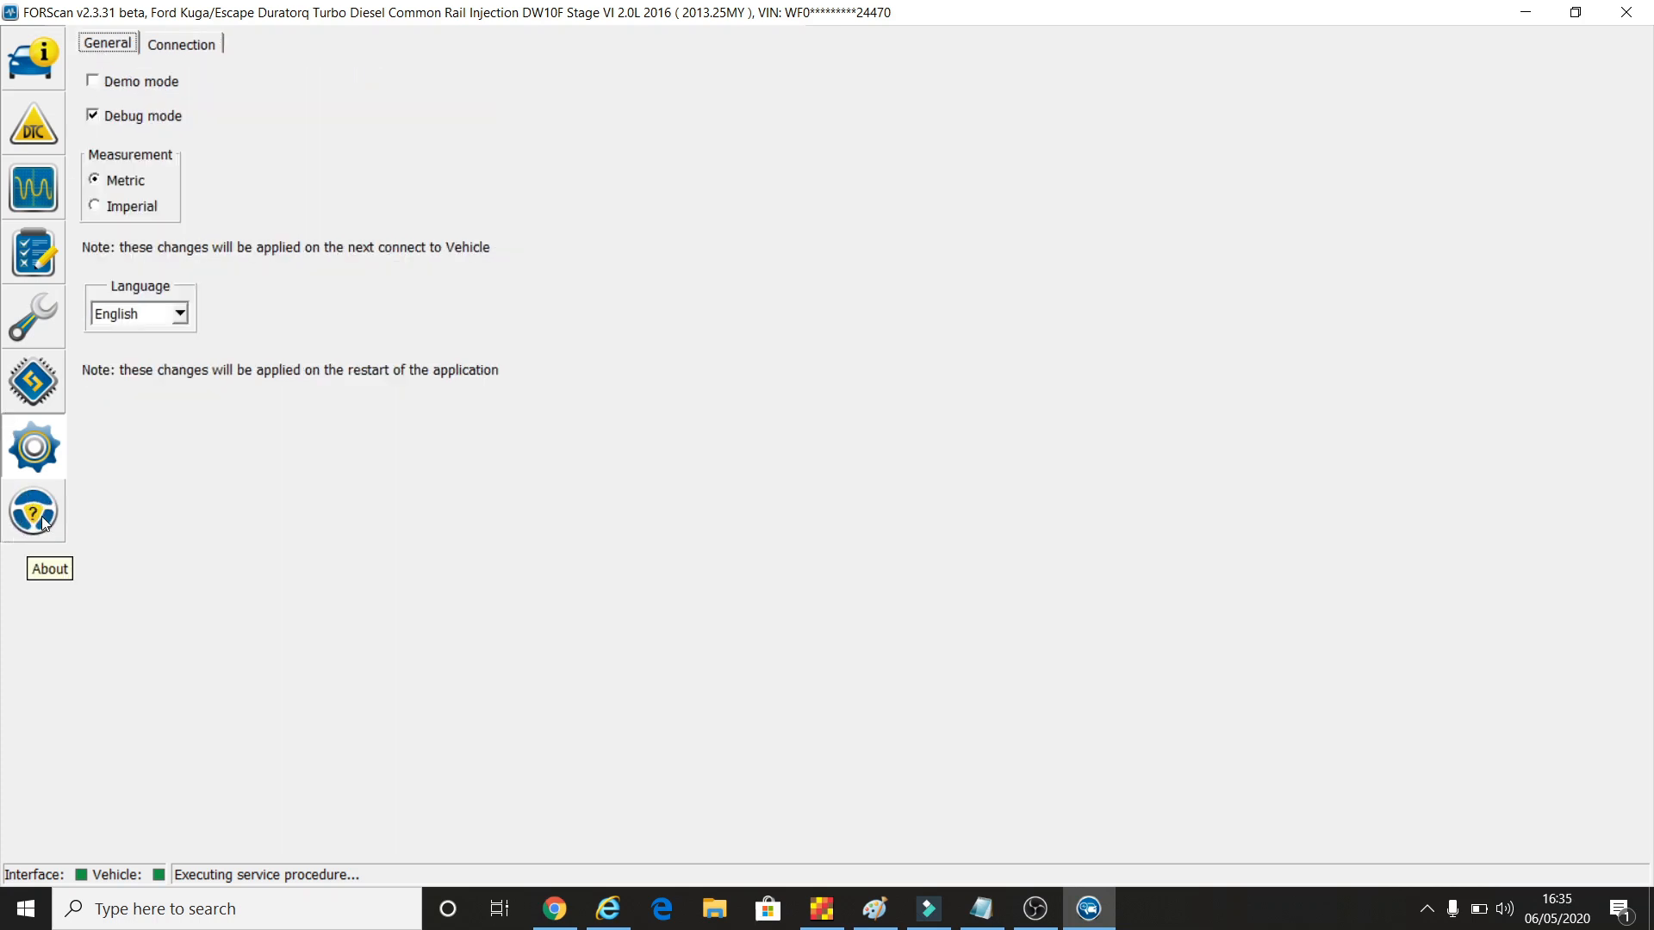
{"action": "mouse_move", "coordinate": [55, 536]}
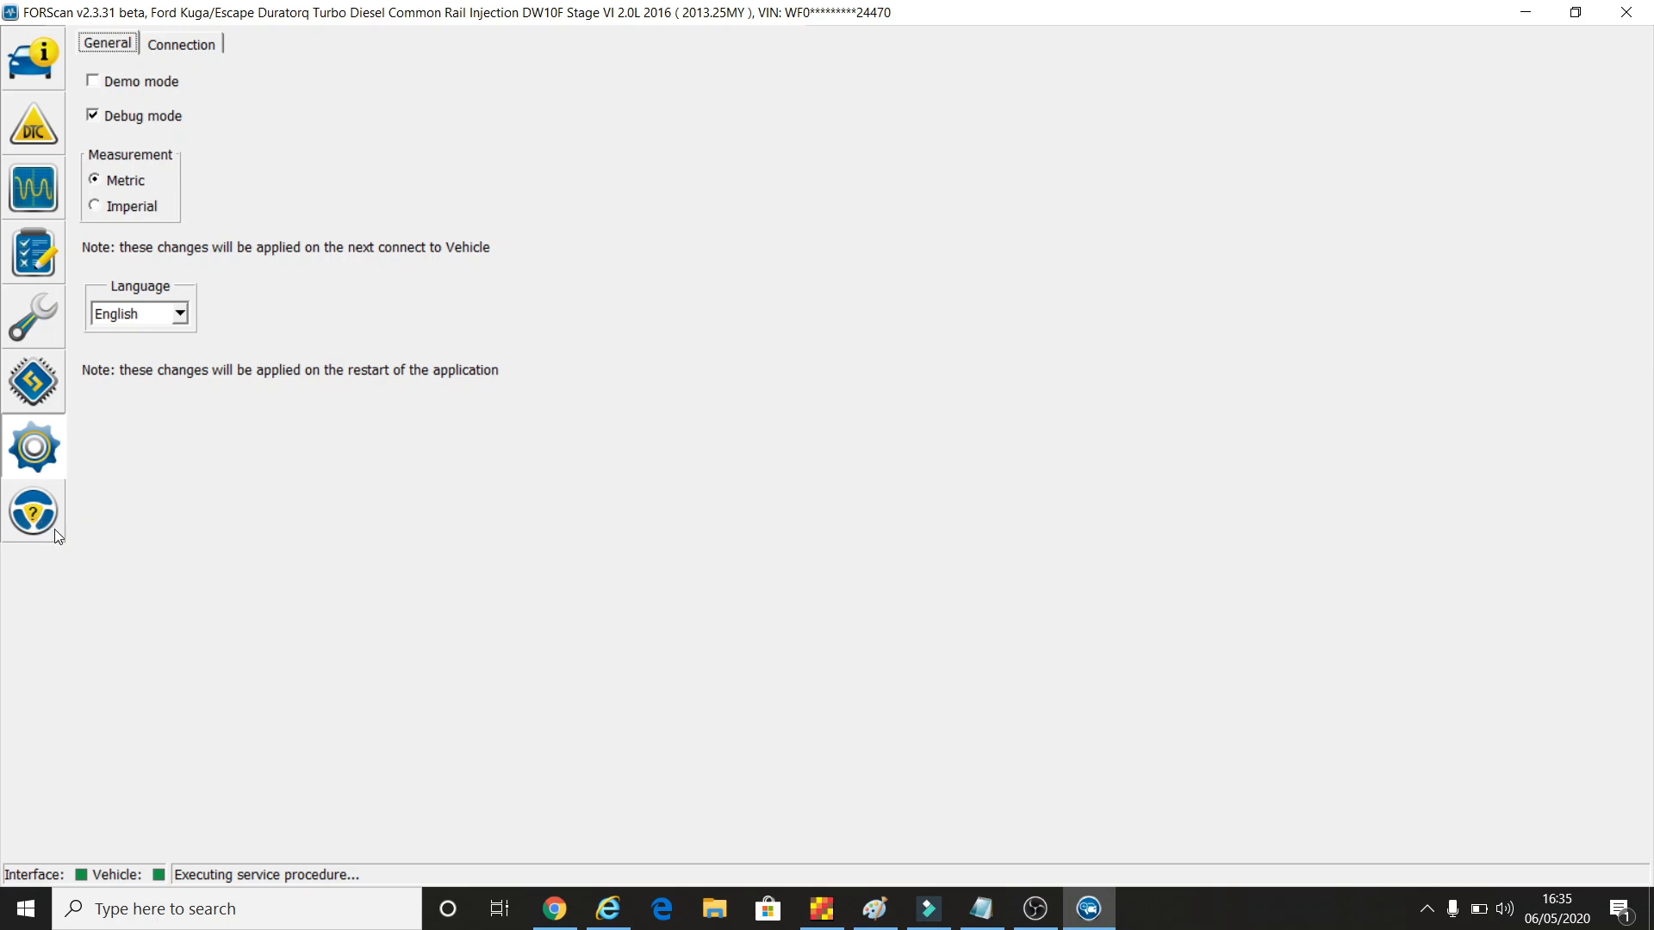
{"action": "mouse_move", "coordinate": [45, 534]}
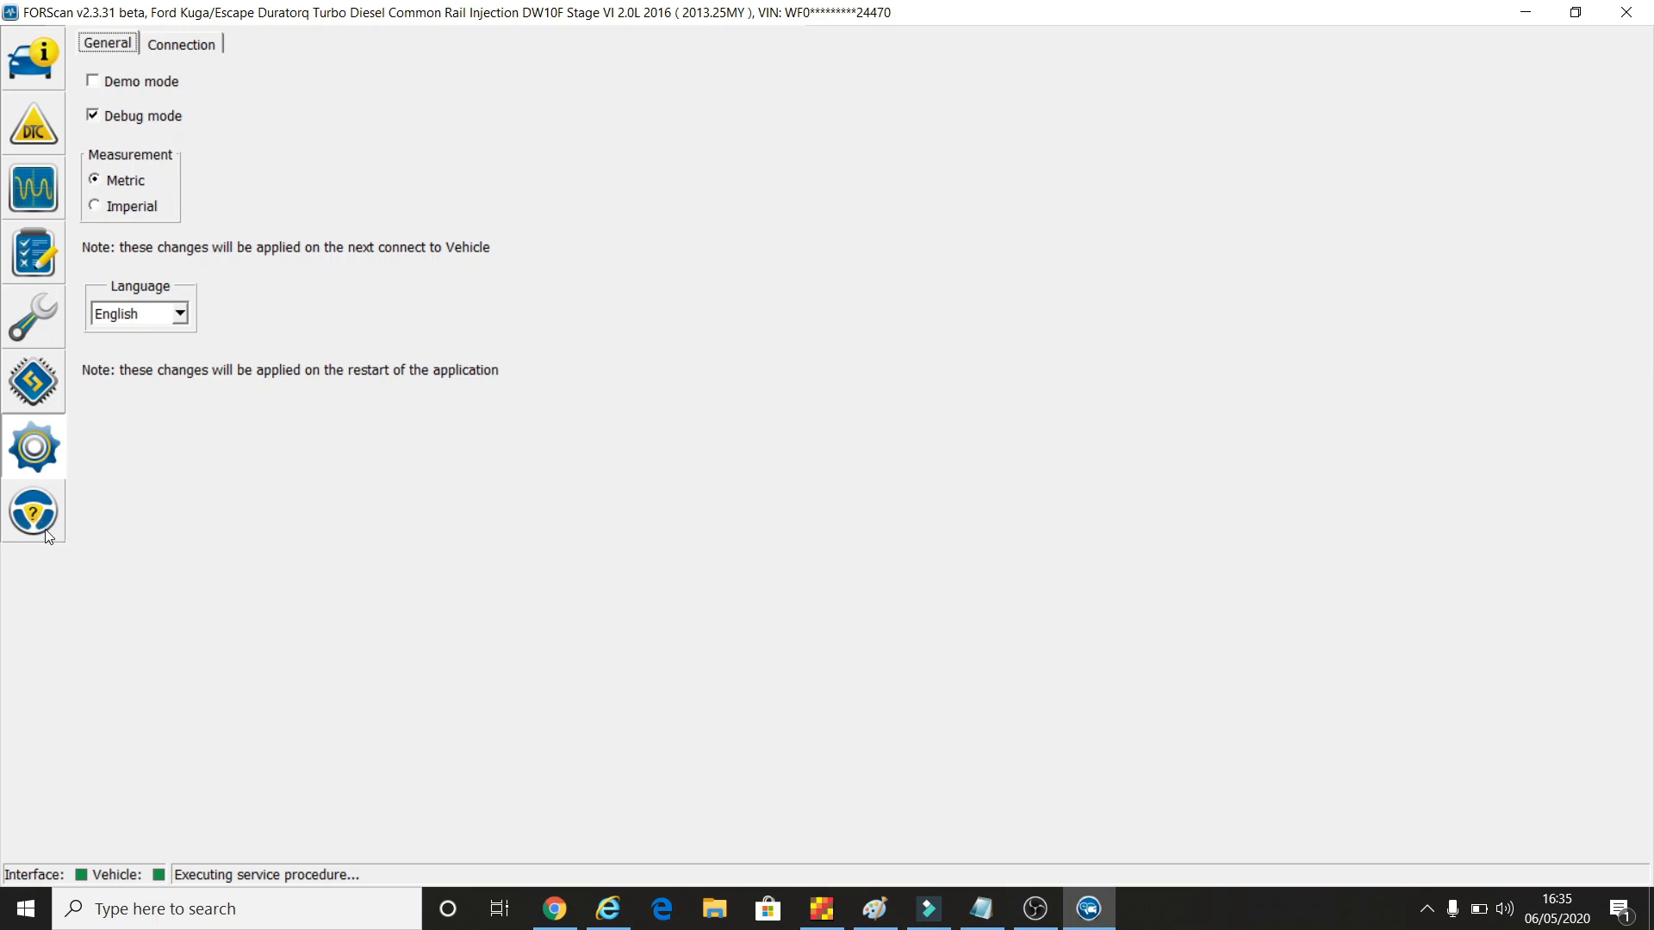
{"action": "mouse_move", "coordinate": [58, 534]}
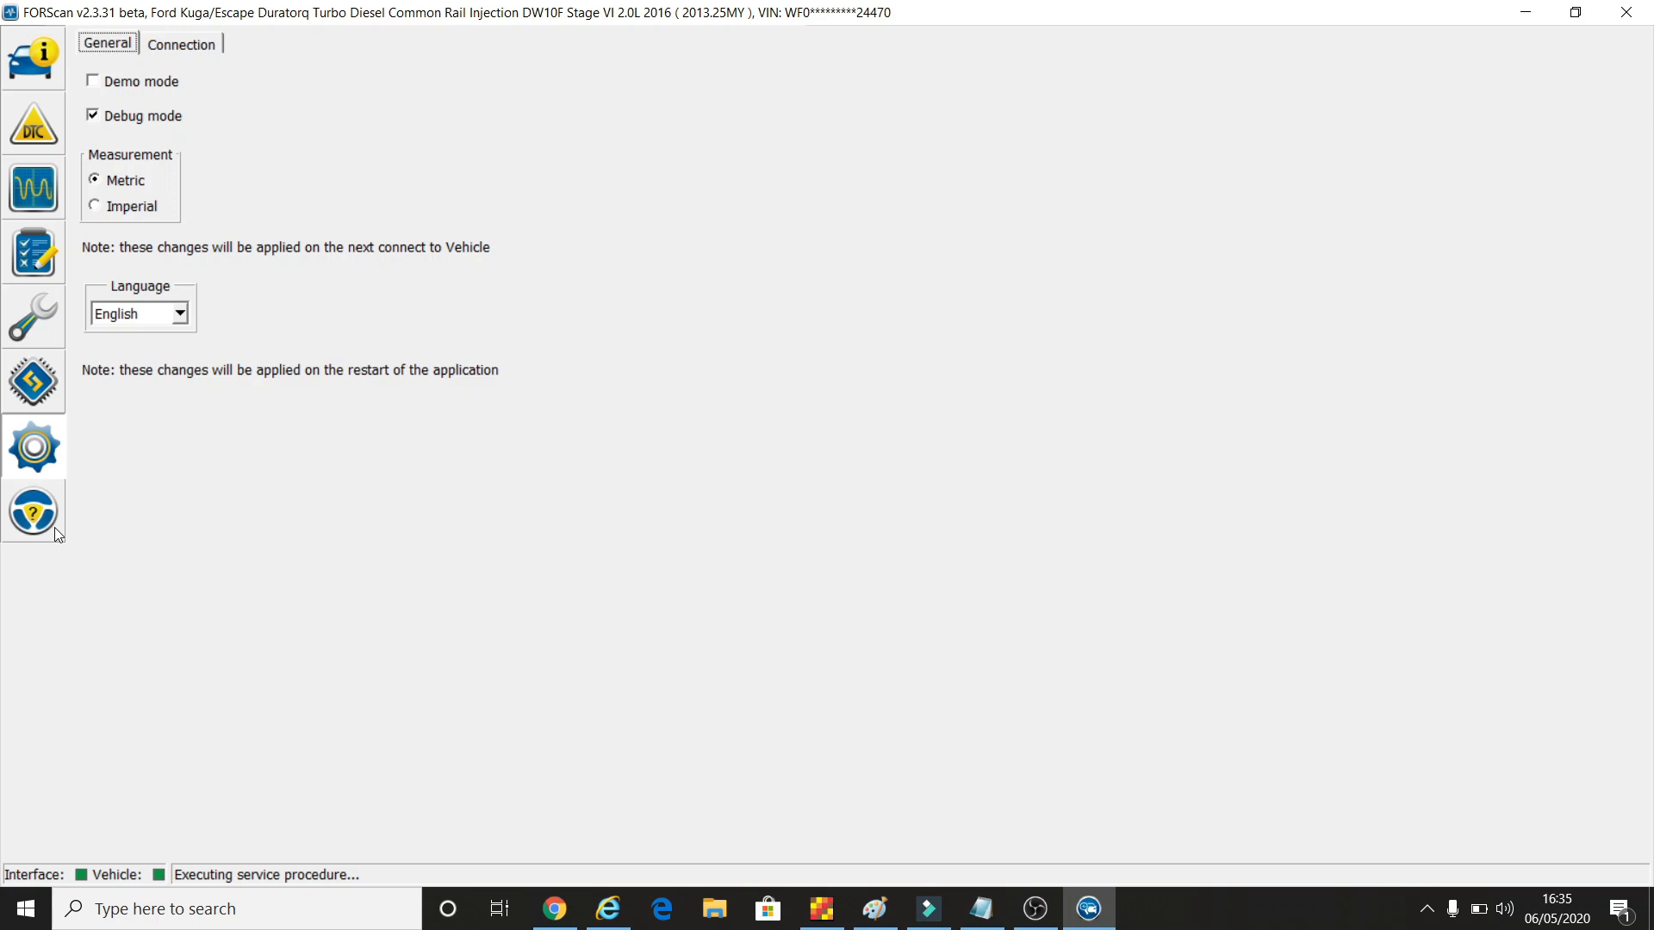
{"action": "mouse_move", "coordinate": [186, 562]}
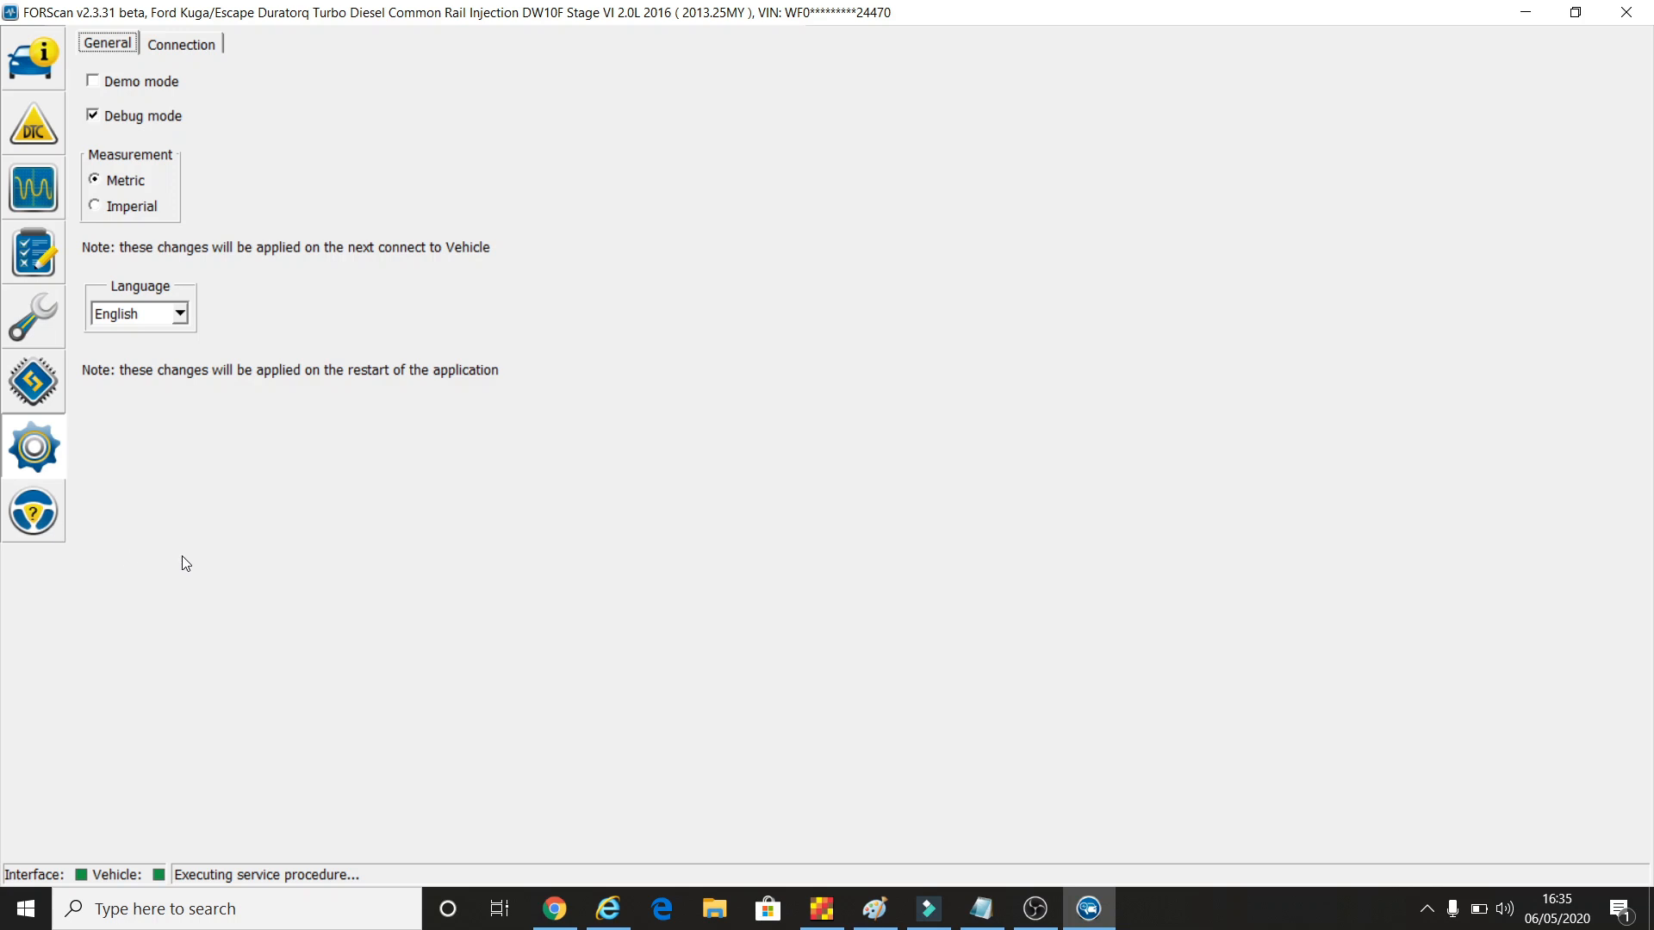
{"action": "mouse_move", "coordinate": [134, 549]}
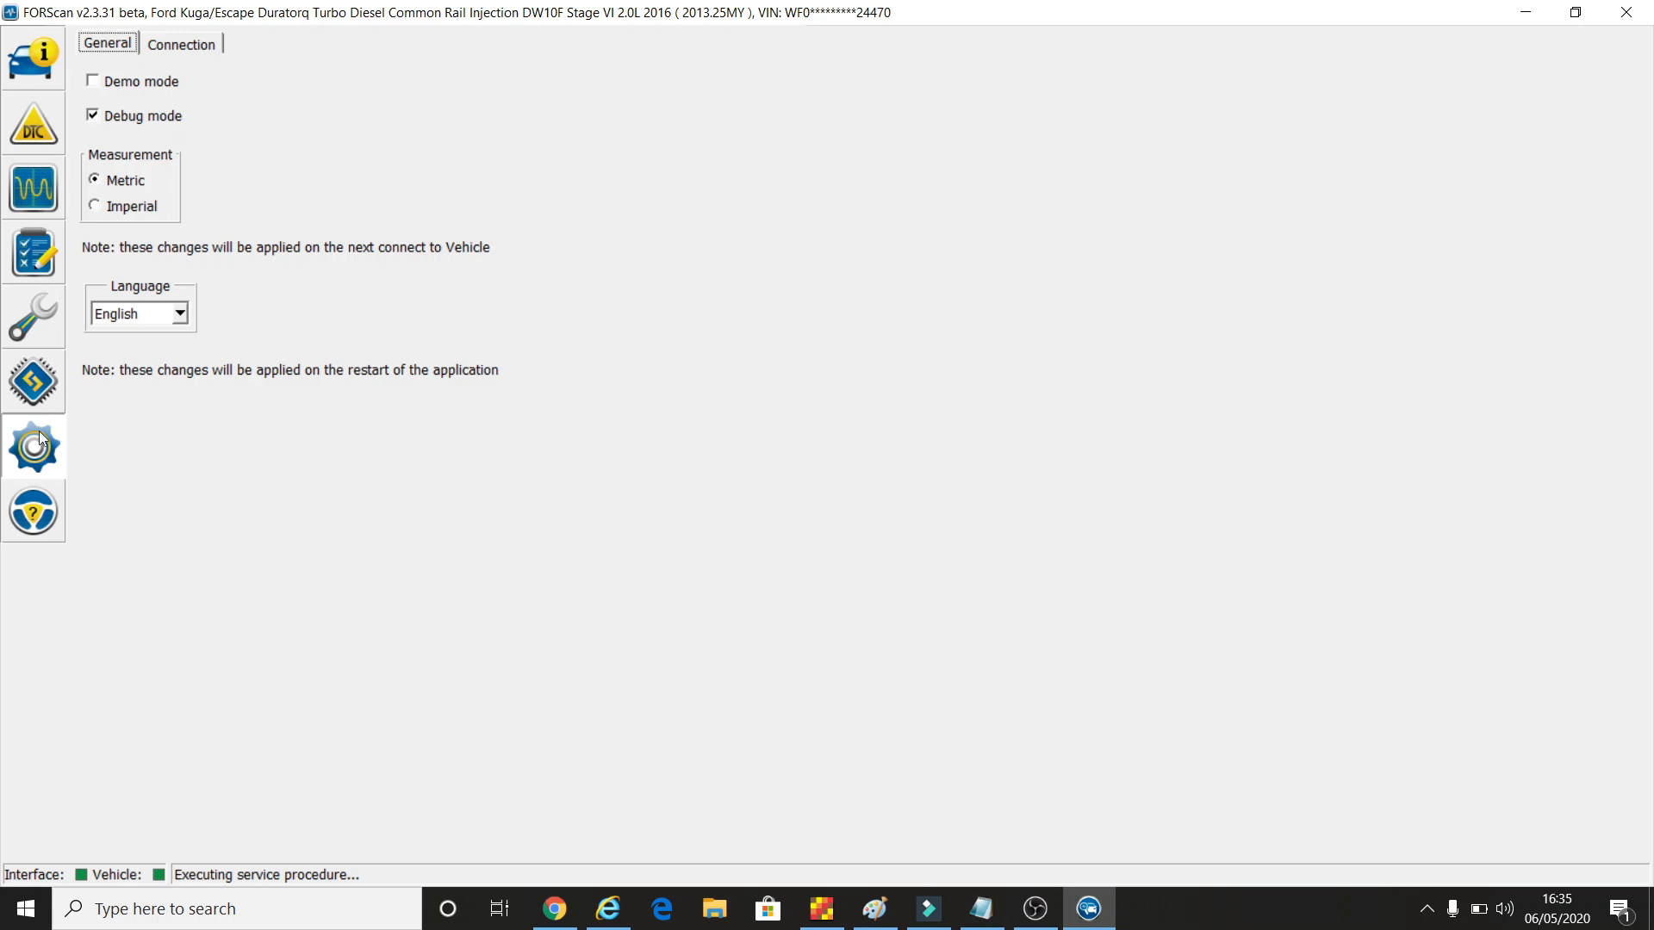
{"action": "mouse_move", "coordinate": [22, 143]}
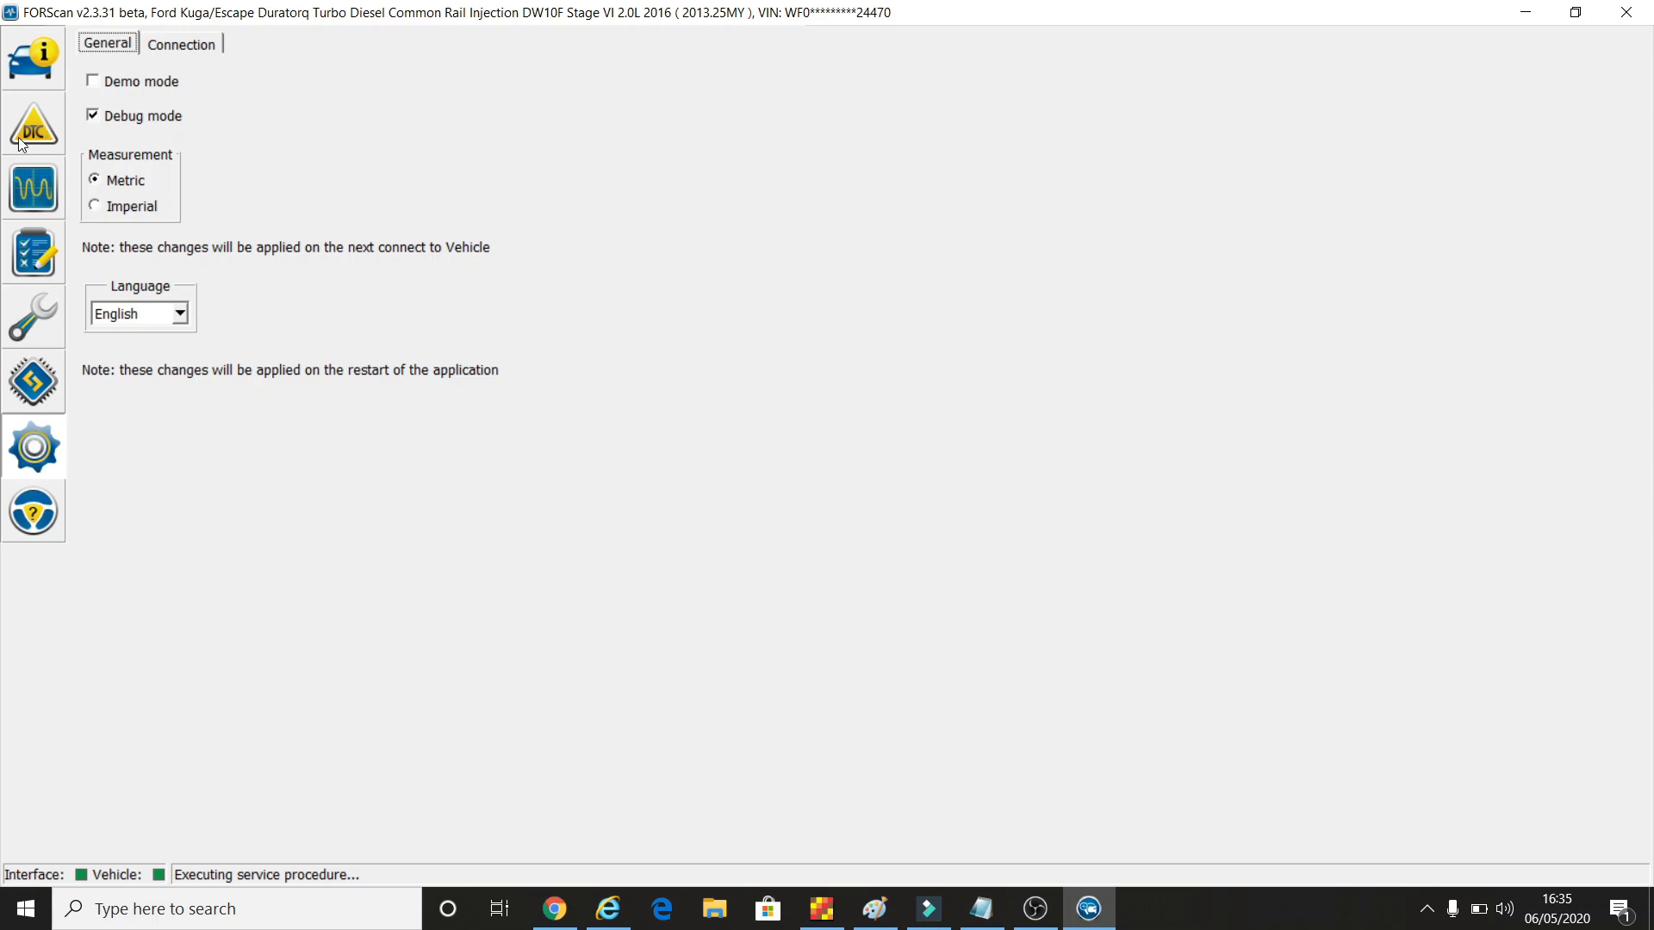
{"action": "mouse_move", "coordinate": [24, 556]}
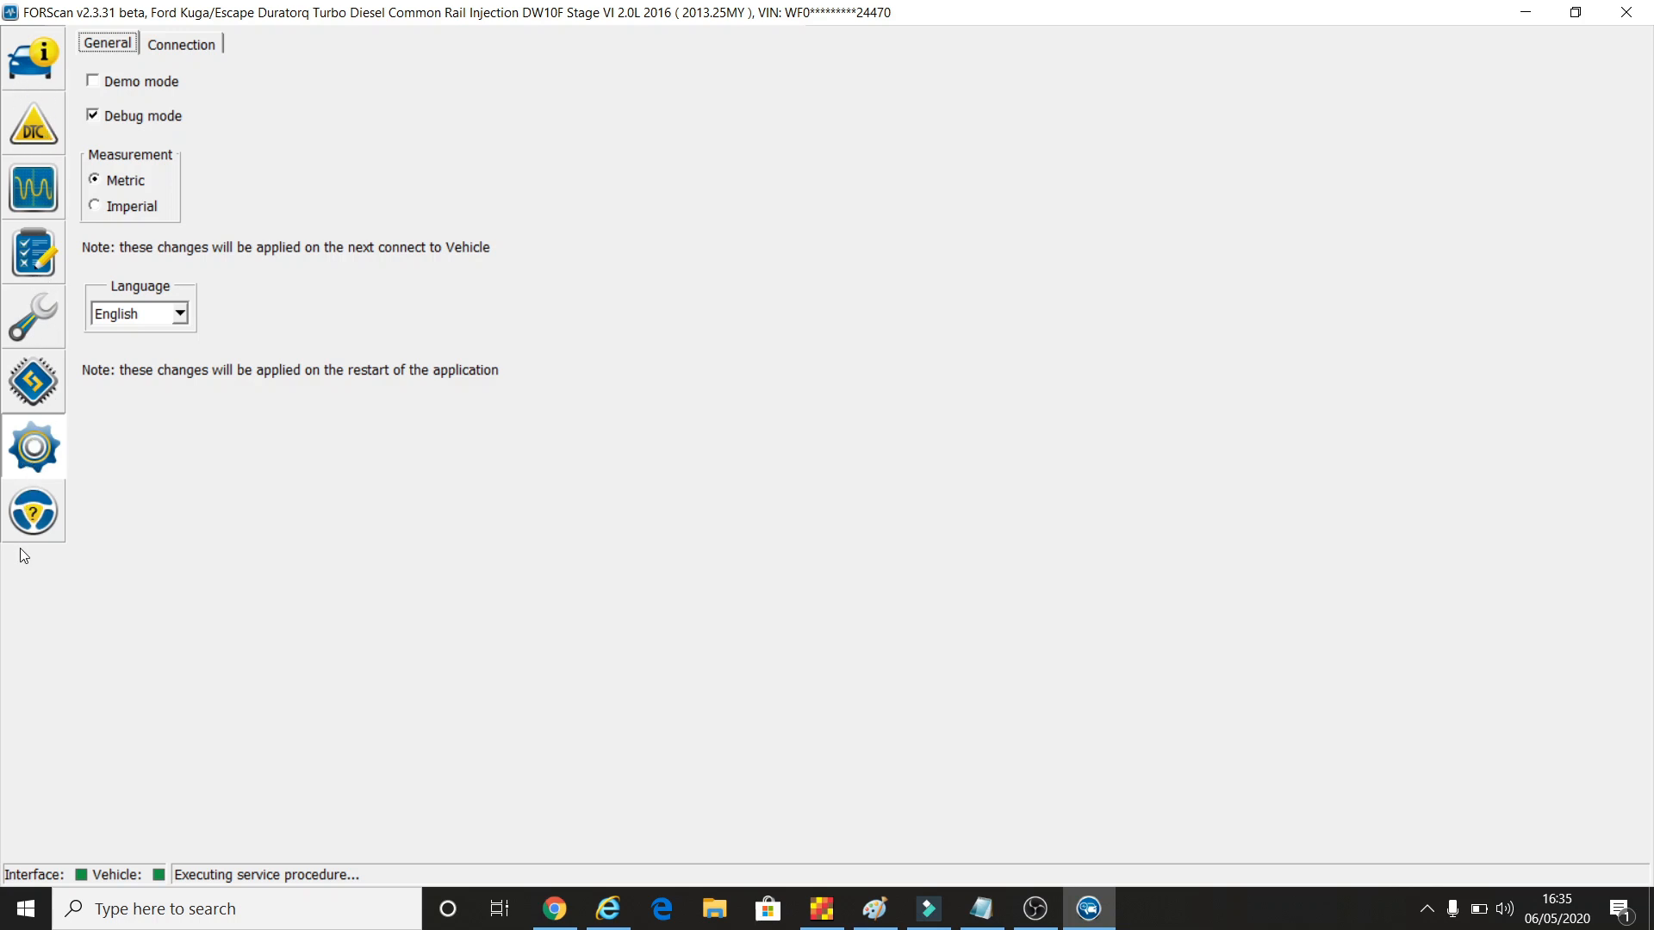
{"action": "mouse_move", "coordinate": [144, 576]}
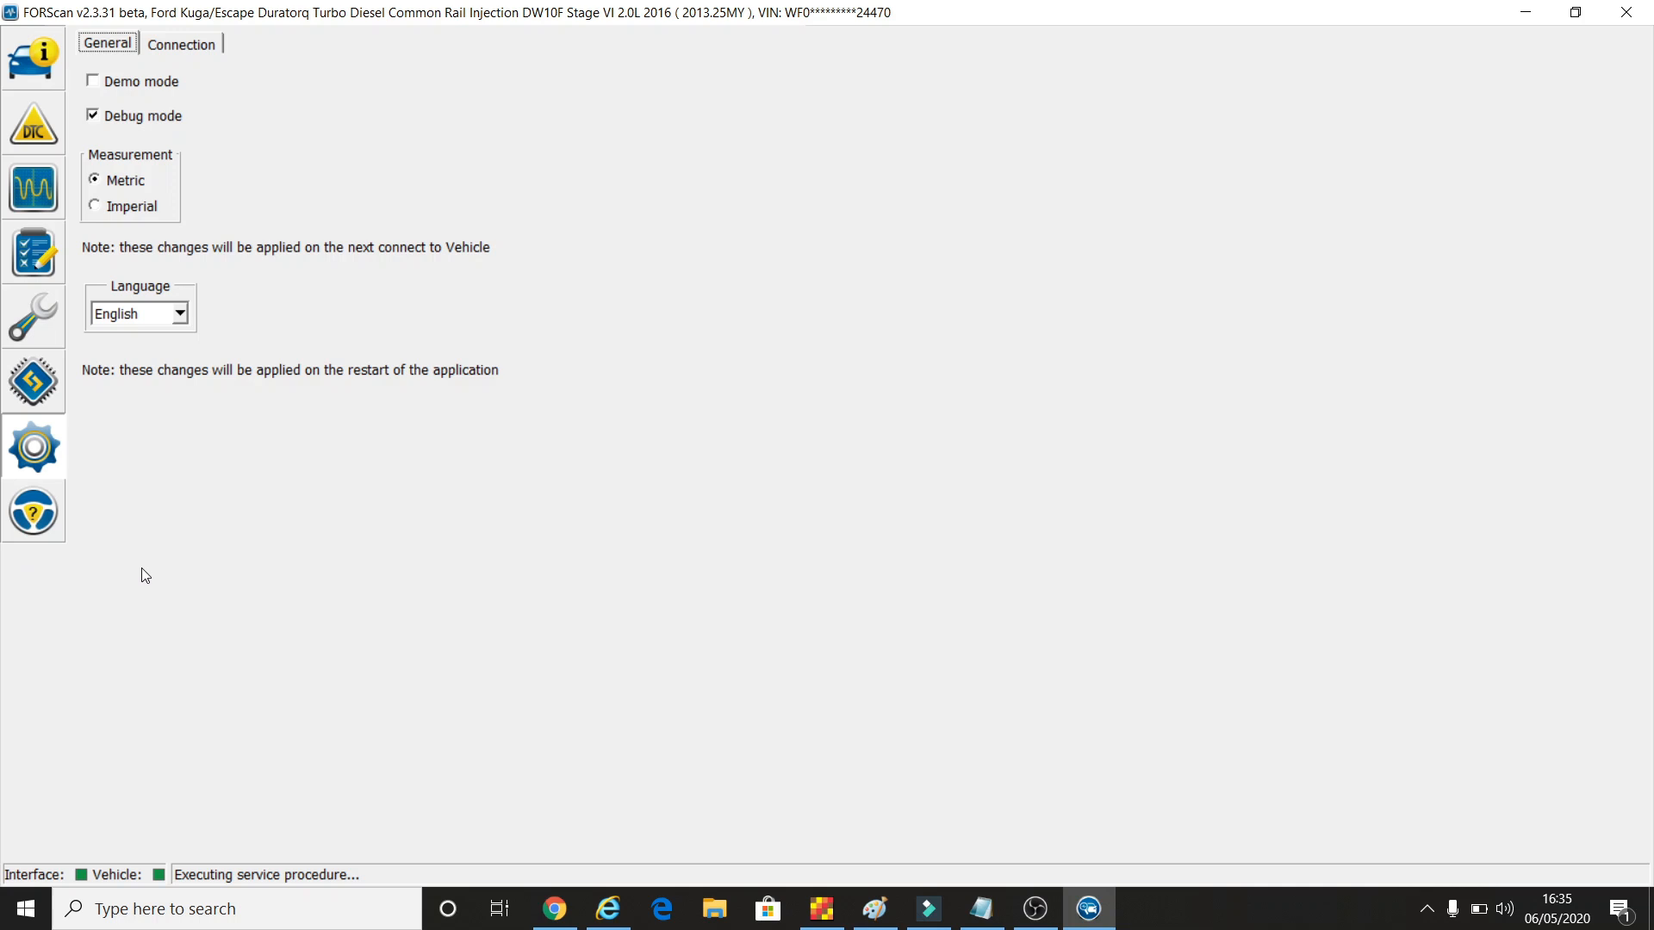
{"action": "mouse_move", "coordinate": [327, 565]}
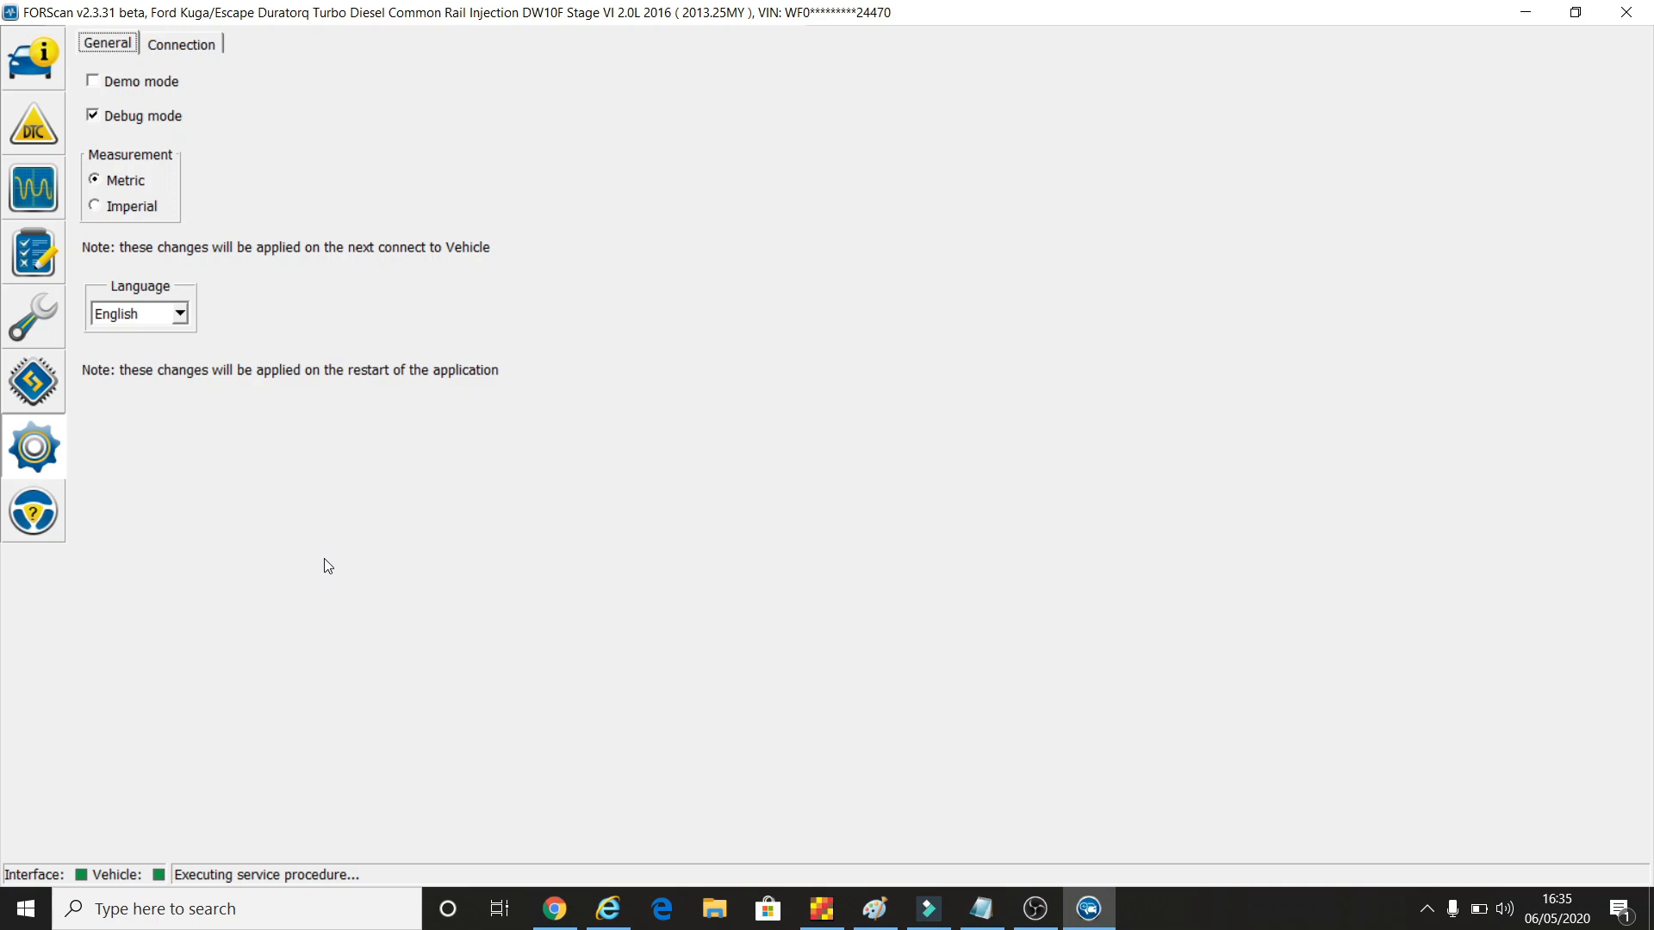
{"action": "mouse_move", "coordinate": [338, 646]}
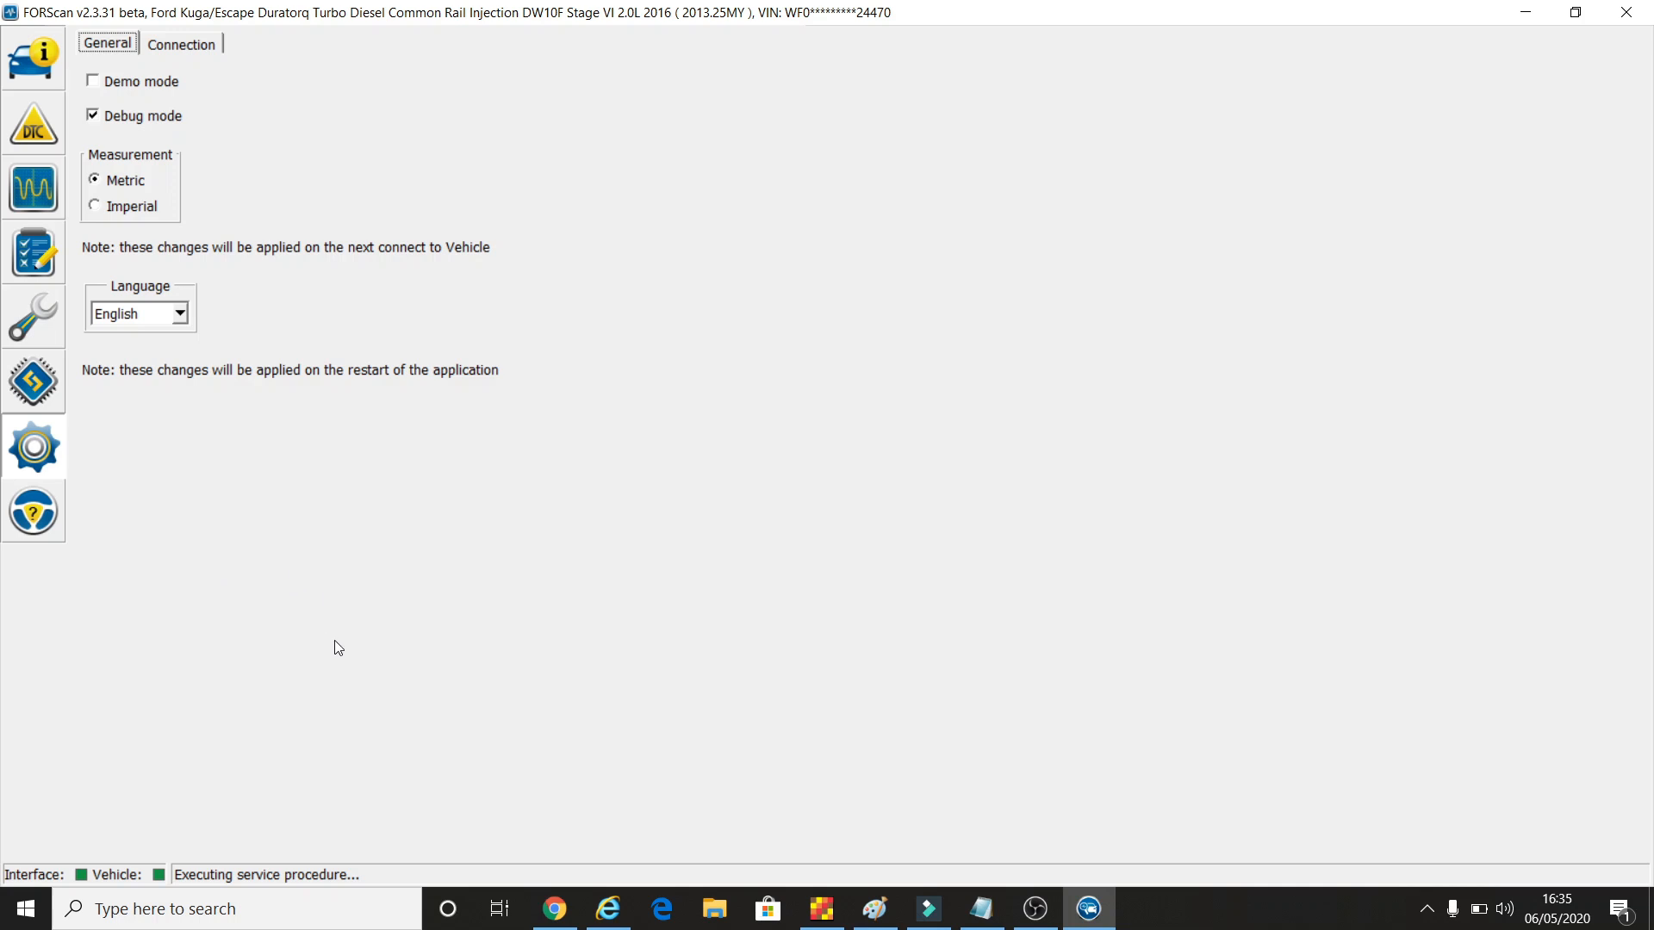
{"action": "mouse_move", "coordinate": [518, 662]}
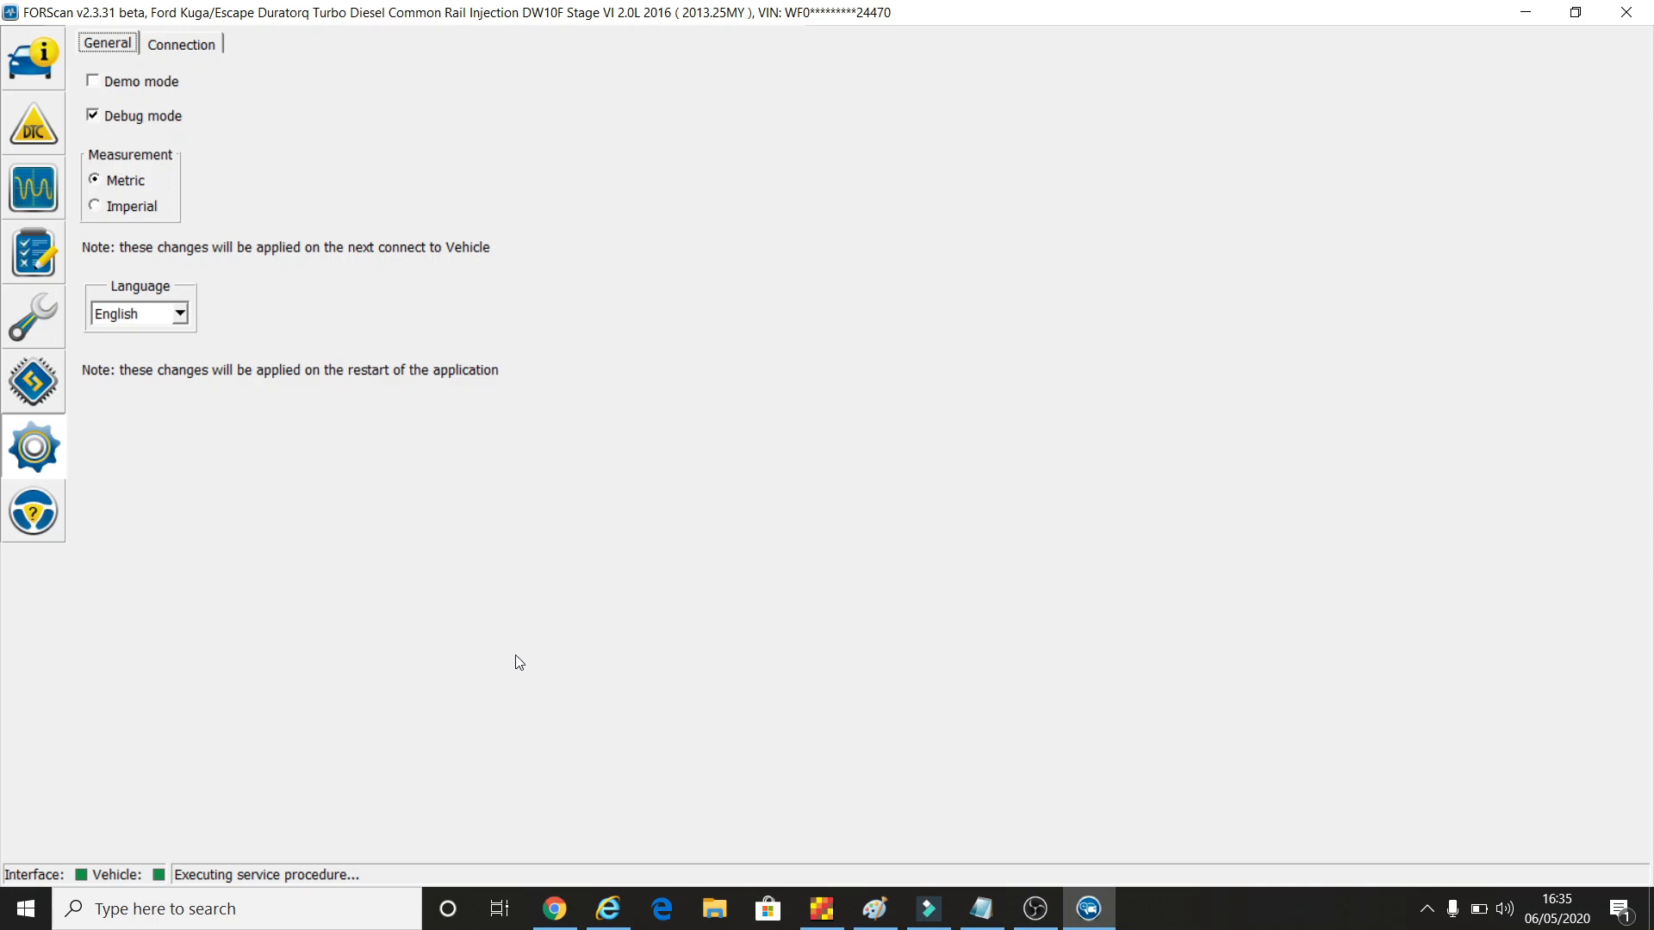